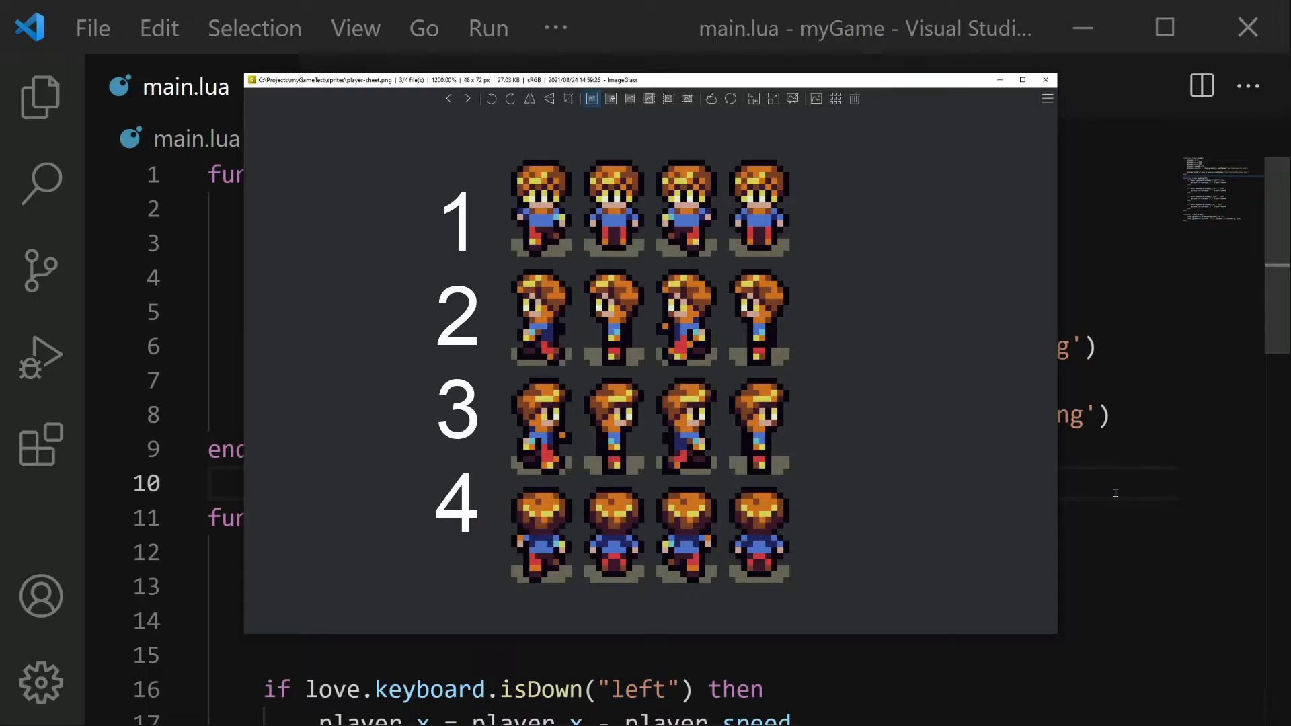
- Close the sprite sheet preview and review the movement blocks in love.update
{"action": "left_click", "coordinate": [611, 318]}
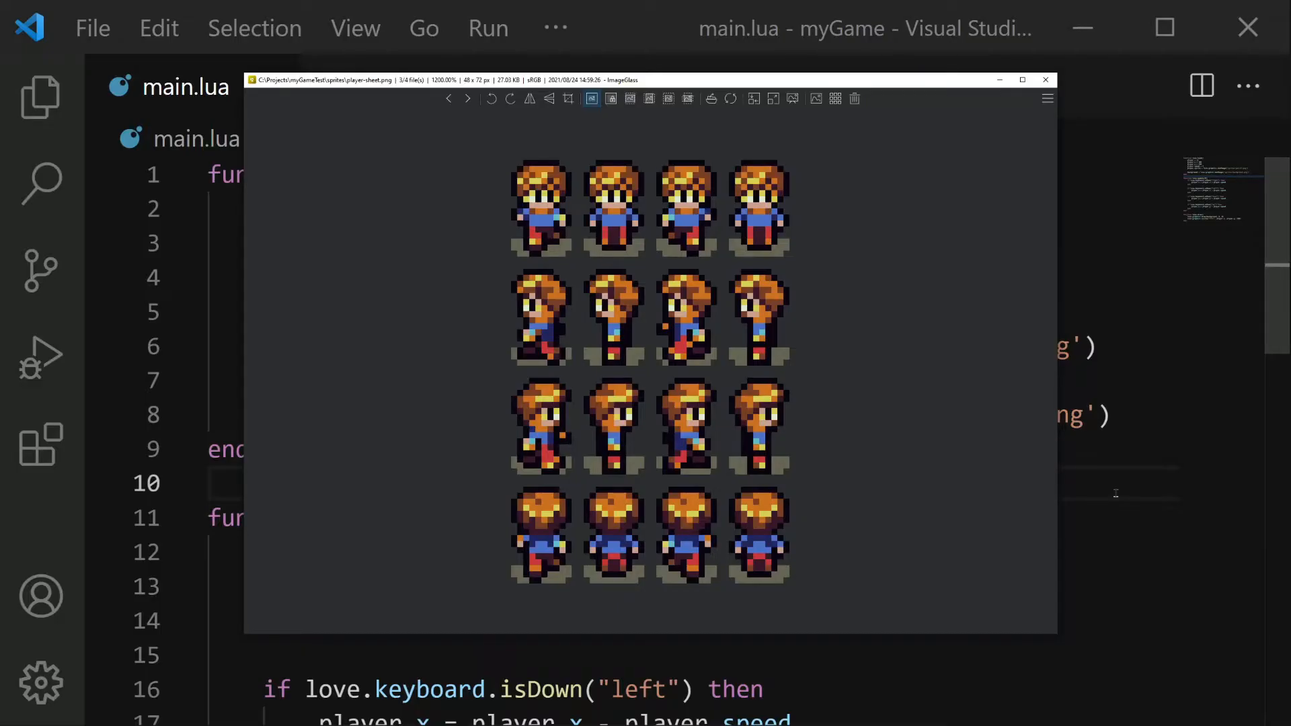
{"action": "left_click", "coordinate": [1044, 79]}
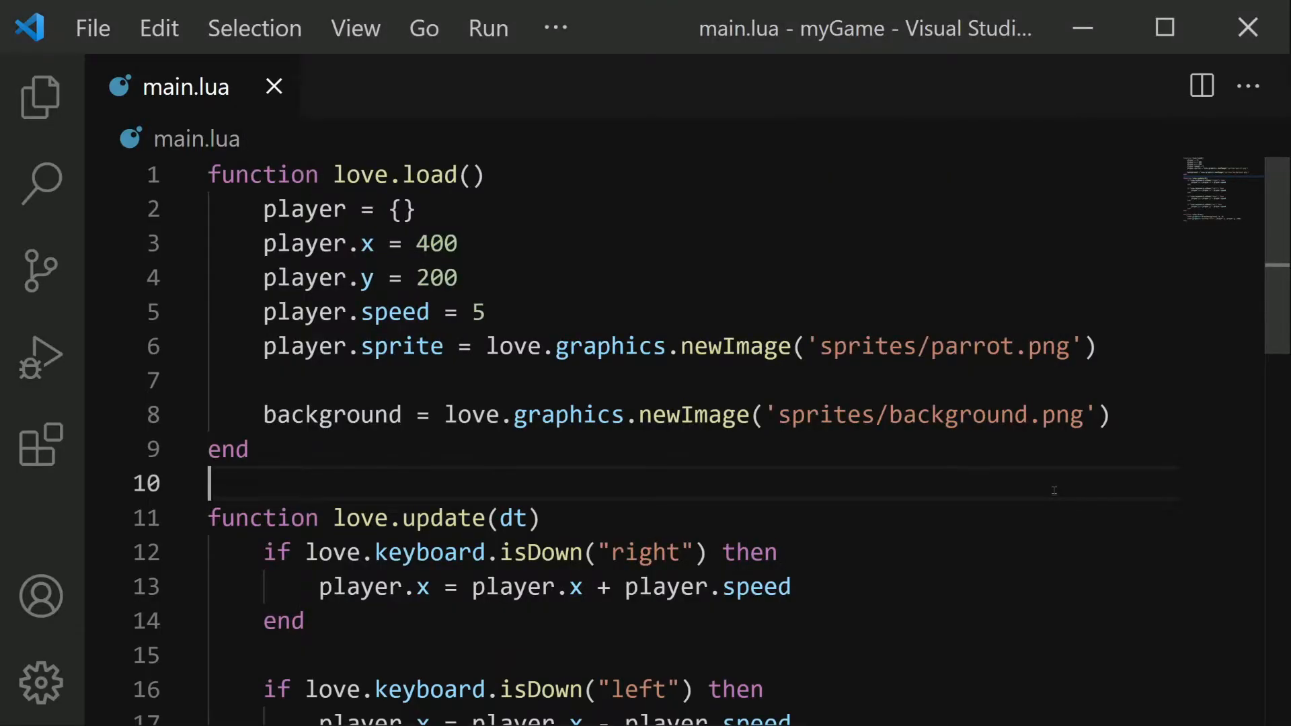
{"action": "mouse_move", "coordinate": [562, 329]}
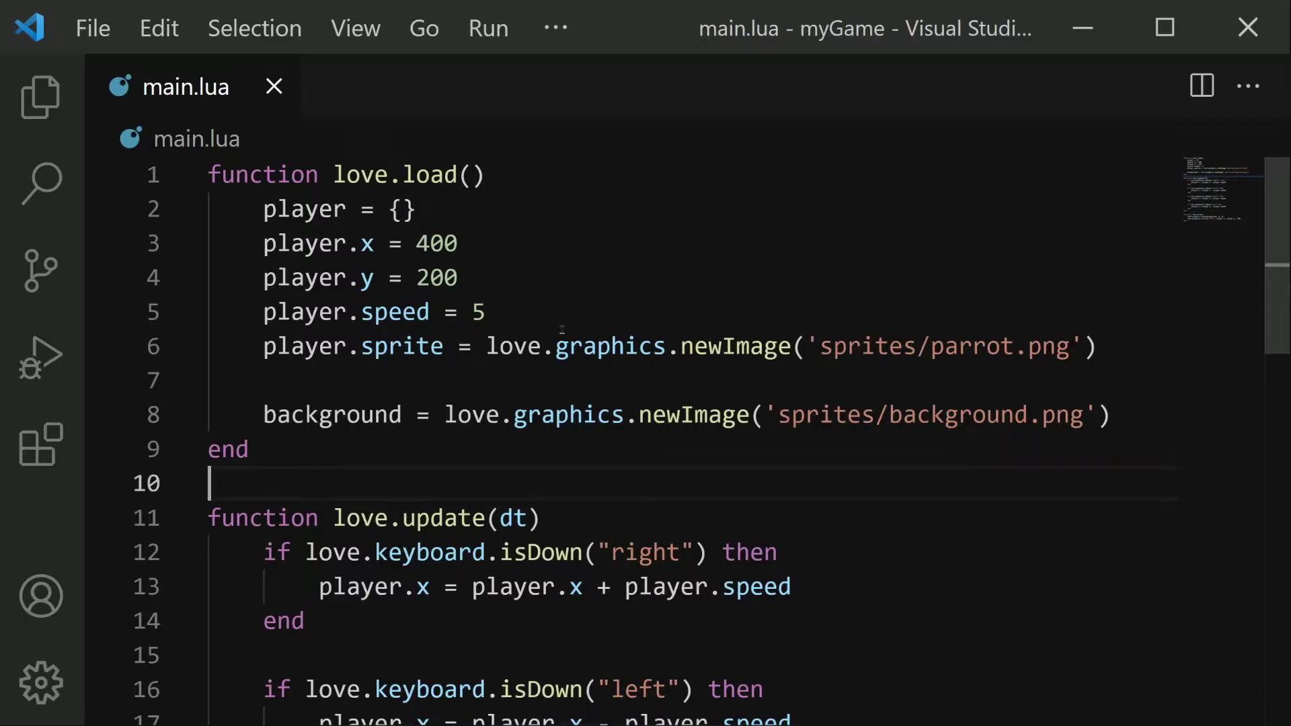
{"action": "scroll", "scroll_direction": "down", "scroll_amount": 3}
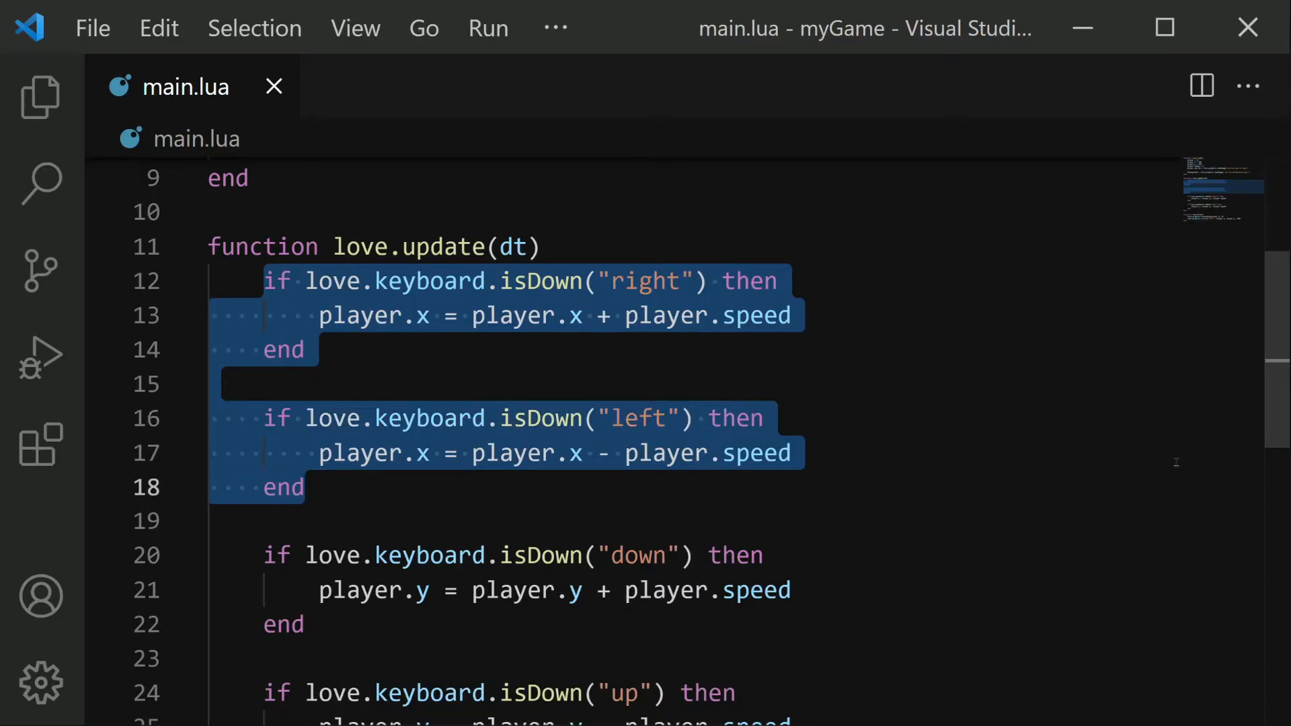
{"action": "scroll", "scroll_direction": "up", "scroll_amount": 3}
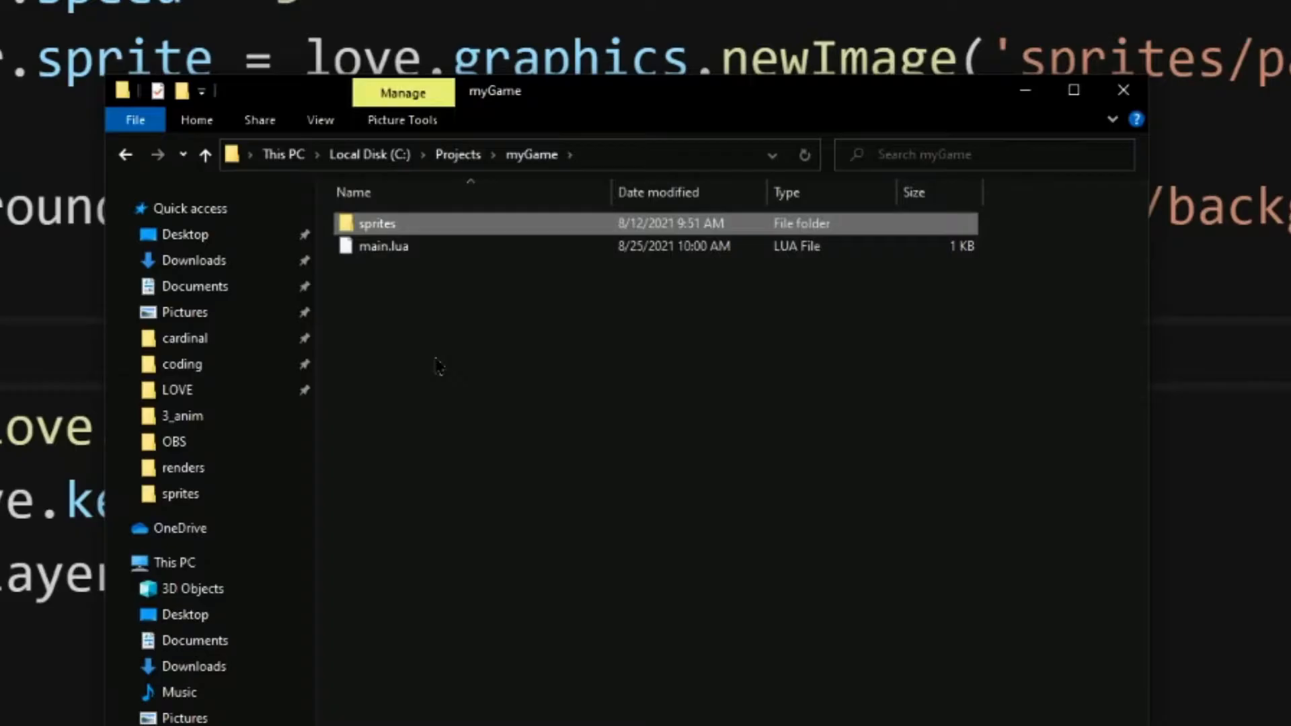
{"action": "mouse_move", "coordinate": [447, 339]}
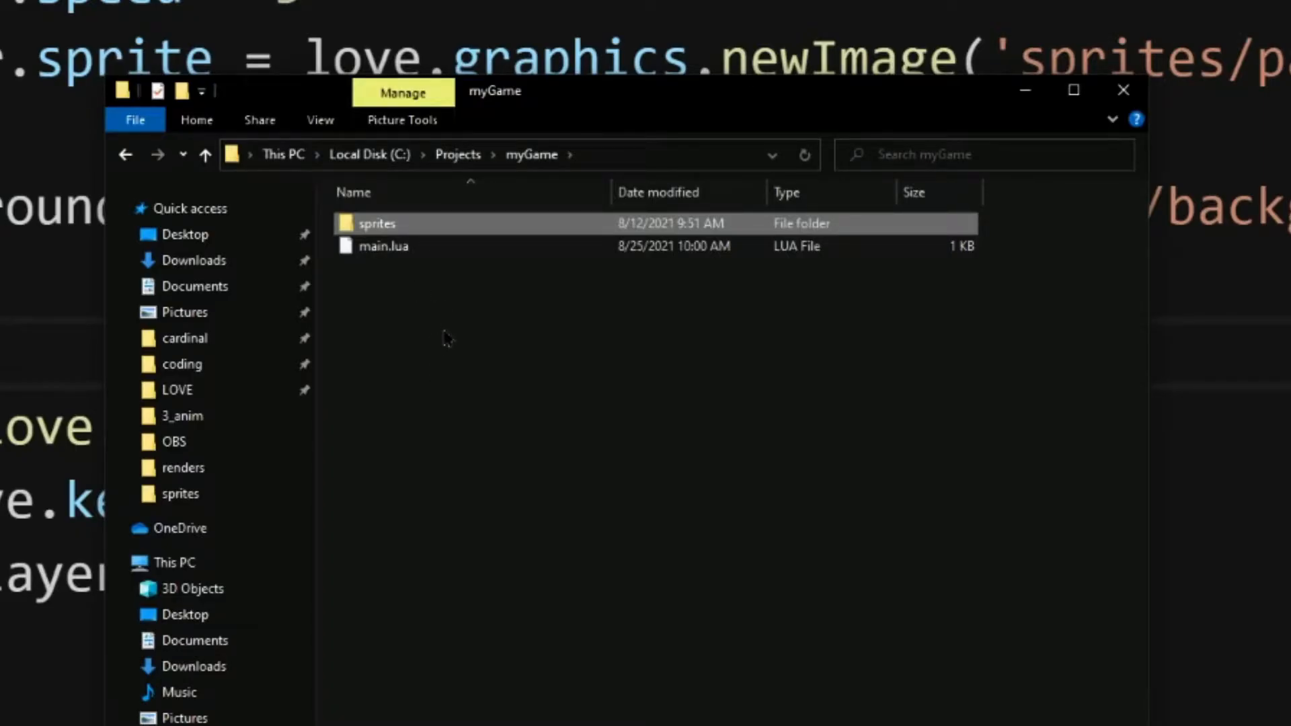
- Paste the copied player sprite sheet into the myGame sprites folder
{"action": "right_click", "coordinate": [498, 379]}
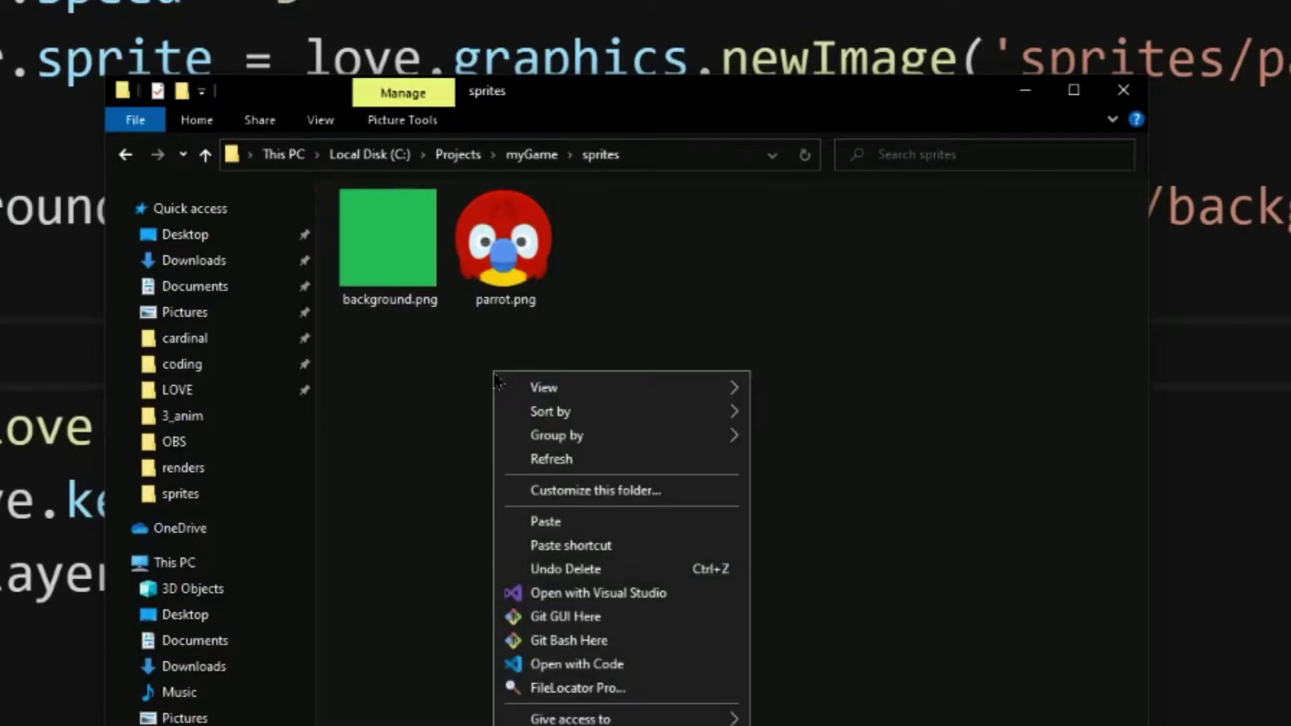
{"action": "left_click", "coordinate": [545, 521]}
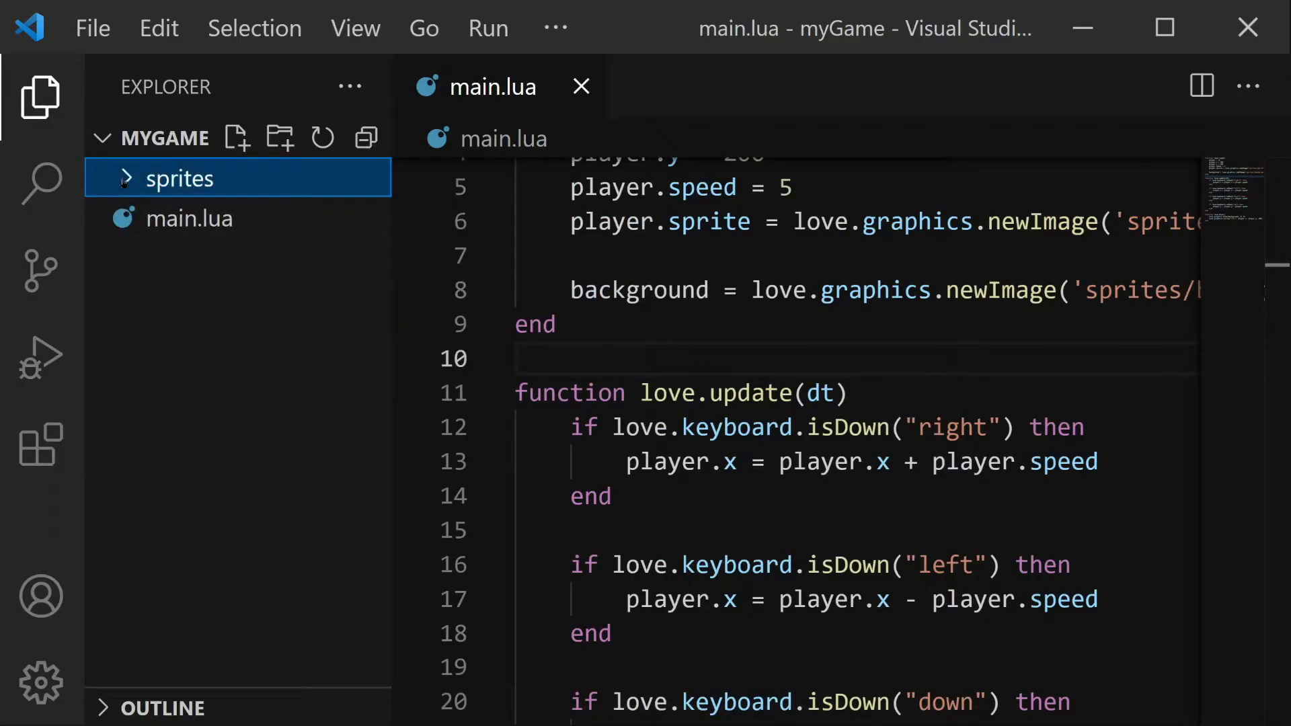
- Hide the Explorer sidebar and place the cursor at the end of the parrot image line
{"action": "left_click", "coordinate": [39, 97]}
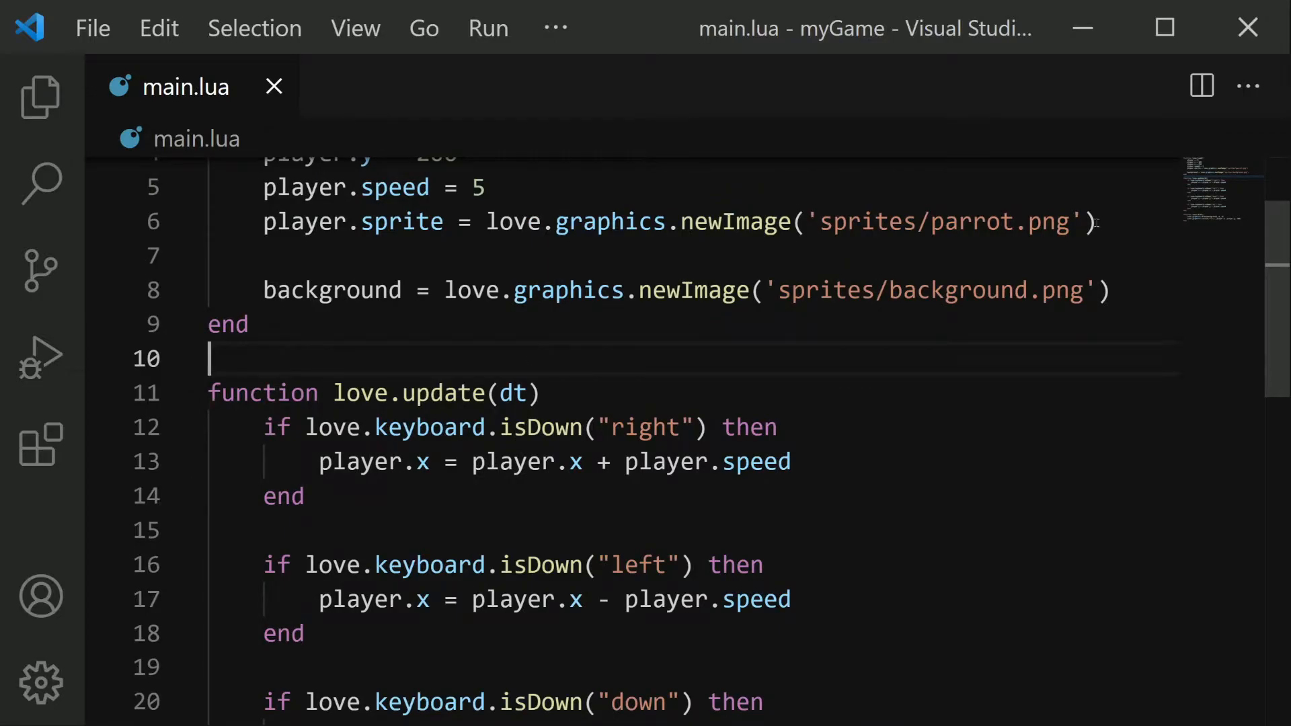
{"action": "left_click", "coordinate": [1095, 222]}
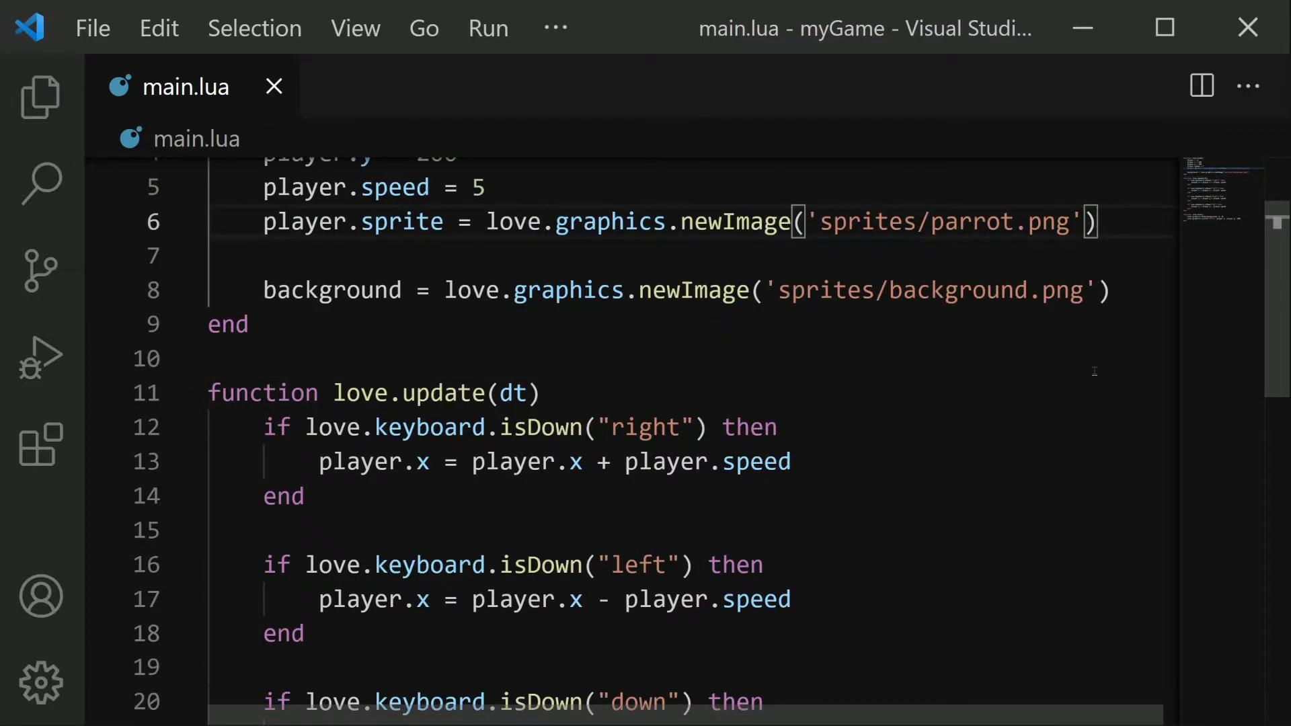
- Add player.spriteSheet = love.graphics.newImage('sprites/player-sheet.png') in love.load
{"action": "key", "text": "Enter"}
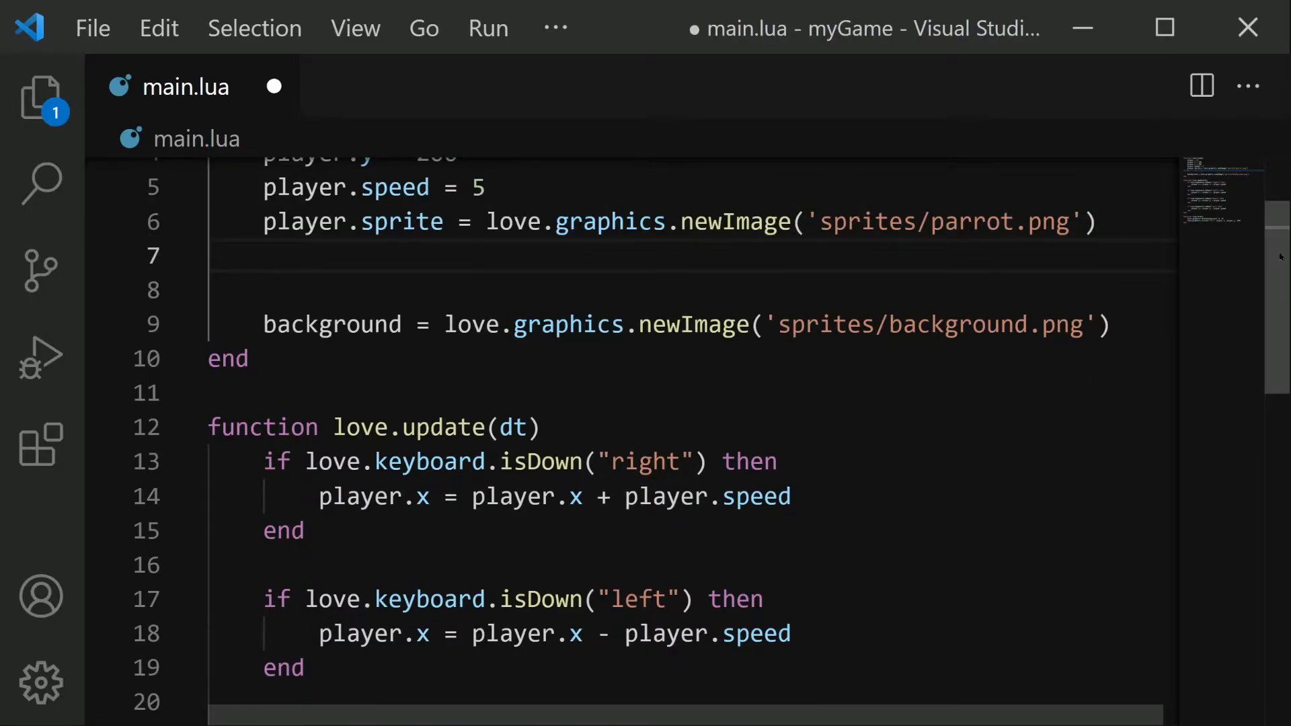
{"action": "scroll", "scroll_direction": "up", "scroll_amount": 3}
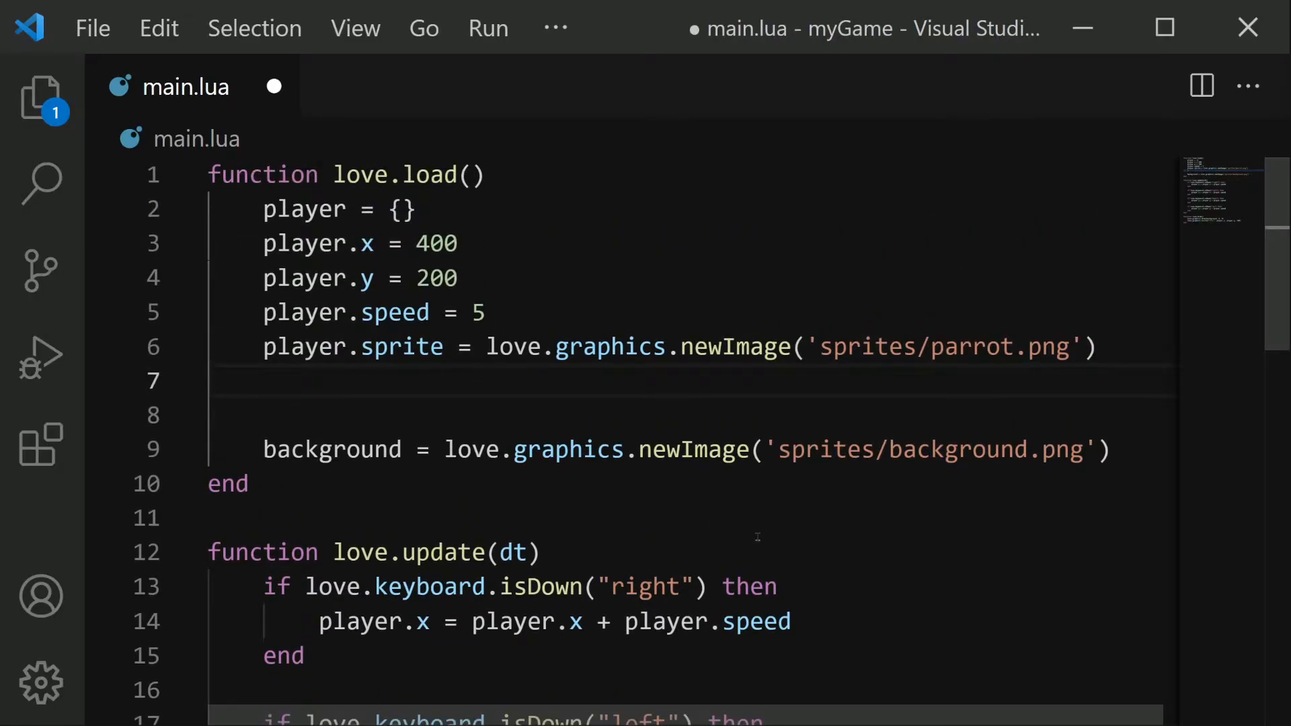
{"action": "type", "text": "player.spr"}
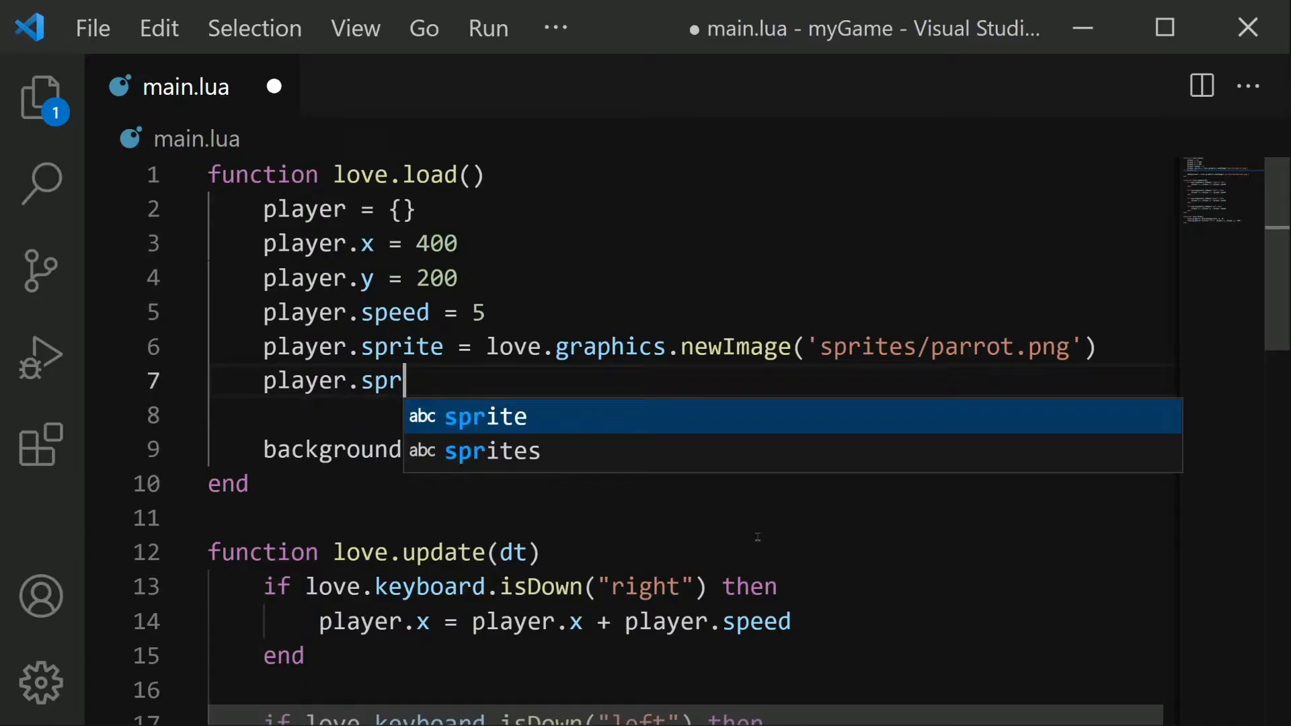
{"action": "type", "text": "iteSheet"}
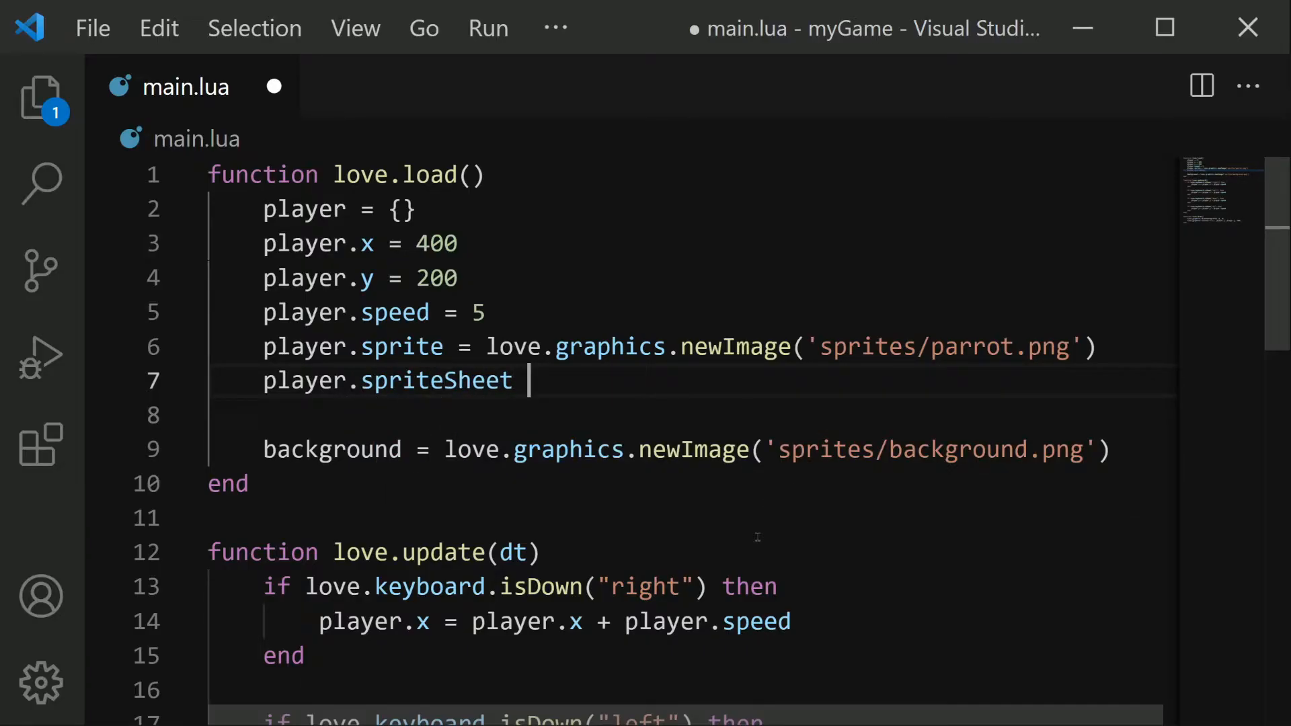
{"action": "type", "text": "= love.graphics."}
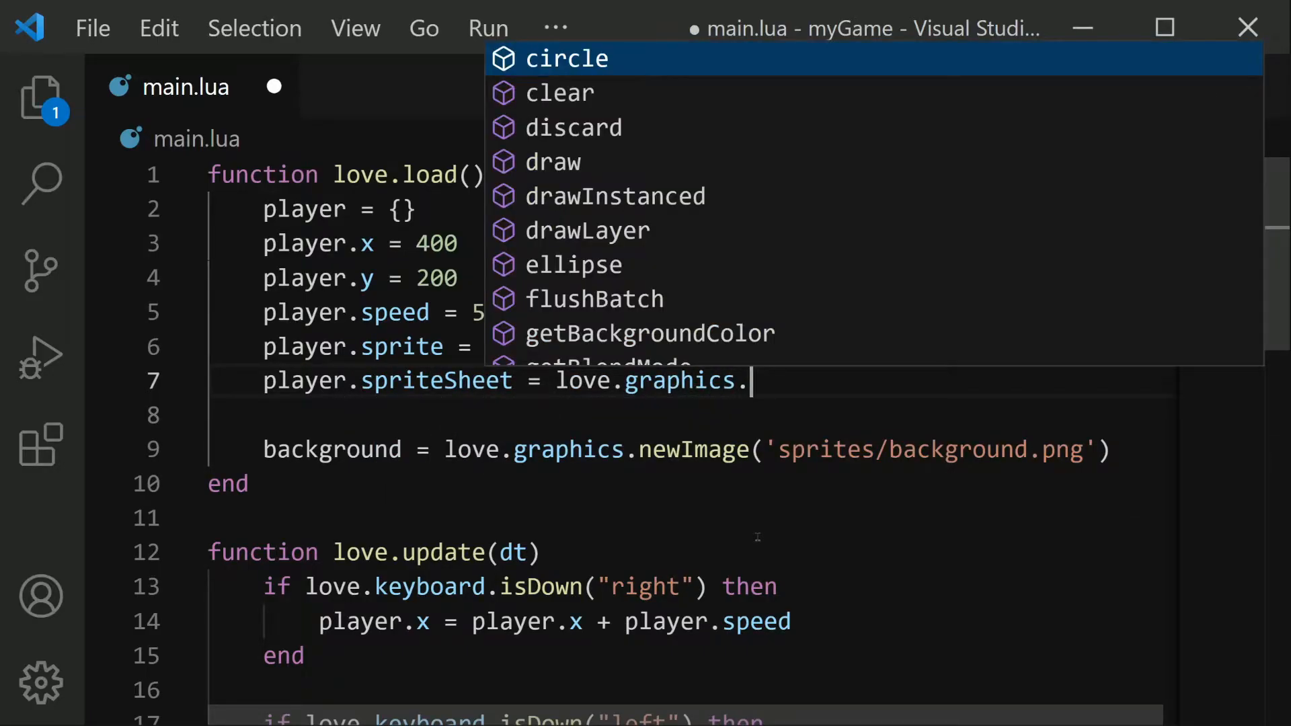
{"action": "type", "text": "newImage"}
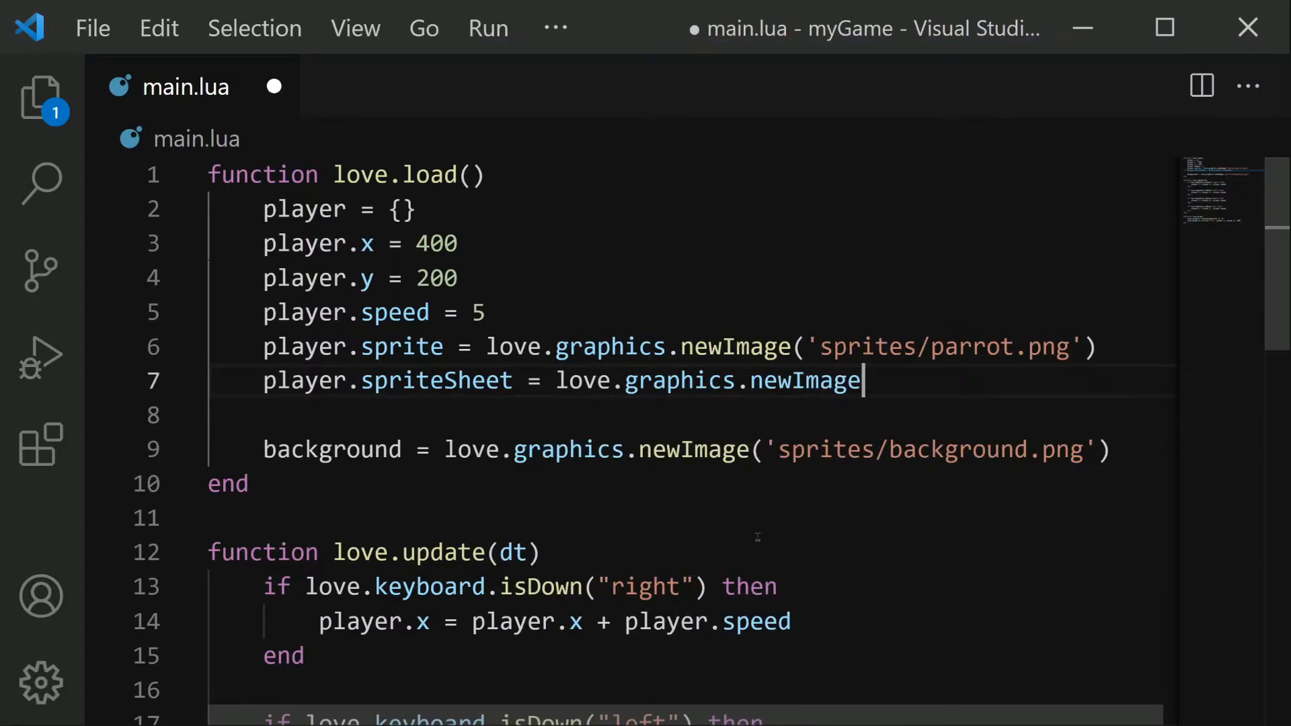
{"action": "type", "text": "('')"}
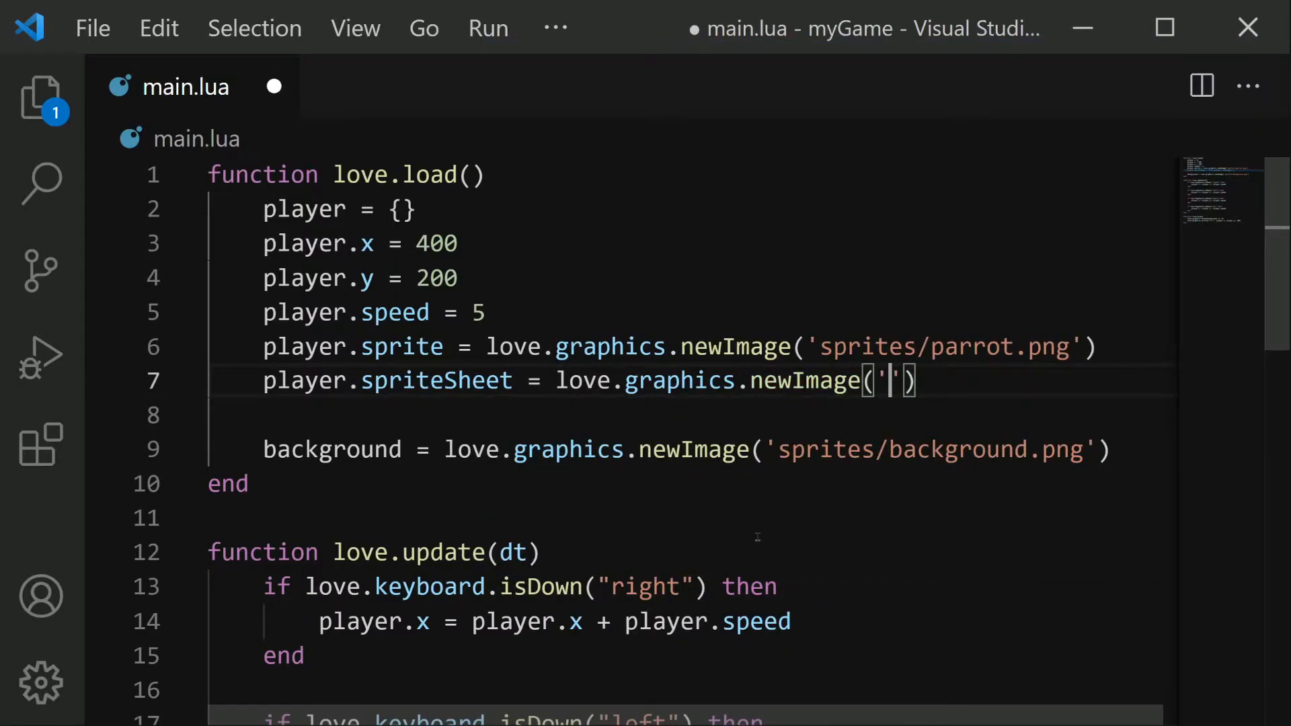
{"action": "type", "text": "sprites/"}
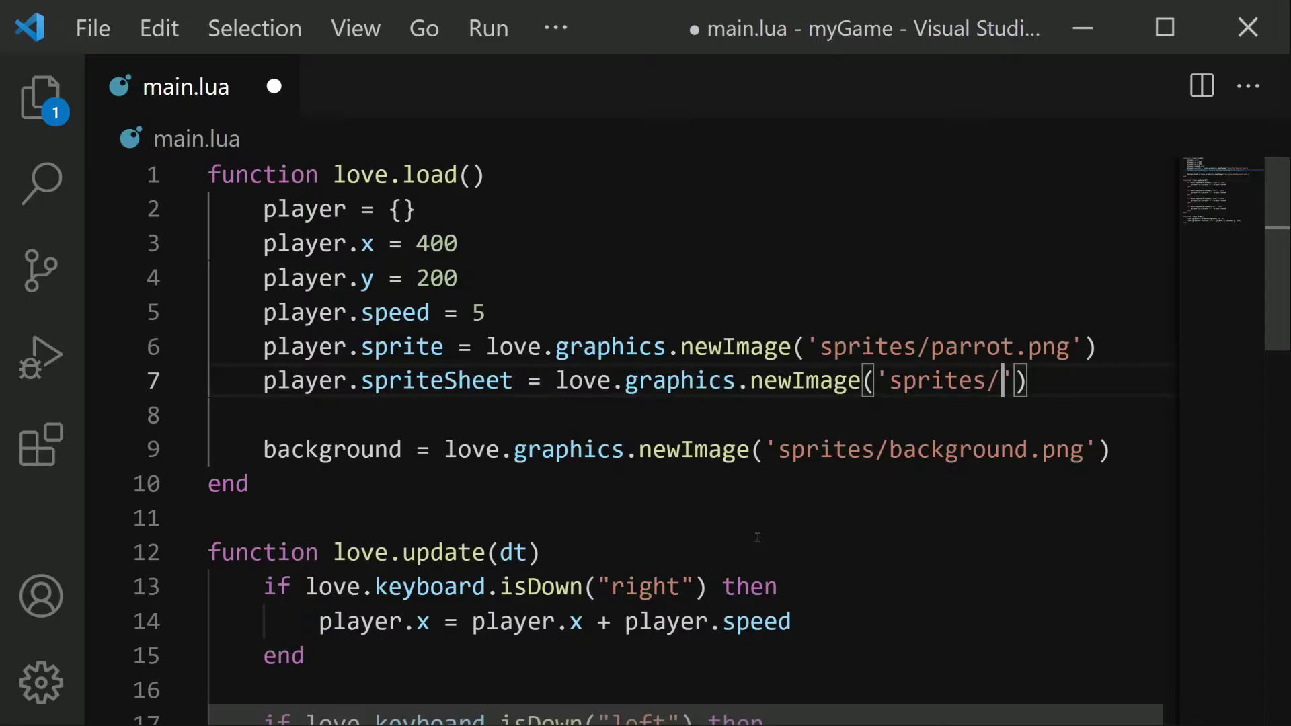
{"action": "type", "text": "player"}
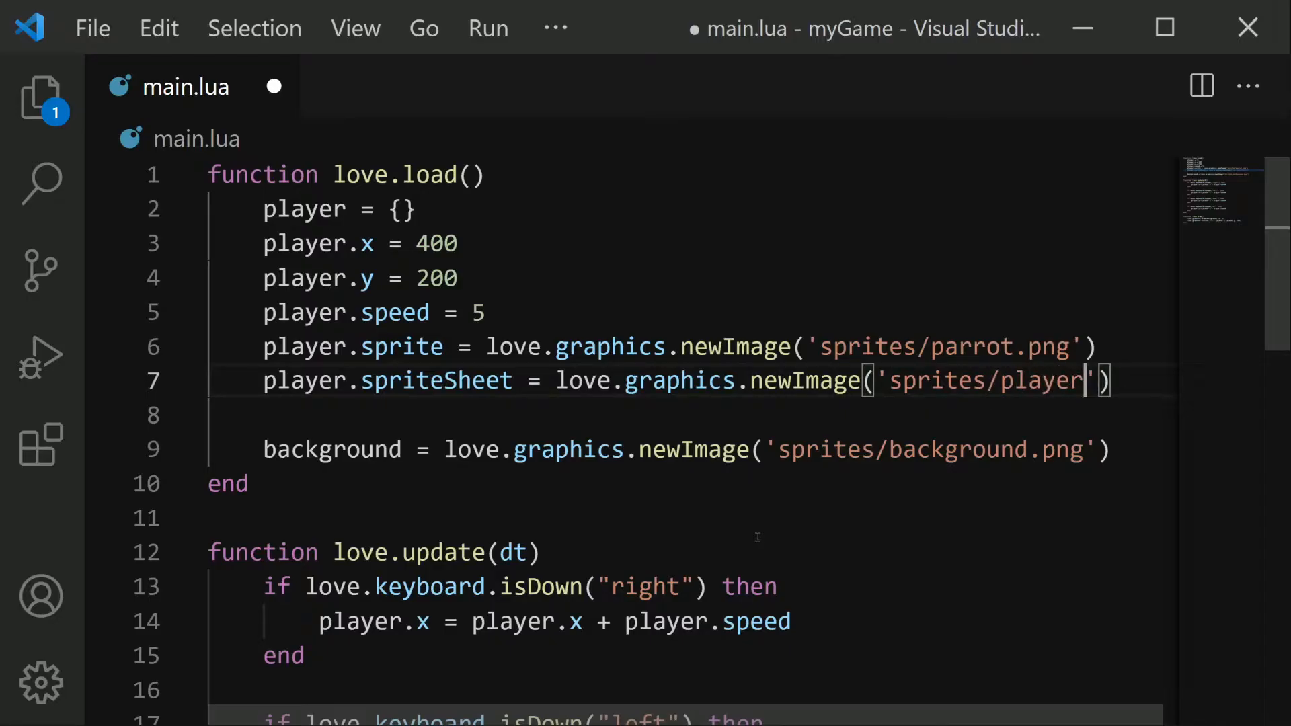
{"action": "type", "text": "-sheet.pn"}
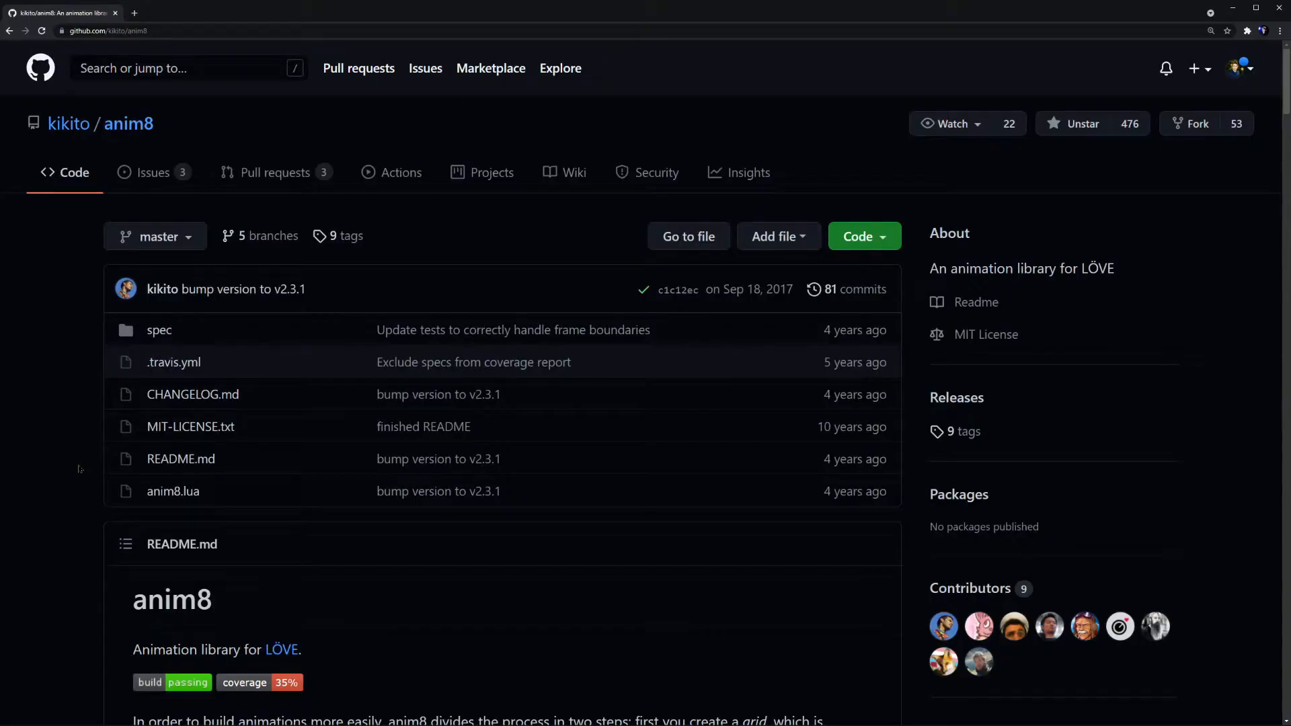
- Download the kikito/anim8 repository as anim8-master.zip from the Code menu
{"action": "left_click", "coordinate": [864, 237]}
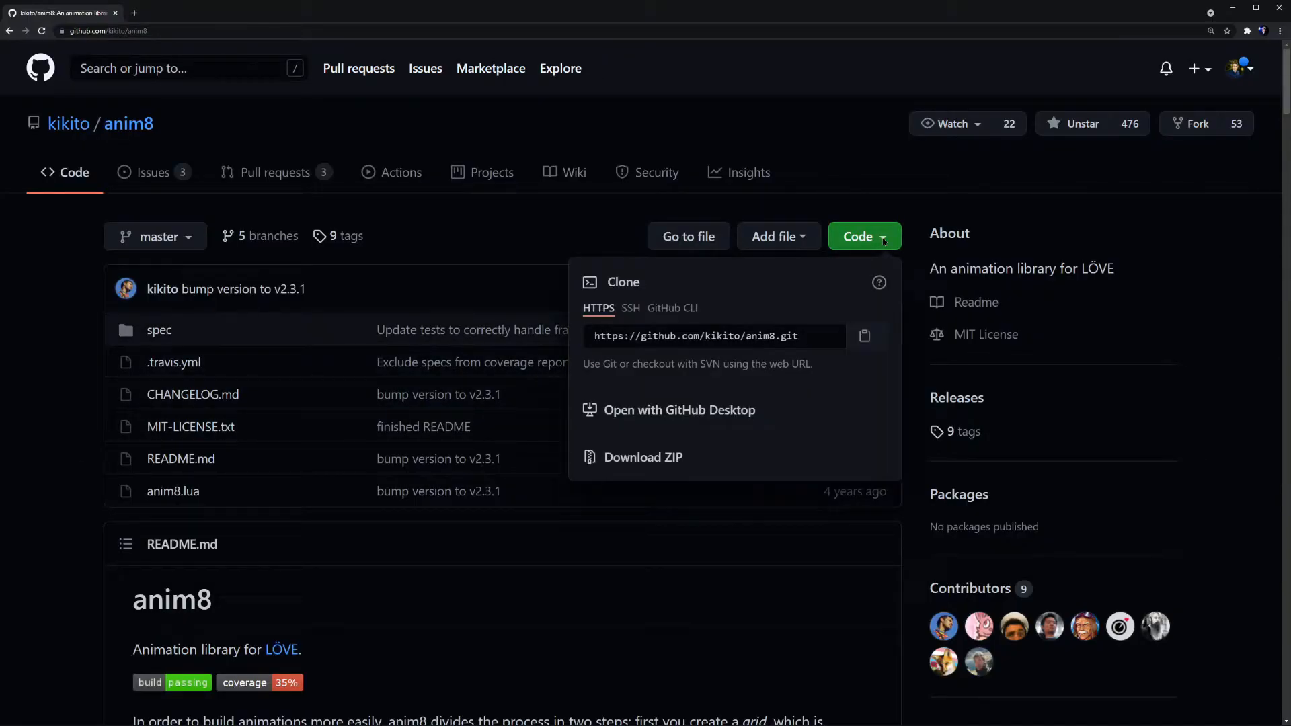
{"action": "left_click", "coordinate": [865, 335]}
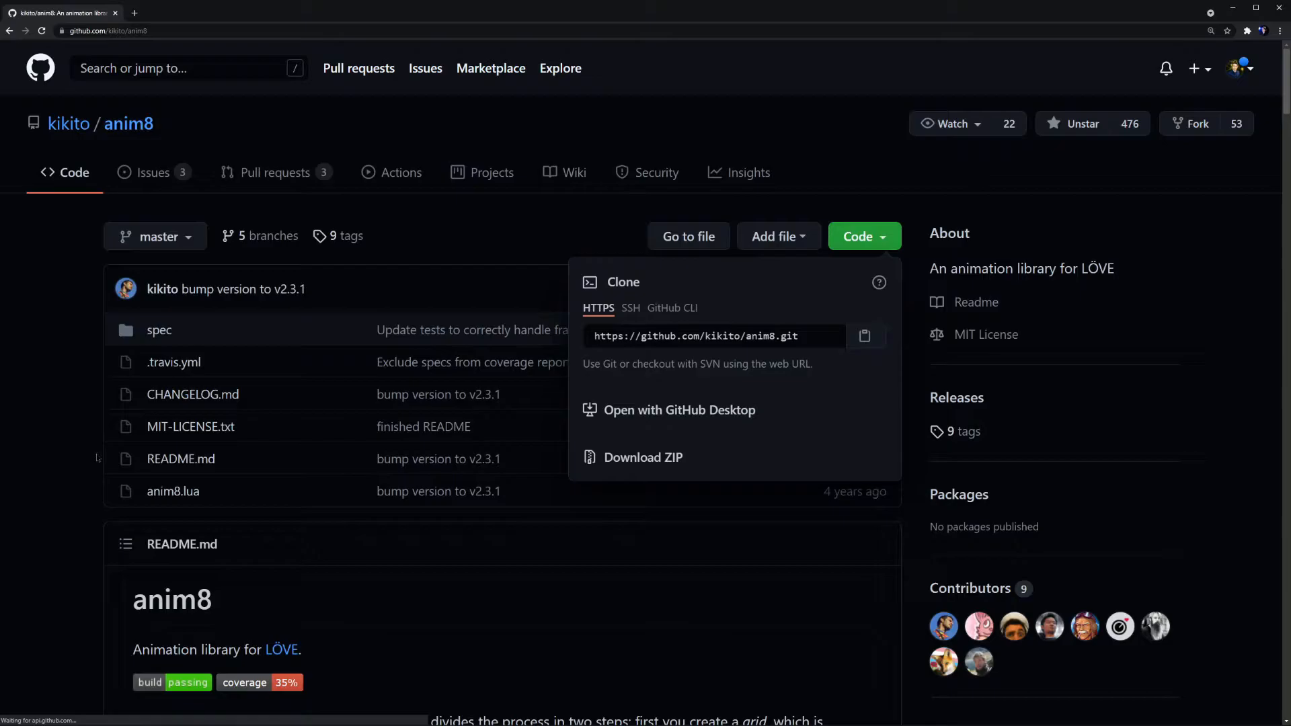
{"action": "left_click", "coordinate": [643, 457]}
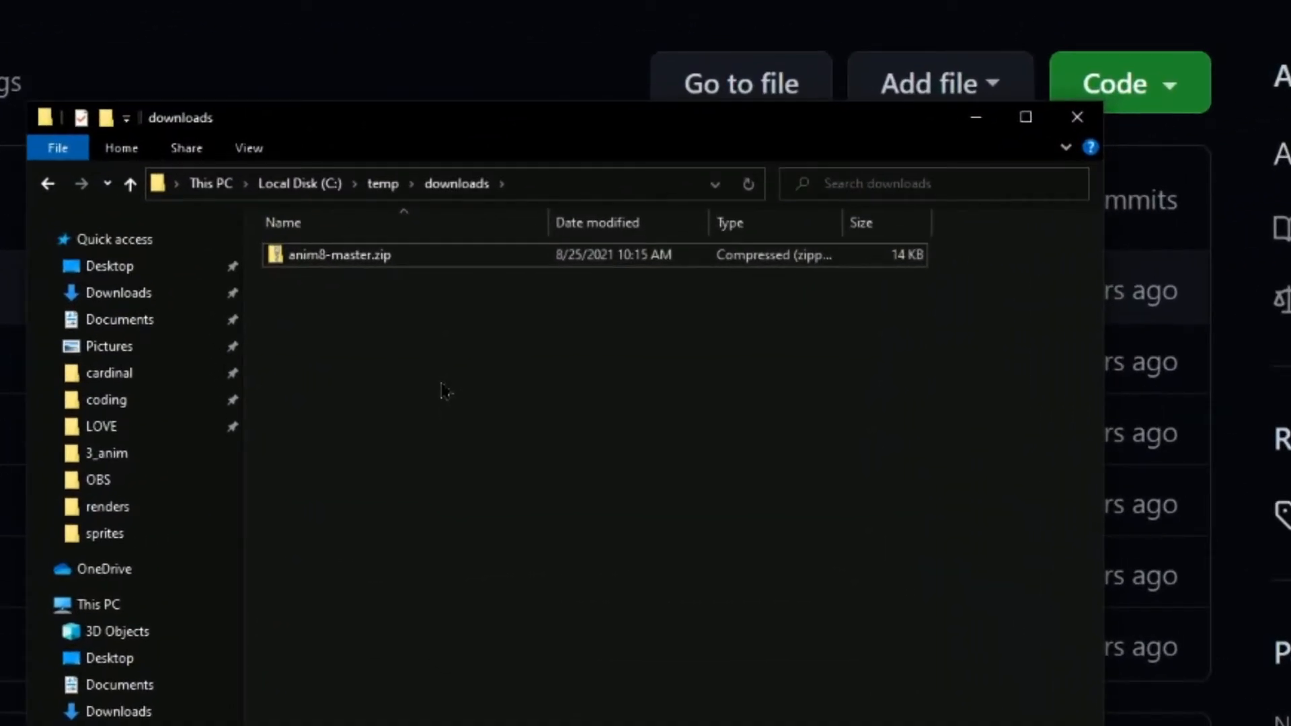
- Extract anim8-master.zip and copy anim8.lua from the extracted folder
{"action": "right_click", "coordinate": [339, 255]}
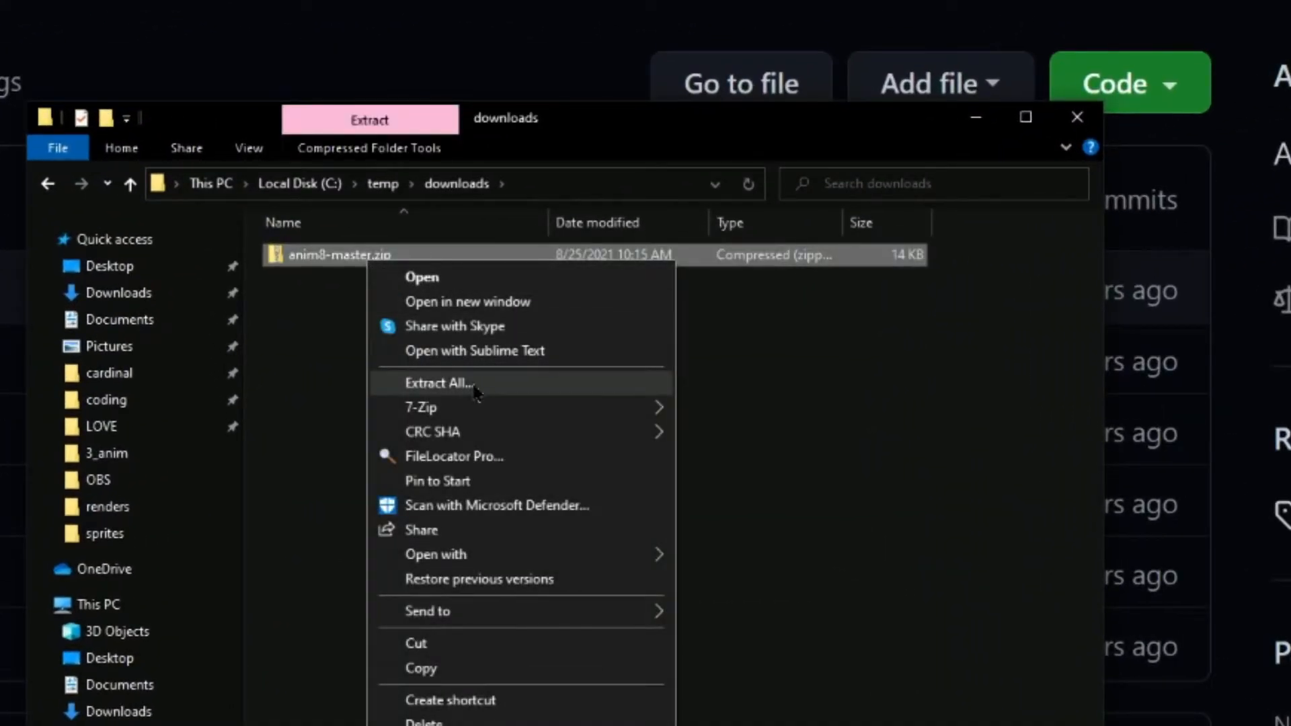
{"action": "left_click", "coordinate": [438, 383]}
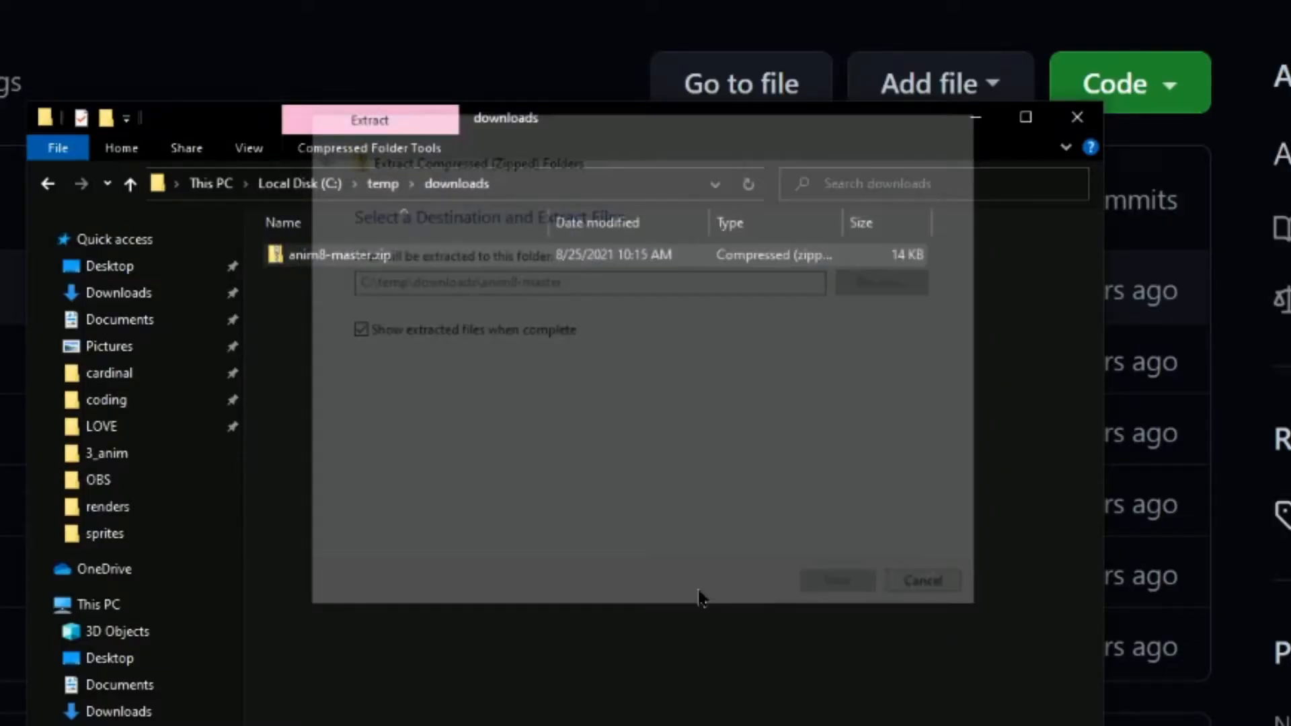
{"action": "left_click", "coordinate": [837, 581]}
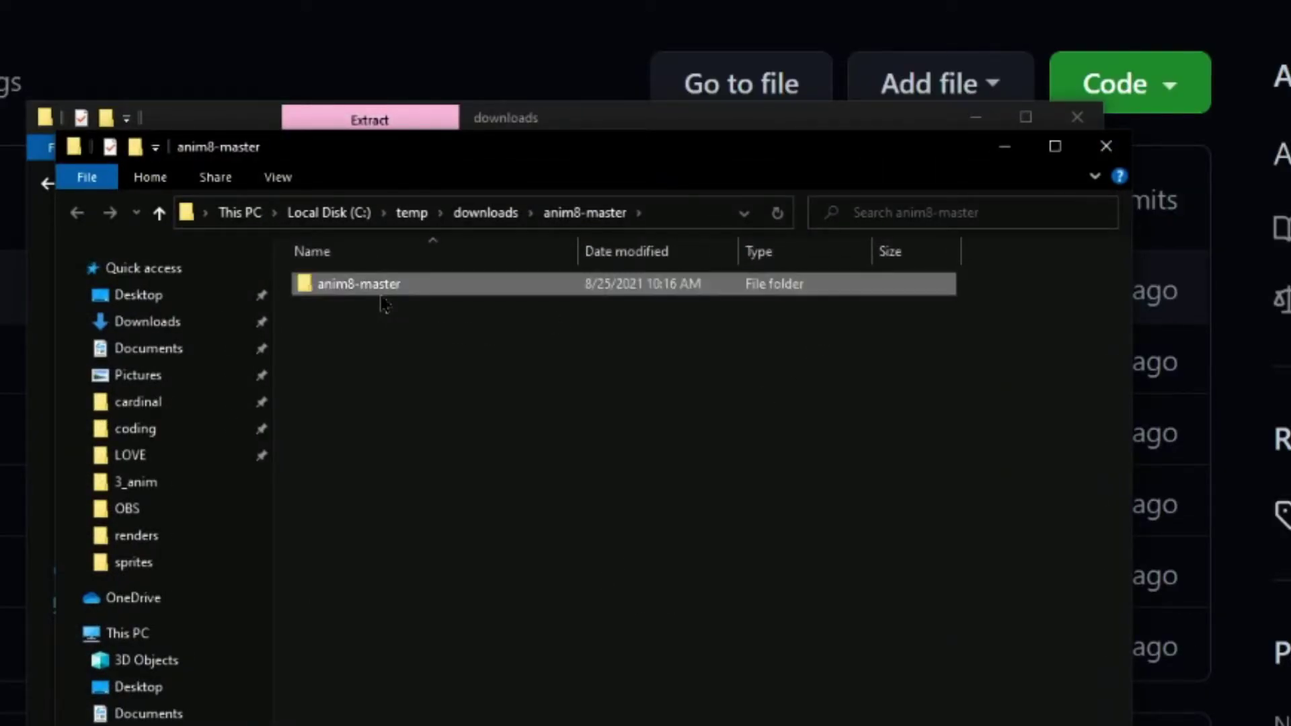
{"action": "double_click", "coordinate": [358, 284]}
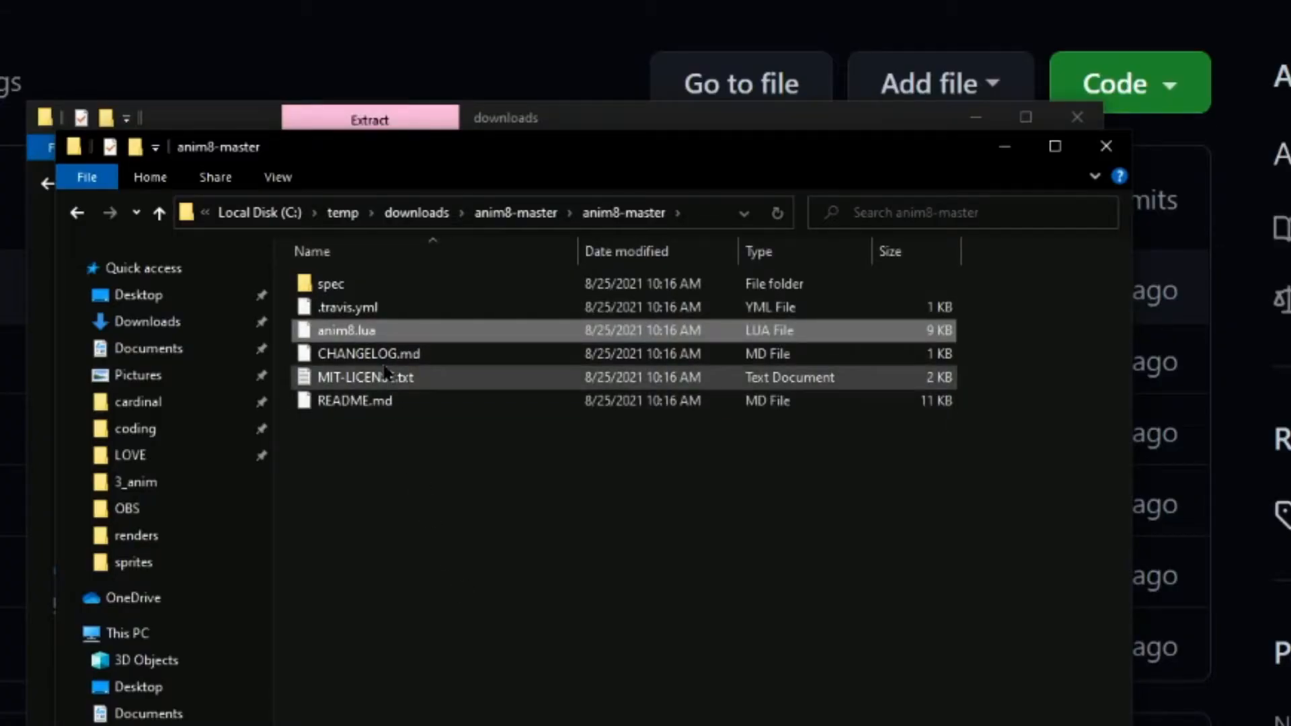
{"action": "right_click", "coordinate": [346, 331]}
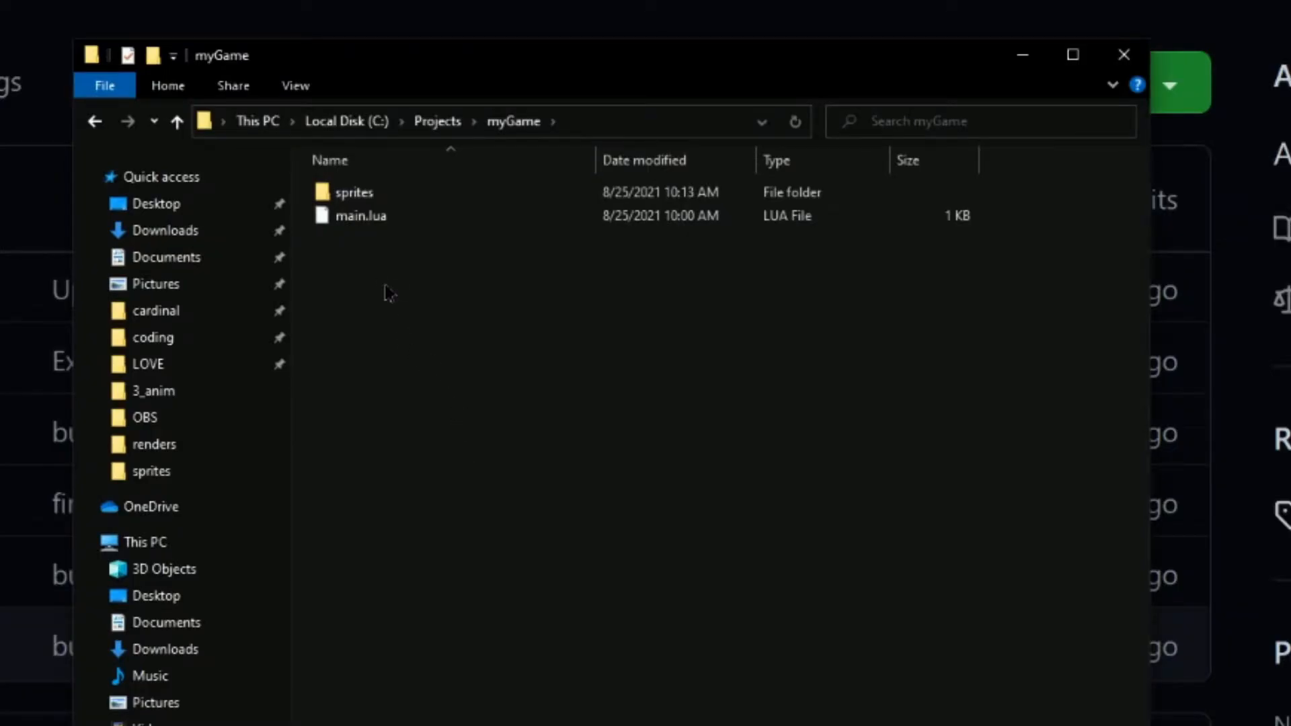
- Create a new libraries folder in myGame and enter it
{"action": "right_click", "coordinate": [388, 292]}
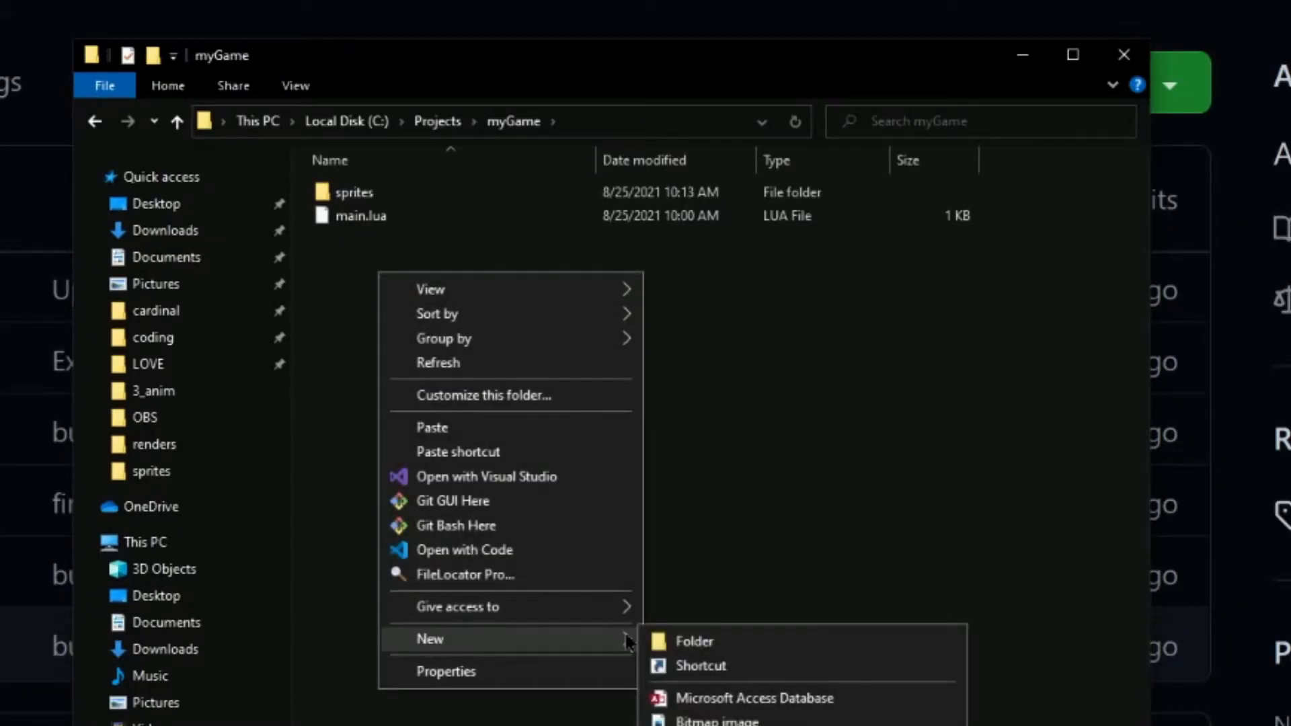
{"action": "left_click", "coordinate": [694, 642]}
{"action": "type", "text": "libraries"}
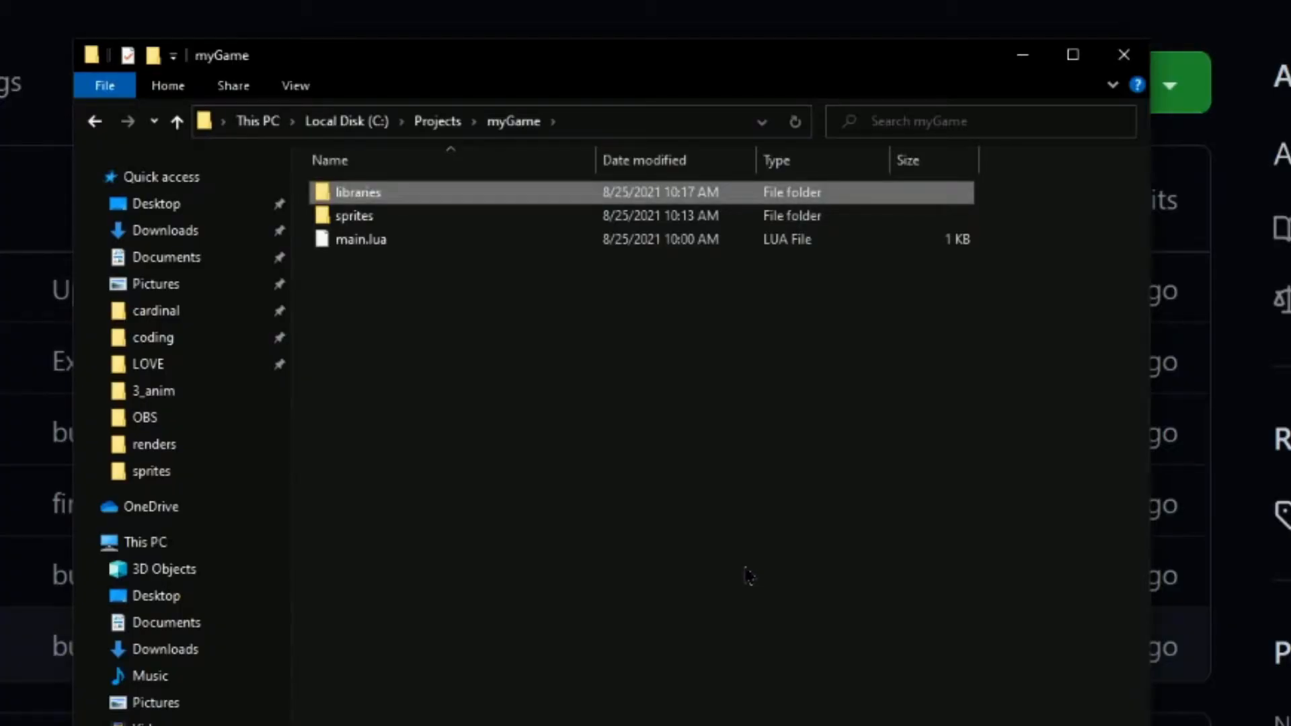
{"action": "double_click", "coordinate": [358, 193]}
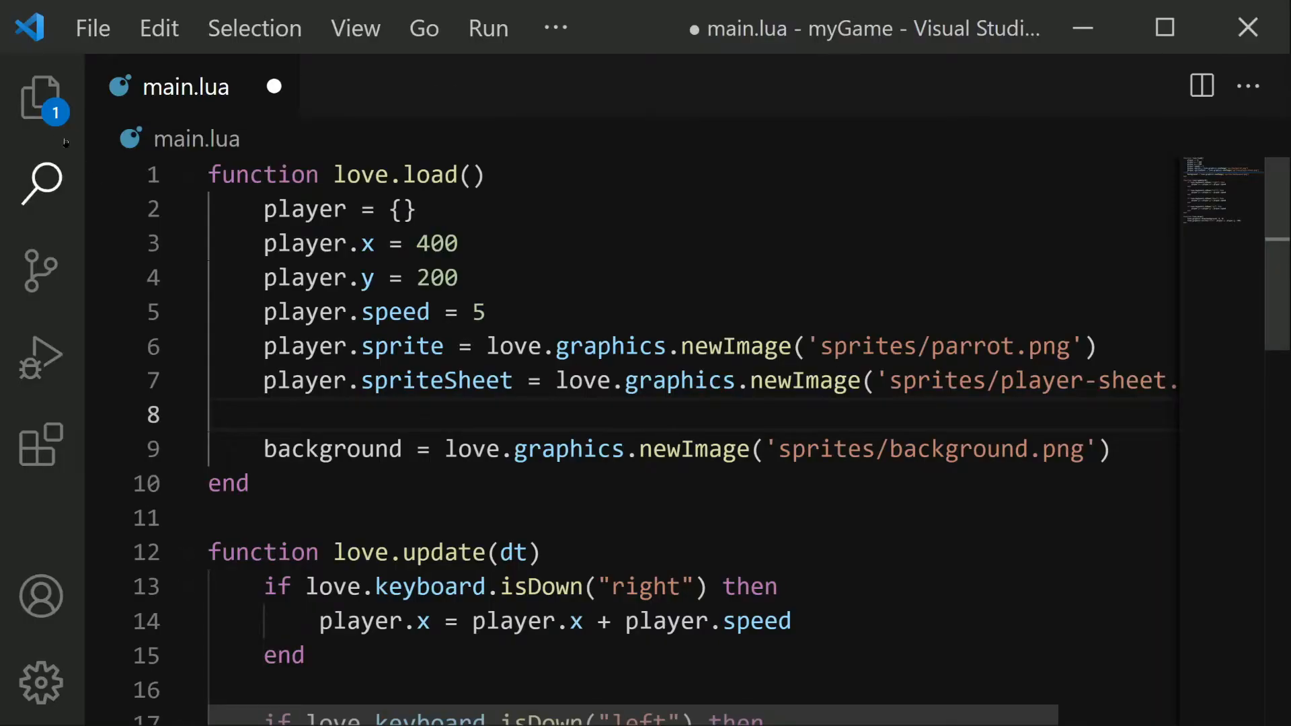
{"action": "left_click", "coordinate": [40, 97]}
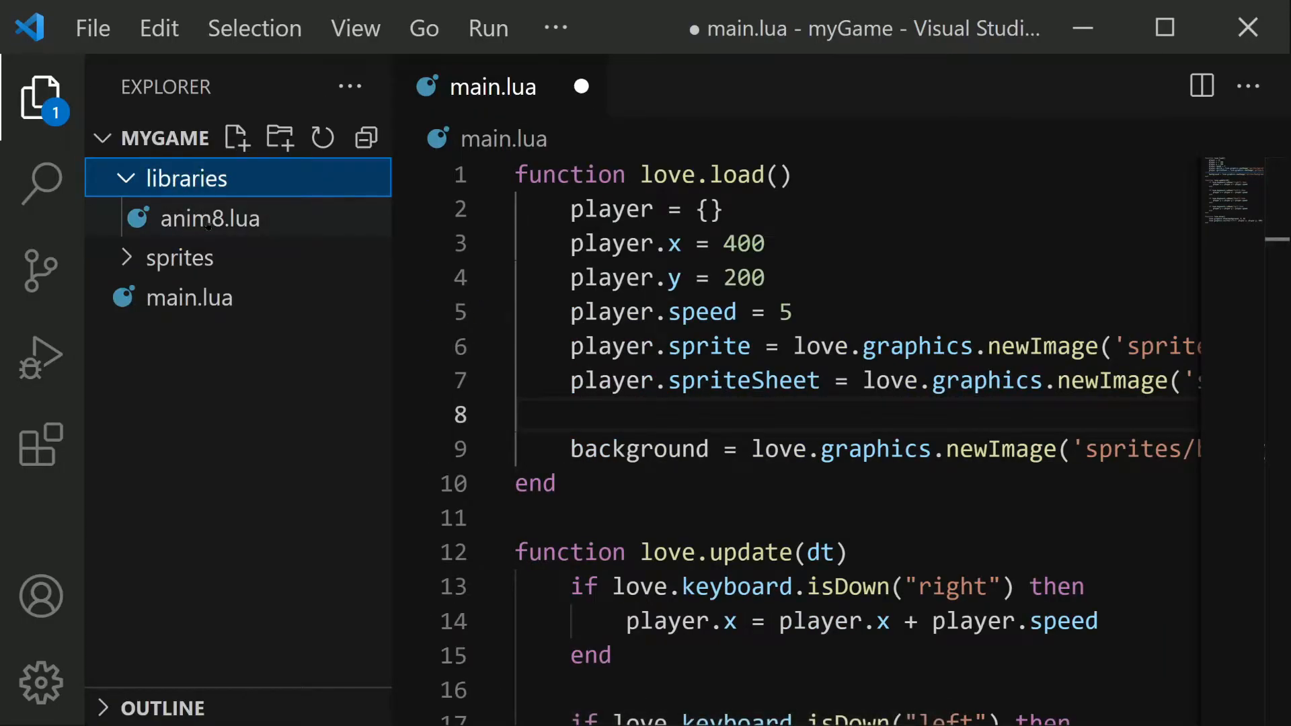
{"action": "left_click", "coordinate": [40, 98]}
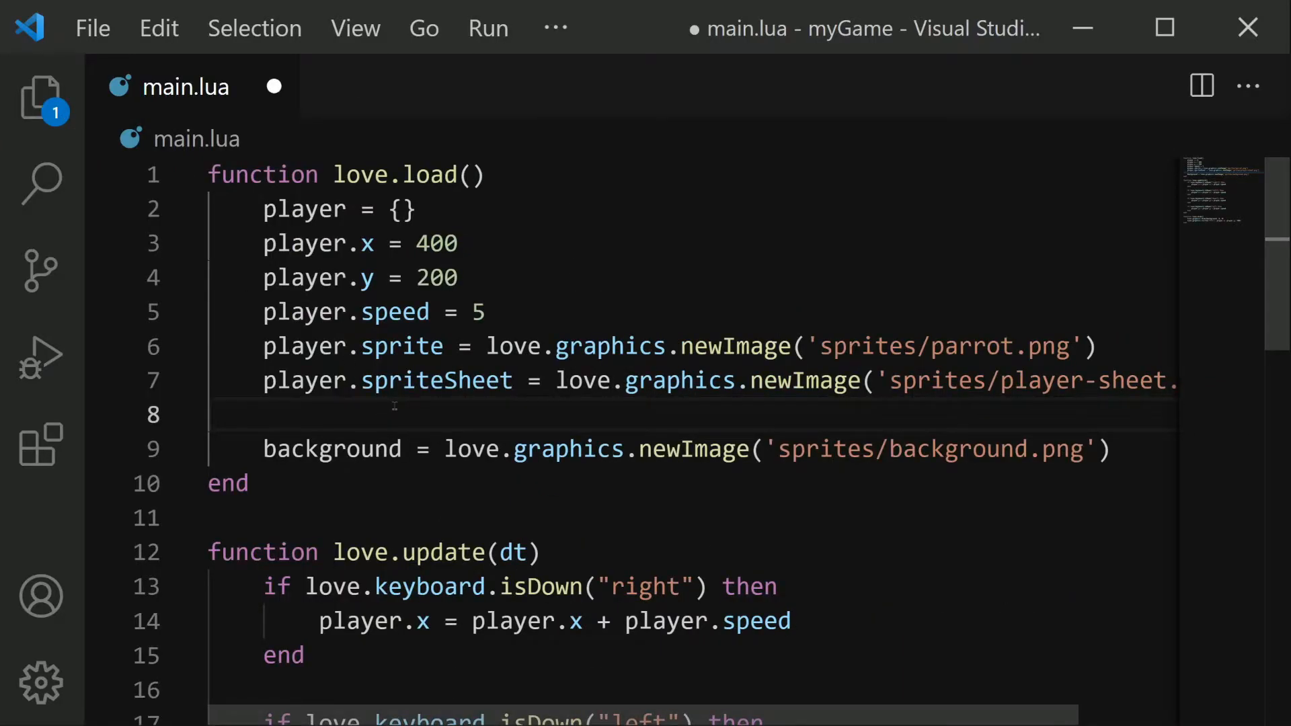
{"action": "left_click", "coordinate": [478, 173]}
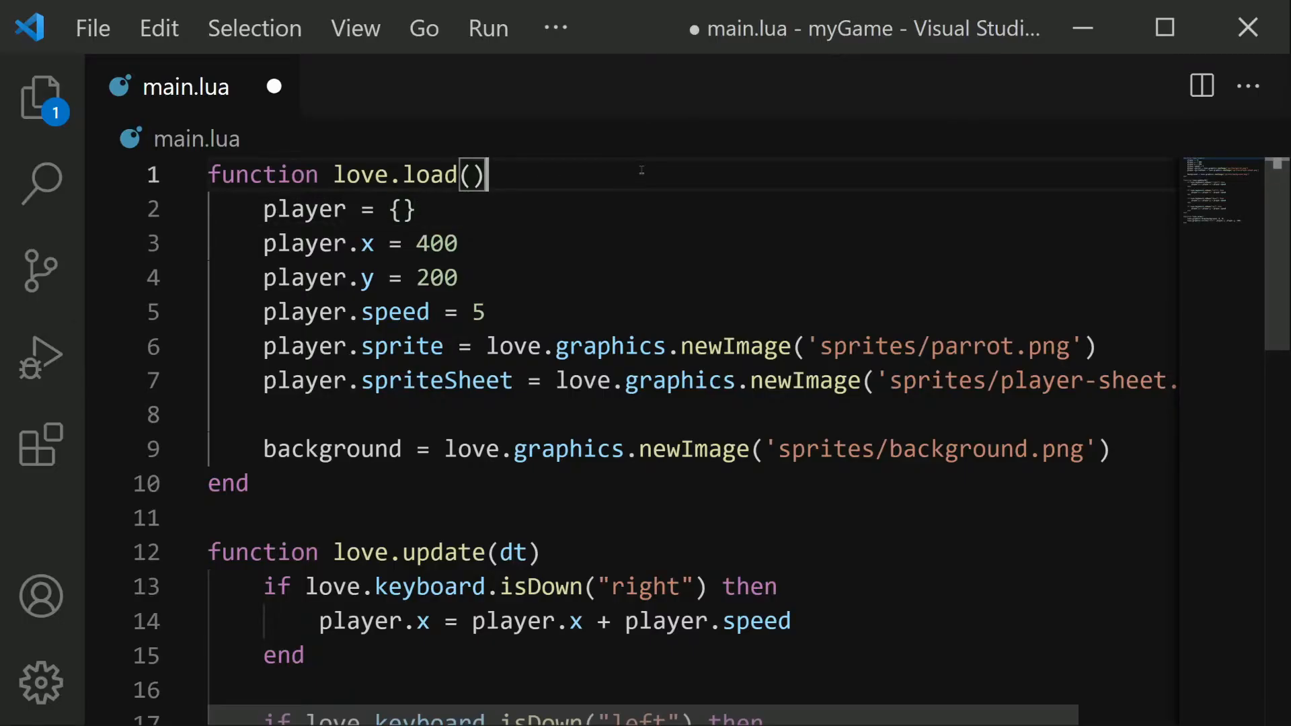
- Add anim8 = require 'libraries/anim8' at the top of love.load
{"action": "key", "text": "Enter"}
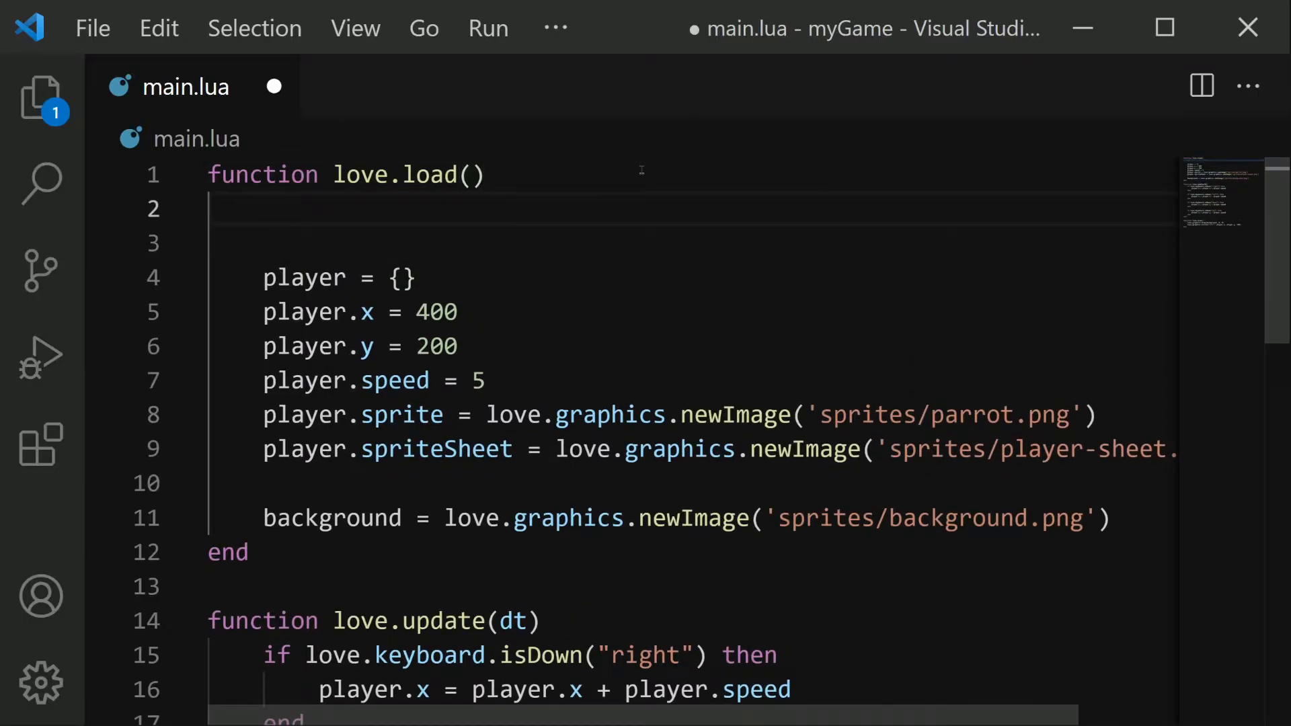
{"action": "type", "text": "anim8 = req"}
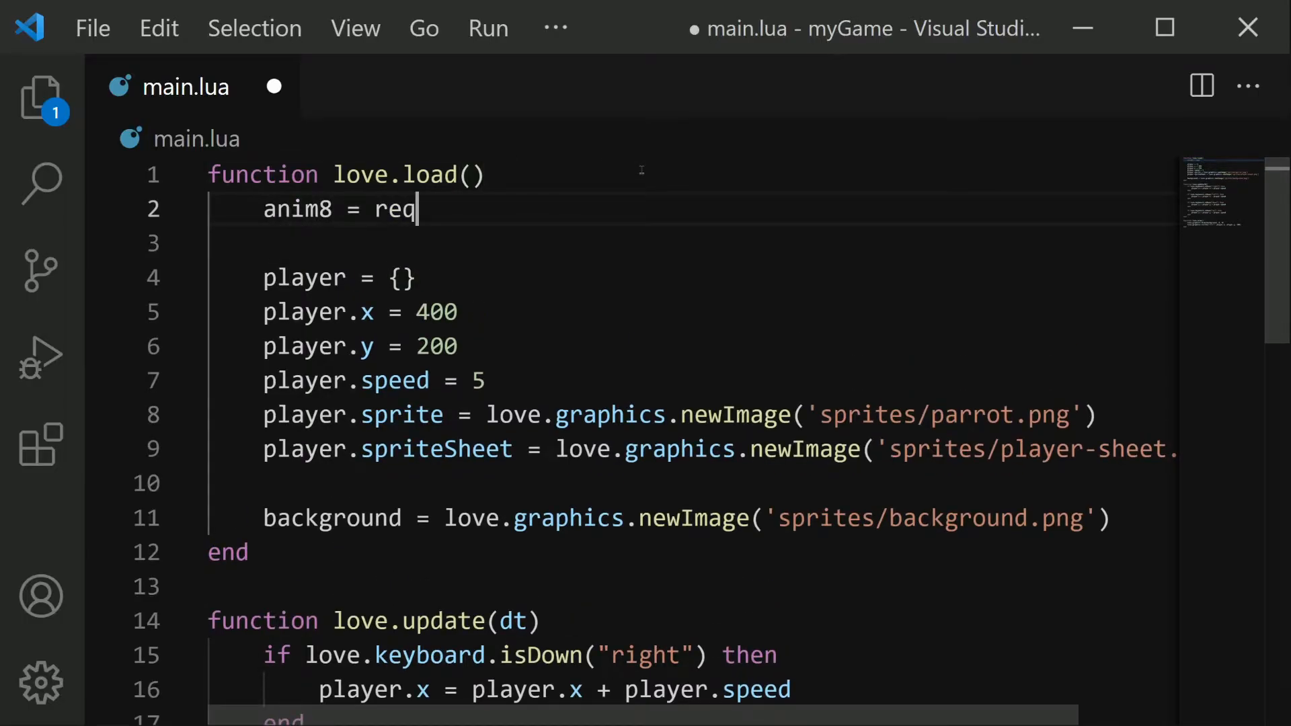
{"action": "type", "text": "uire 'lib'"}
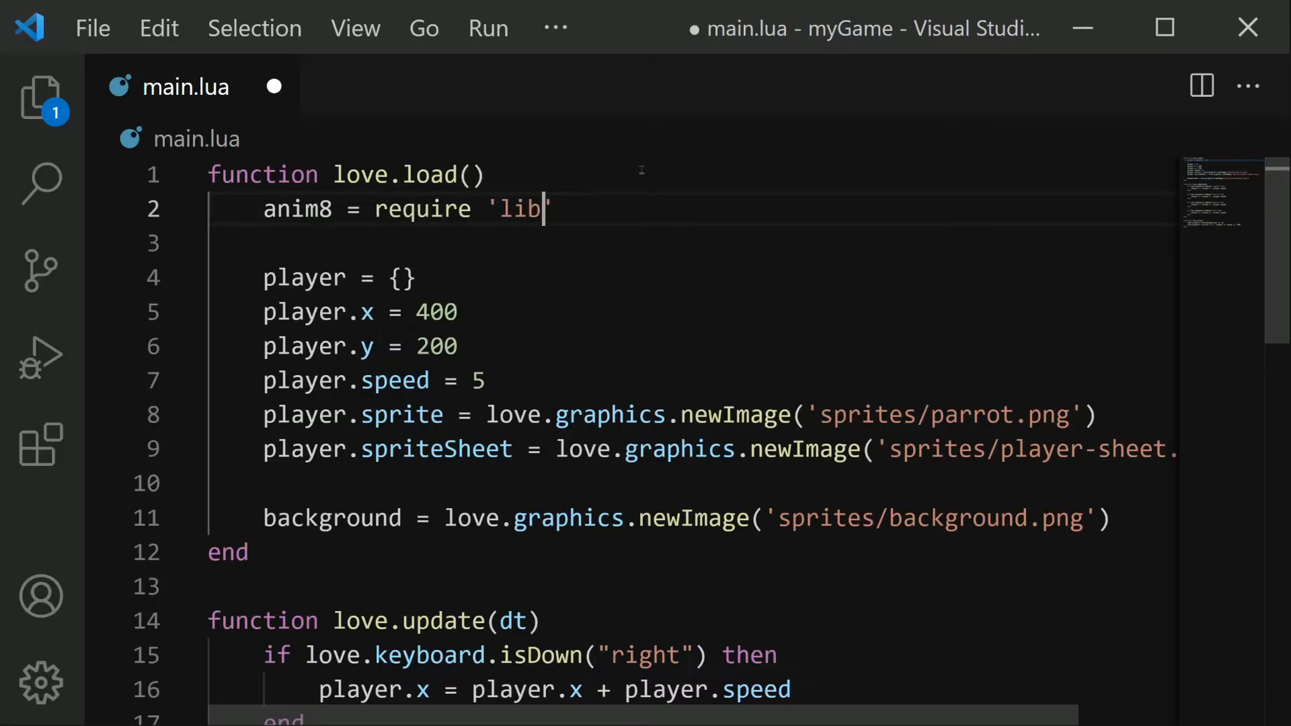
{"action": "type", "text": "raries"}
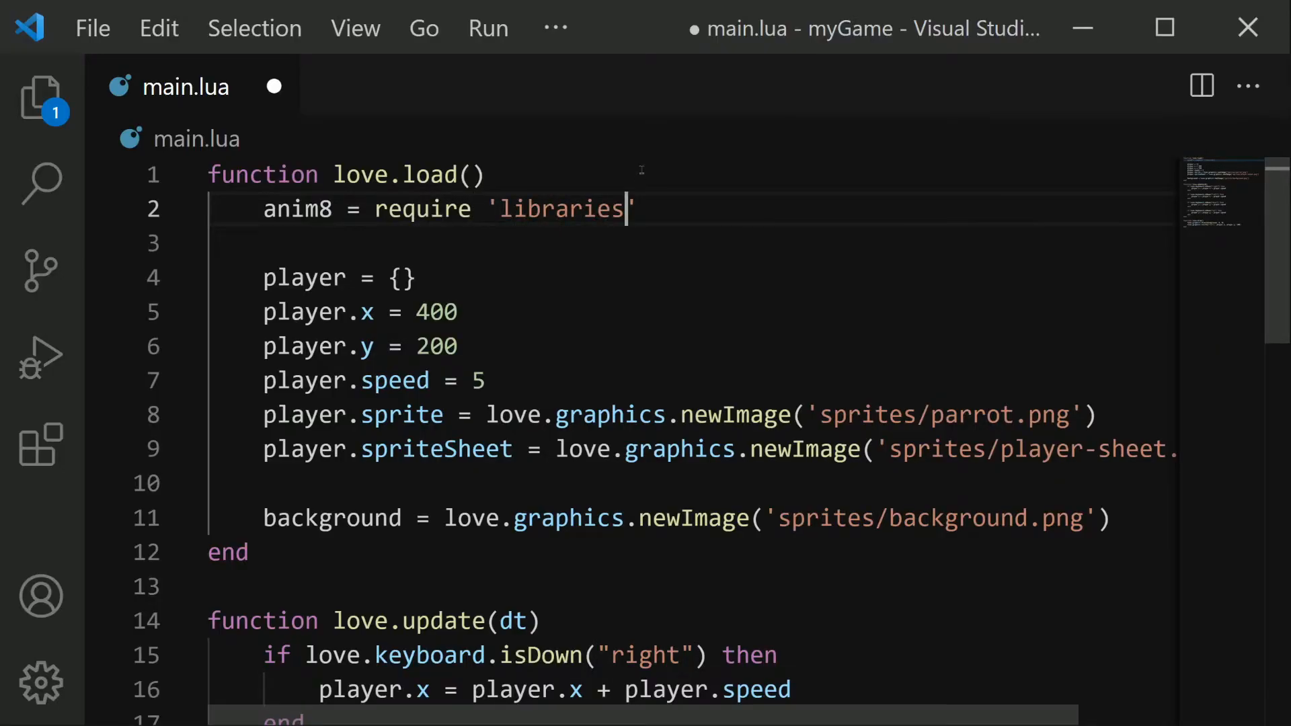
{"action": "type", "text": "/a"}
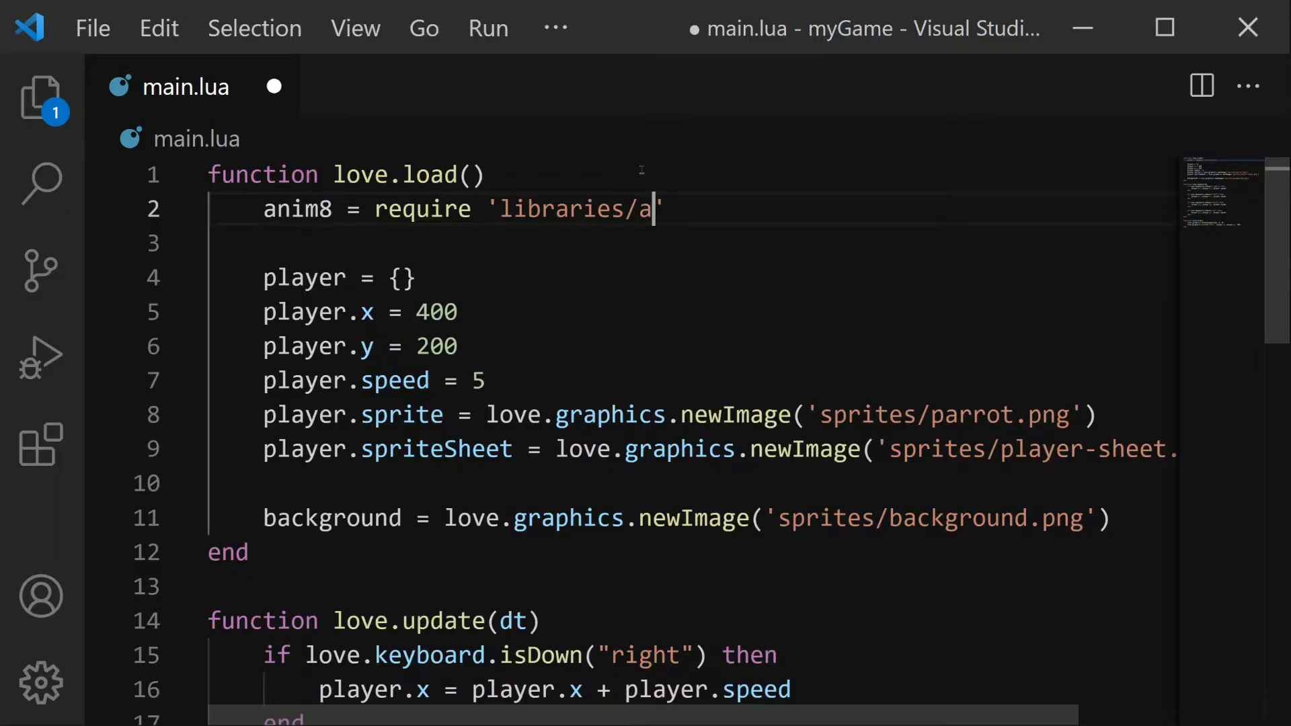
{"action": "type", "text": "nim8"}
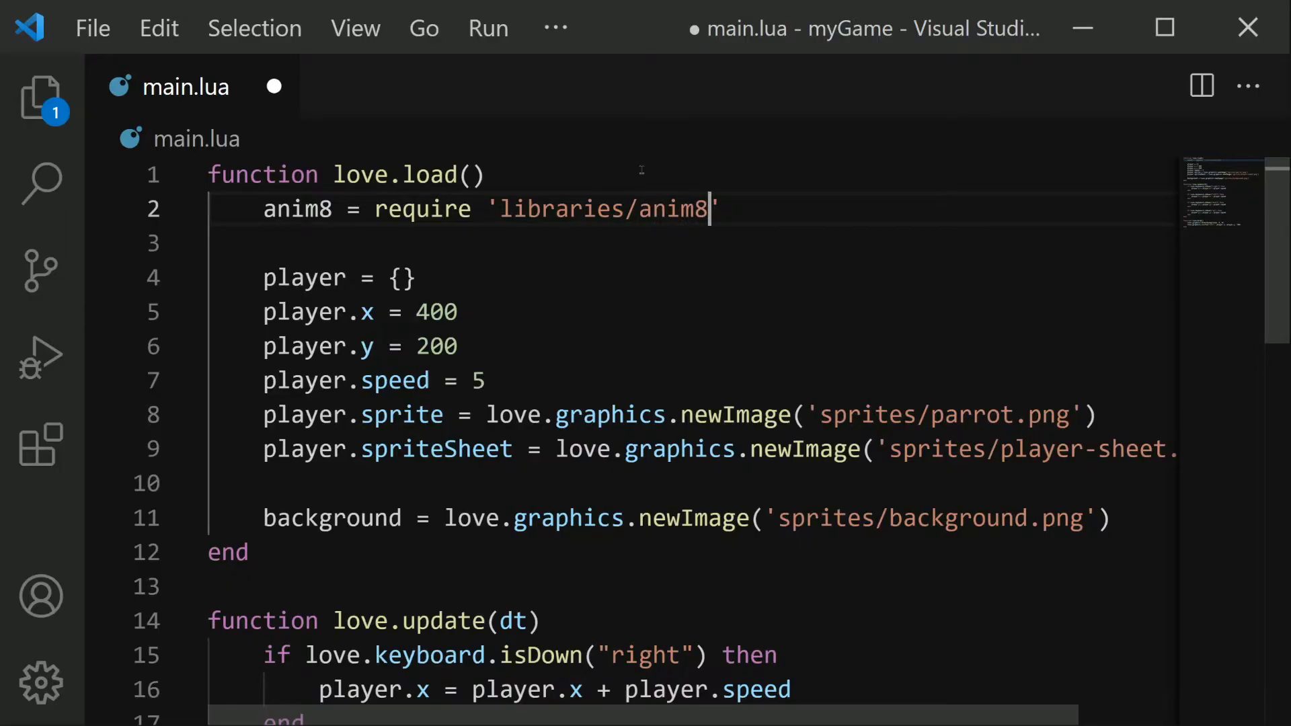
{"action": "double_click", "coordinate": [602, 208]}
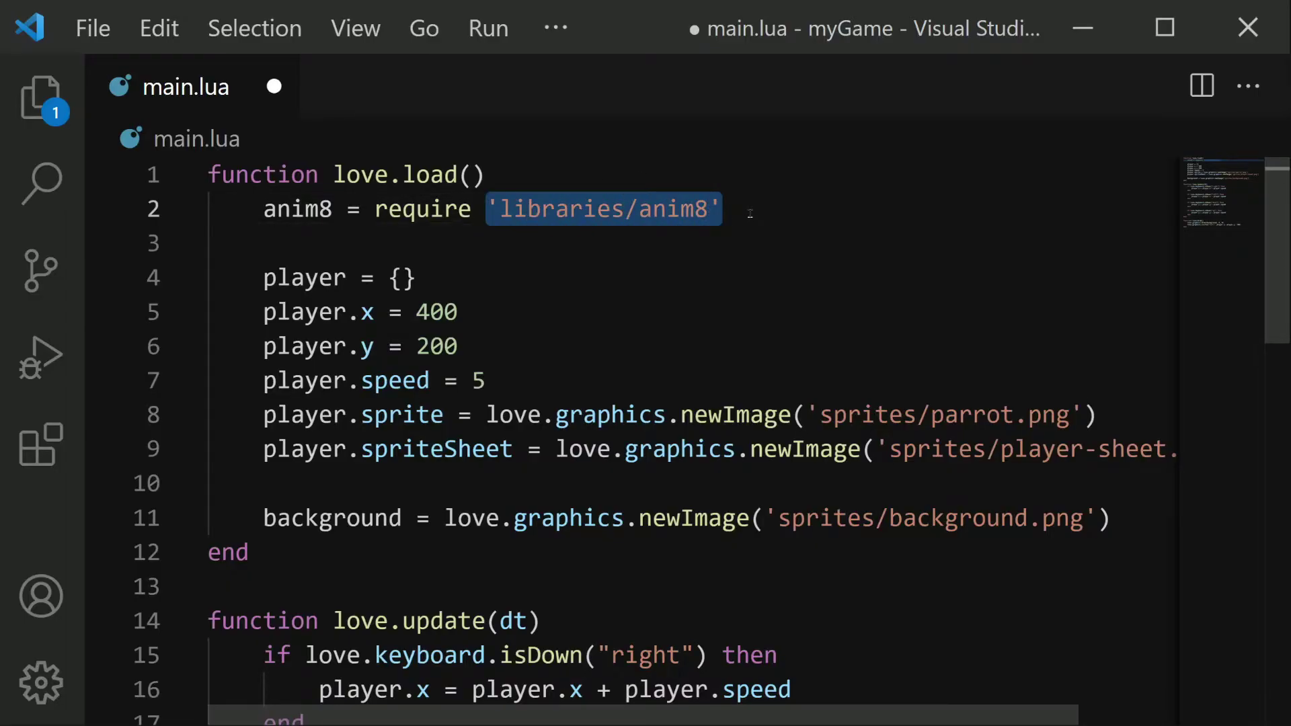
{"action": "double_click", "coordinate": [296, 209]}
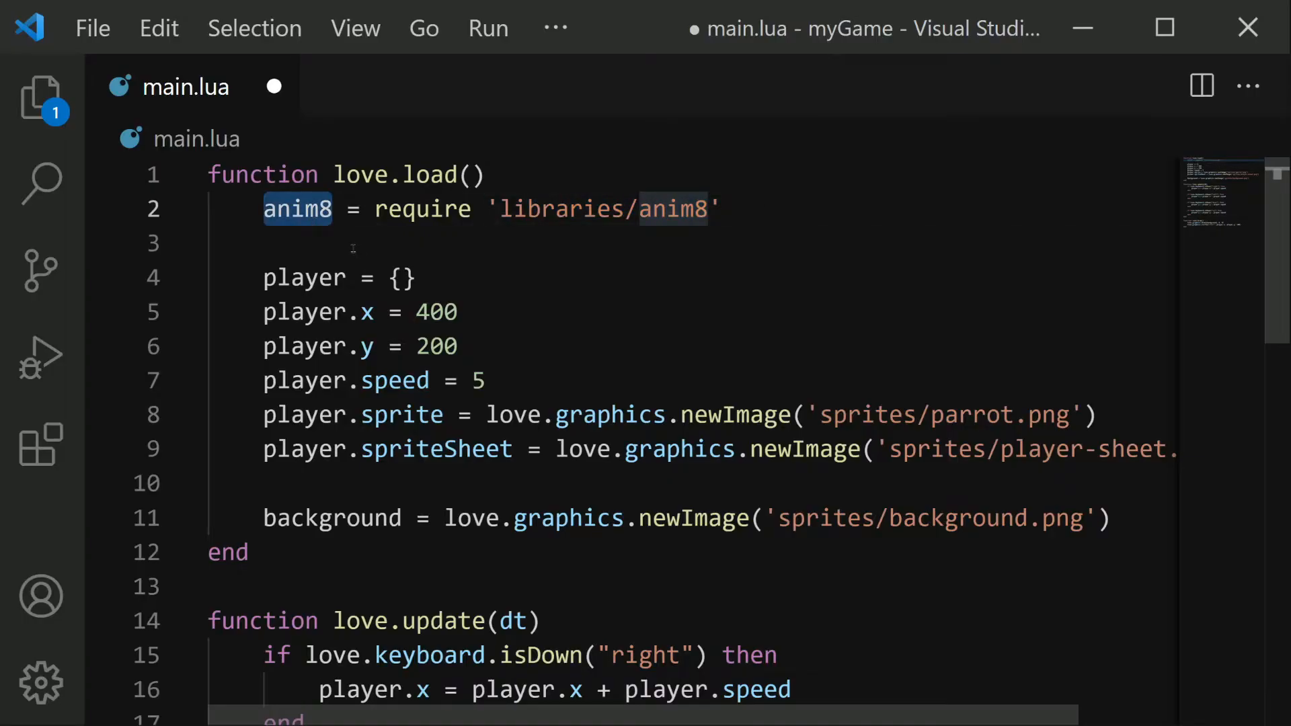
{"action": "left_click", "coordinate": [256, 244]}
{"action": "type", "text": "playe"}
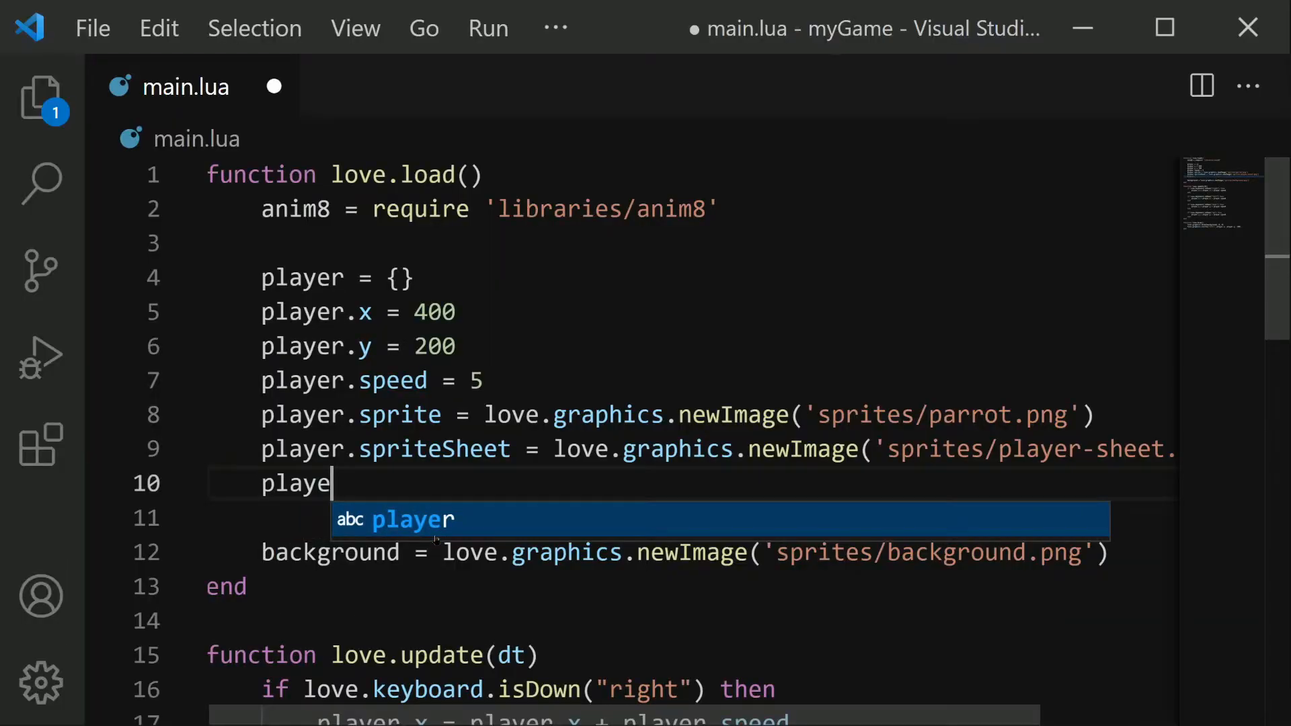
- Define player.grid = anim8.newGrid(12, 18, spriteSheet width, height) below the sprite sheet line
{"action": "type", "text": "r.grid"}
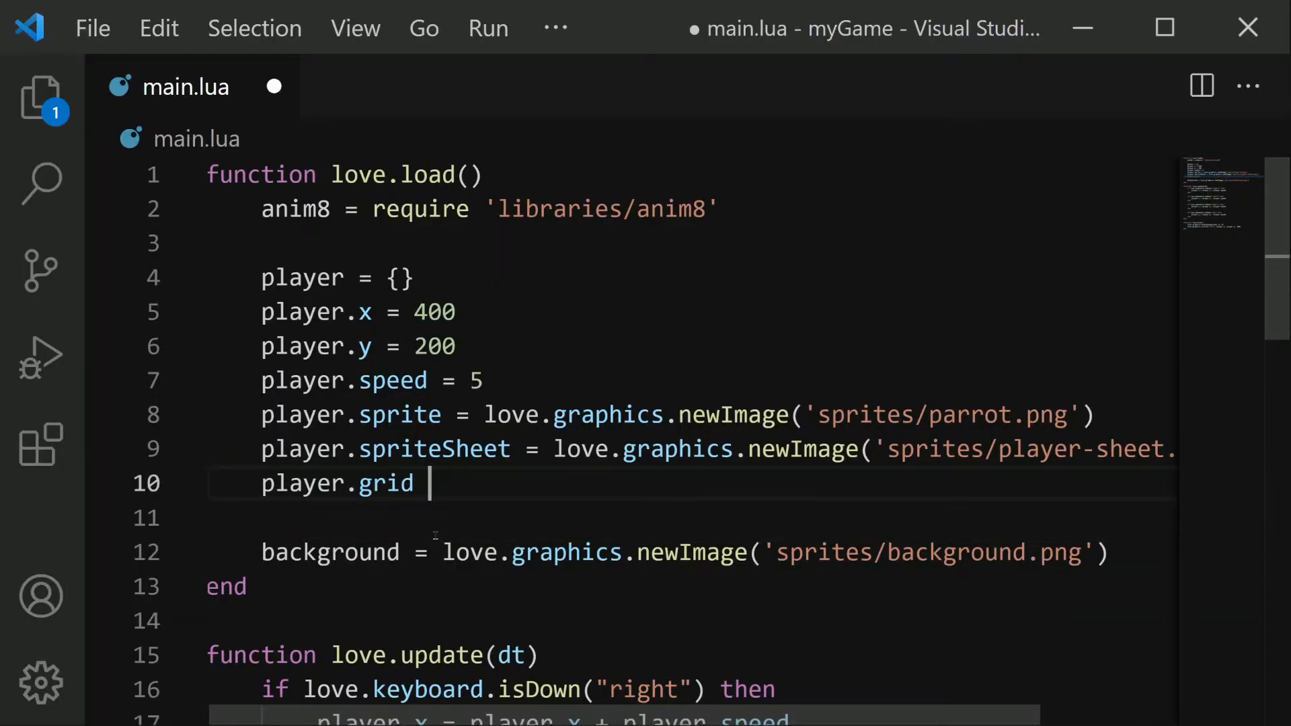
{"action": "type", "text": "= anim8."}
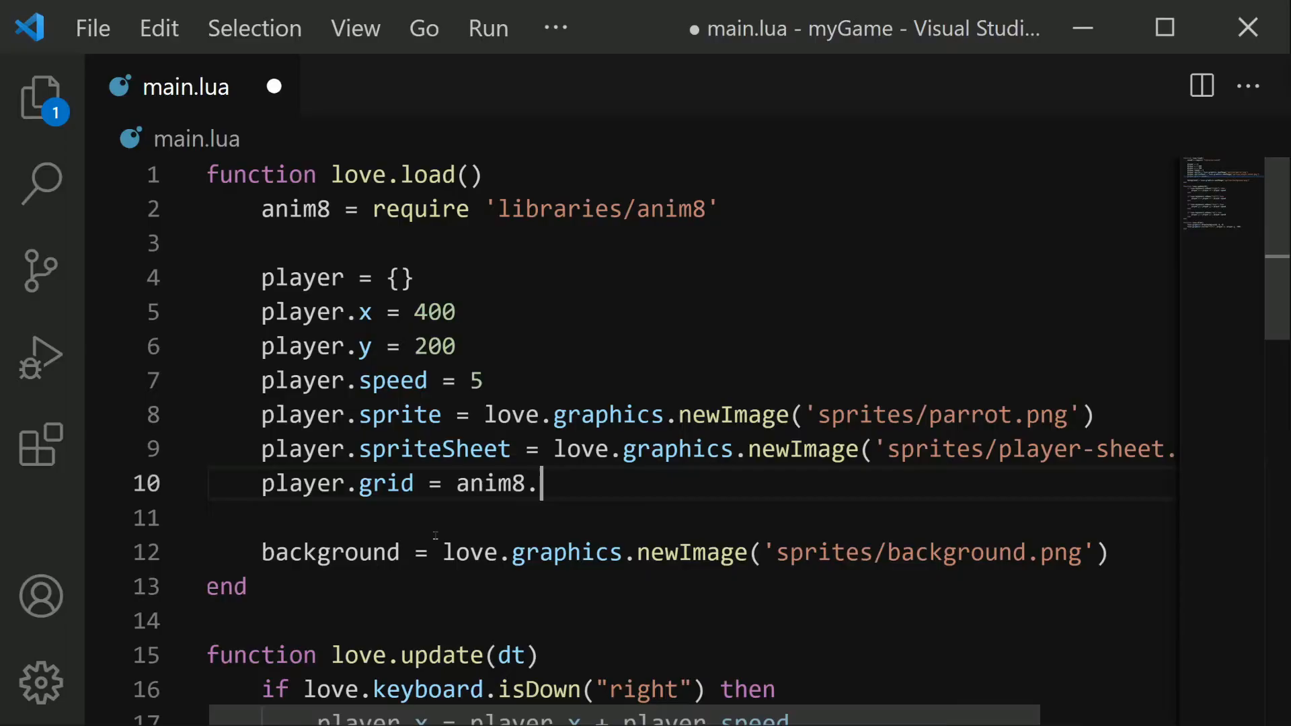
{"action": "type", "text": "newGrid"}
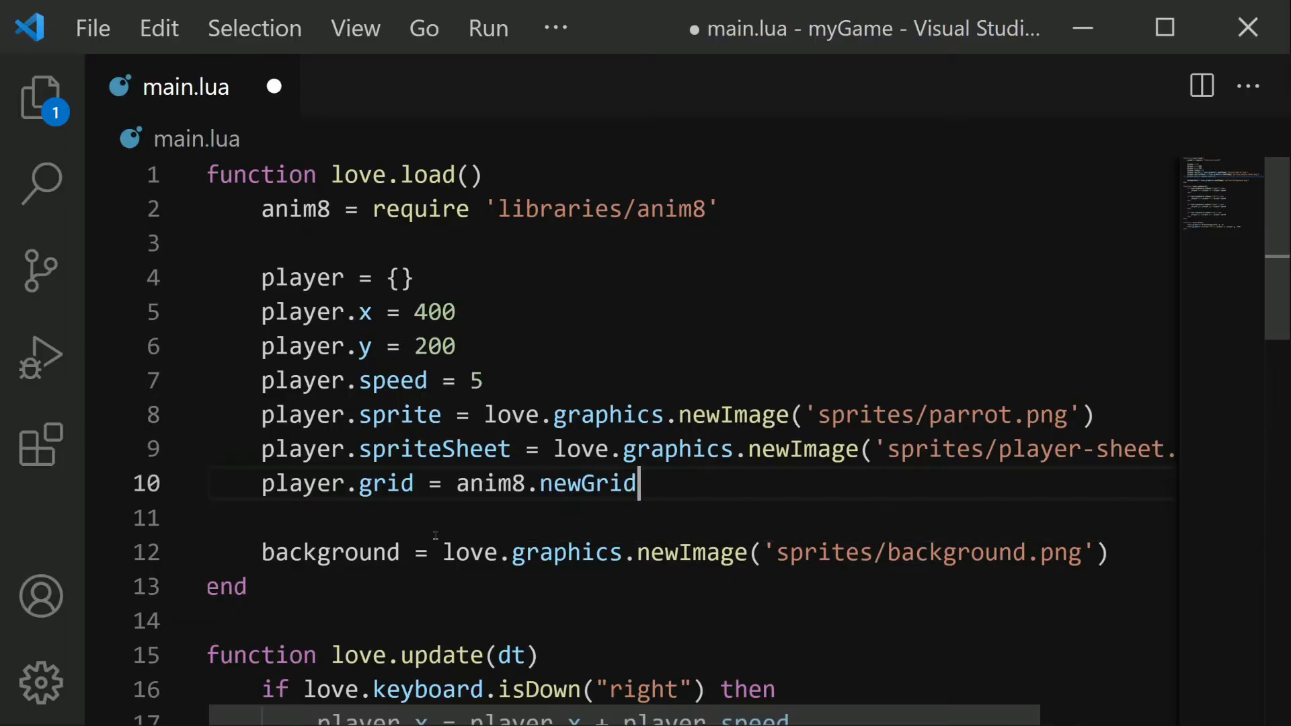
{"action": "type", "text": "()"}
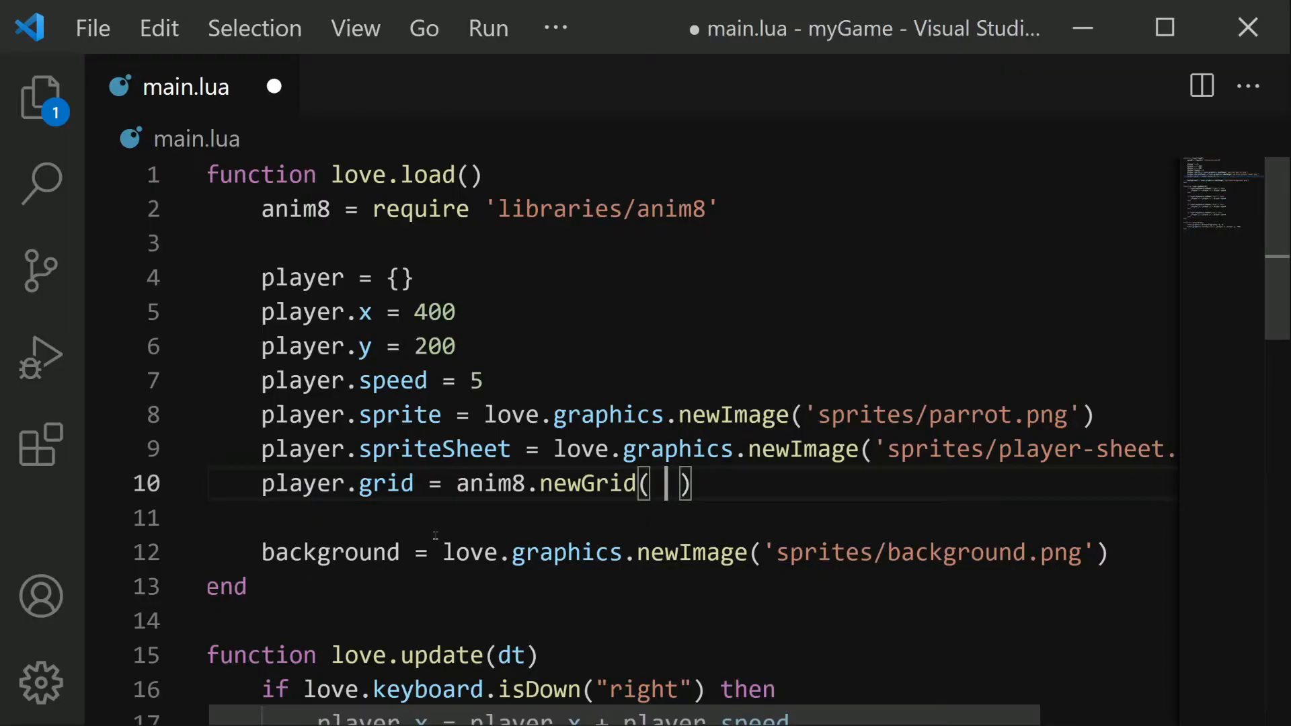
{"action": "type", "text": "12"}
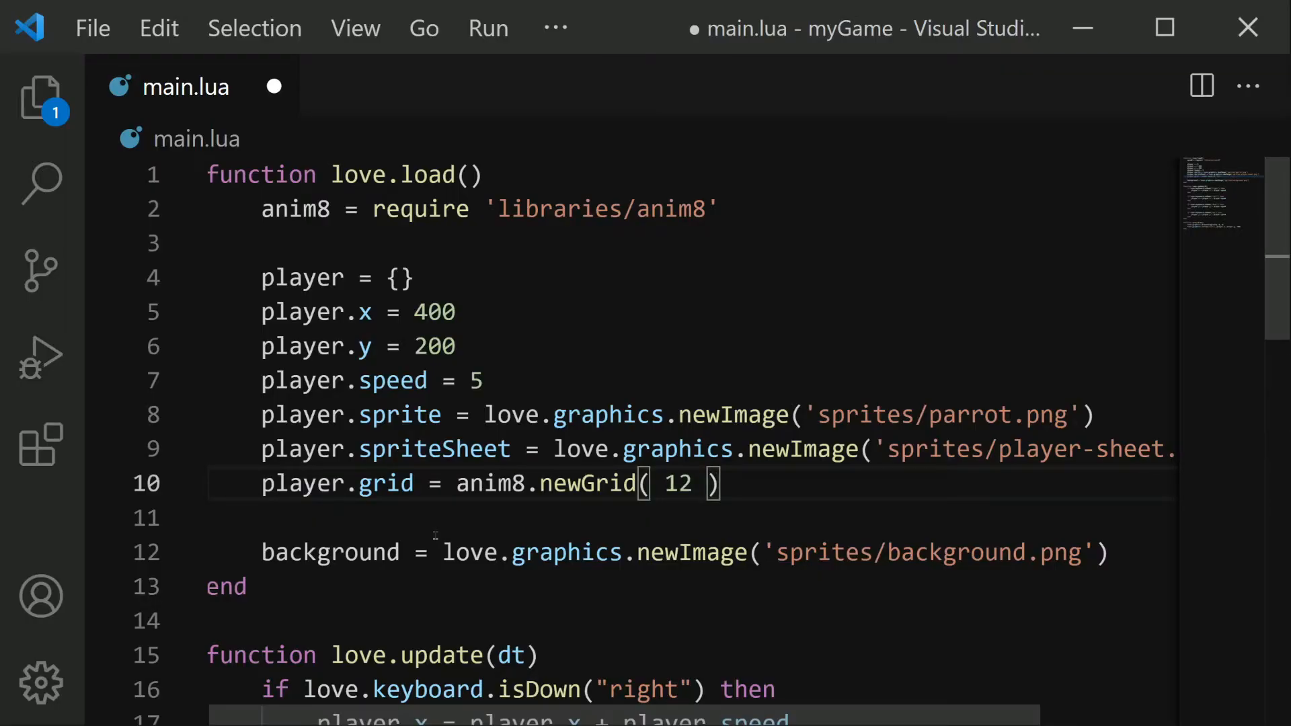
{"action": "type", "text": ", 18,"}
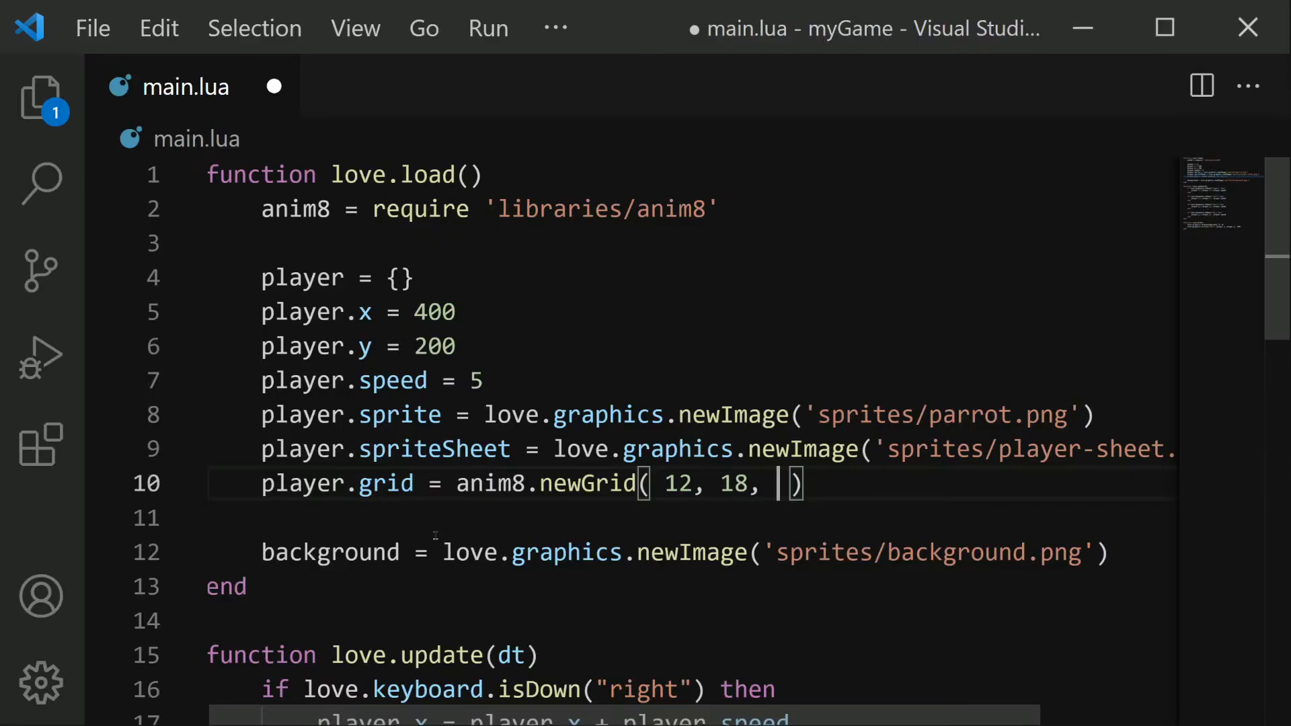
{"action": "type", "text": "player."}
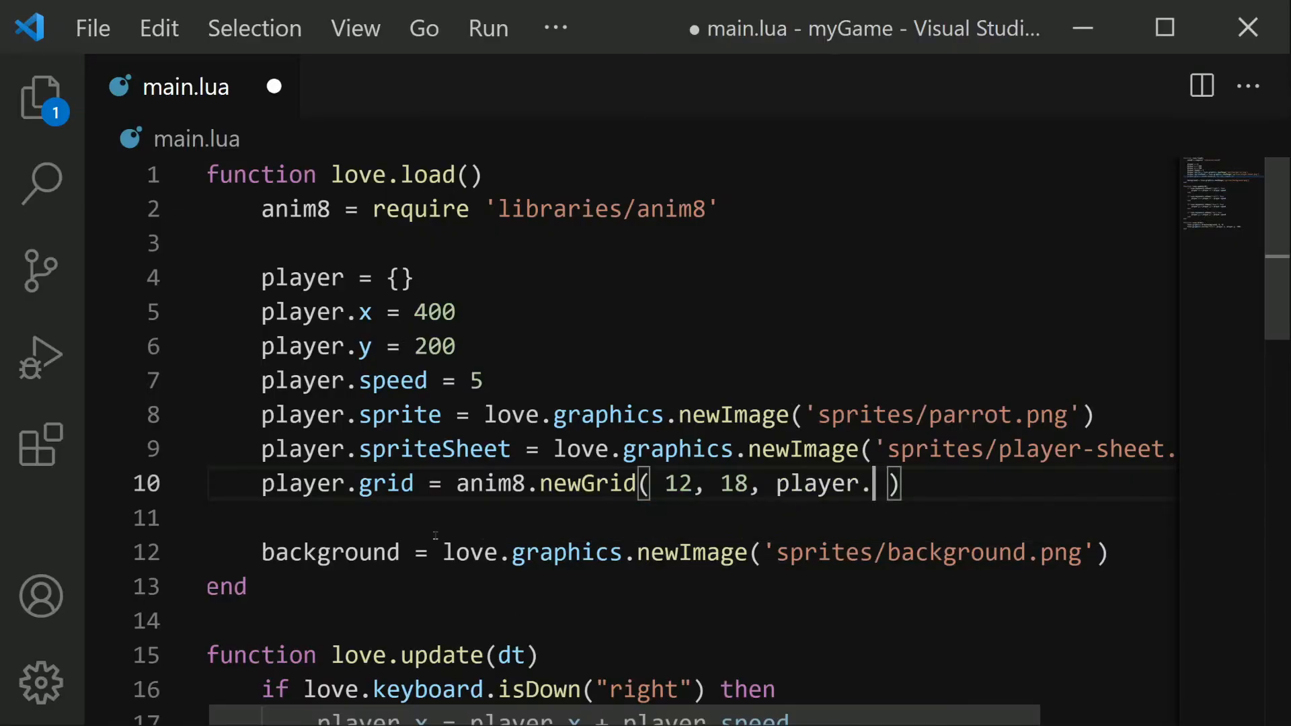
{"action": "type", "text": "spriteSheet"}
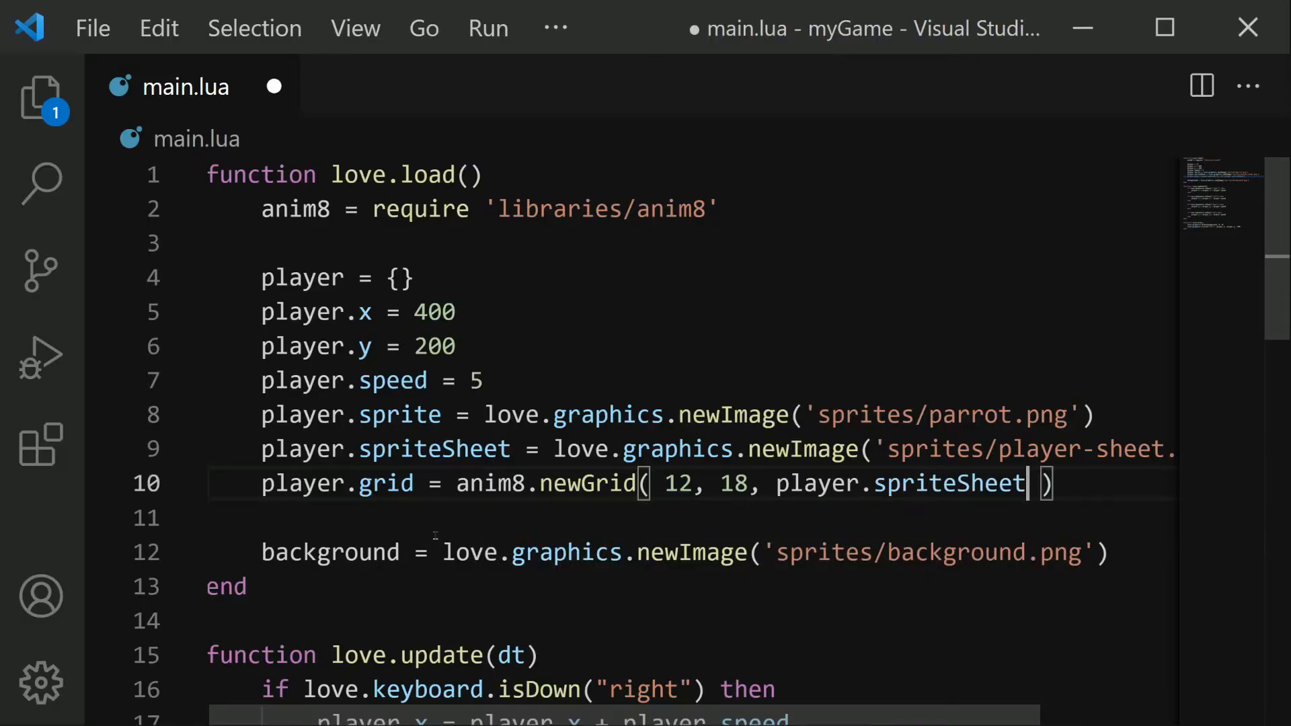
{"action": "type", "text": ":"}
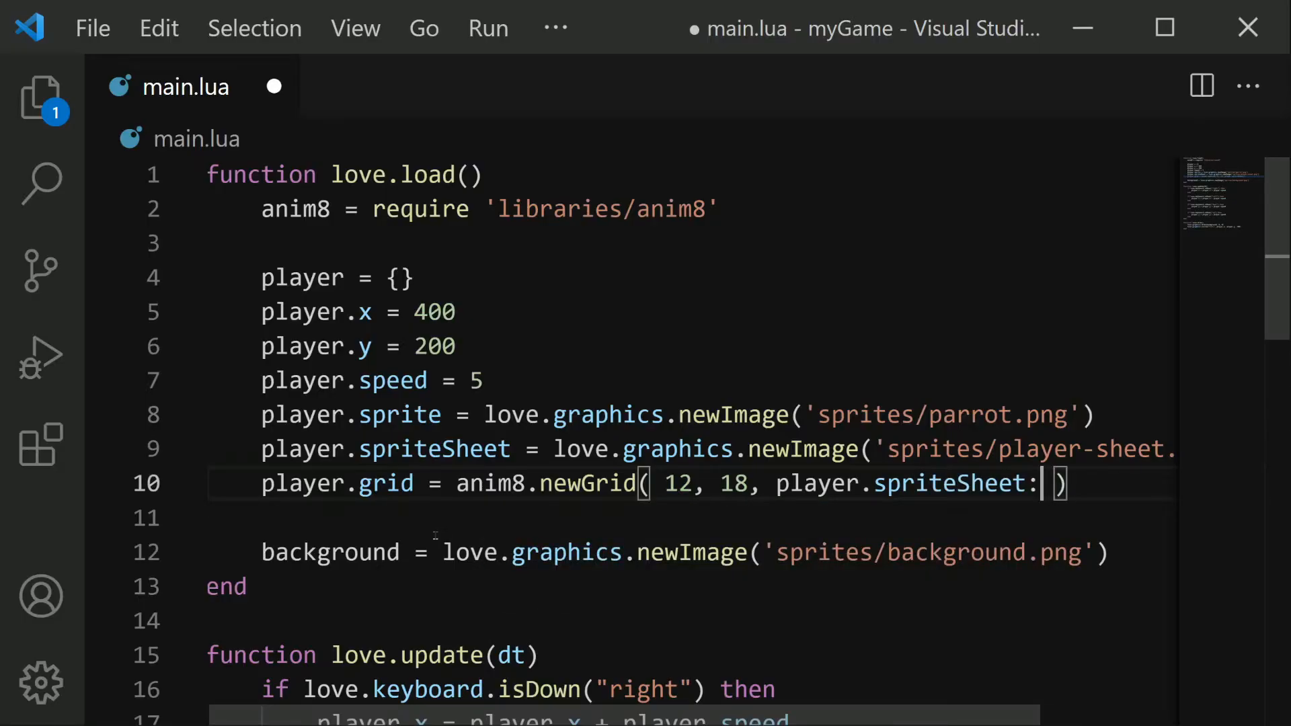
{"action": "type", "text": "getWidth(), player.spriteSheet:getHeight() )"}
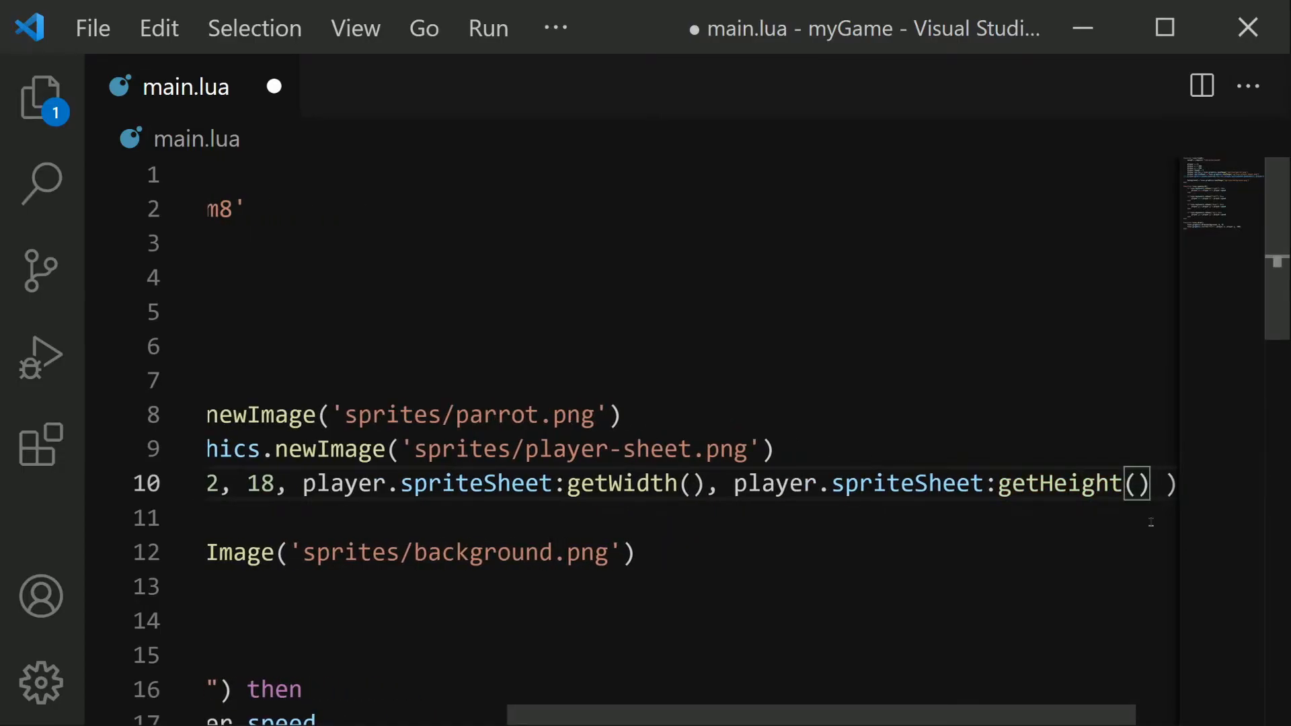
{"action": "scroll", "scroll_direction": "left", "scroll_amount": 3}
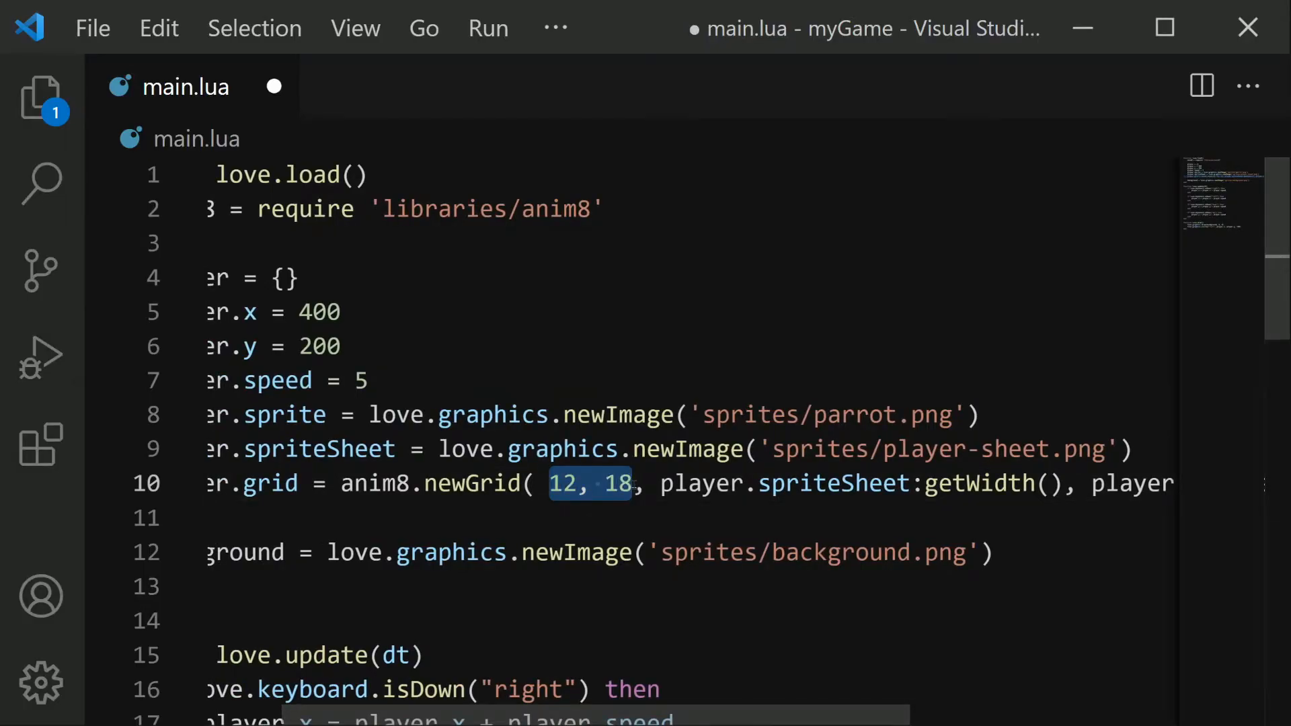
{"action": "scroll", "scroll_direction": "right", "scroll_amount": 3}
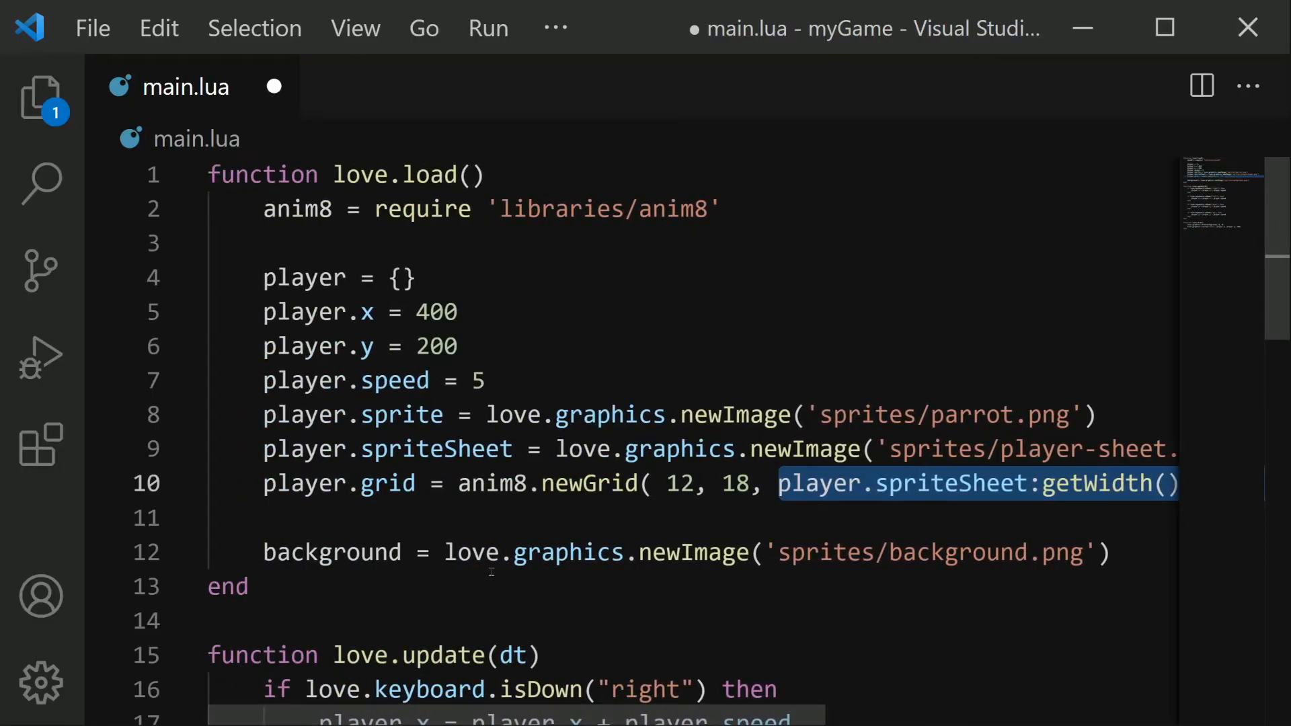
{"action": "left_click", "coordinate": [387, 517]}
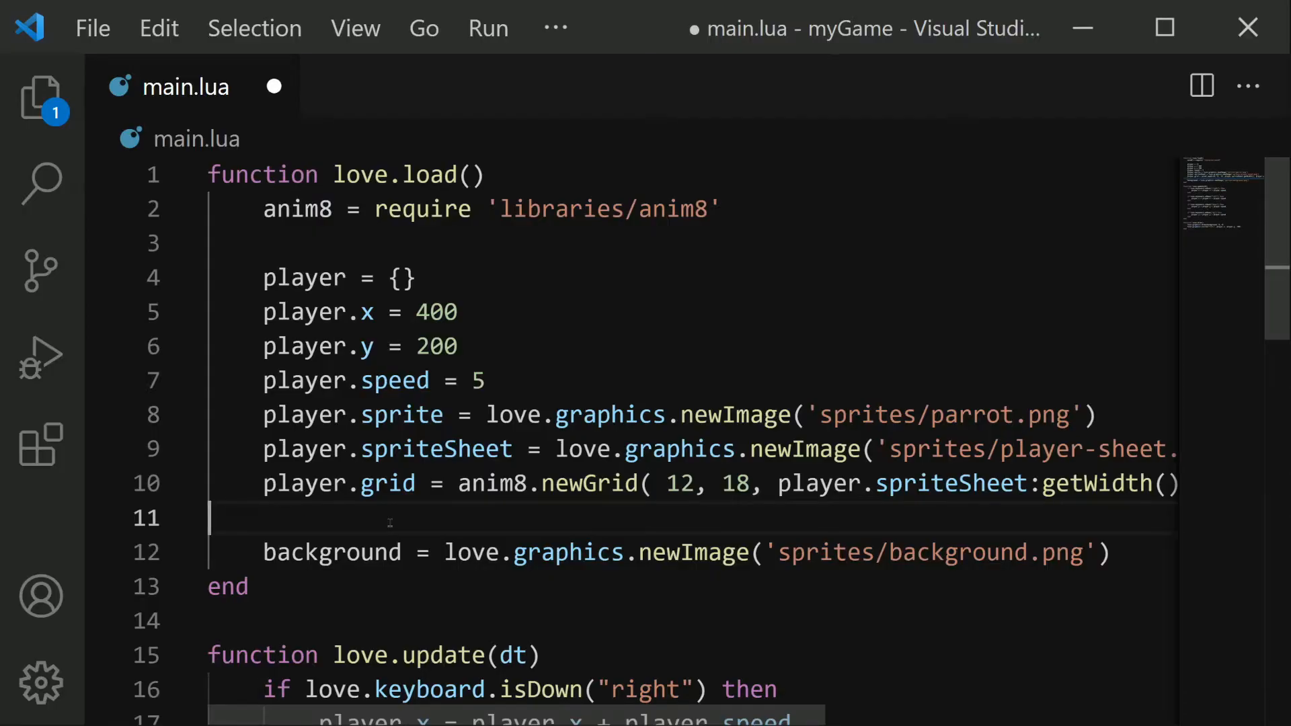
- Create an empty player.animations = {} table after the grid line
{"action": "key", "text": "Enter"}
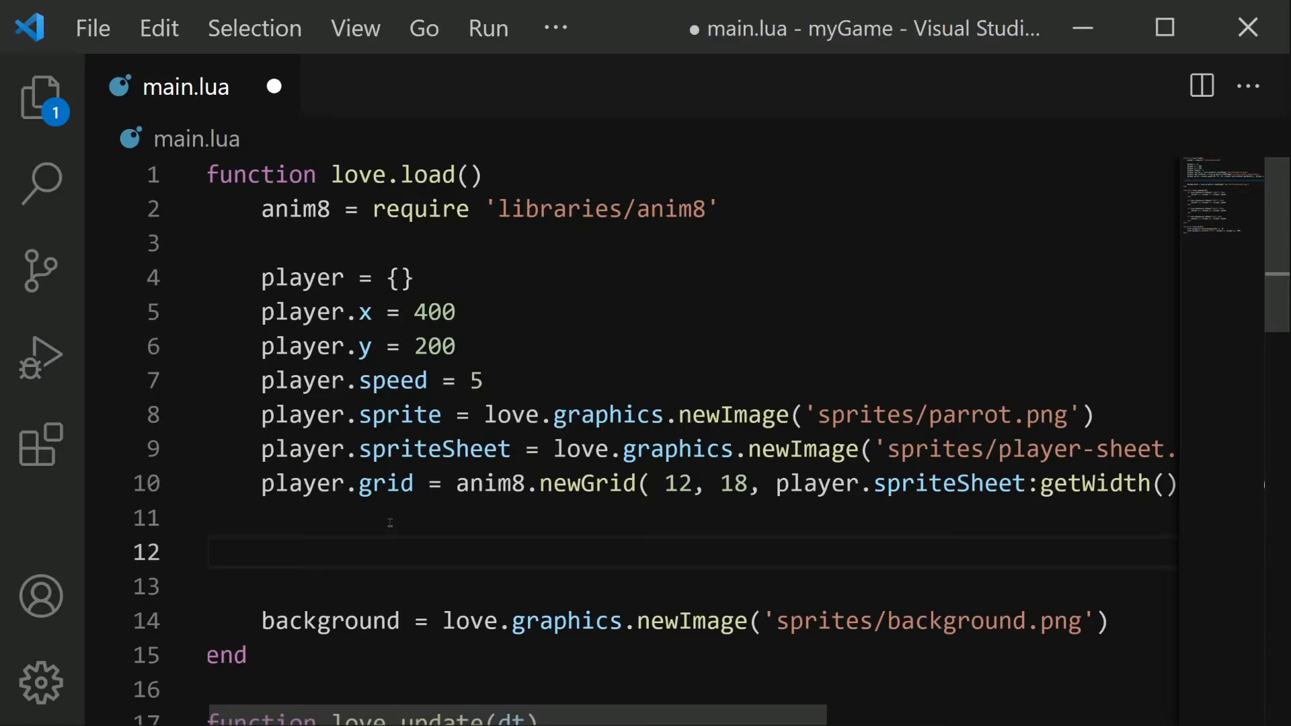
{"action": "scroll", "scroll_direction": "down", "scroll_amount": 3}
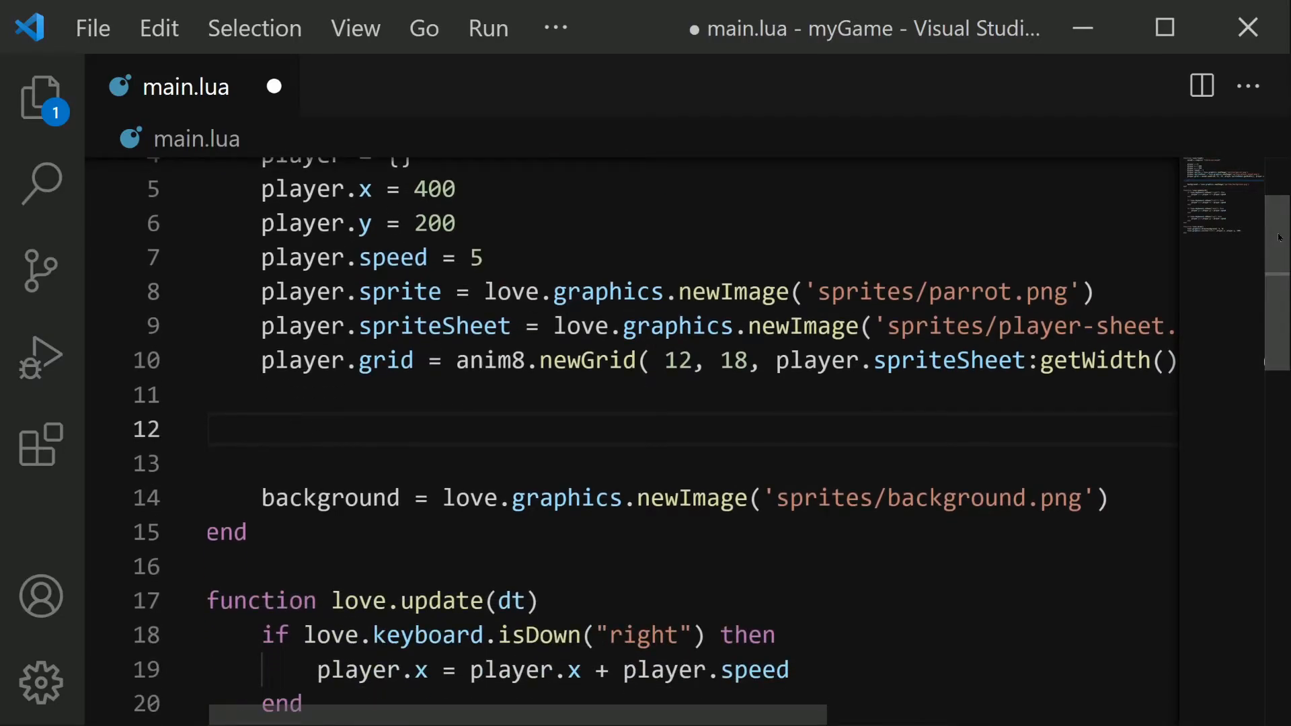
{"action": "type", "text": "player."}
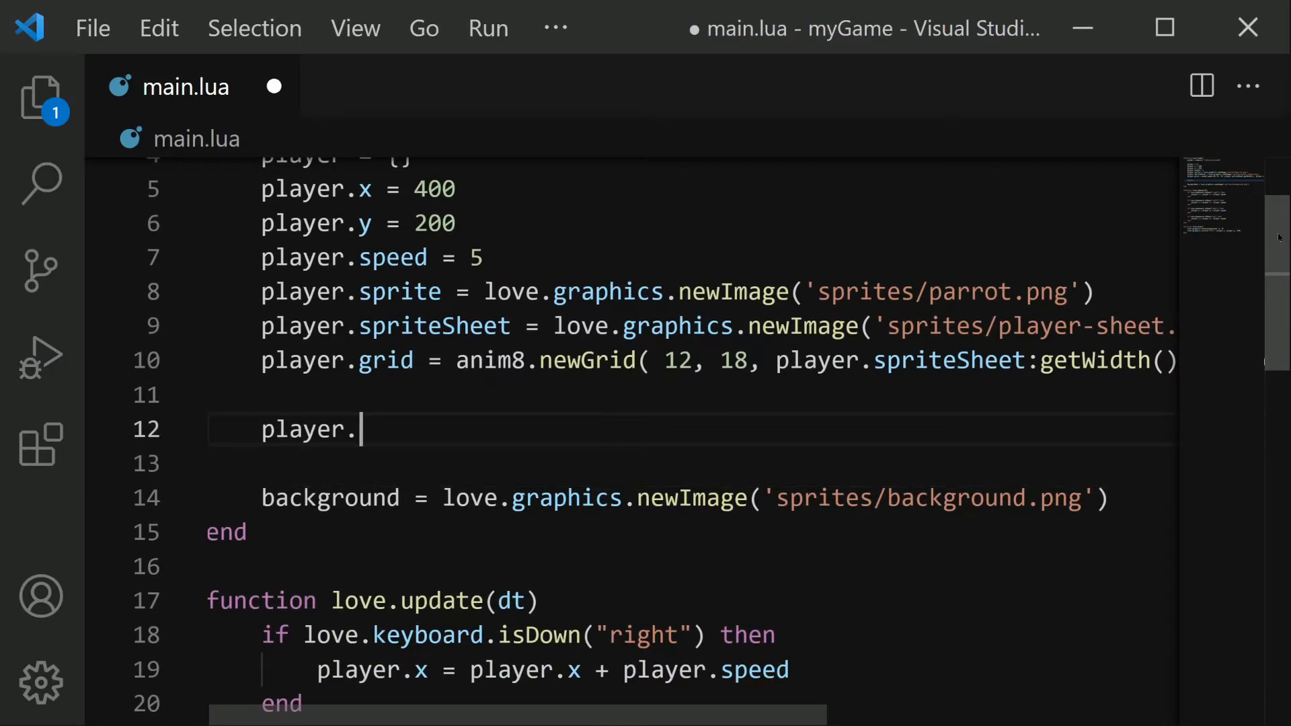
{"action": "type", "text": "animations"}
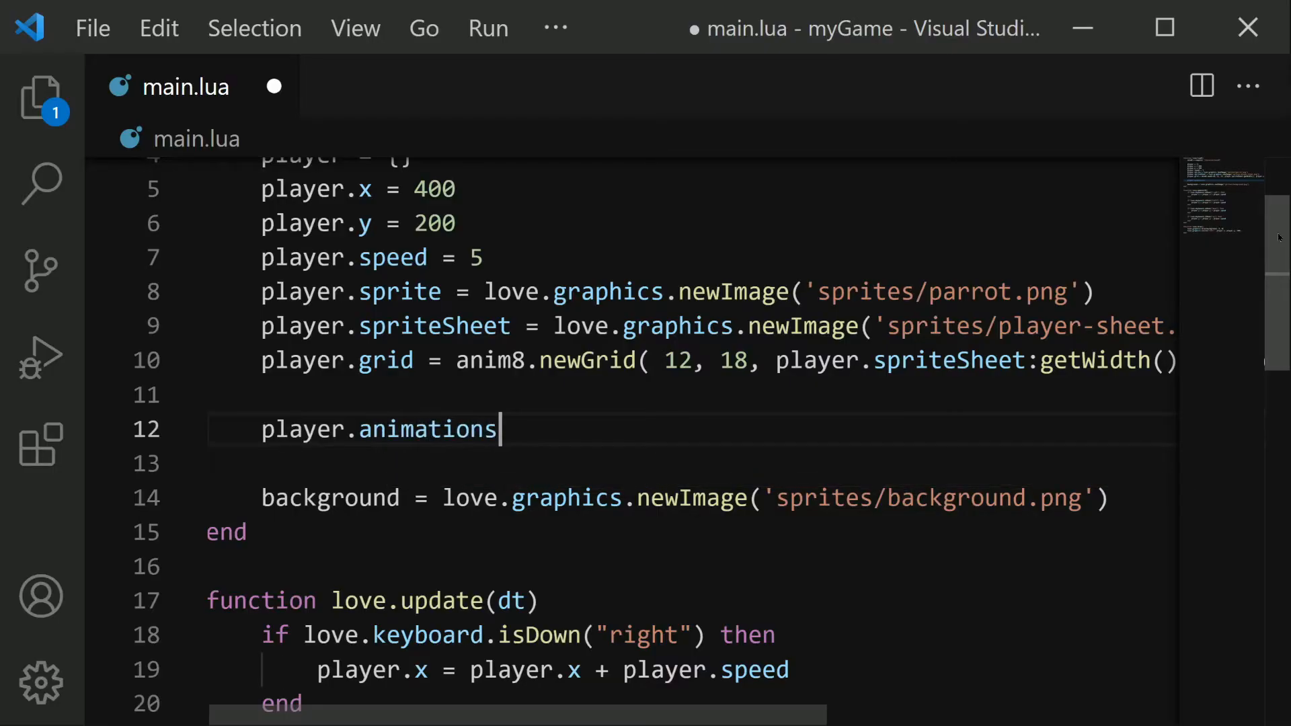
{"action": "type", "text": "= {}"}
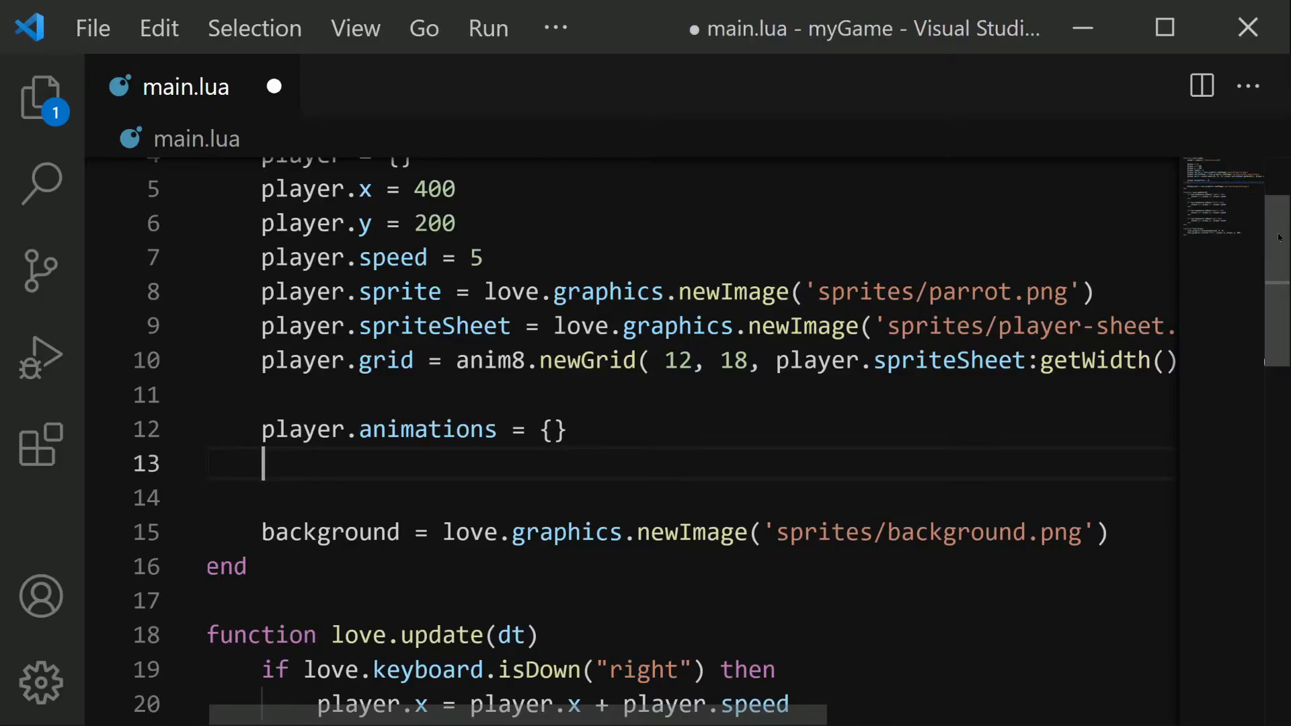
- Start player.animations.down = anim8.newAnimation( on the next line
{"action": "type", "text": "player.animations"}
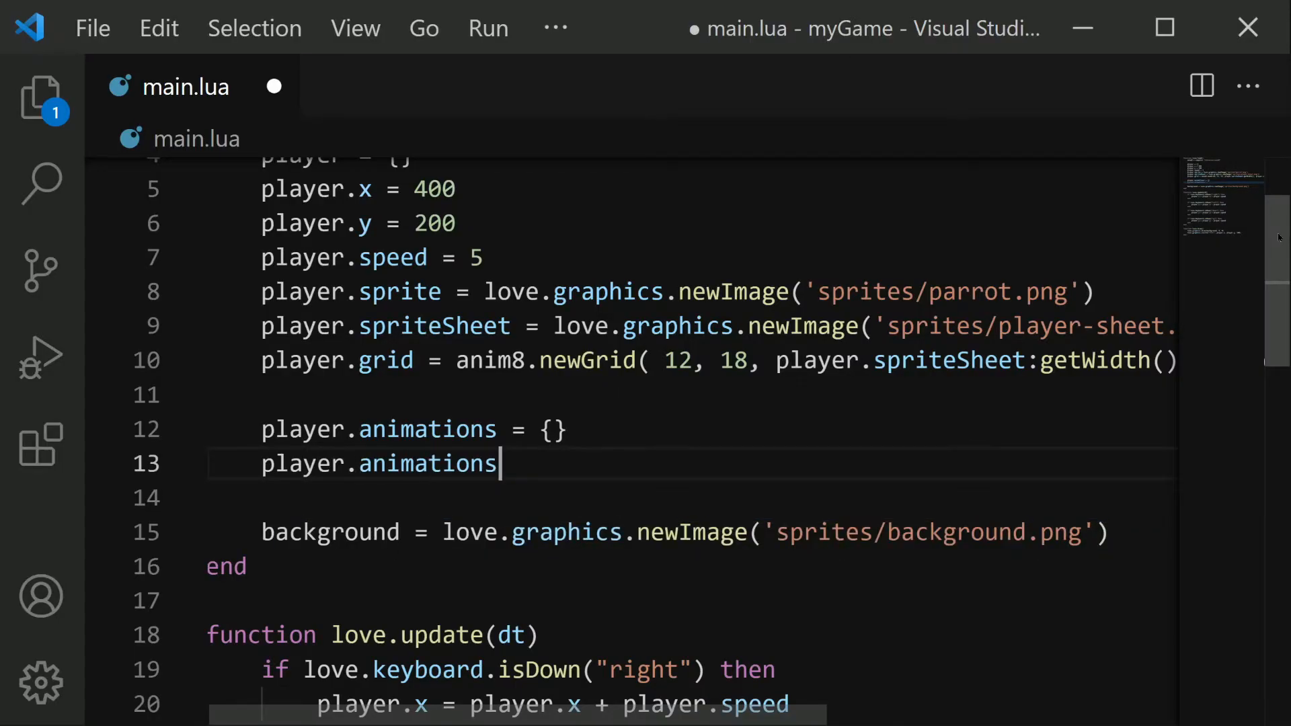
{"action": "type", "text": ".down ="}
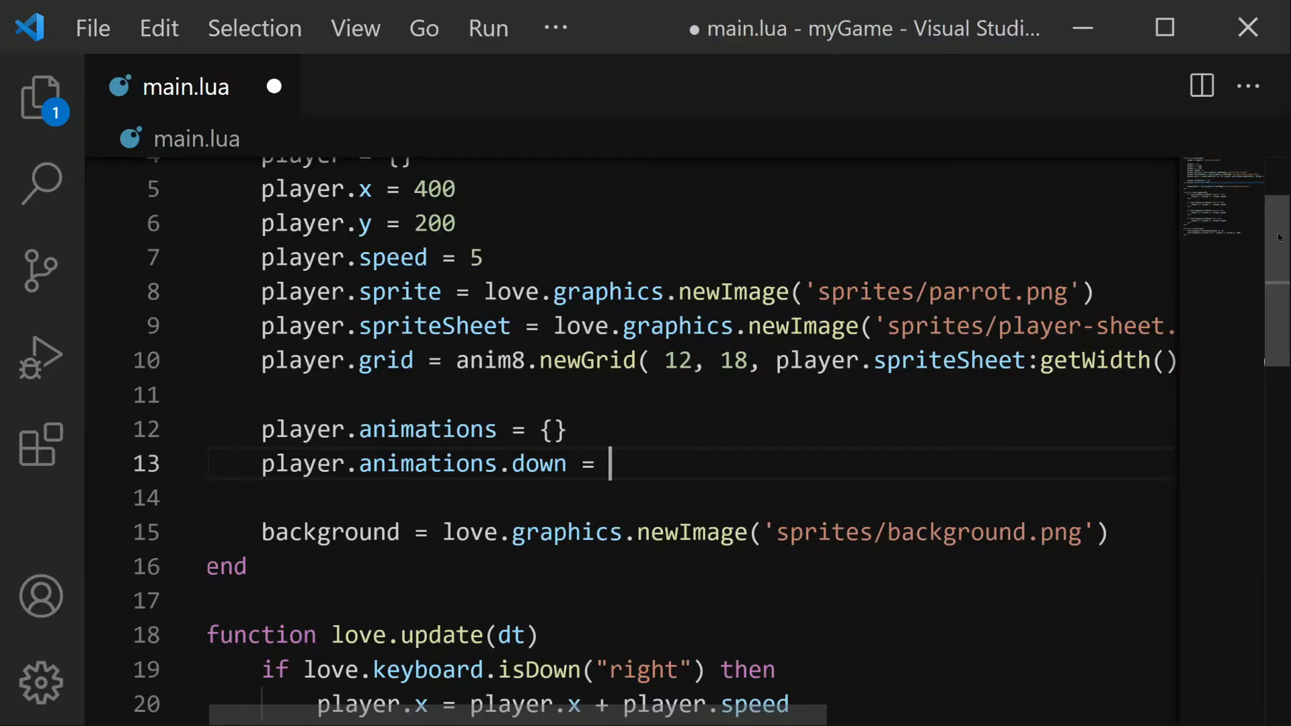
{"action": "type", "text": "anim8."}
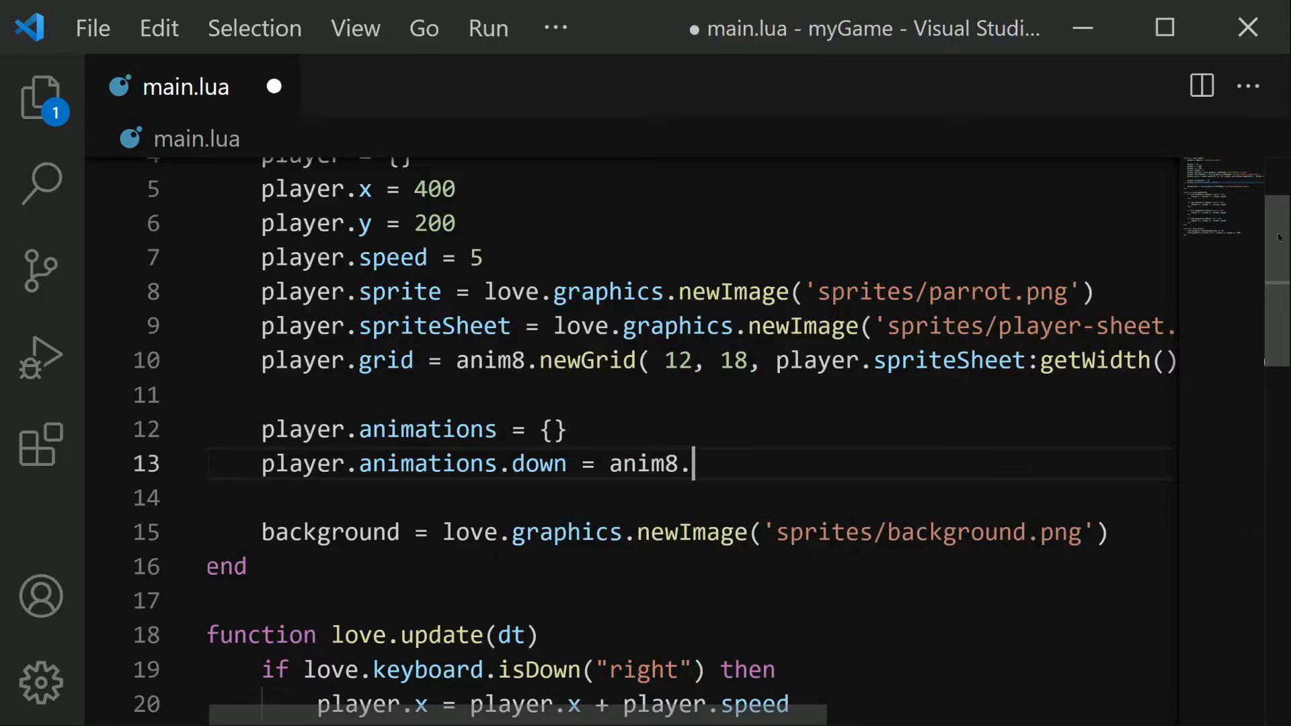
{"action": "type", "text": "newAnimation"}
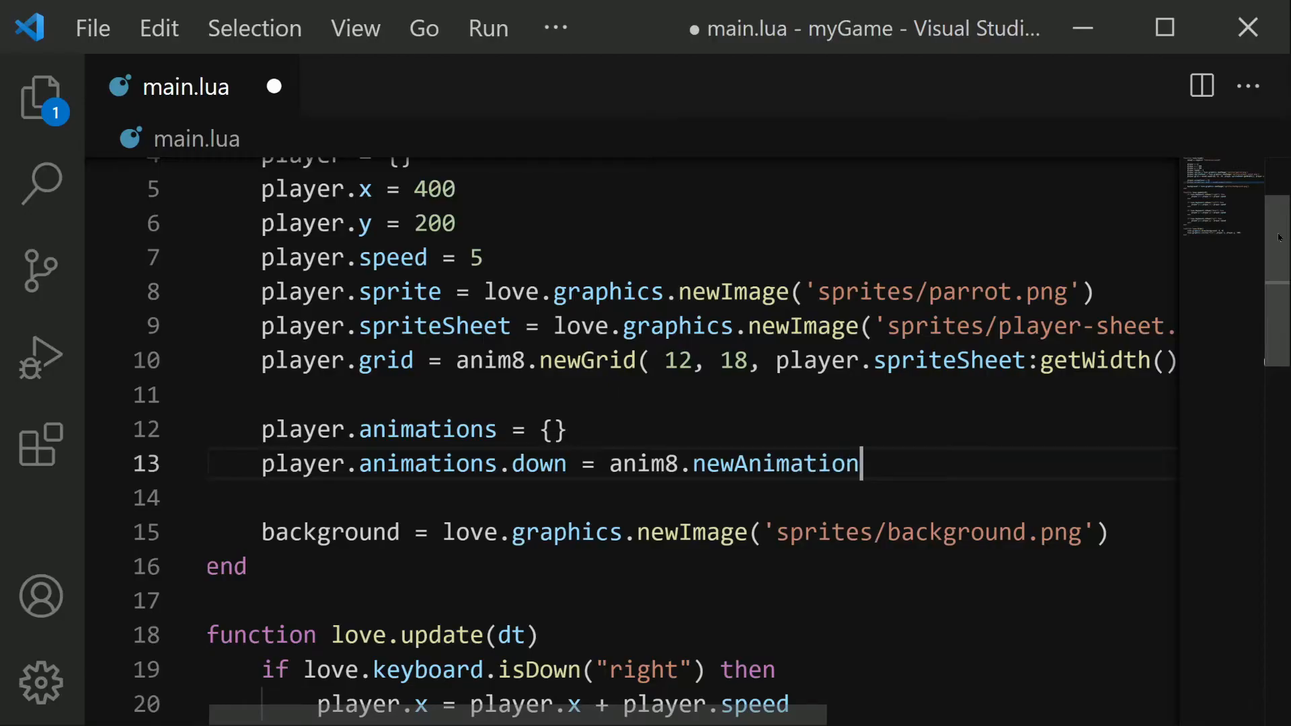
{"action": "type", "text": "("}
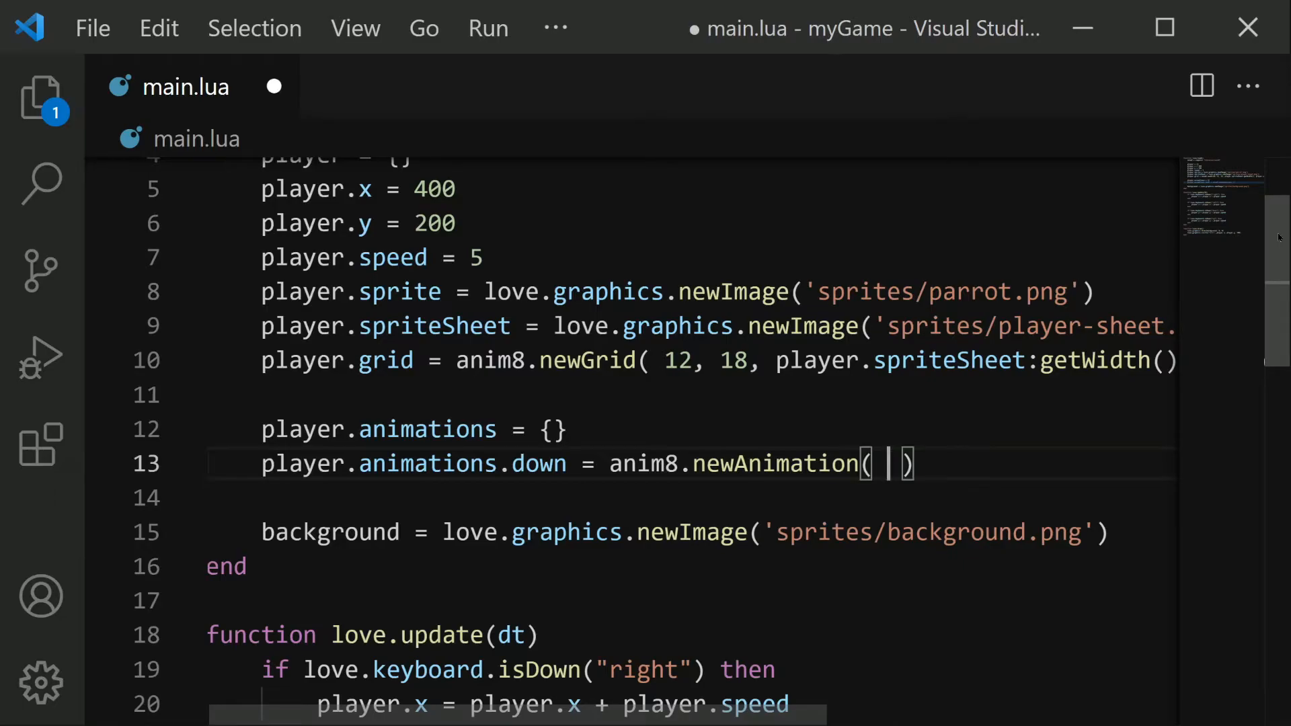
- Pass player.grid('1-4', 1) and a 0.2 frame duration into the down animation
{"action": "type", "text": "player.grid("}
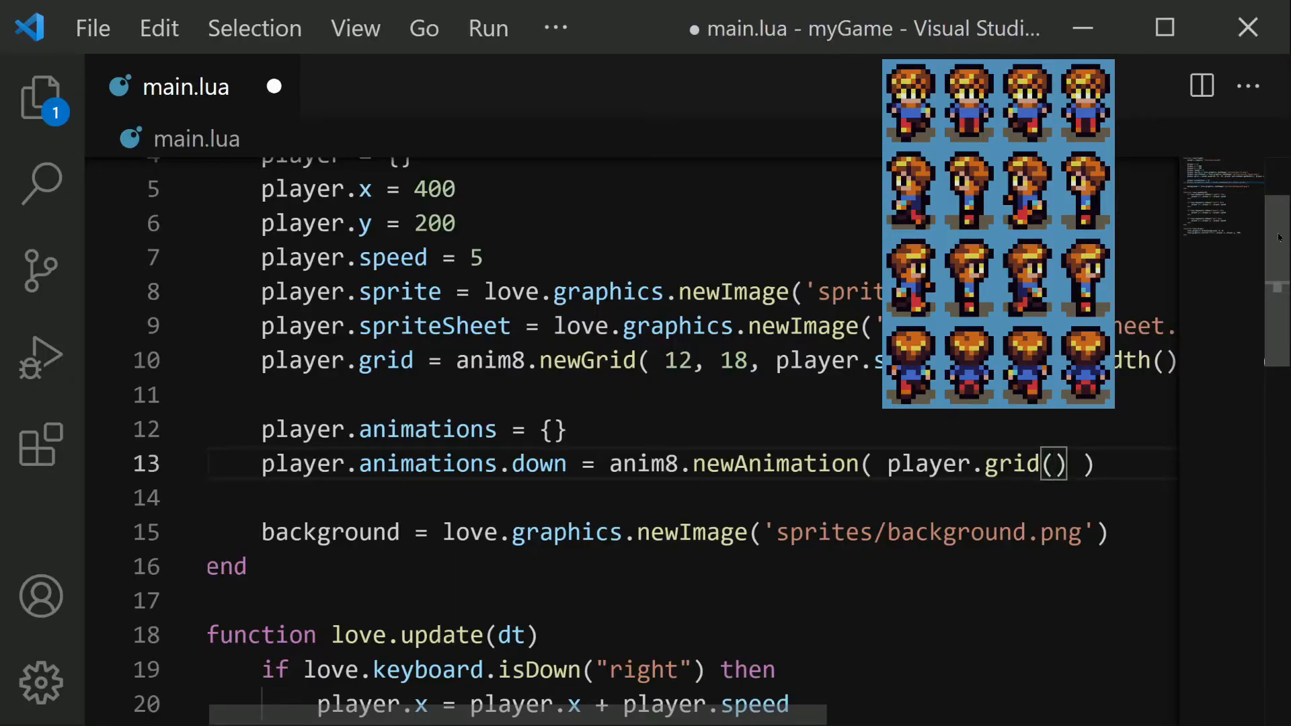
{"action": "type", "text": "'1-'"}
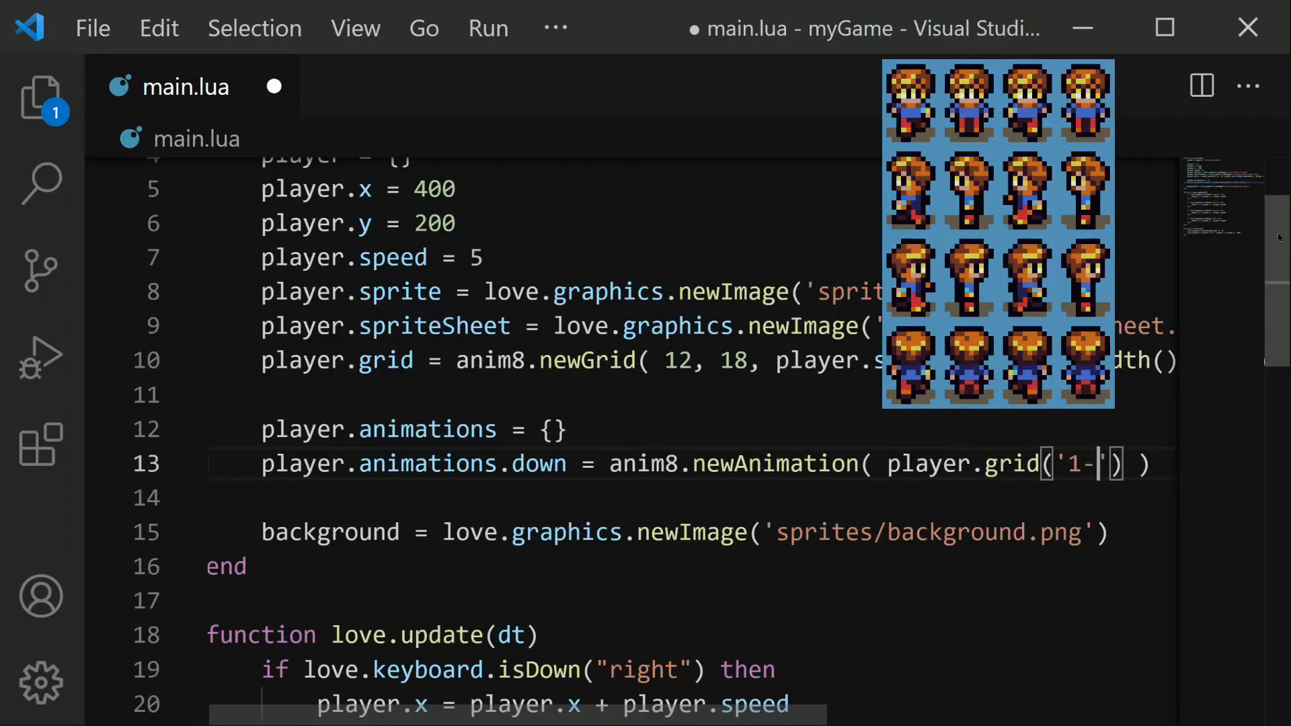
{"action": "type", "text": "4"}
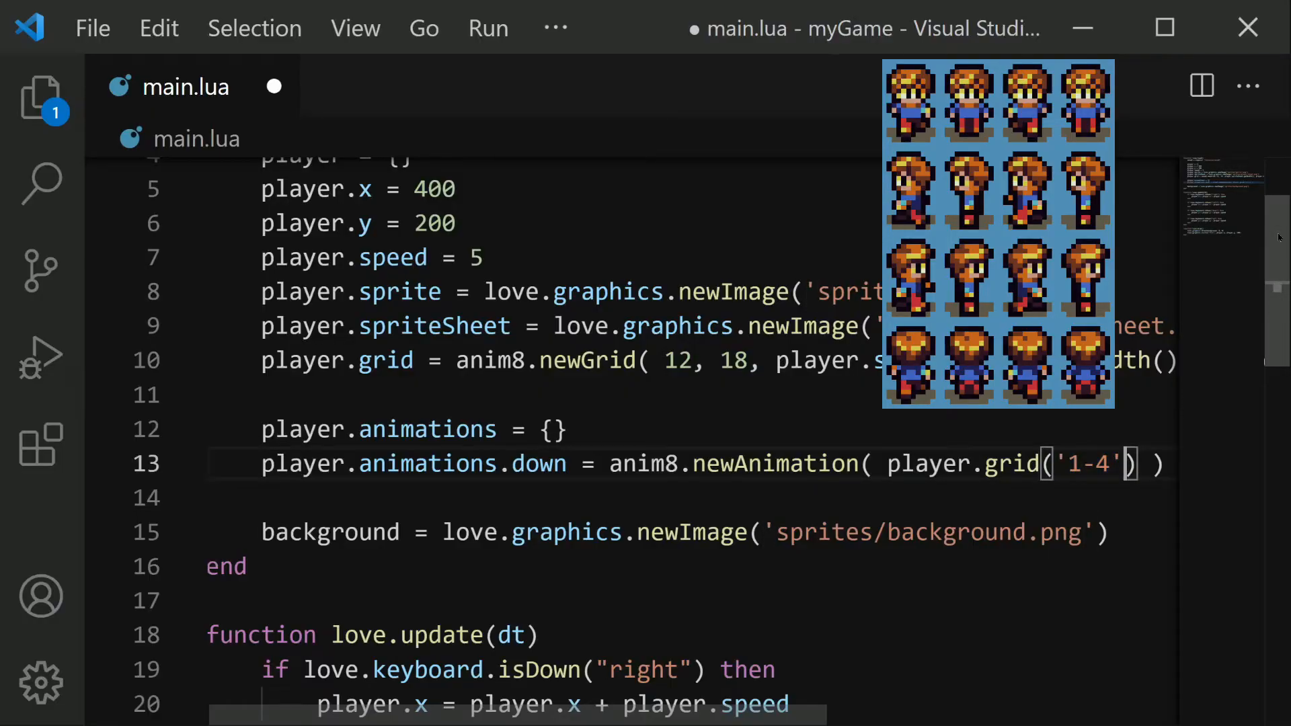
{"action": "type", "text": ","}
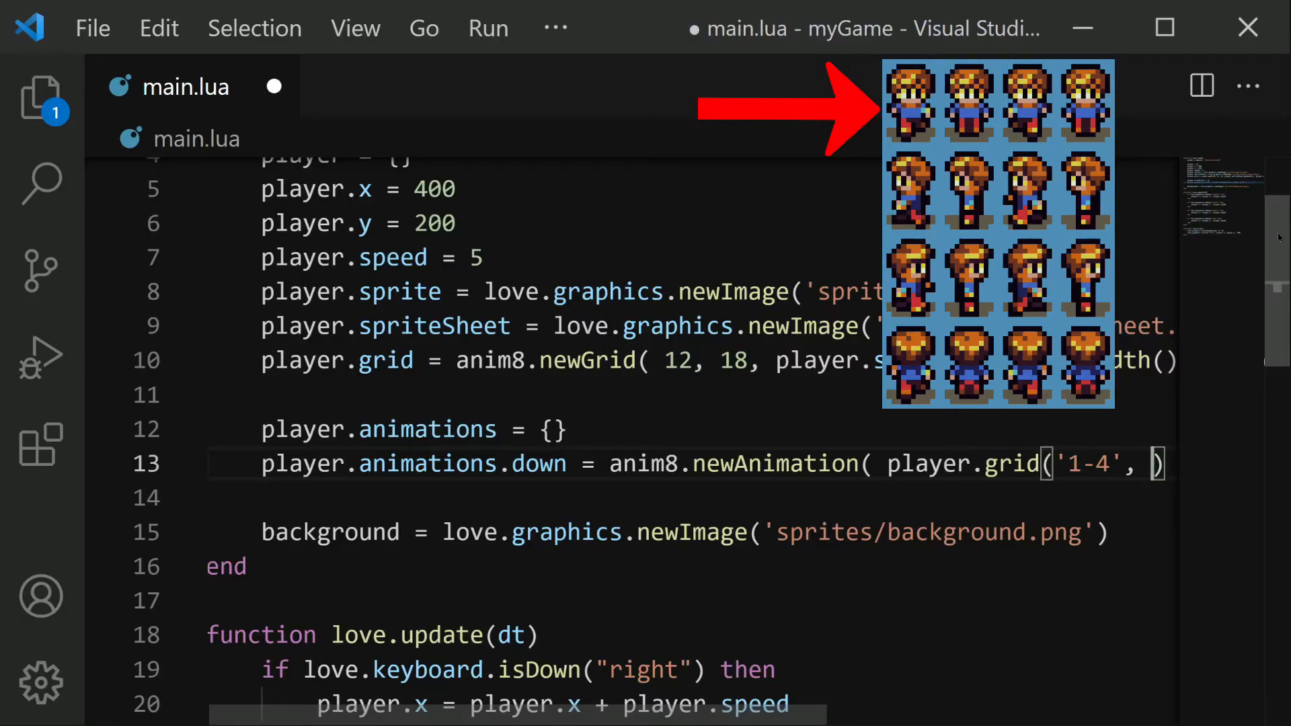
{"action": "type", "text": "1"}
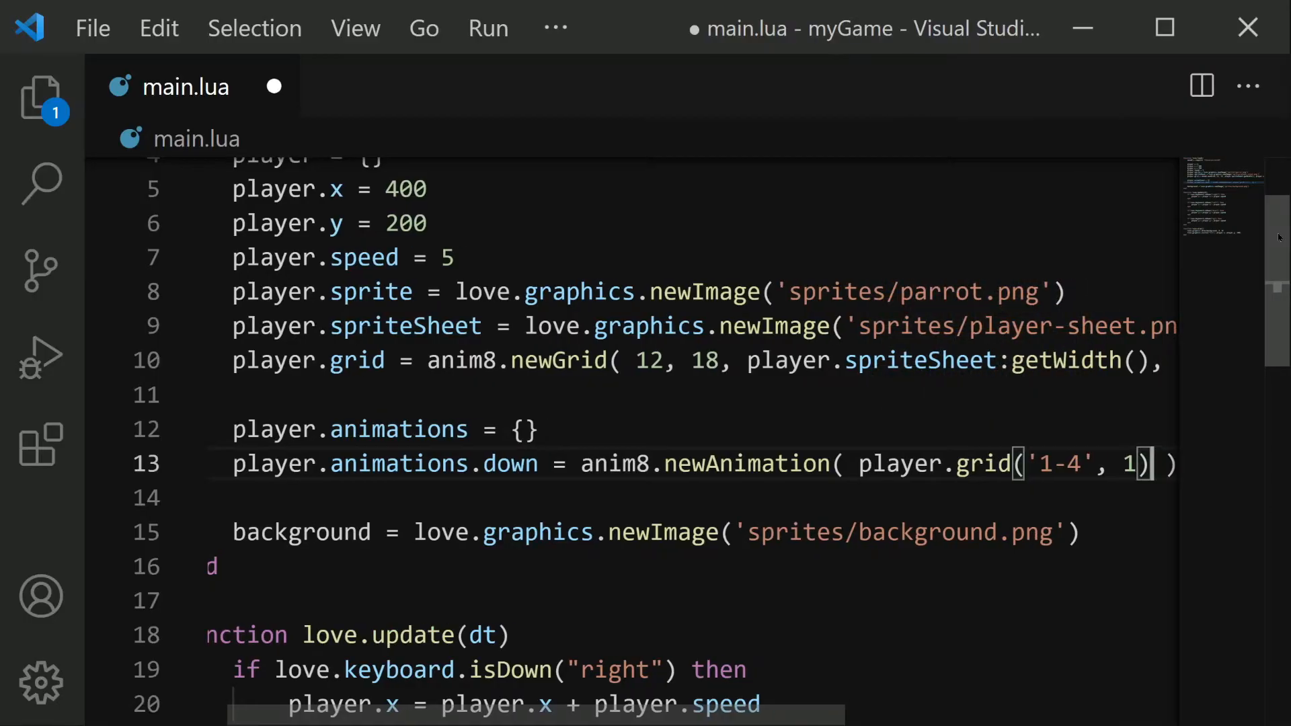
{"action": "type", "text": ","}
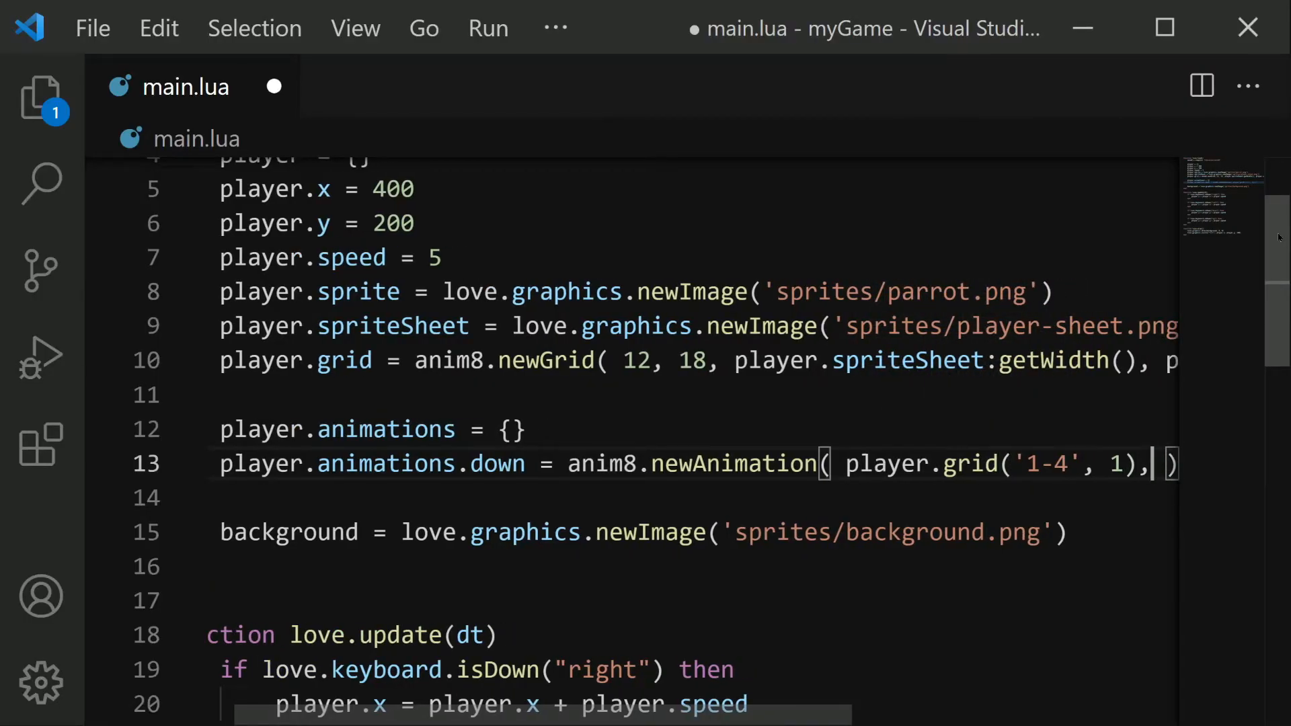
{"action": "scroll", "scroll_direction": "left", "scroll_amount": 3}
{"action": "type", "text": "0.2 "}
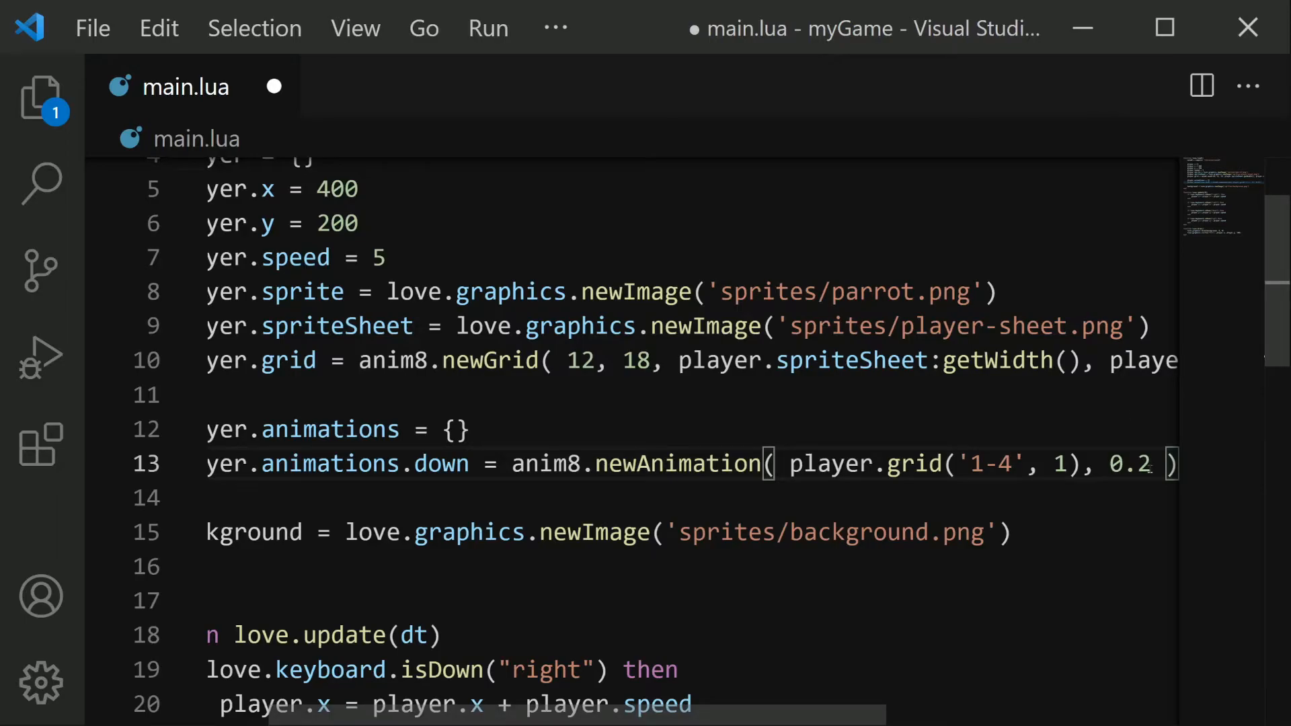
{"action": "double_click", "coordinate": [1130, 462]}
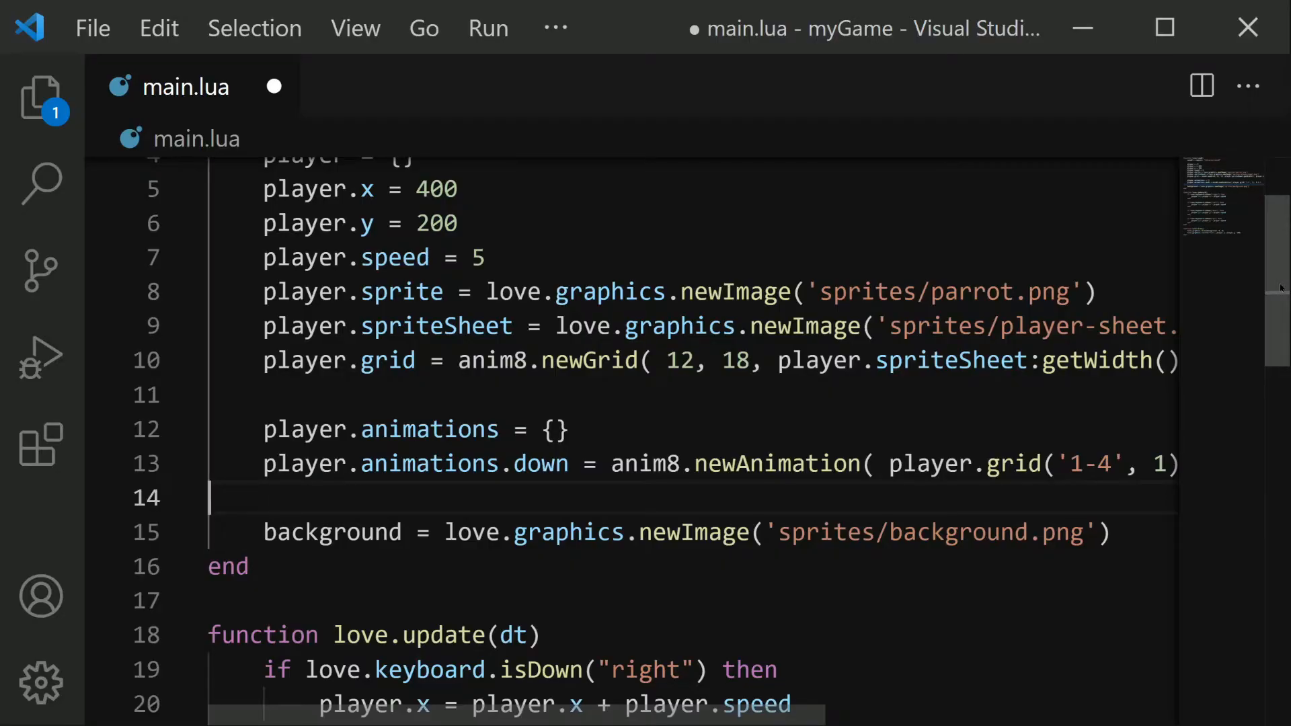
- End love.update with player.animations.down:update(dt), noting the dt parameter
{"action": "scroll", "scroll_direction": "down", "scroll_amount": 3}
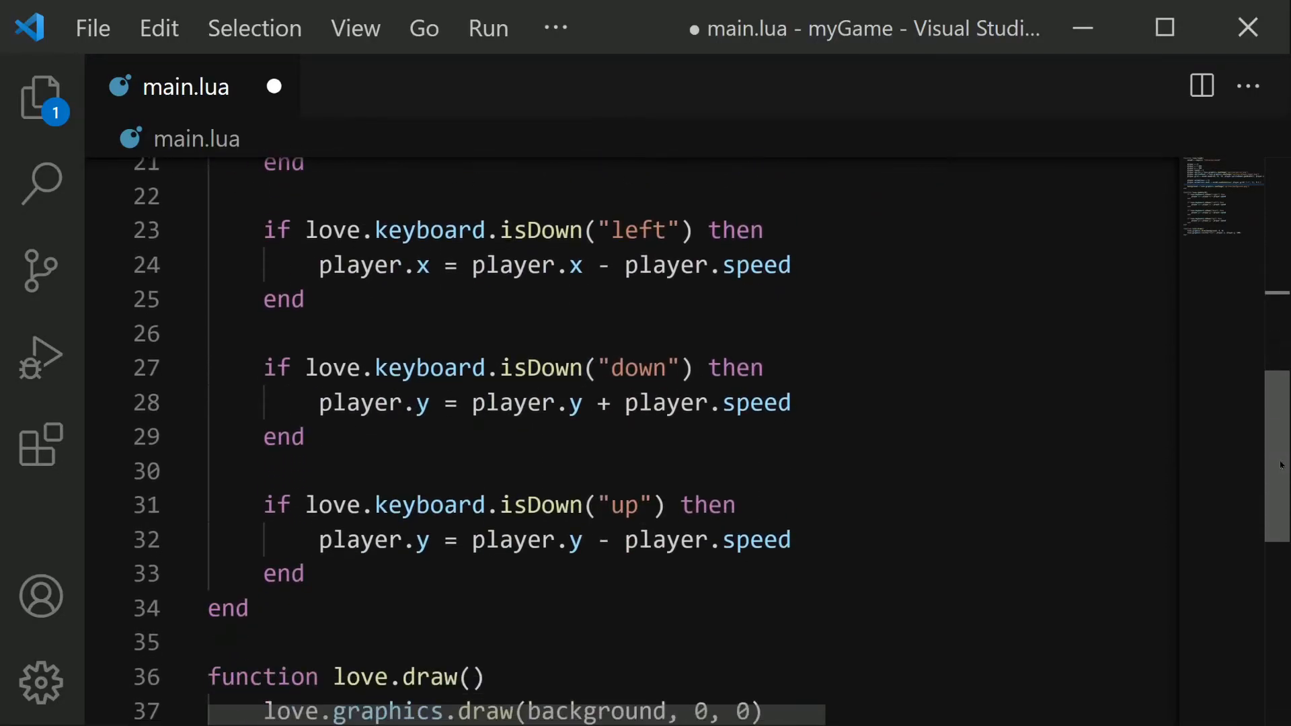
{"action": "scroll", "scroll_direction": "down", "scroll_amount": 3}
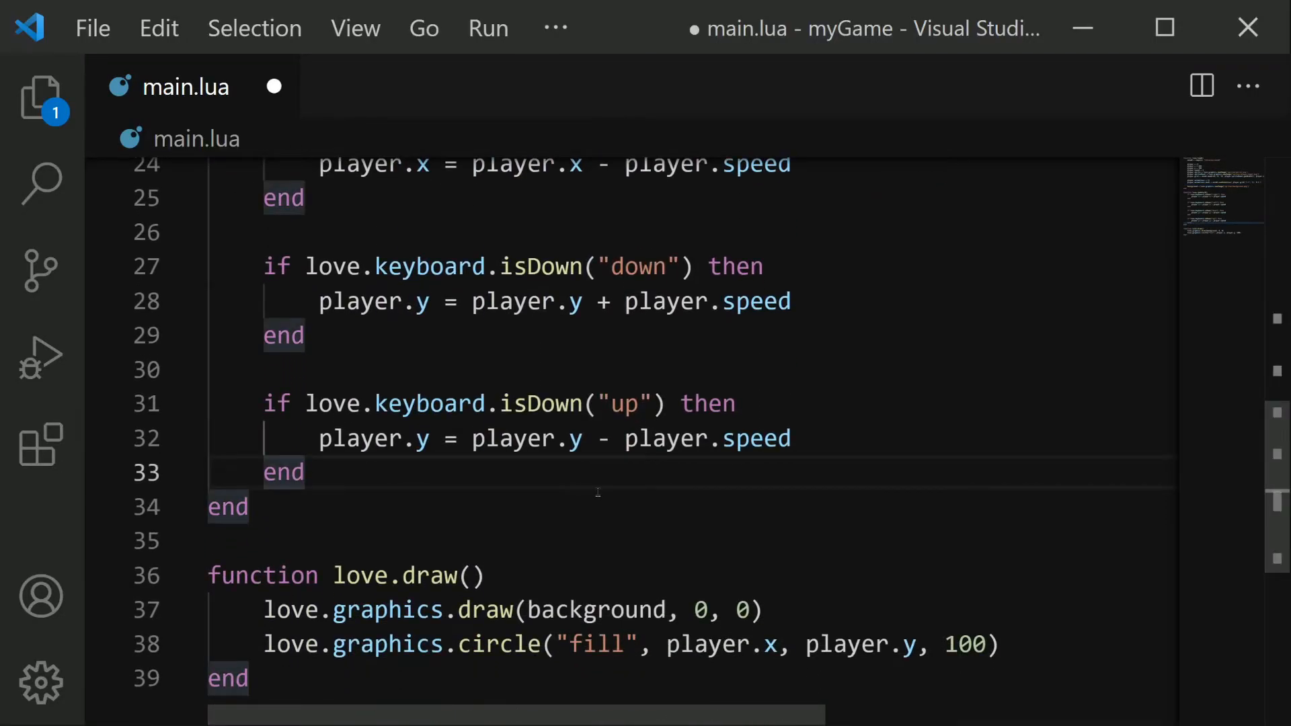
{"action": "type", "text": "player.animations.down"}
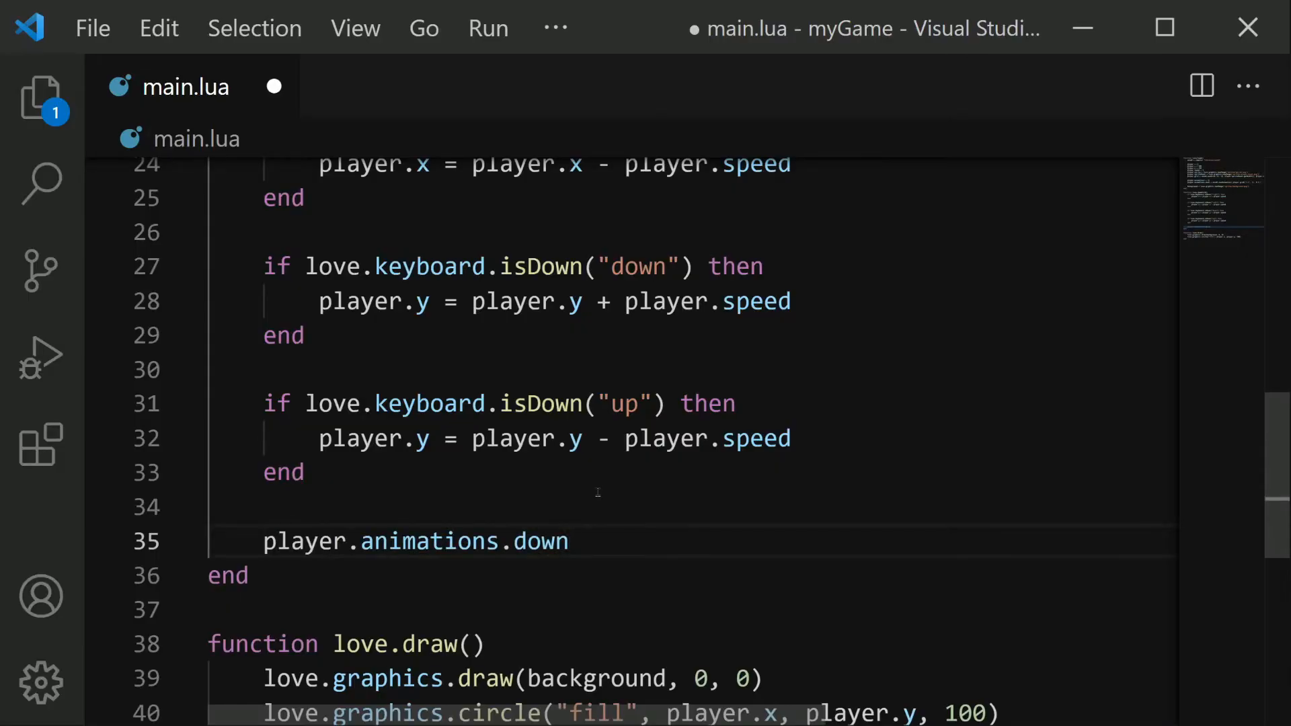
{"action": "type", "text": ":update("}
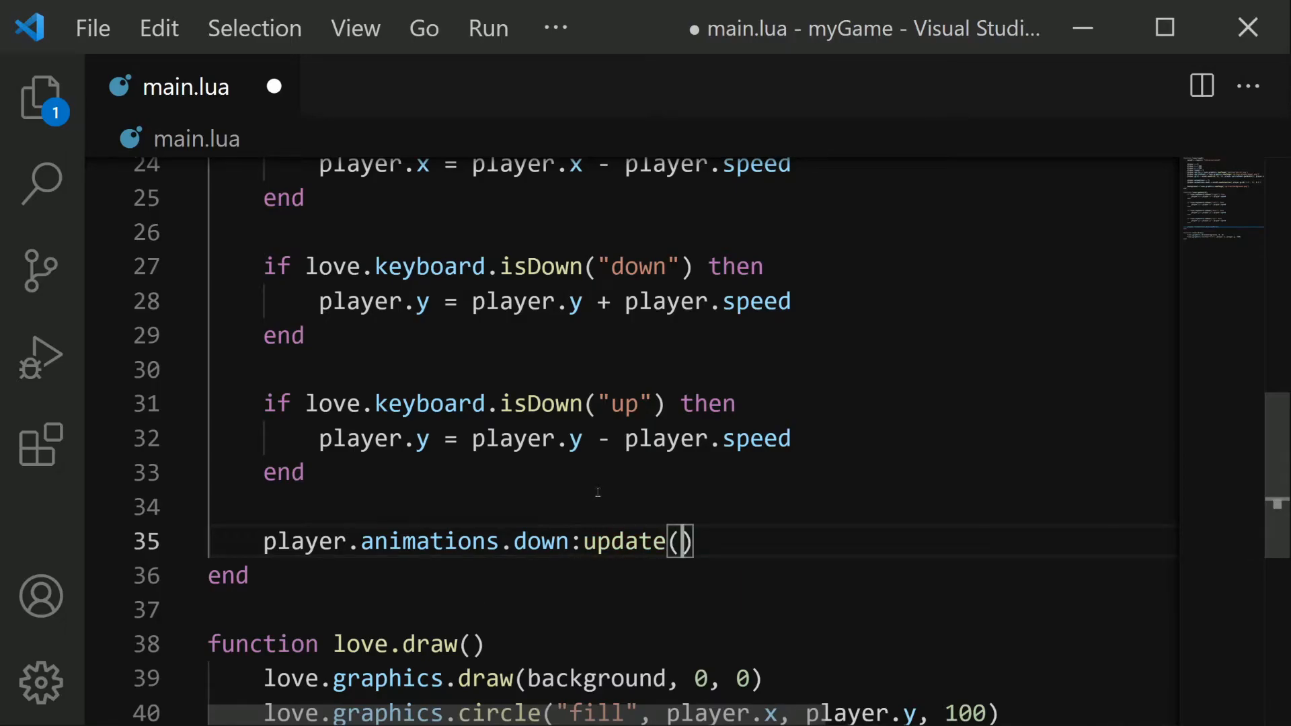
{"action": "type", "text": "dt"}
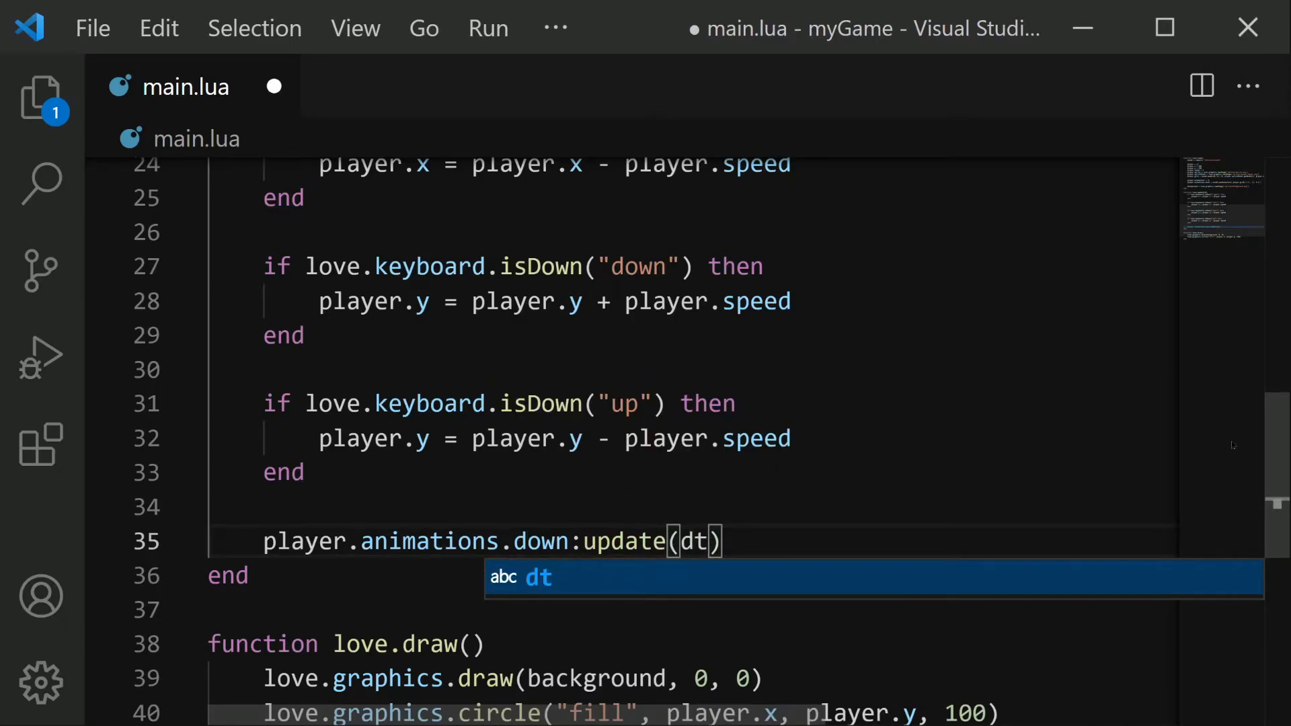
{"action": "scroll", "scroll_direction": "up", "scroll_amount": 3}
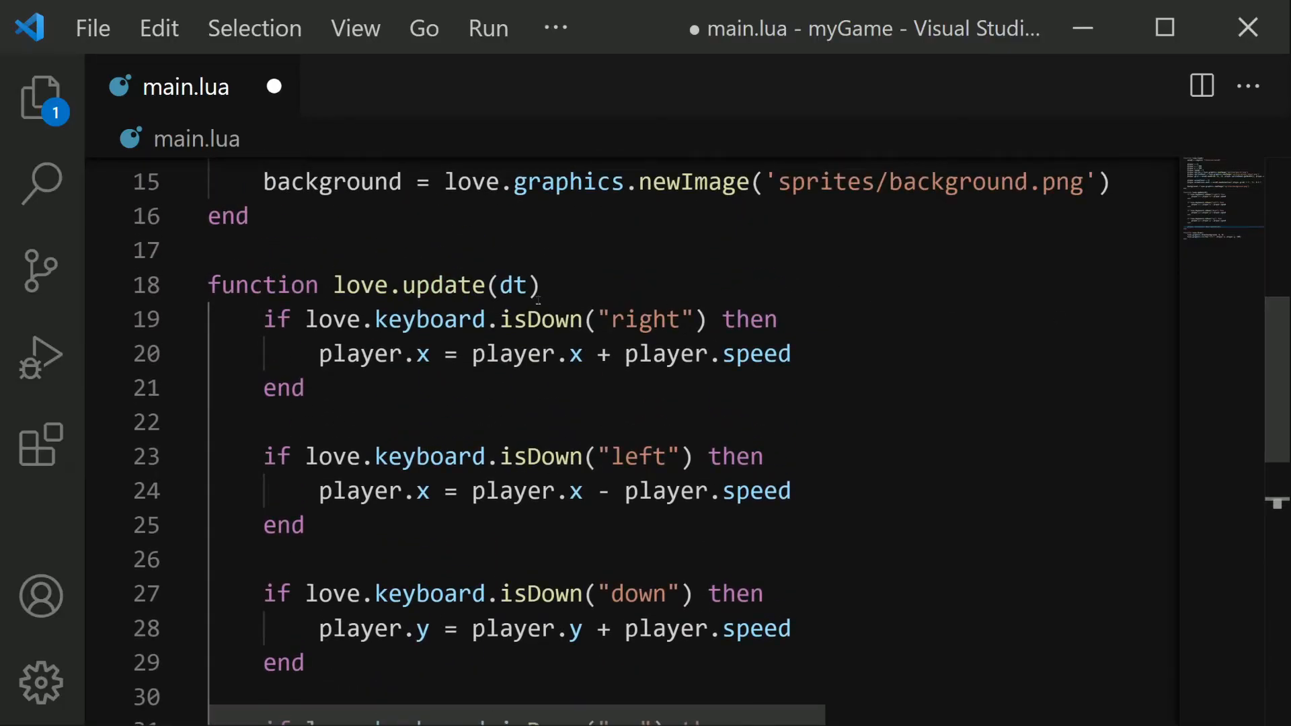
{"action": "double_click", "coordinate": [515, 285]}
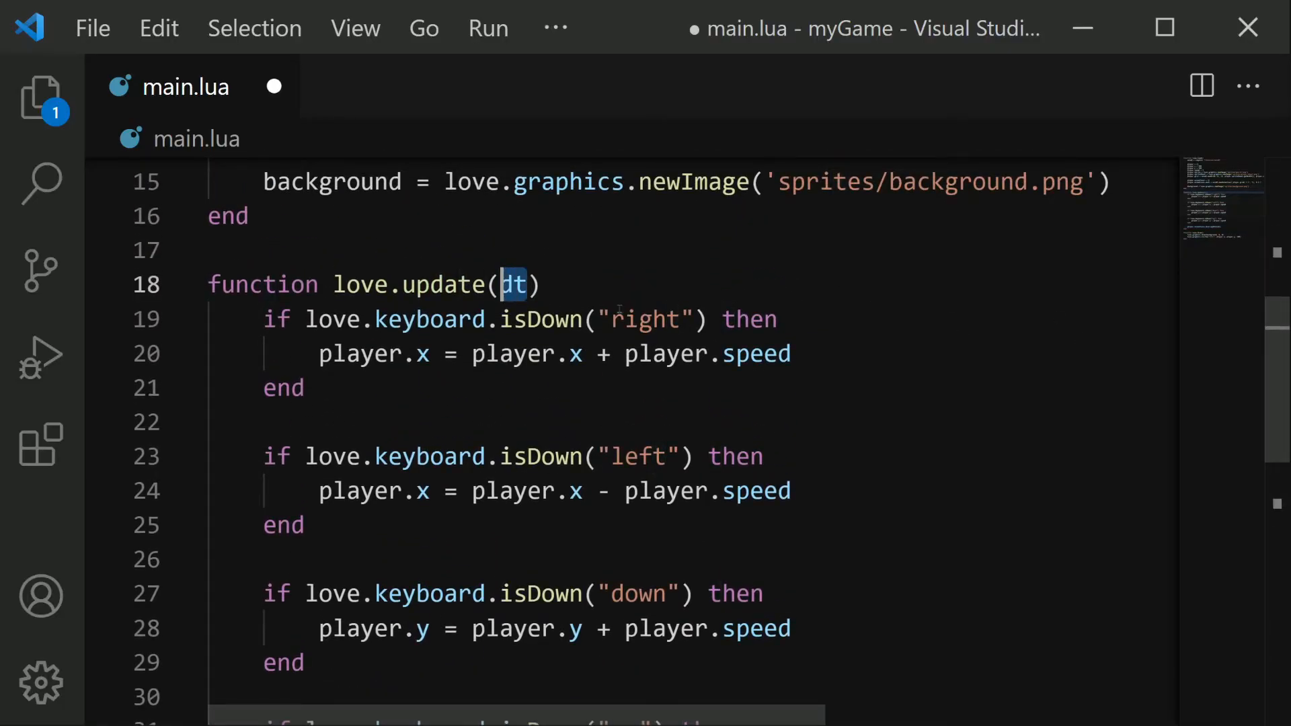
{"action": "scroll", "scroll_direction": "down", "scroll_amount": 3}
{"action": "type", "text": "player.animations.down:update(dt)"}
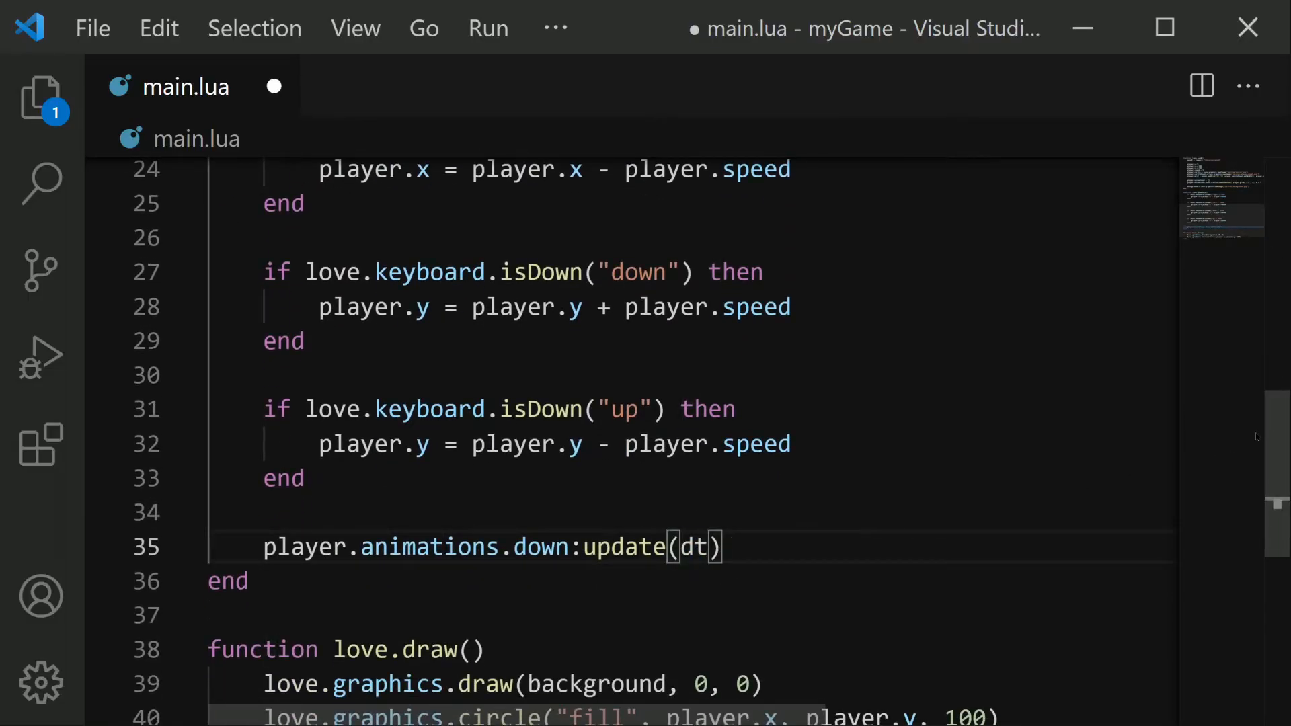
- Replace the circle with player.animations.down:draw(player.spriteSheet, player.x, player.y) and save
{"action": "scroll", "scroll_direction": "down", "scroll_amount": 3}
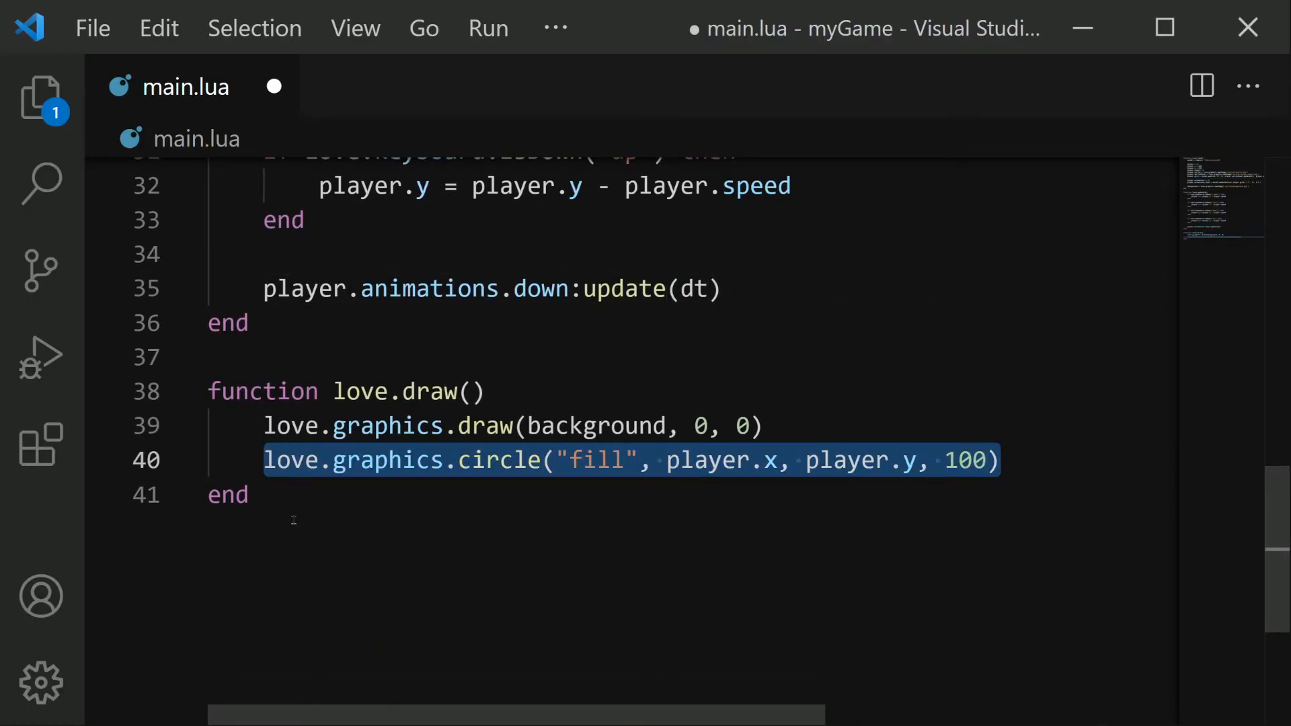
{"action": "key", "text": "Delete"}
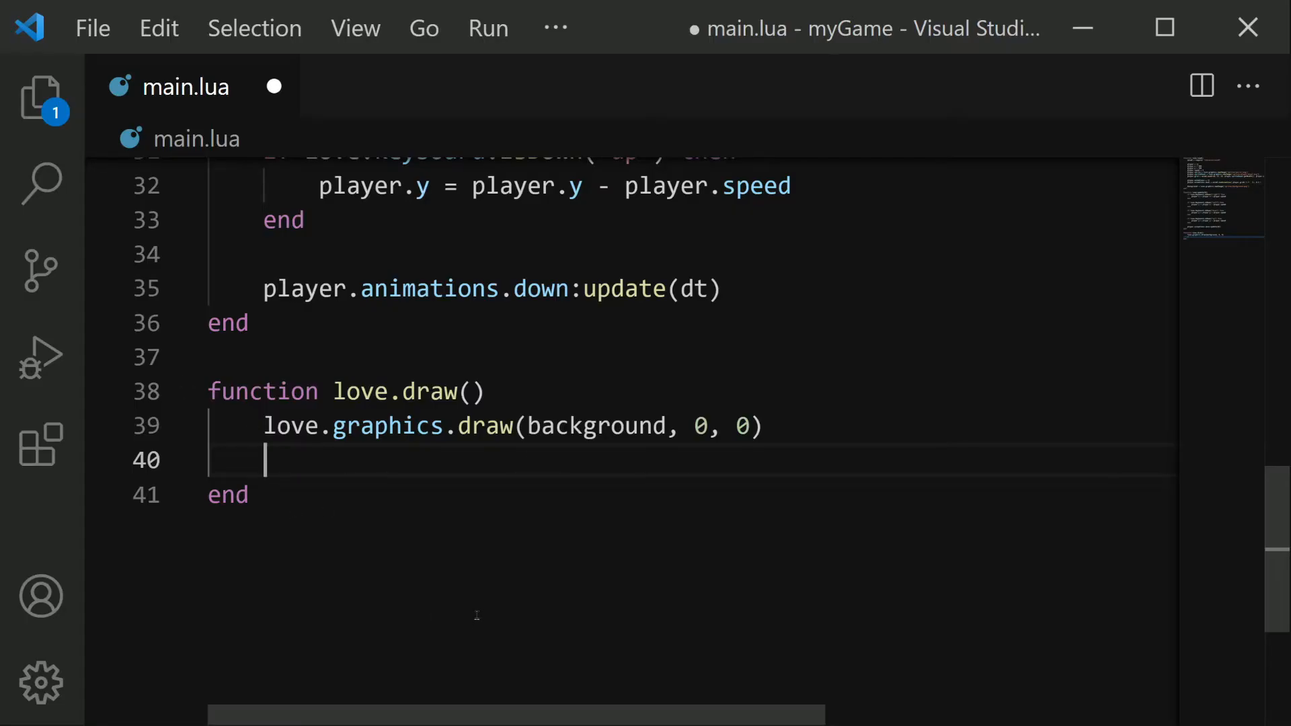
{"action": "type", "text": "player.animations.down"}
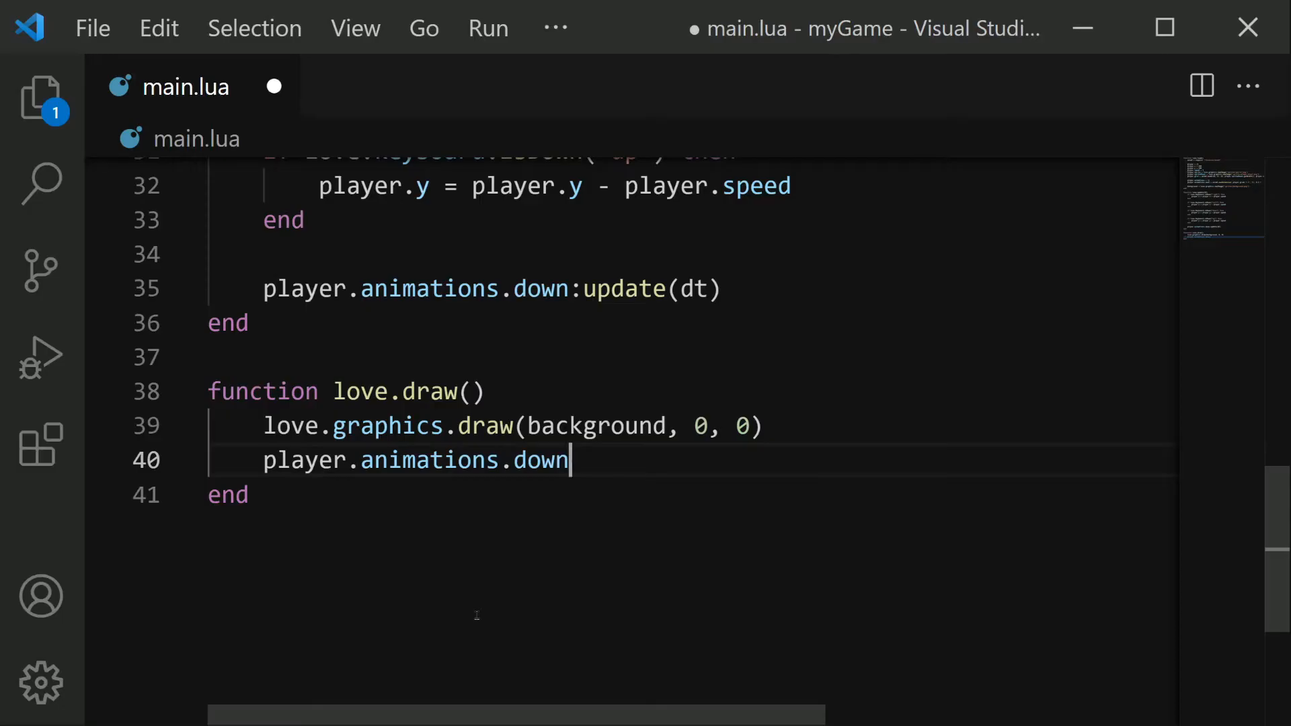
{"action": "type", "text": ":draw("}
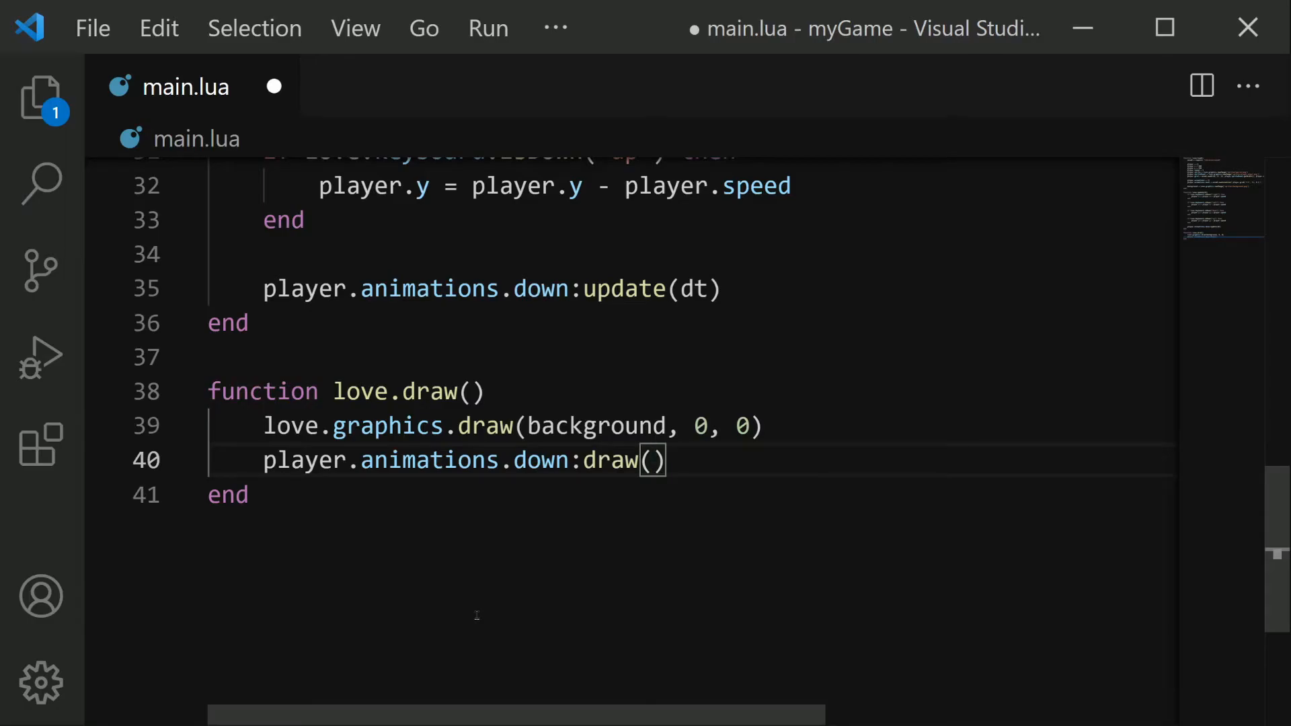
{"action": "type", "text": "player"}
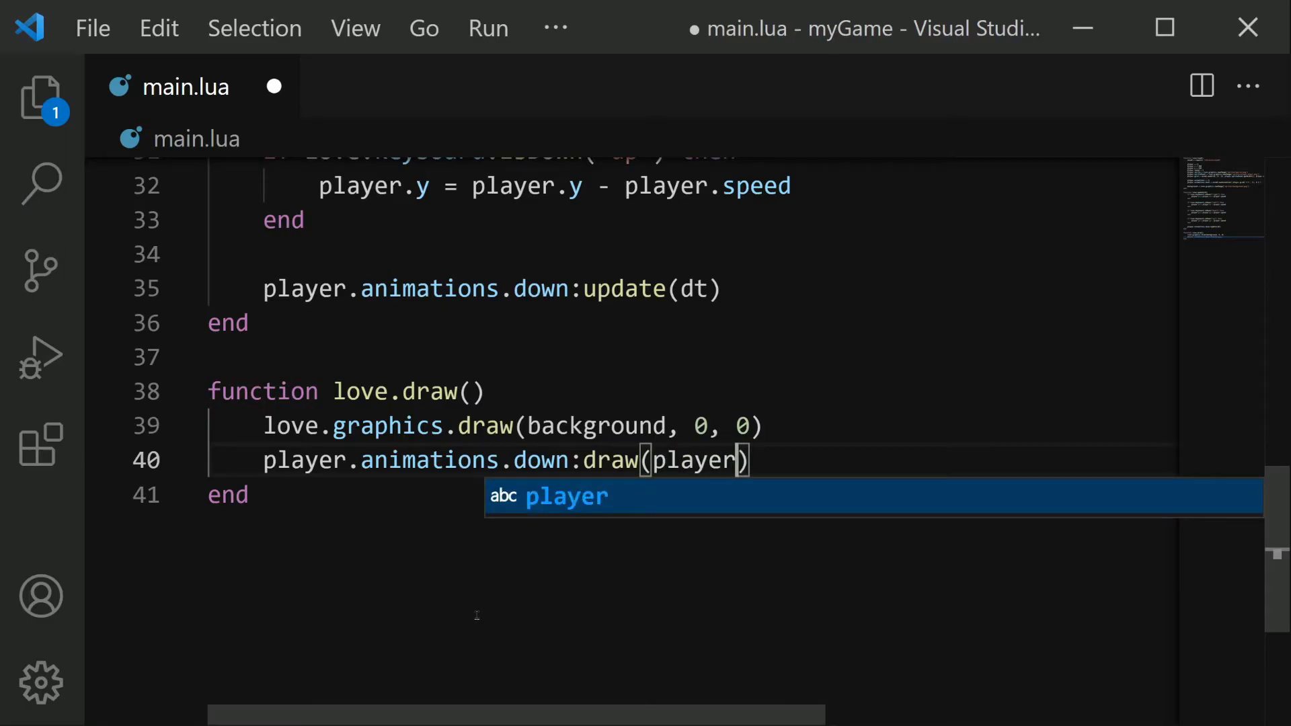
{"action": "type", "text": ".spriteSheet,"}
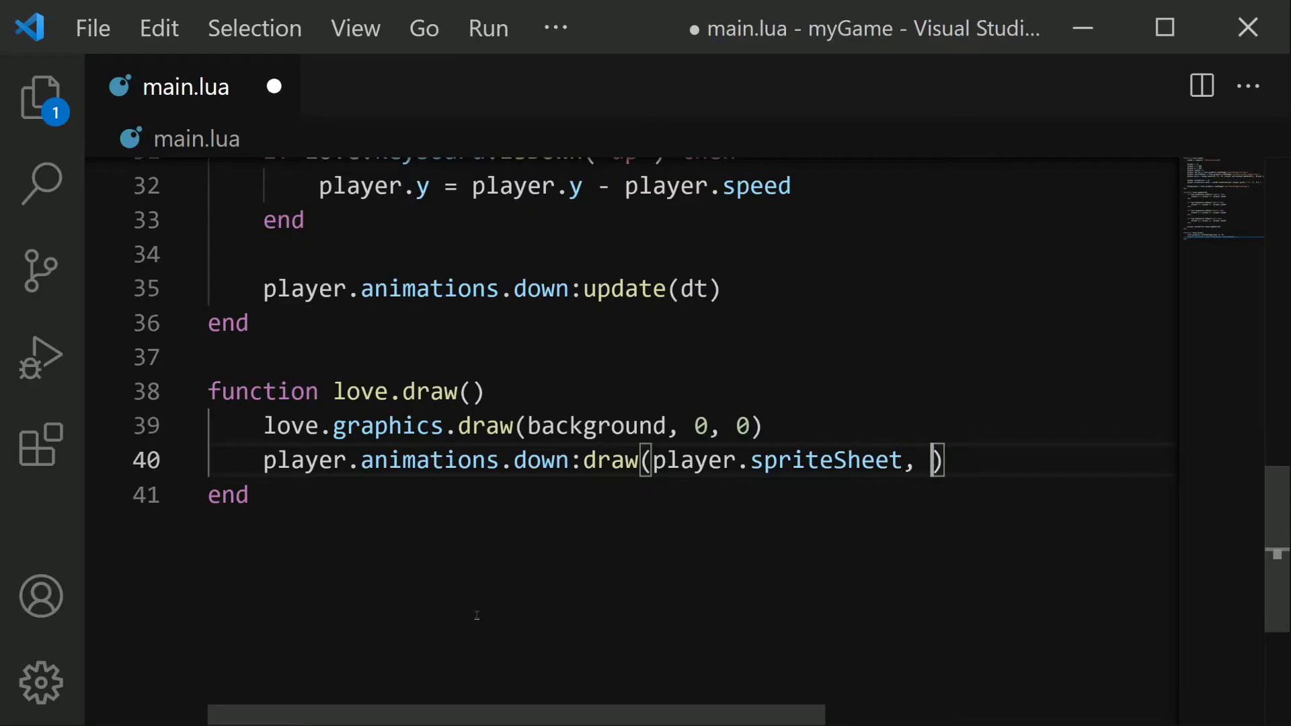
{"action": "type", "text": "player.x, player.y"}
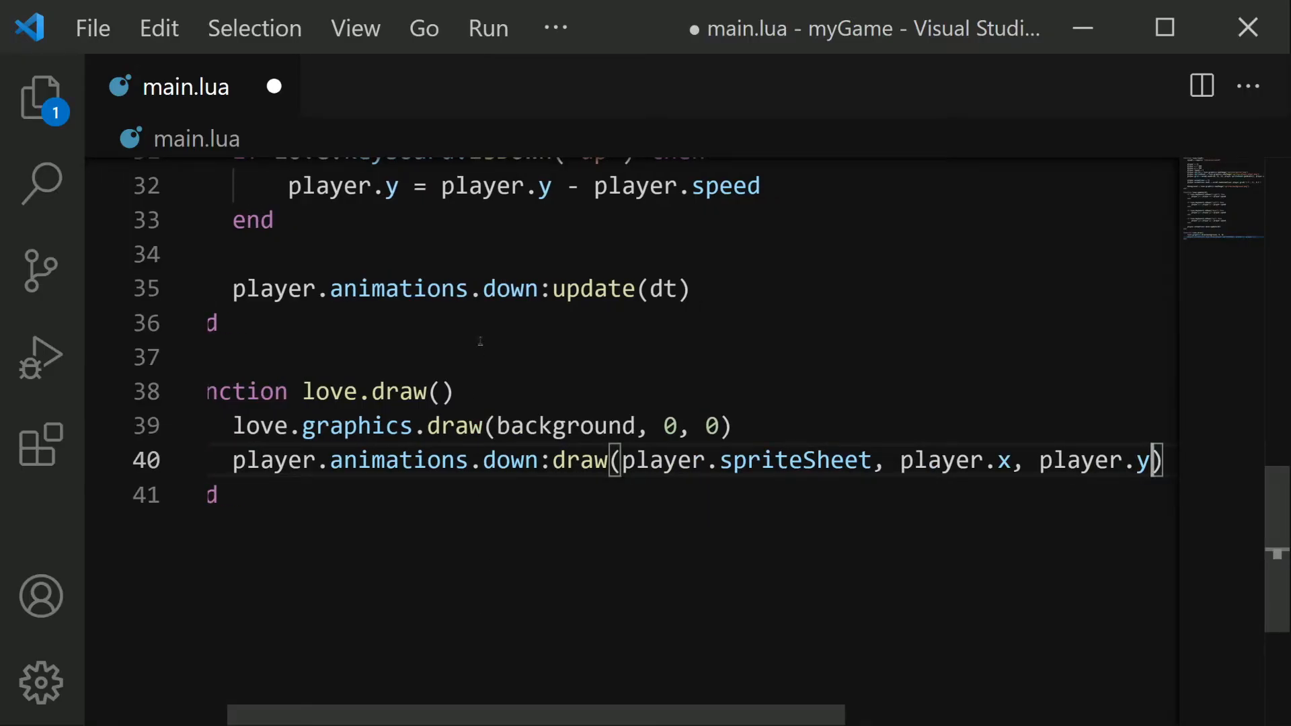
{"action": "key", "text": "ctrl+s"}
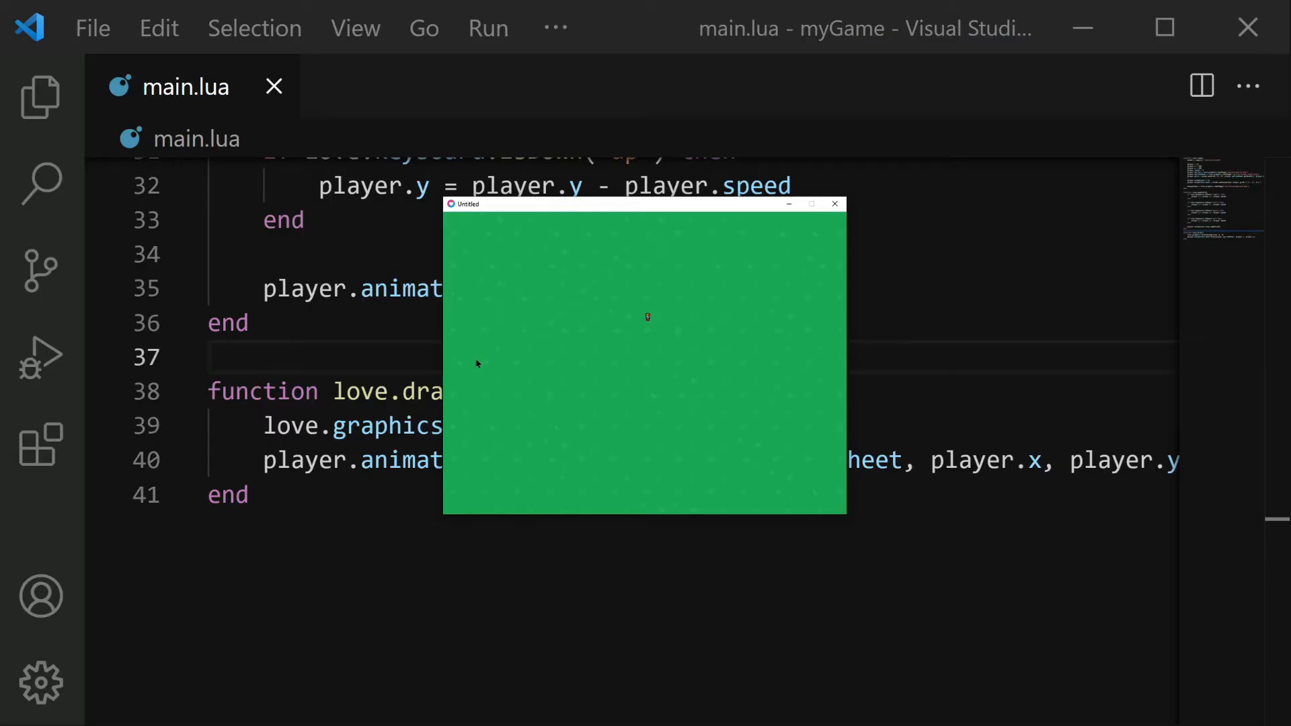
{"action": "mouse_move", "coordinate": [472, 390]}
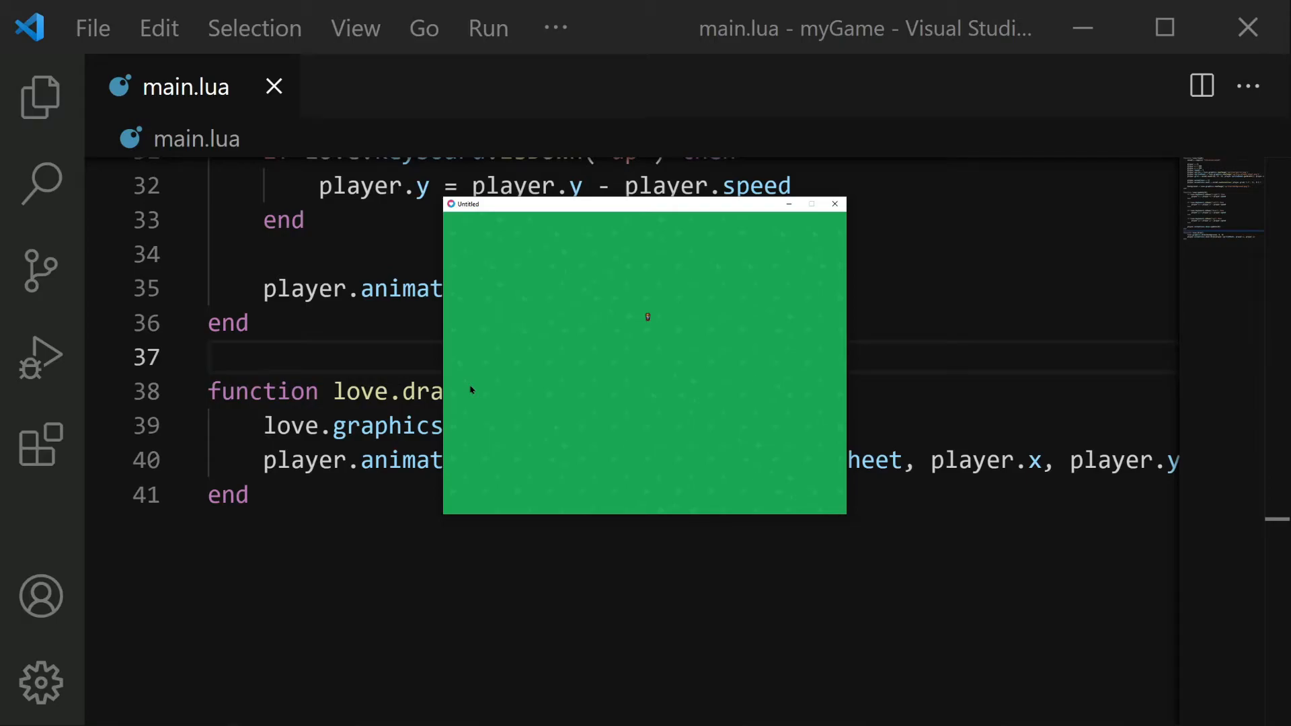
- Close the running LÖVE game window to return to main.lua
{"action": "left_click", "coordinate": [834, 203]}
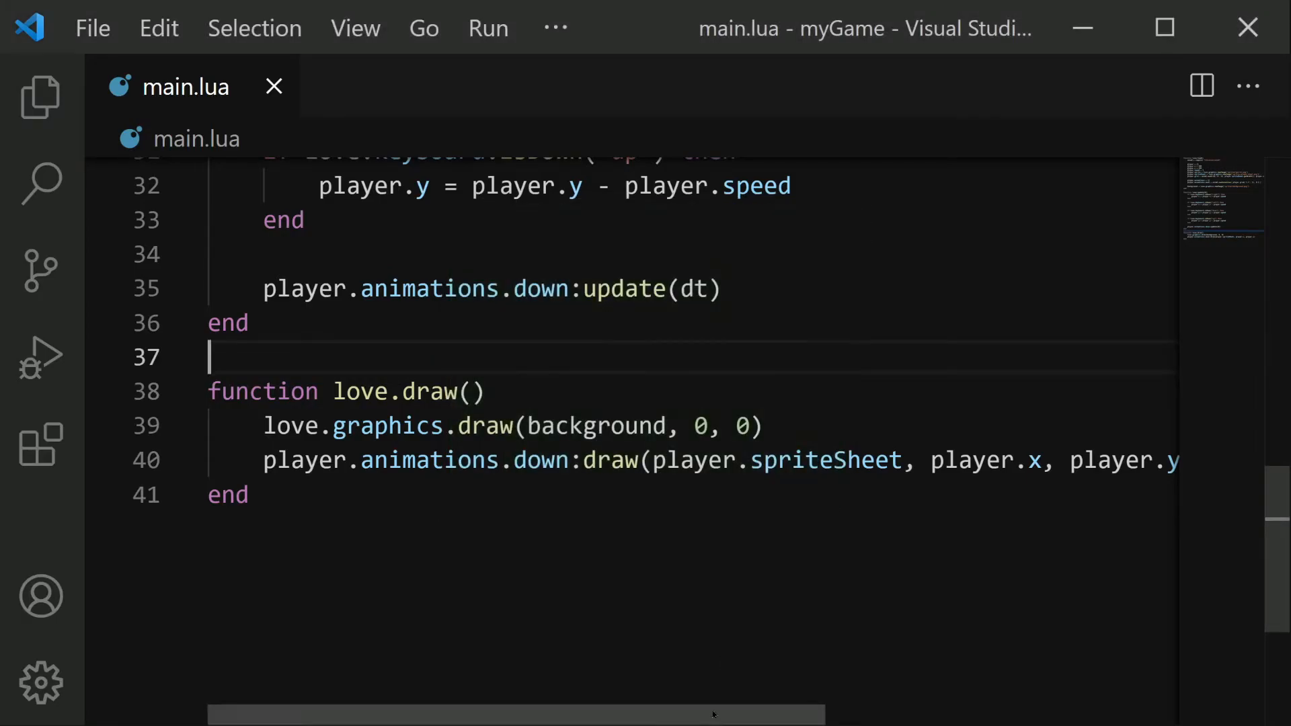
- Append ', nil, 10' after player.y in the draw call on line 40, then save and run
{"action": "left_click", "coordinate": [272, 460]}
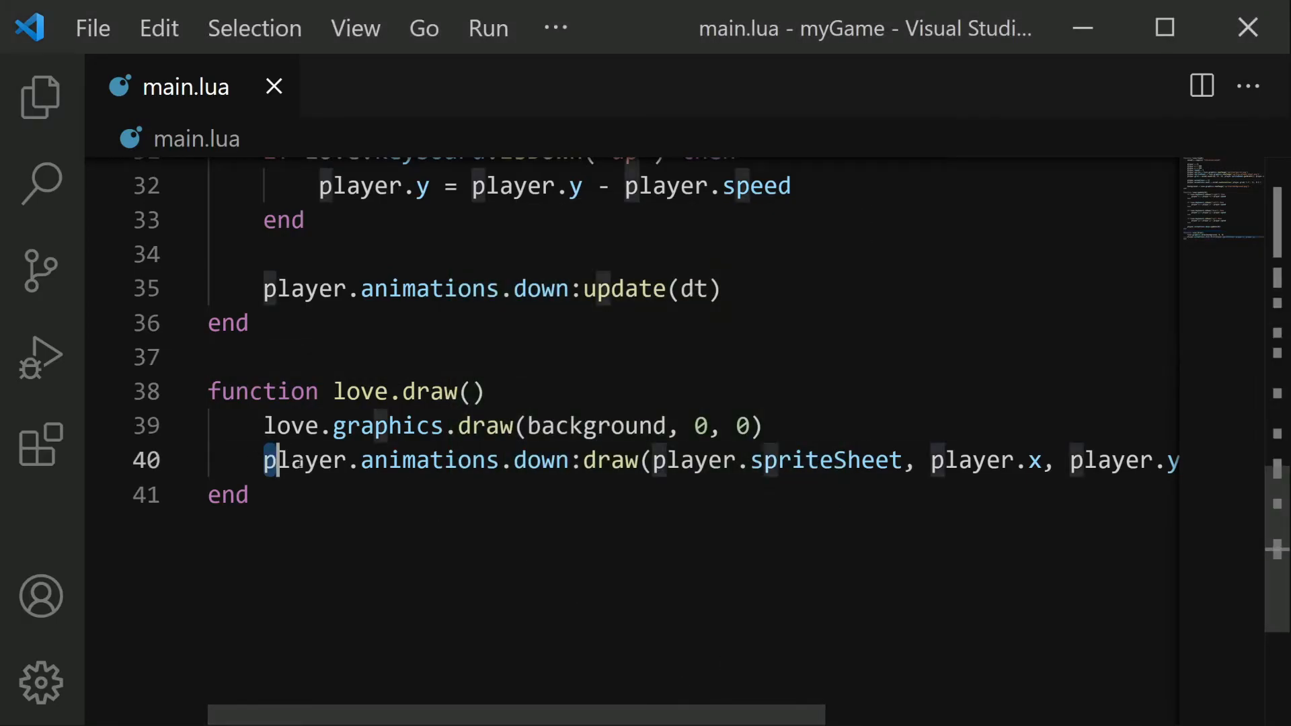
{"action": "double_click", "coordinate": [457, 460]}
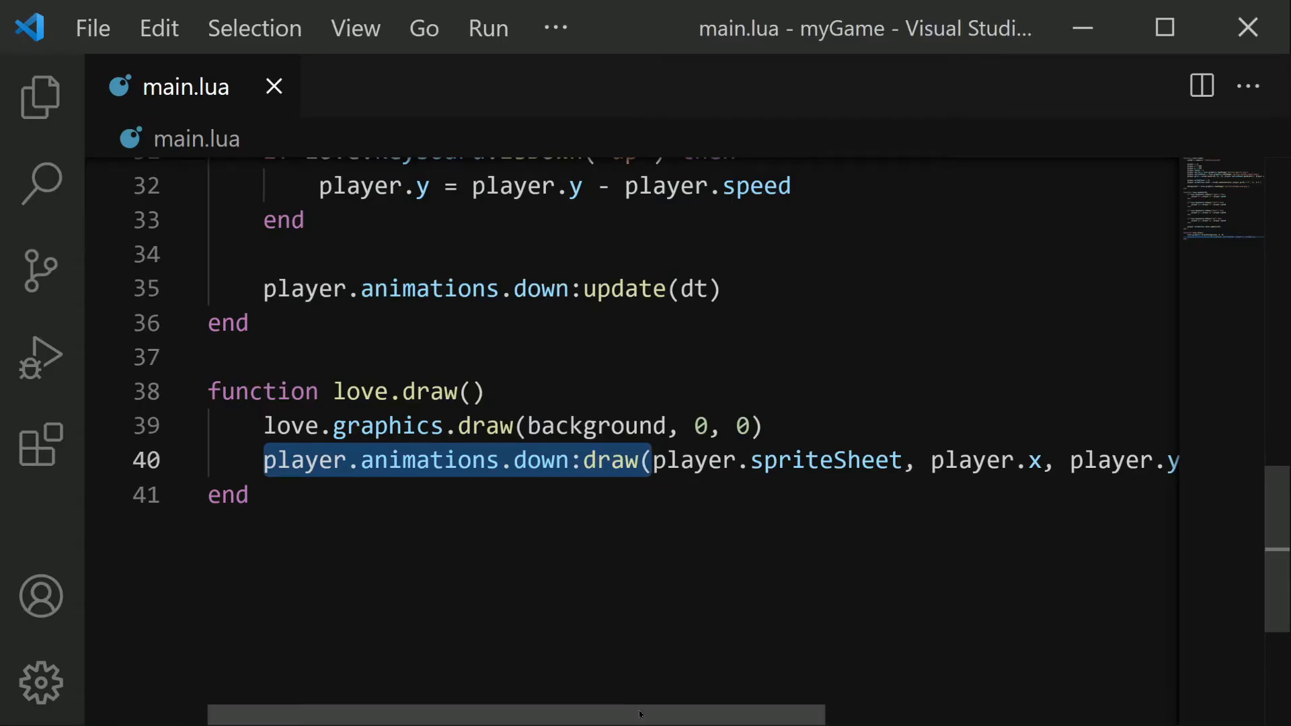
{"action": "scroll", "scroll_direction": "right", "scroll_amount": 3}
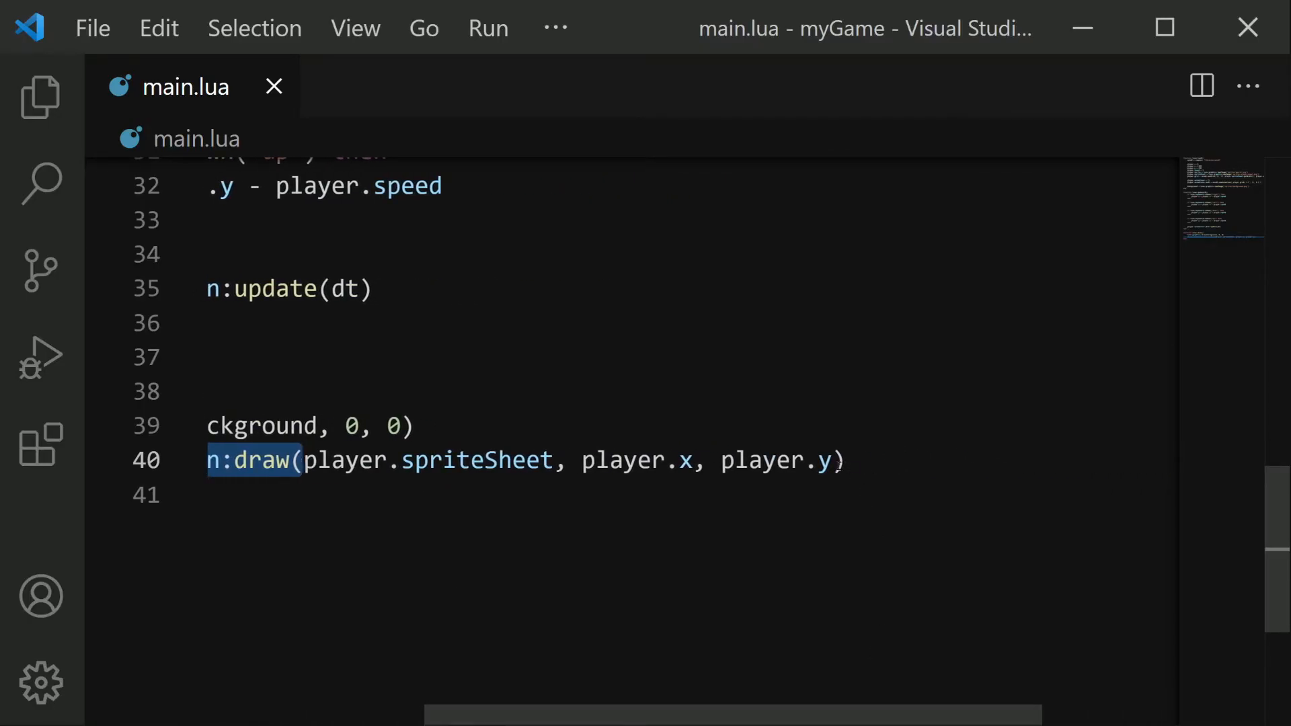
{"action": "left_click", "coordinate": [823, 460]}
{"action": "type", "text": ", "}
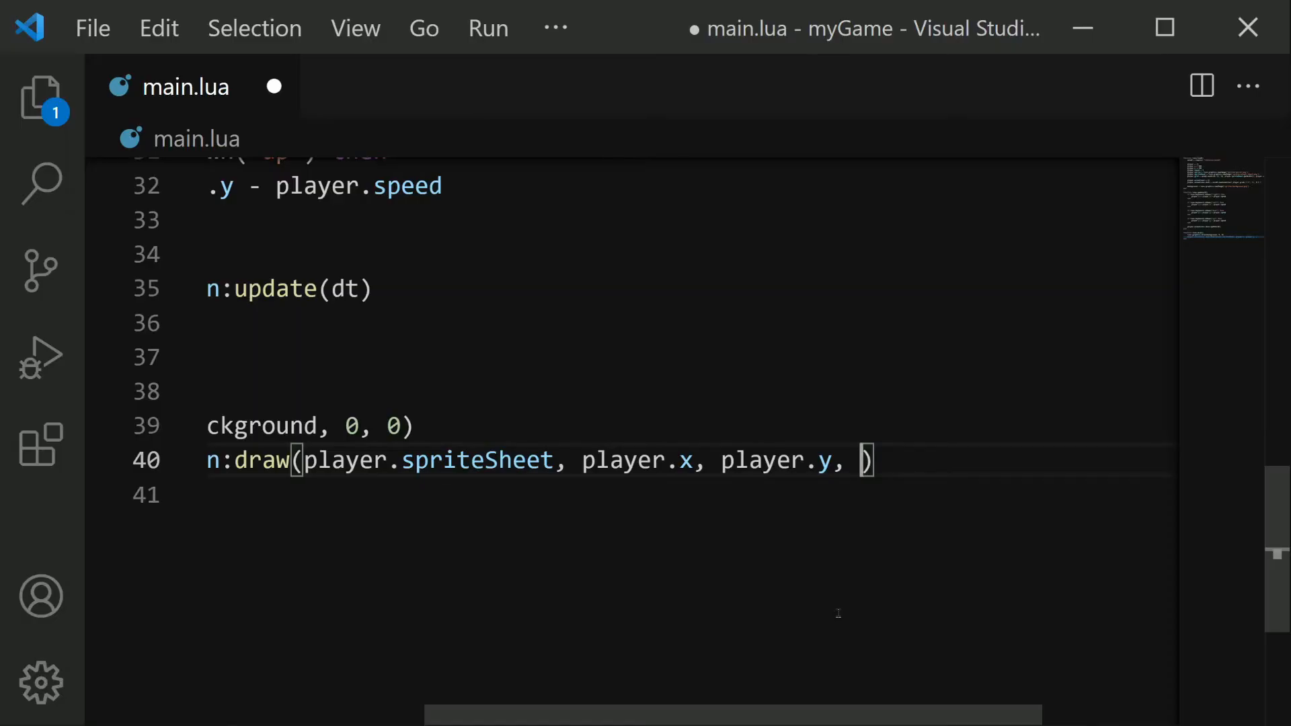
{"action": "type", "text": "nil"}
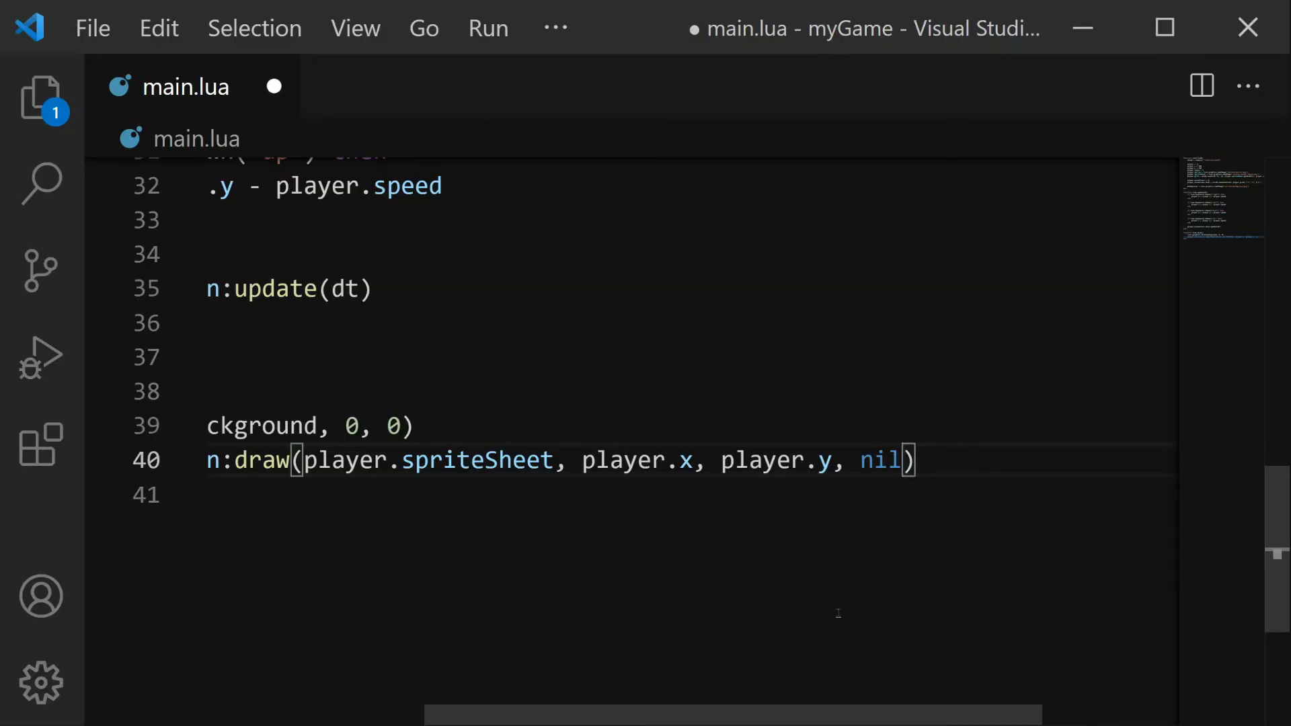
{"action": "type", "text": ","}
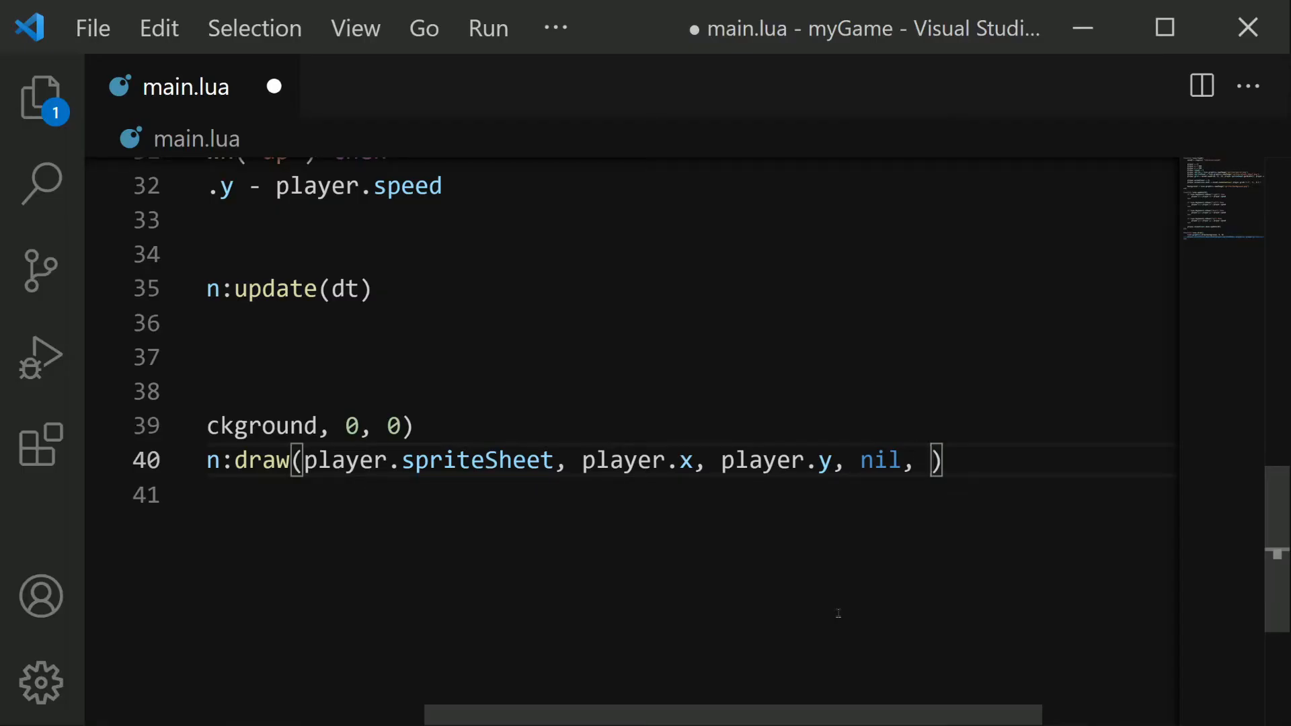
{"action": "type", "text": "10"}
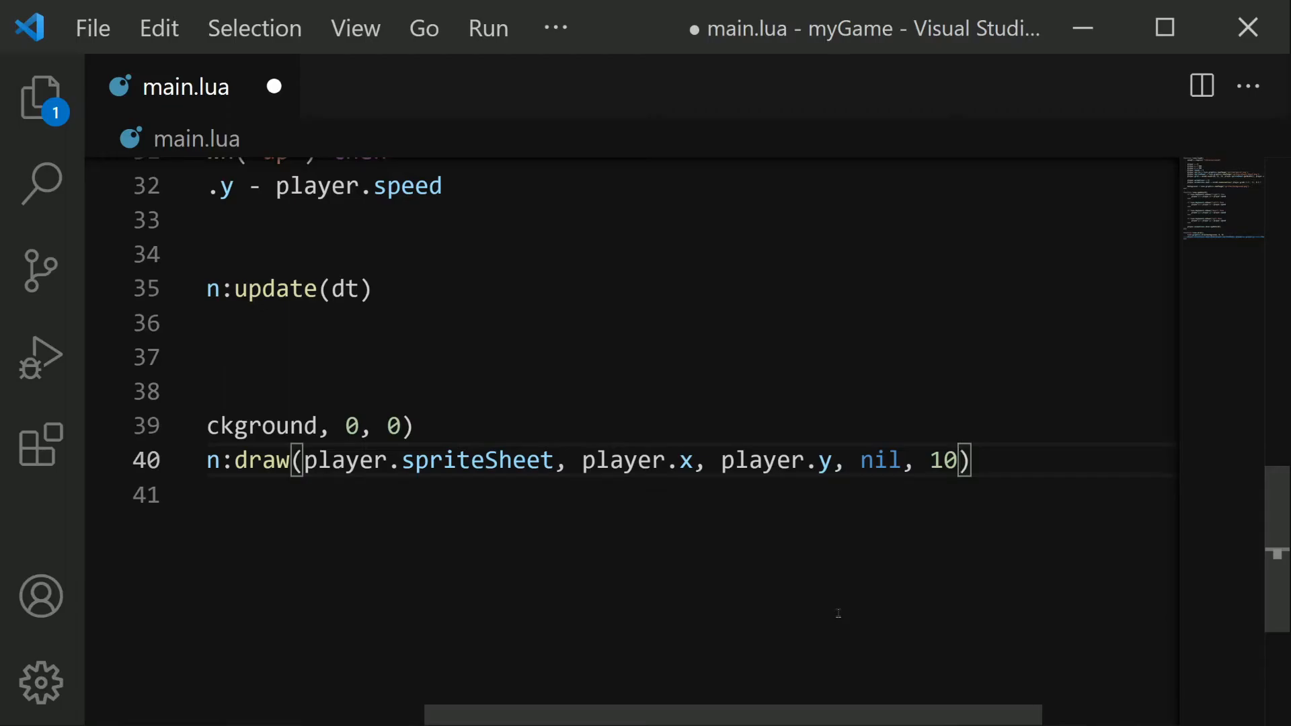
{"action": "double_click", "coordinate": [944, 460]}
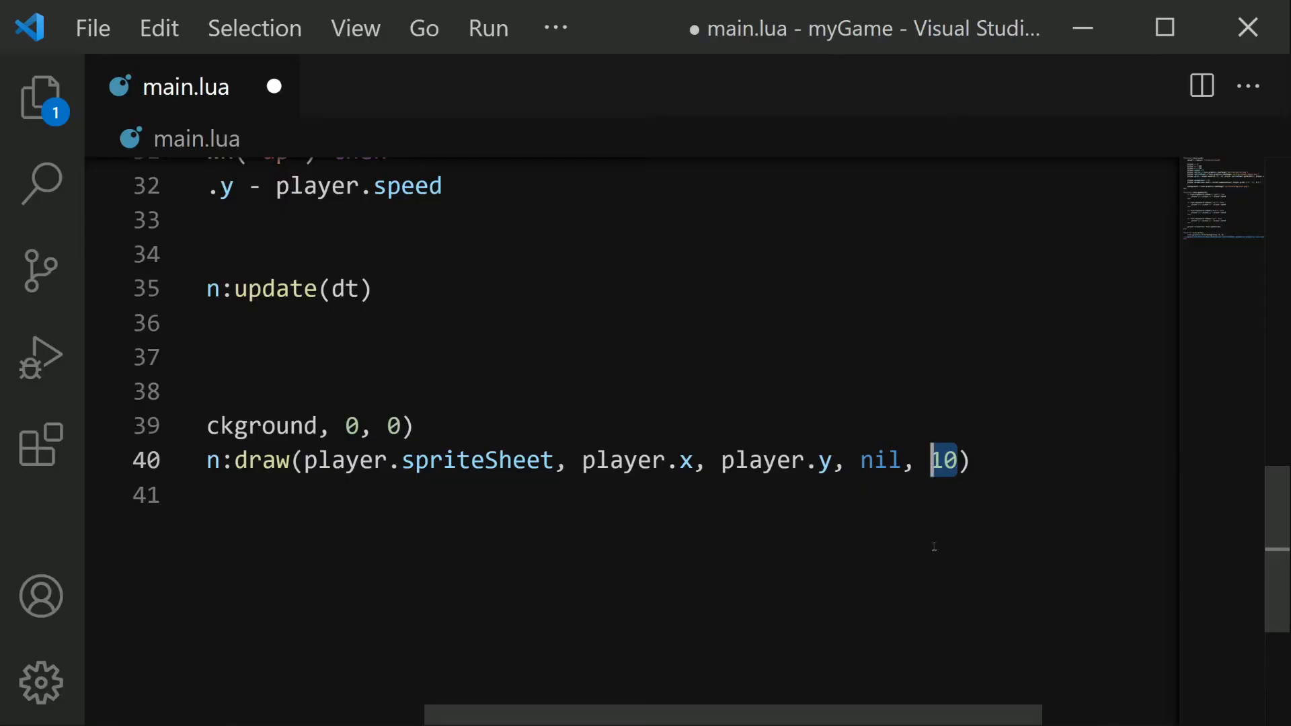
{"action": "key", "text": "ctrl+s"}
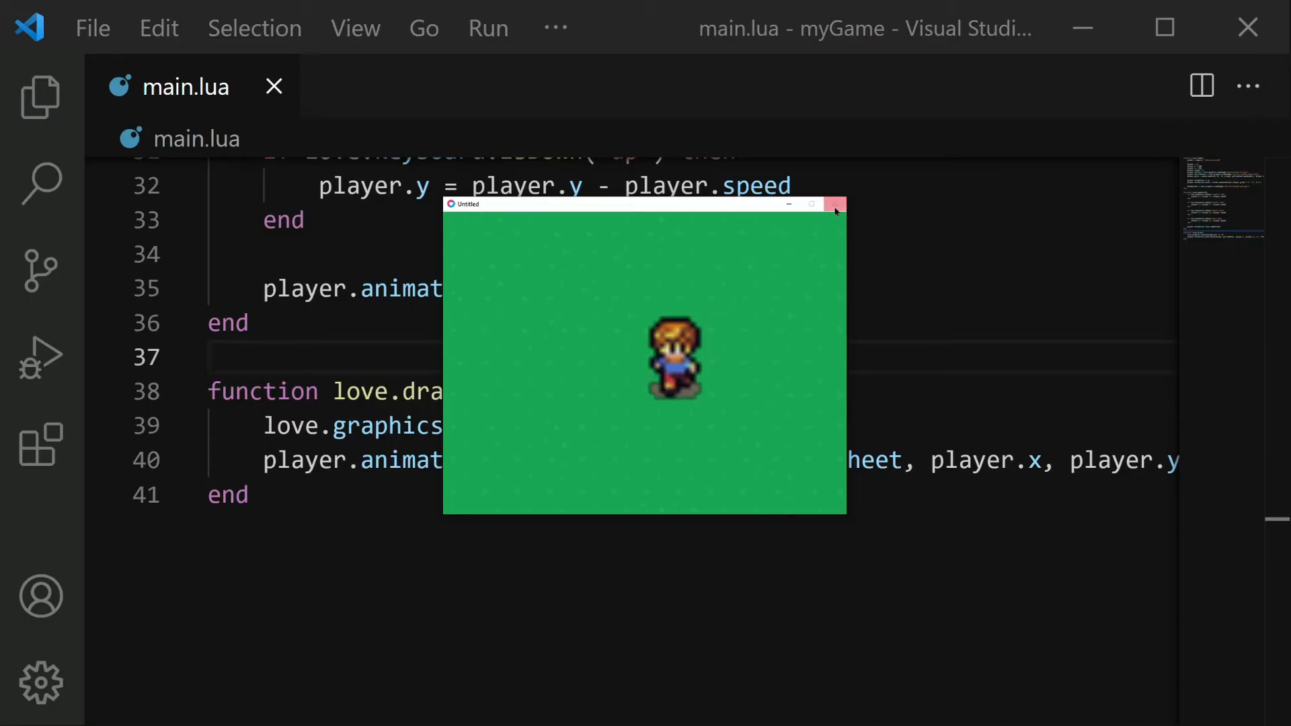
- Add love.graphics.setDefaultFilter("nearest", "nearest") on line 3 of love.load
{"action": "left_click", "coordinate": [834, 203]}
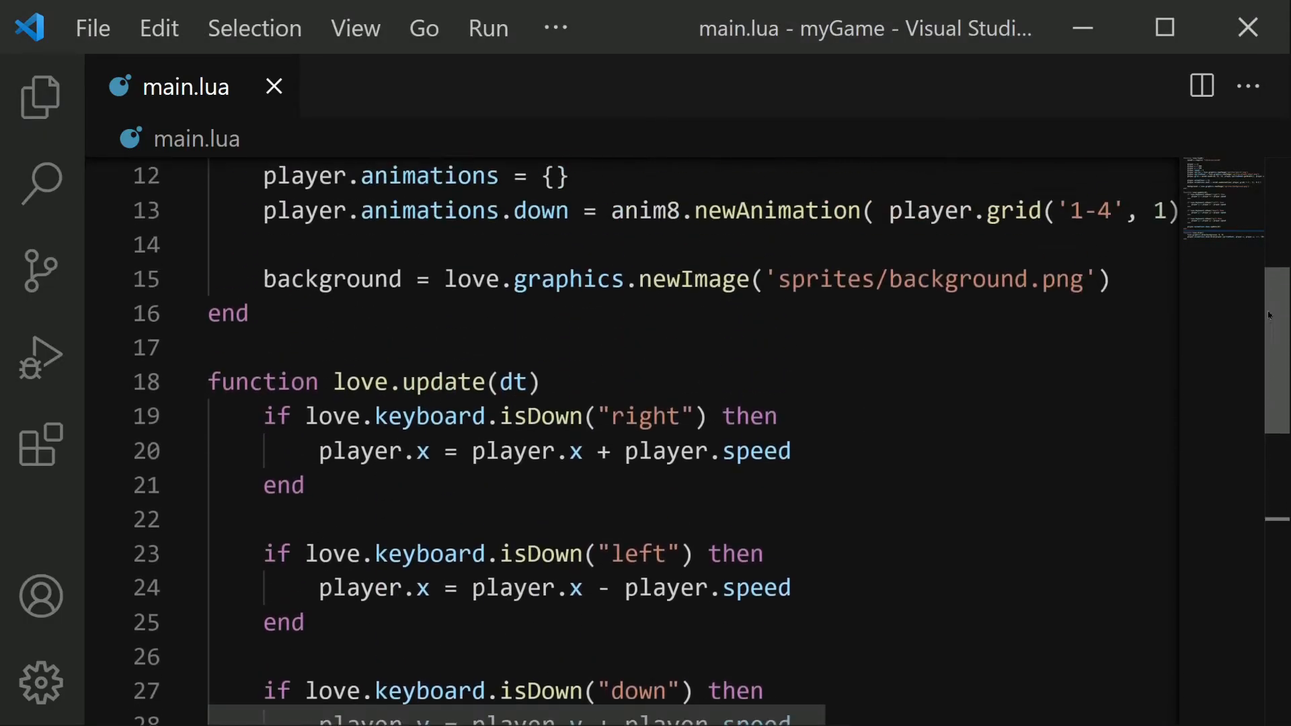
{"action": "scroll", "scroll_direction": "up", "scroll_amount": 3}
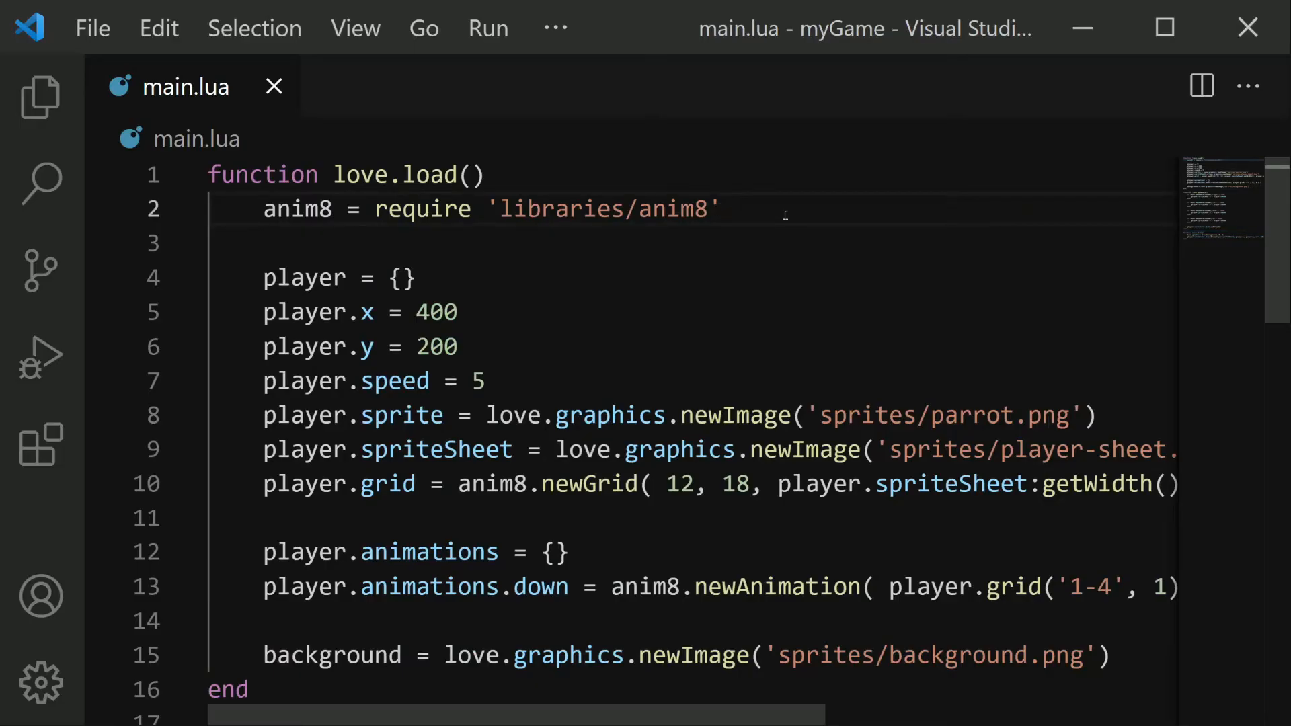
{"action": "key", "text": "enter"}
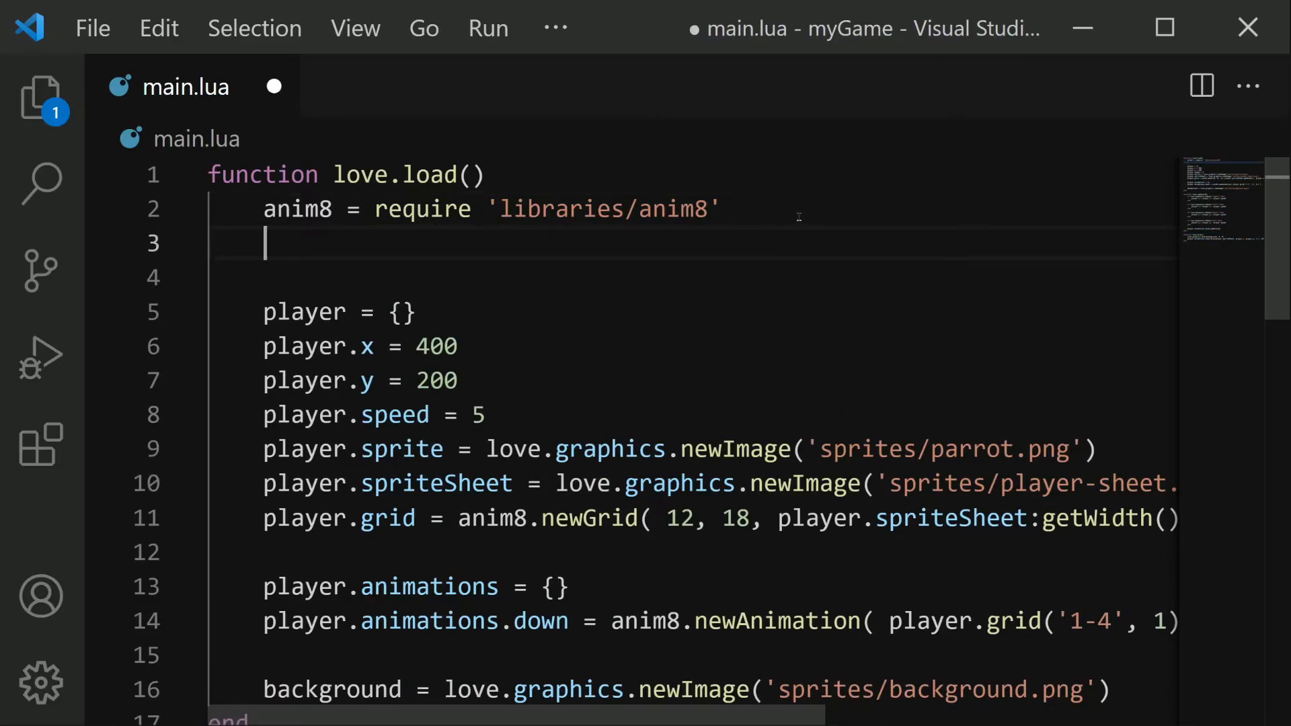
{"action": "type", "text": "love.graphics"}
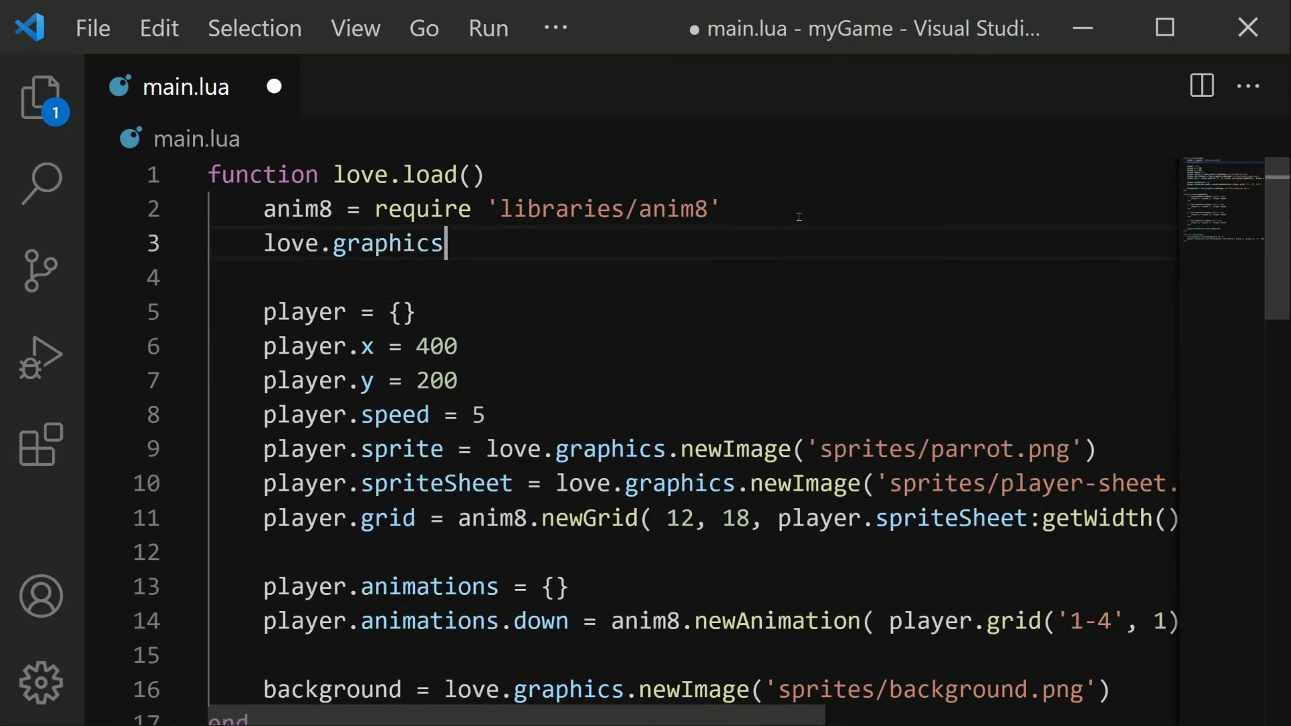
{"action": "type", "text": ".setDefaultFilter"}
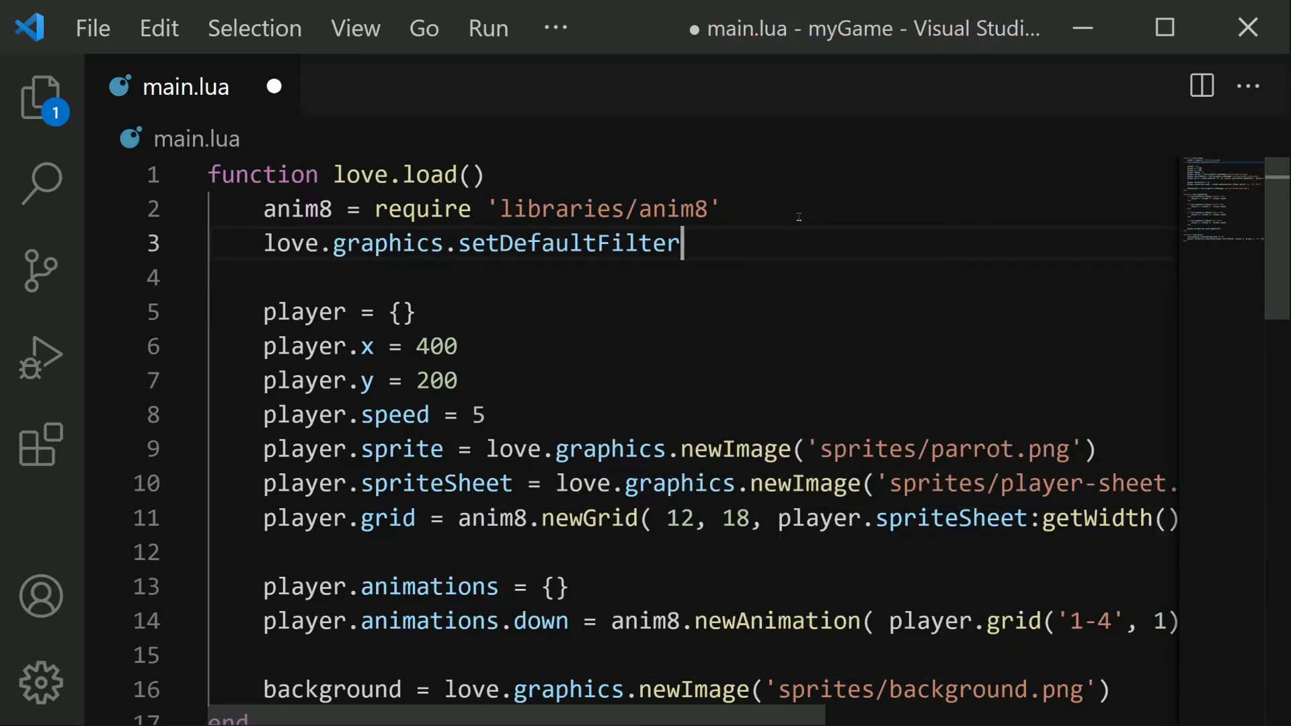
{"action": "type", "text": "(\"\")"}
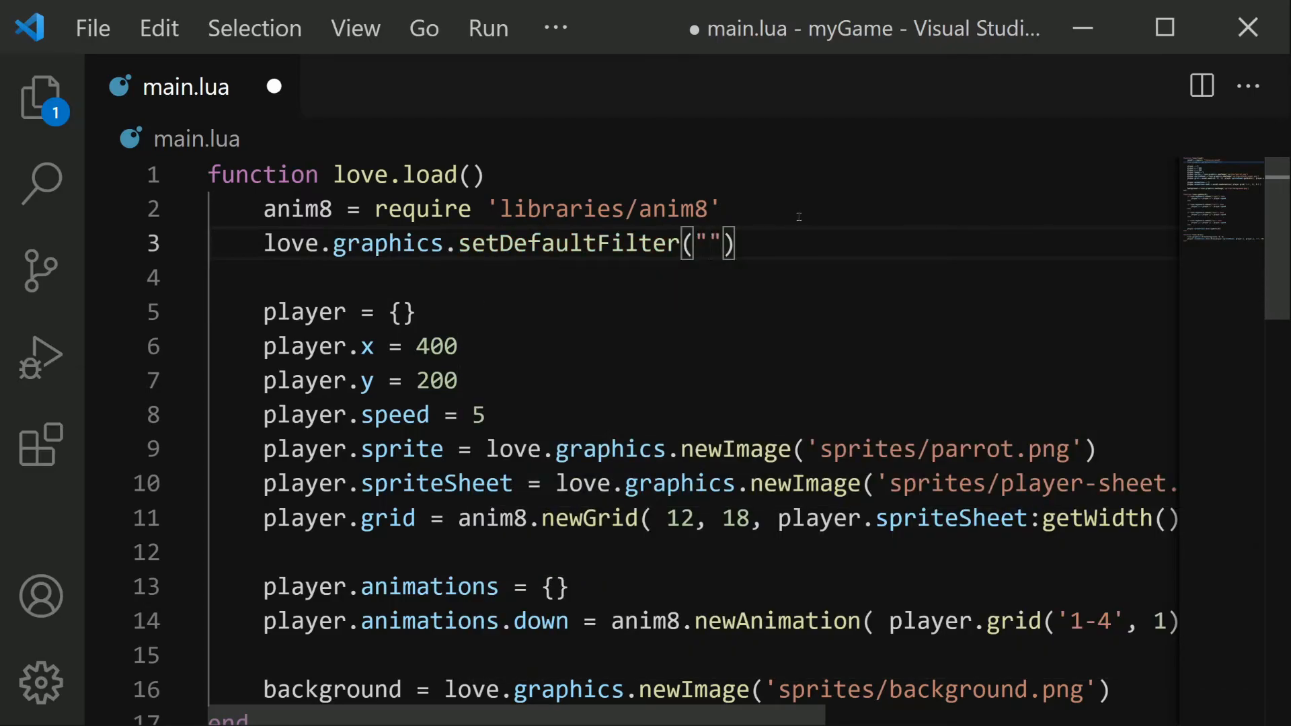
{"action": "type", "text": "nearest"}
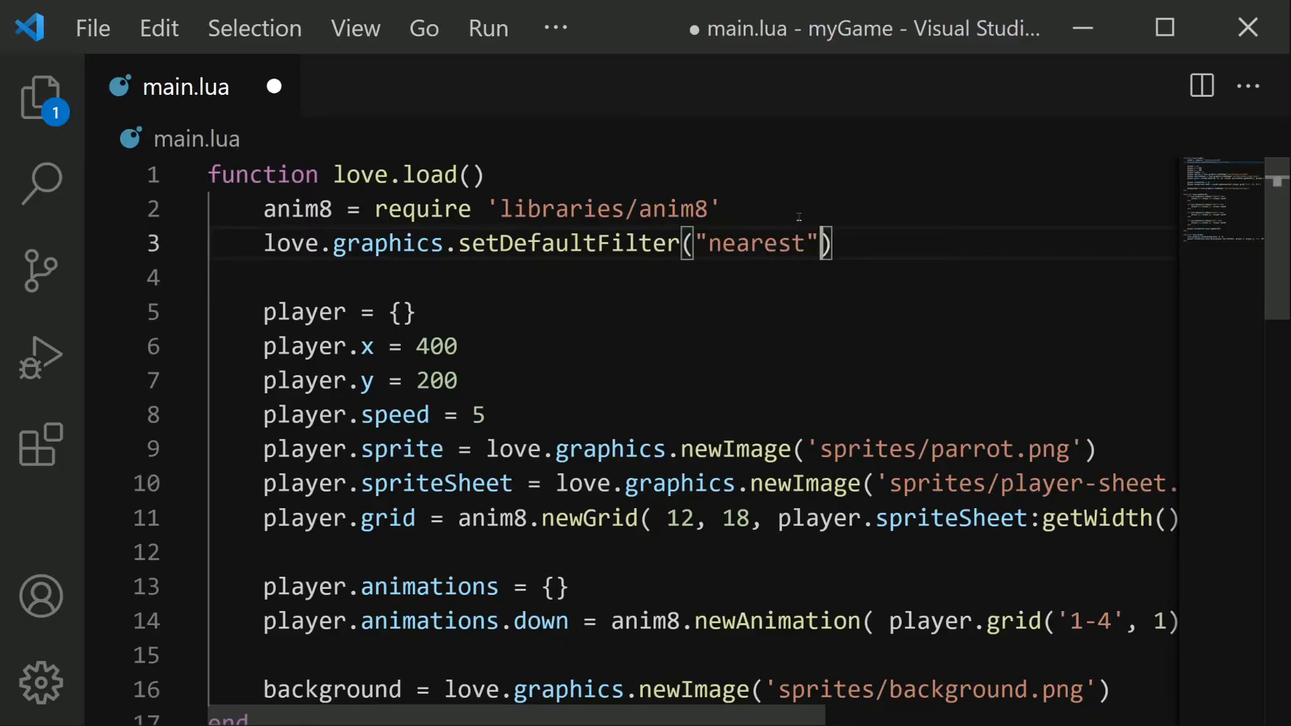
{"action": "type", "text": ", \"nearest\""}
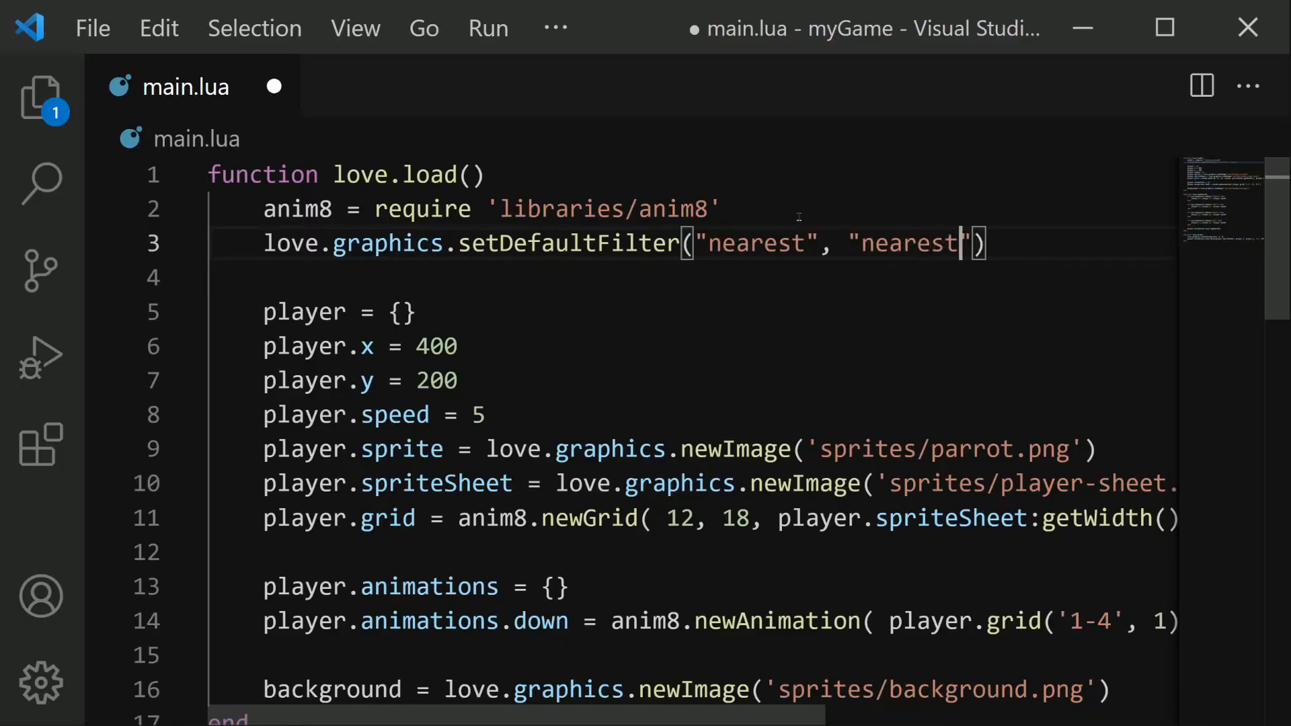
- Save and run to check the crisp pixelated player, then close the game window
{"action": "key", "text": "ctrl+s"}
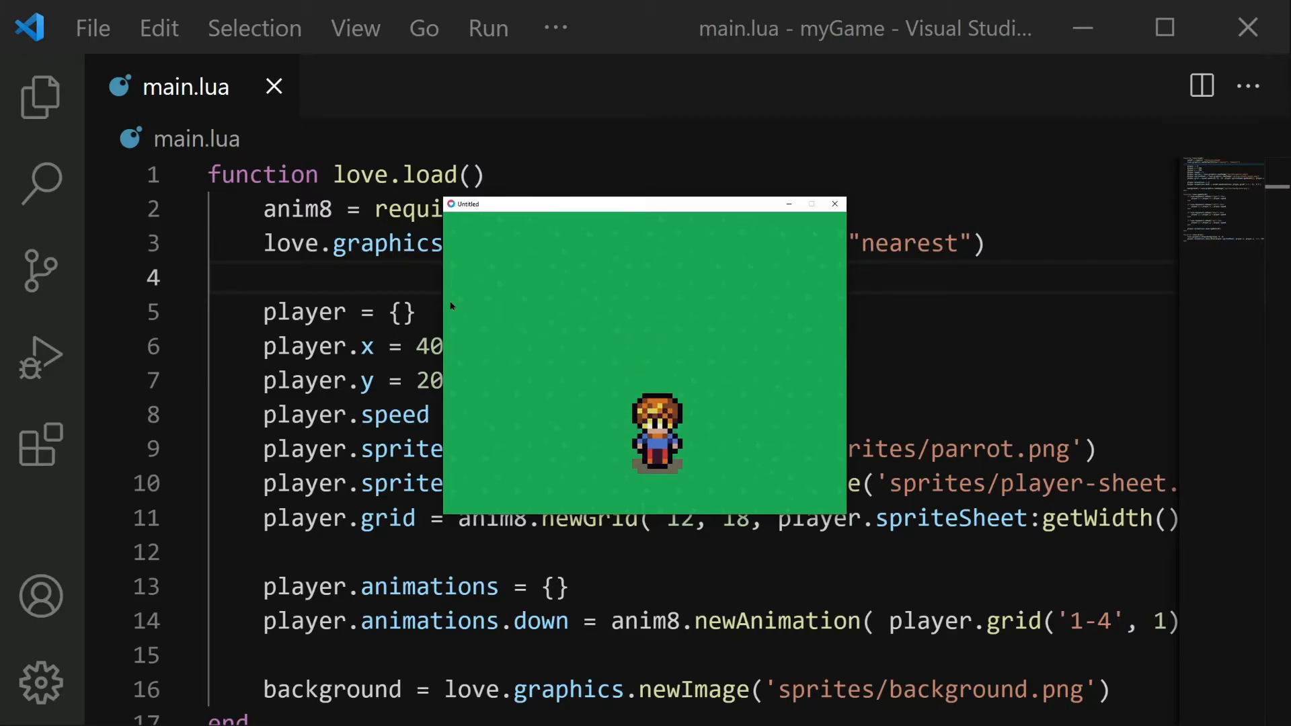
{"action": "left_click", "coordinate": [834, 203]}
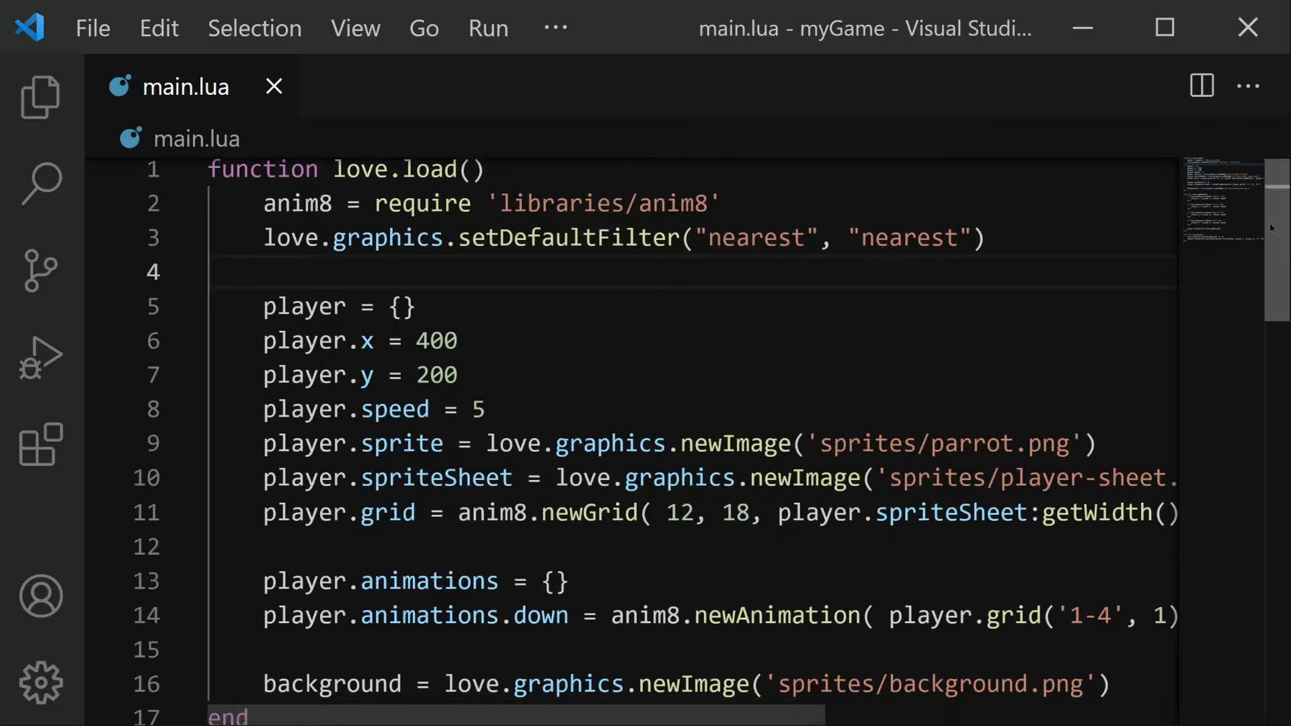
- Duplicate the down animation line into left, right and up animations using grid rows 2, 3 and 4
{"action": "scroll", "scroll_direction": "down", "scroll_amount": 3}
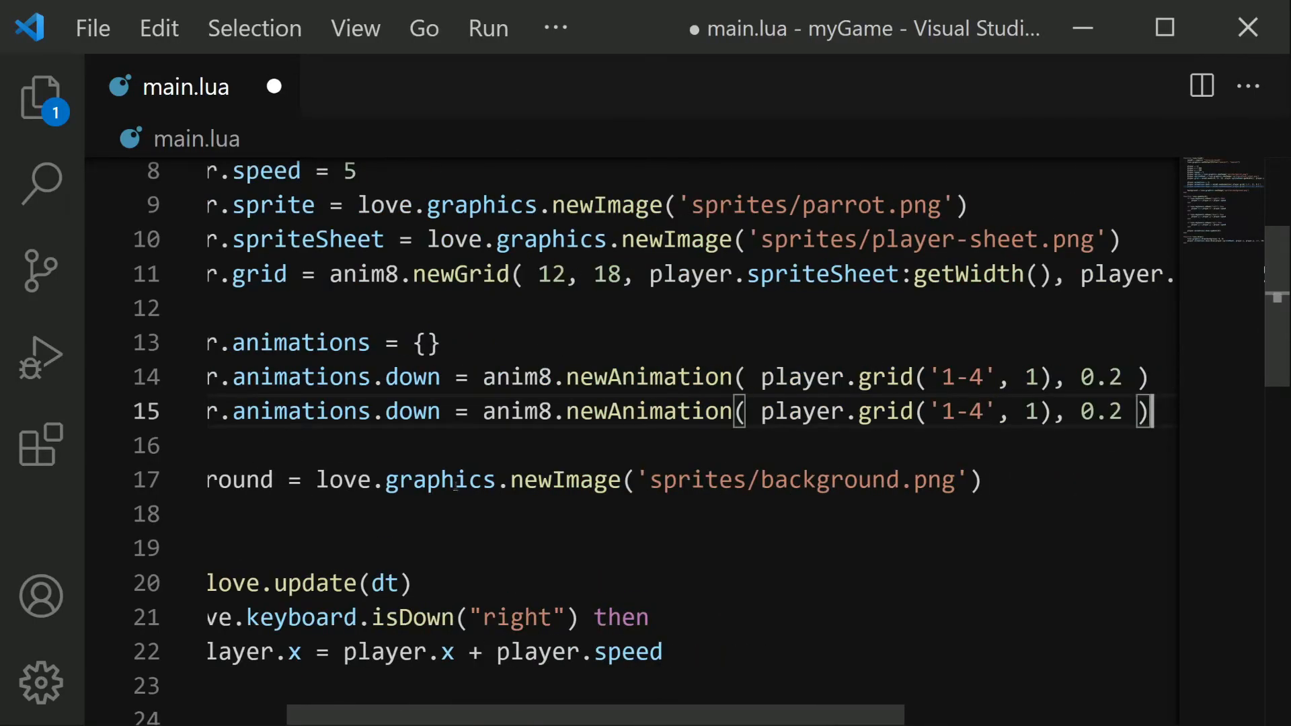
{"action": "double_click", "coordinate": [413, 412]}
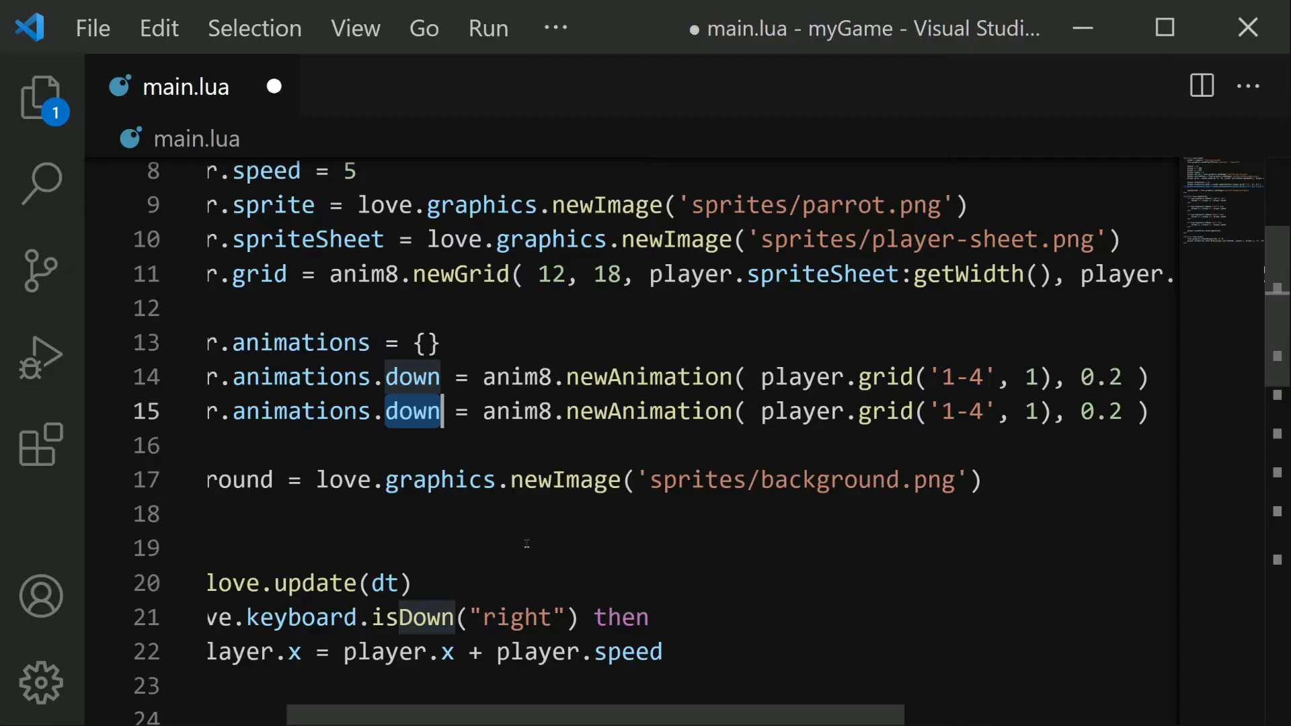
{"action": "type", "text": "left"}
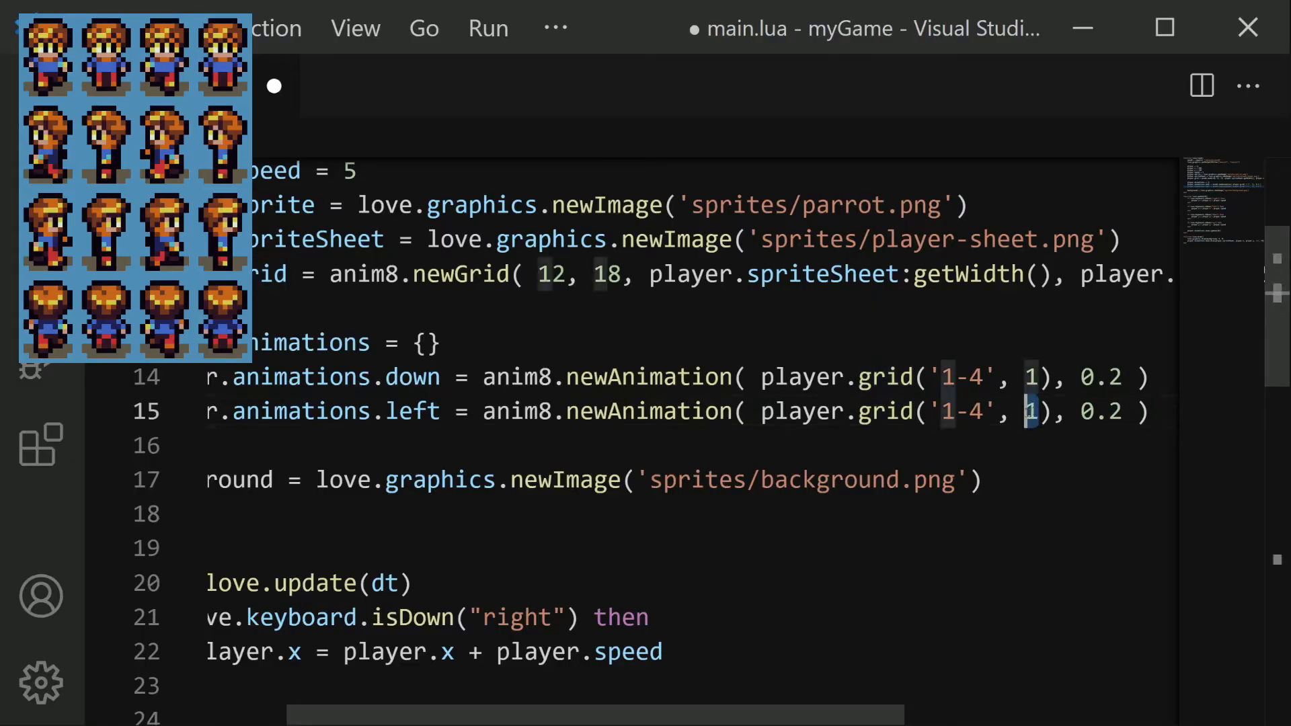
{"action": "type", "text": "2"}
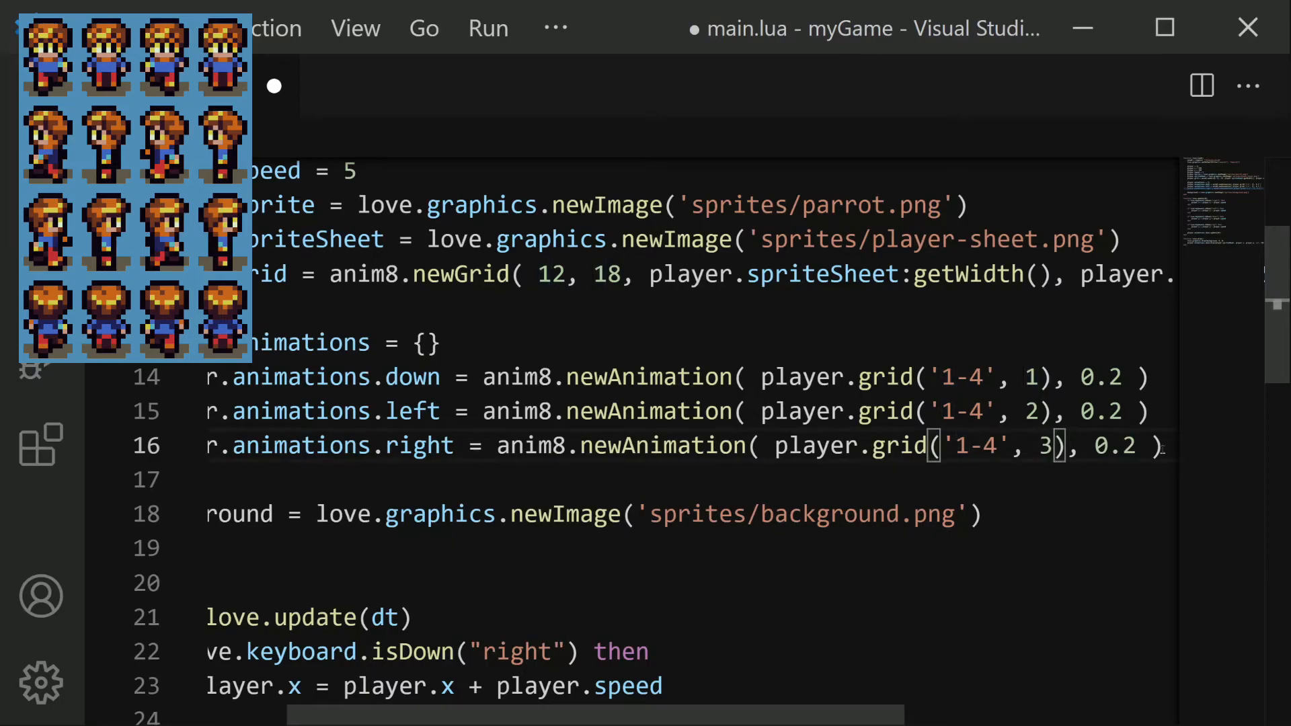
{"action": "type", "text": "r.animations.down = anim8.newAnimation( player.grid('1-4', 1), 0.2 )"}
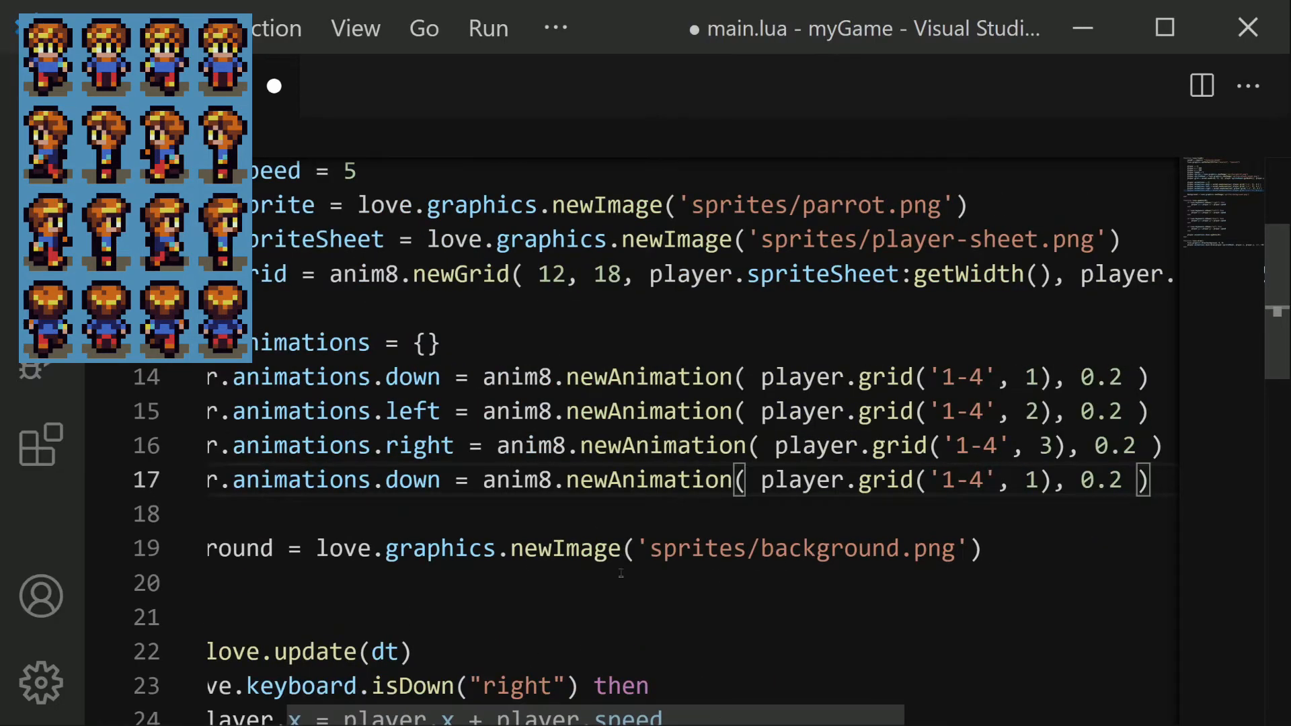
{"action": "type", "text": "up"}
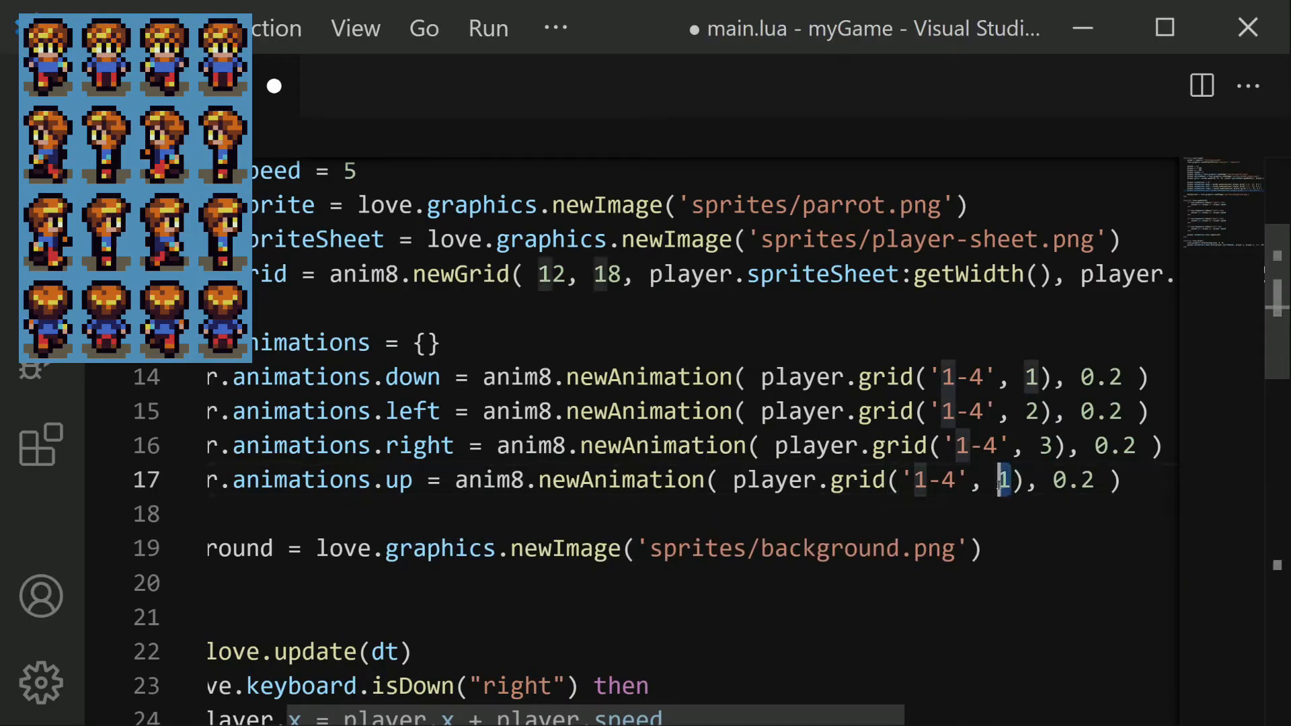
{"action": "type", "text": "4"}
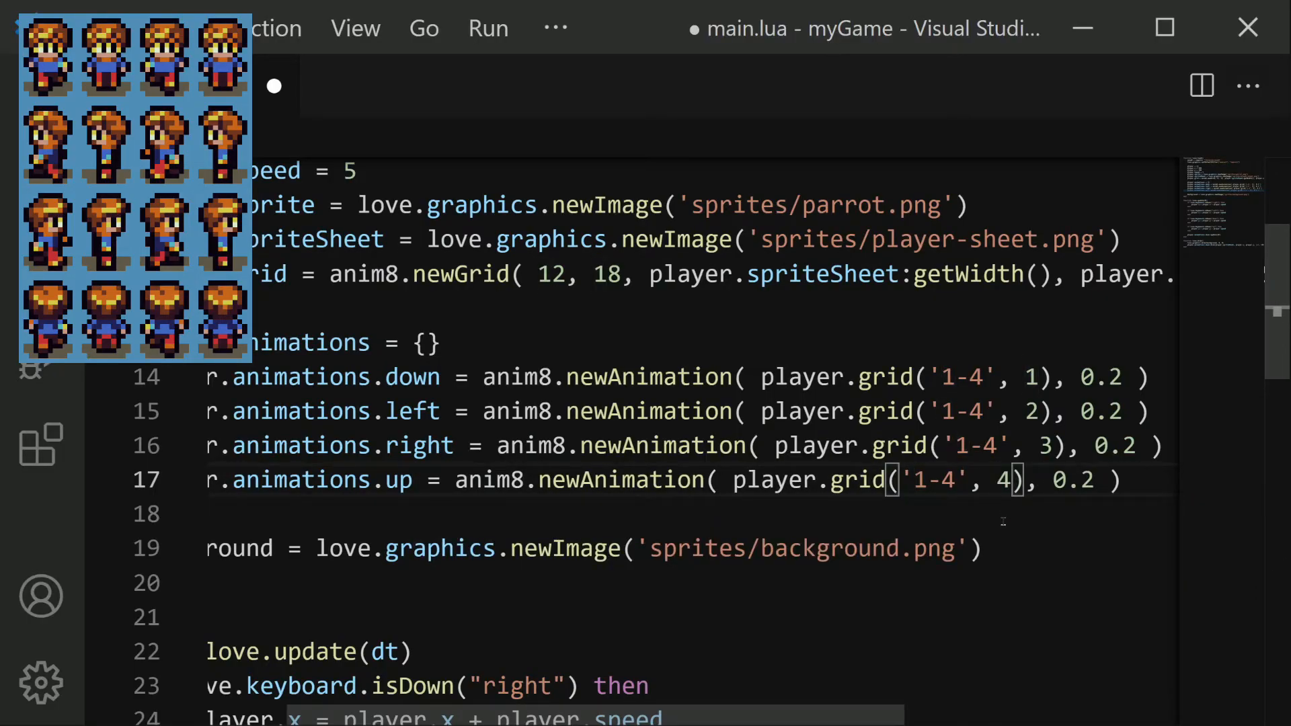
{"action": "left_click", "coordinate": [1023, 411]}
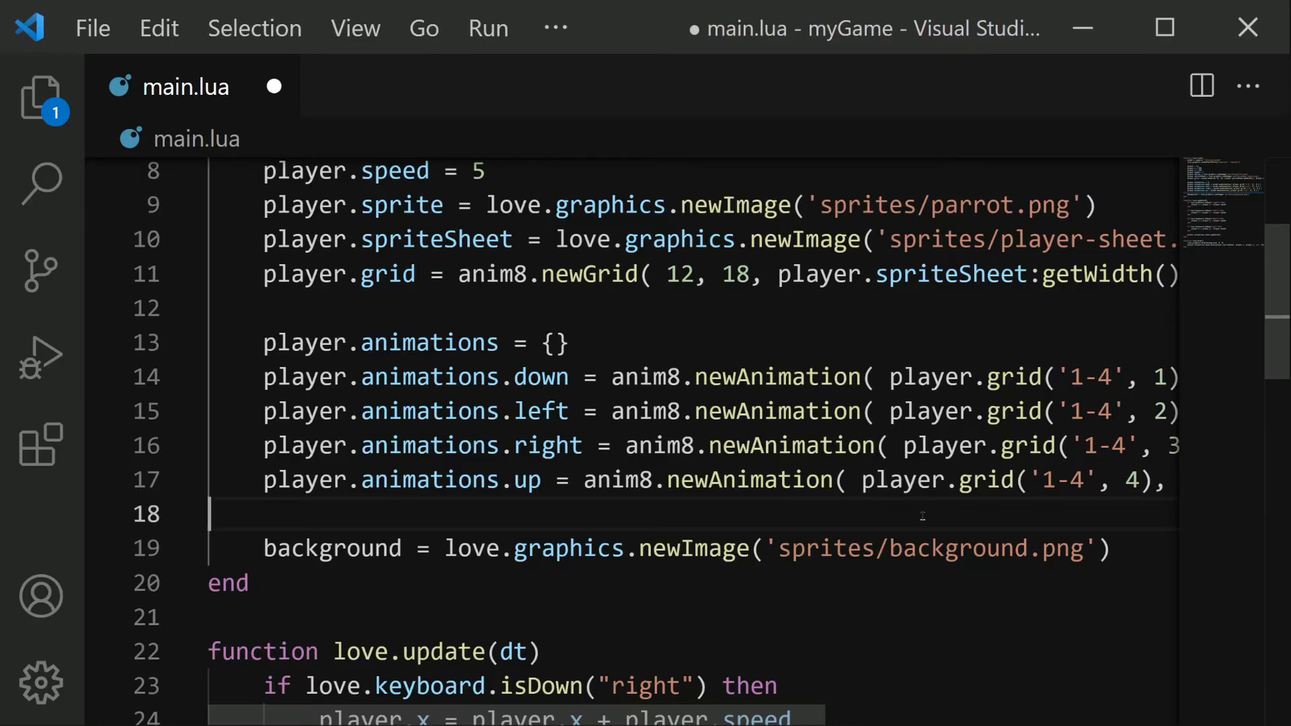
- Add player.anim = player.animations.left on a new line after the animations in love.load
{"action": "scroll", "scroll_direction": "down", "scroll_amount": 3}
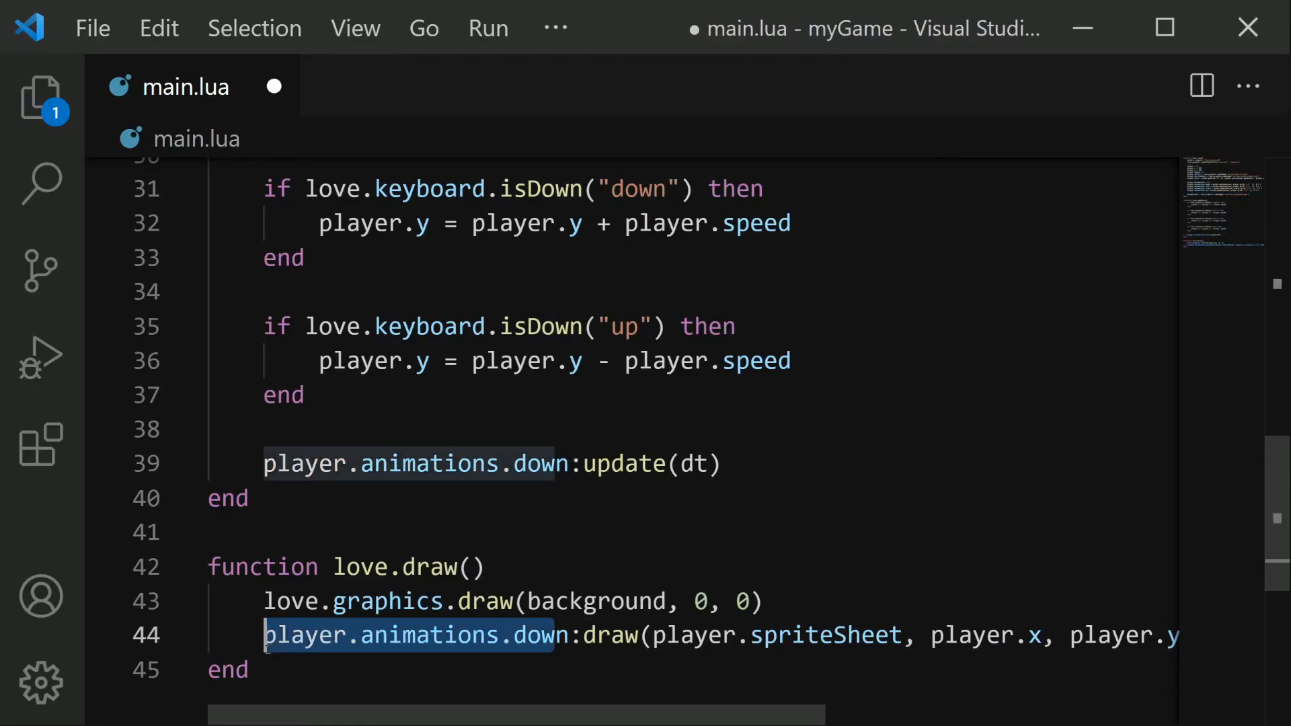
{"action": "scroll", "scroll_direction": "up", "scroll_amount": 3}
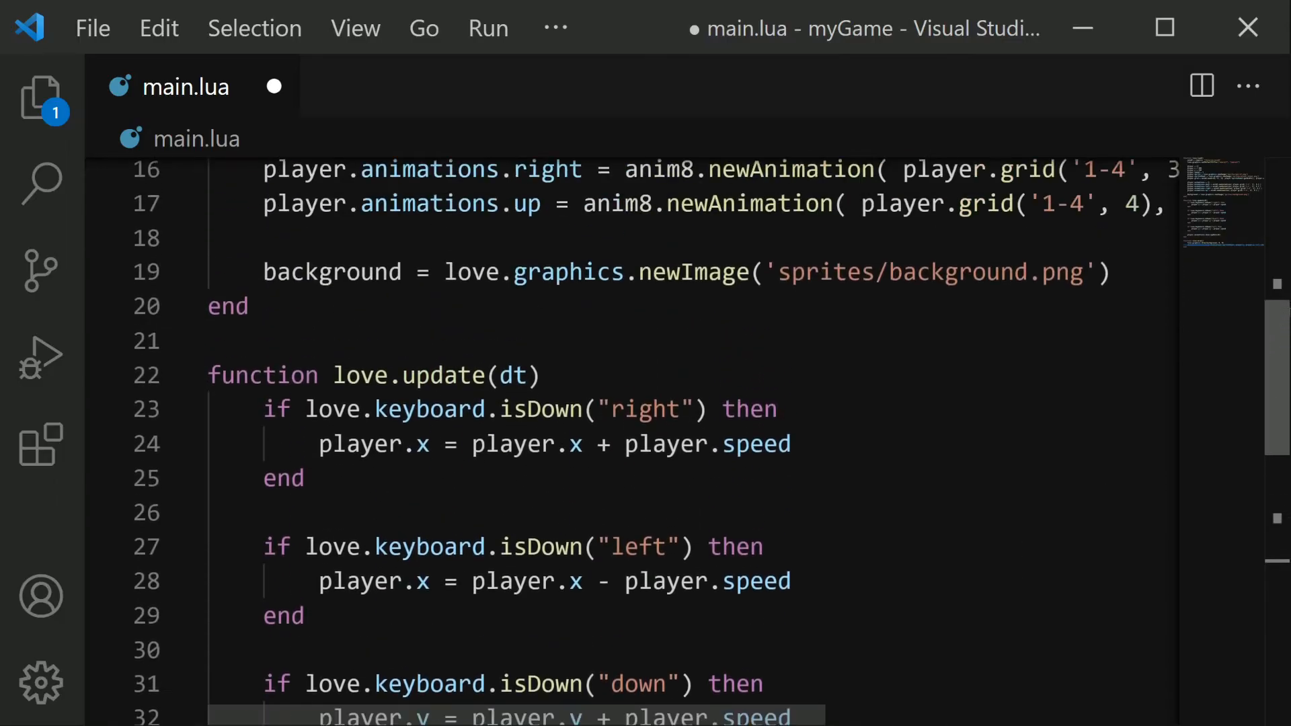
{"action": "scroll", "scroll_direction": "up", "scroll_amount": 3}
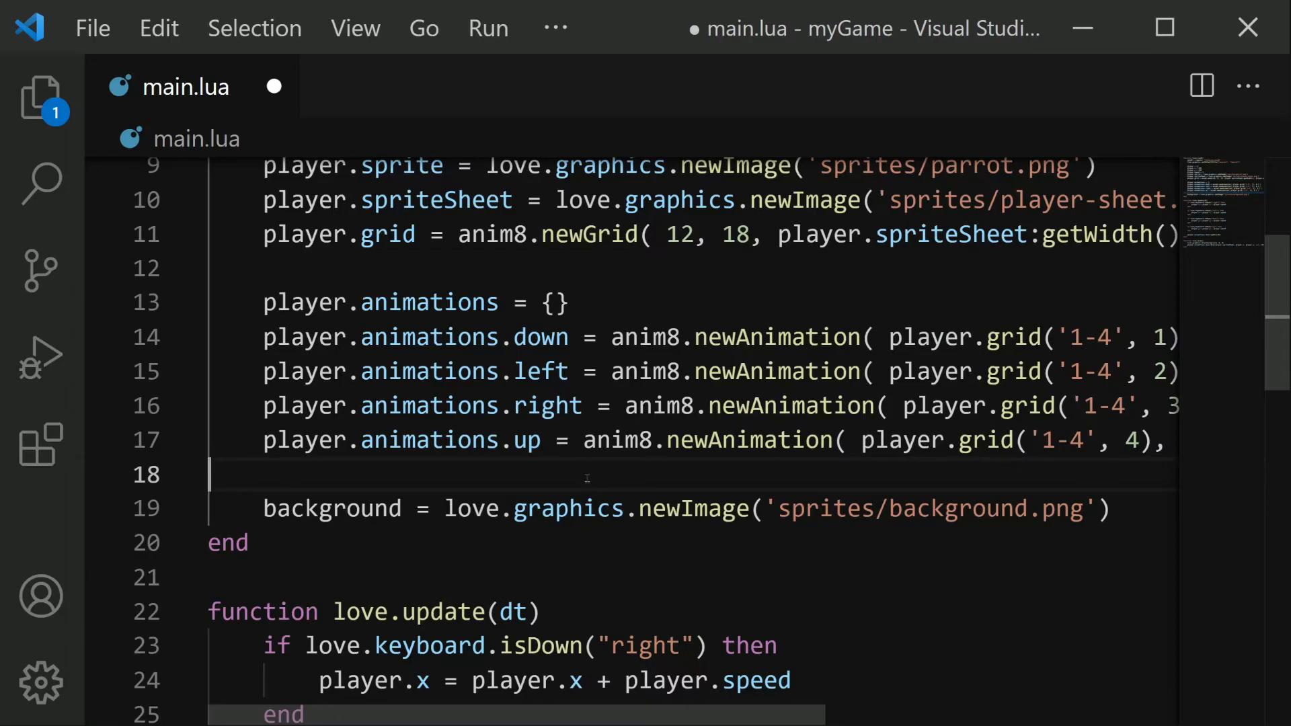
{"action": "key", "text": "enter"}
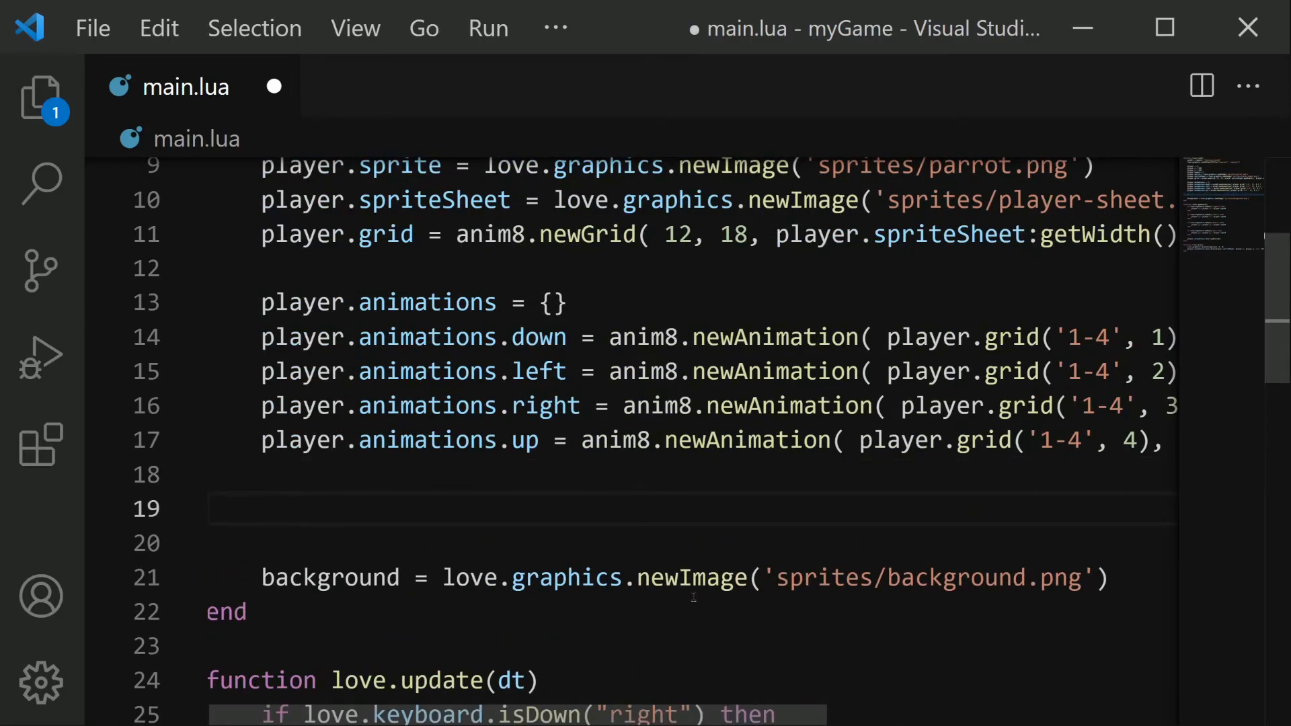
{"action": "type", "text": "player.anim ="}
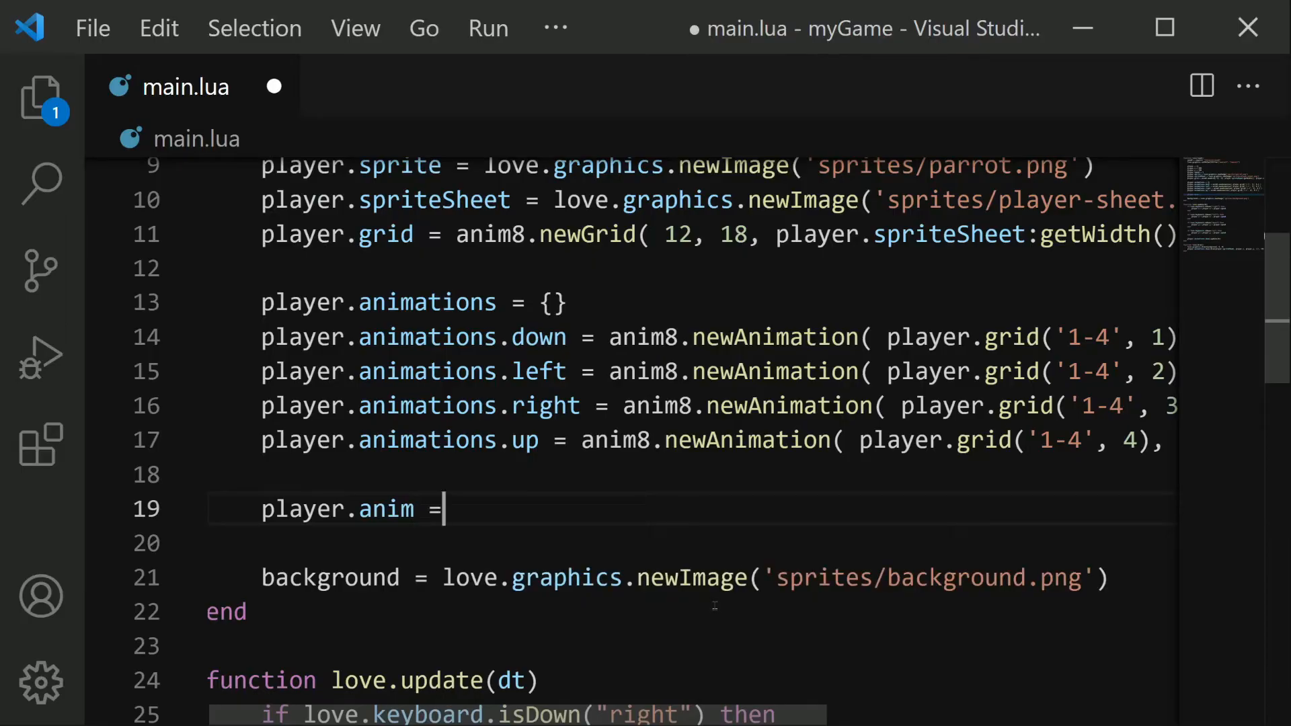
{"action": "type", "text": "player.animations.left"}
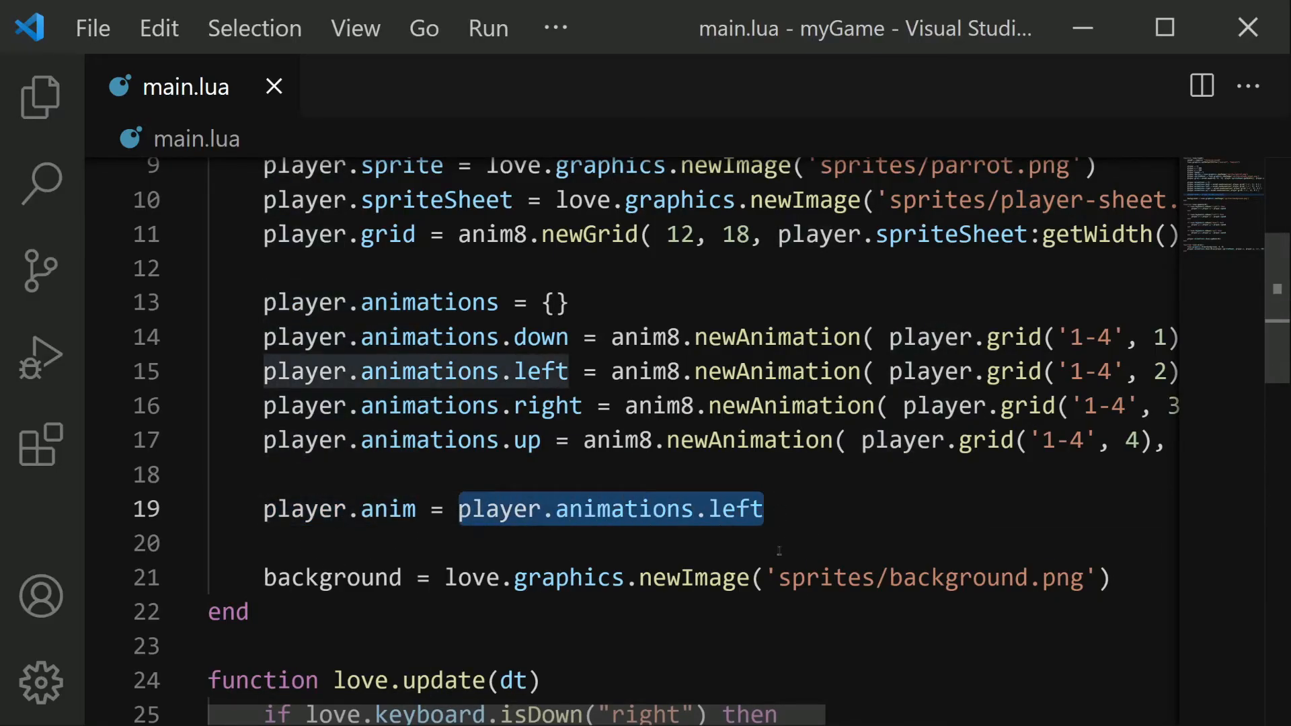
{"action": "left_click", "coordinate": [417, 508]}
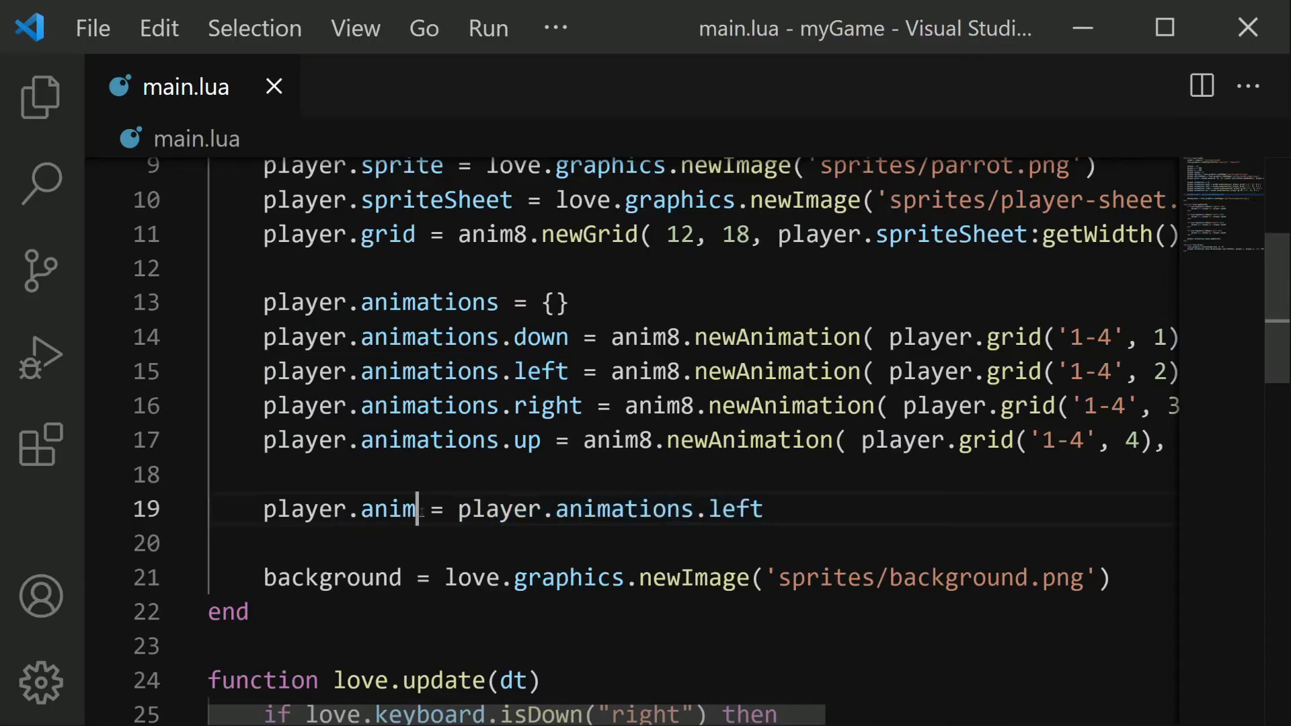
{"action": "double_click", "coordinate": [362, 509]}
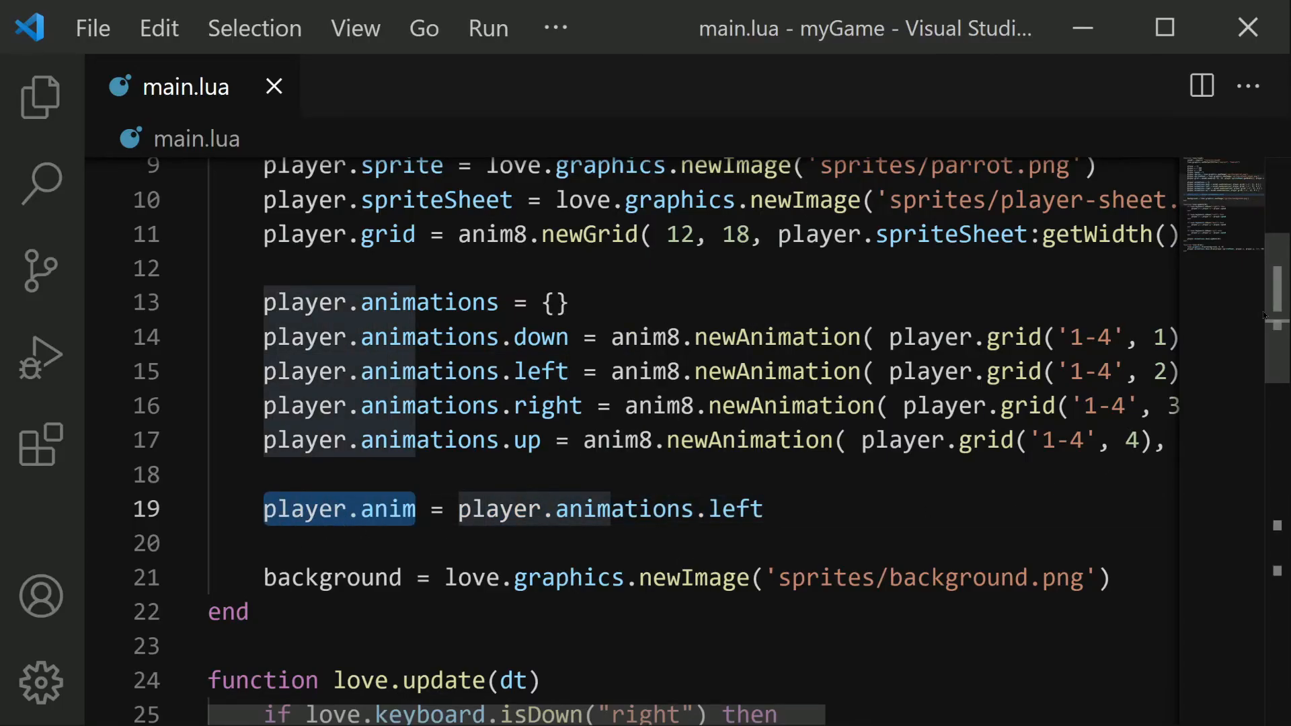
- Change the update and draw calls to use player.anim instead of player.animations.down, and save
{"action": "scroll", "scroll_direction": "down", "scroll_amount": 3}
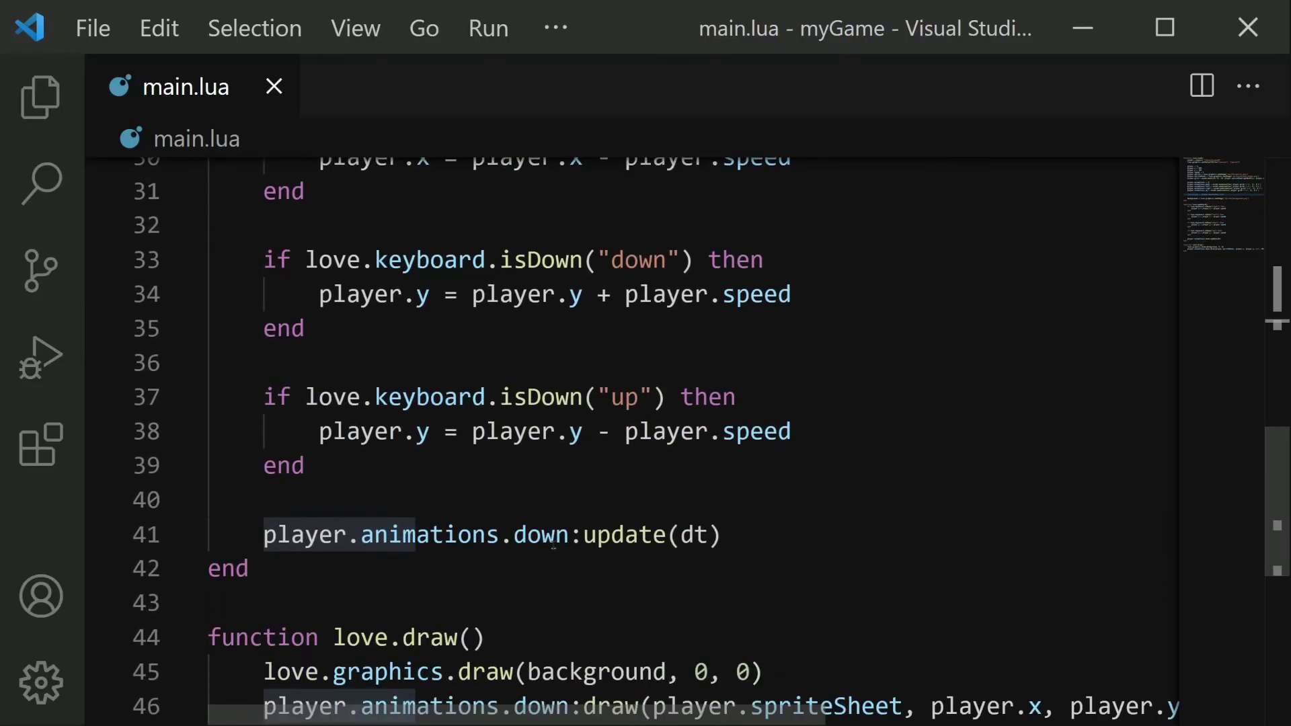
{"action": "double_click", "coordinate": [411, 534]}
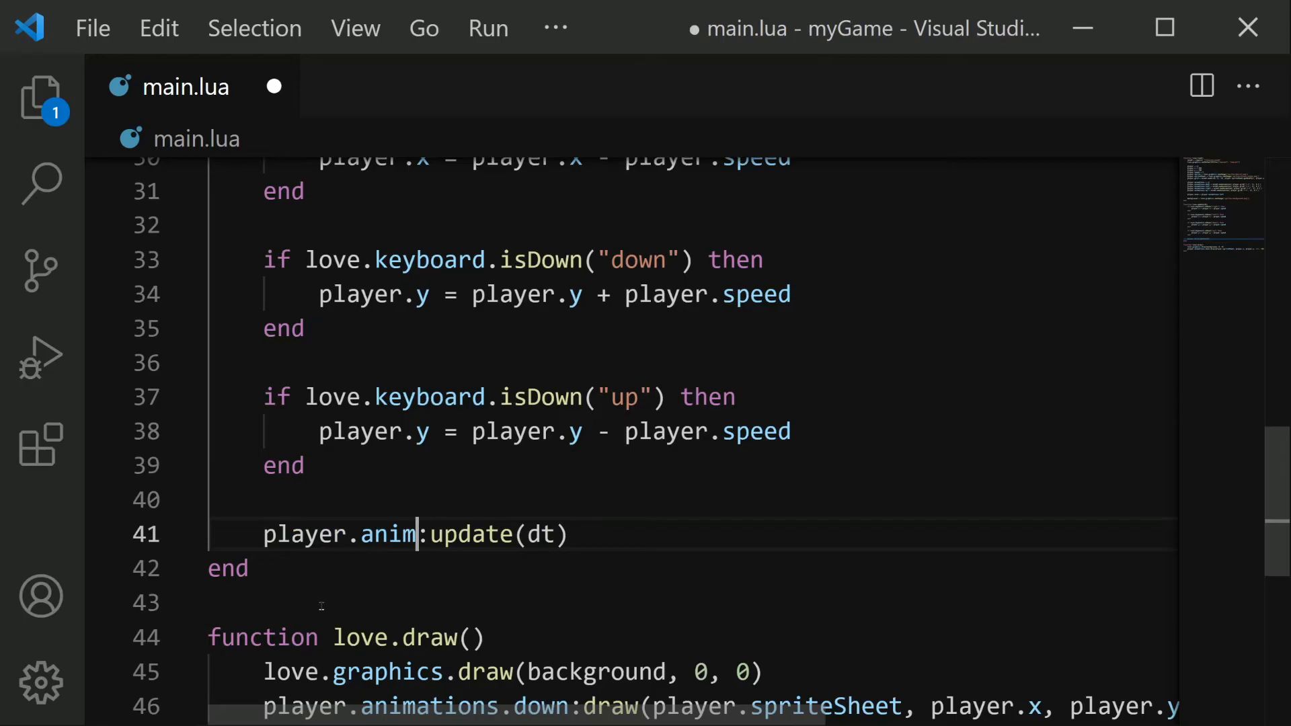
{"action": "scroll", "scroll_direction": "down", "scroll_amount": 3}
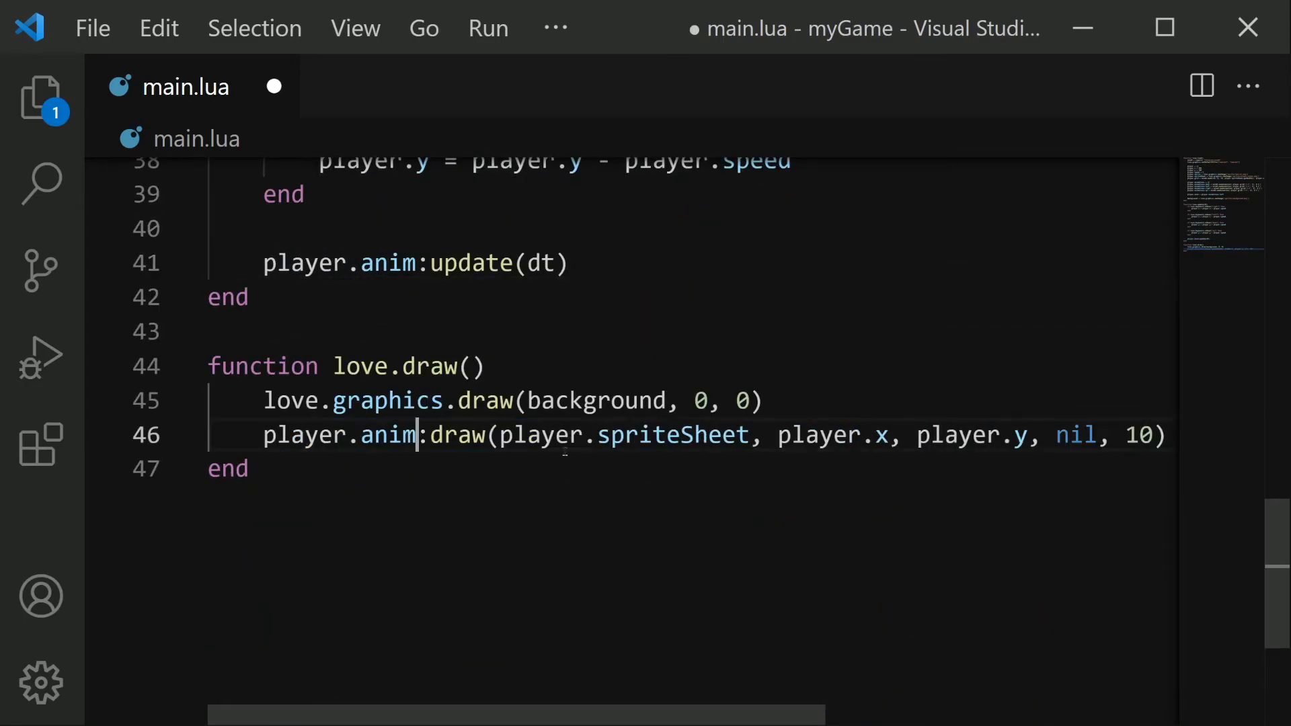
{"action": "mouse_move", "coordinate": [515, 524]}
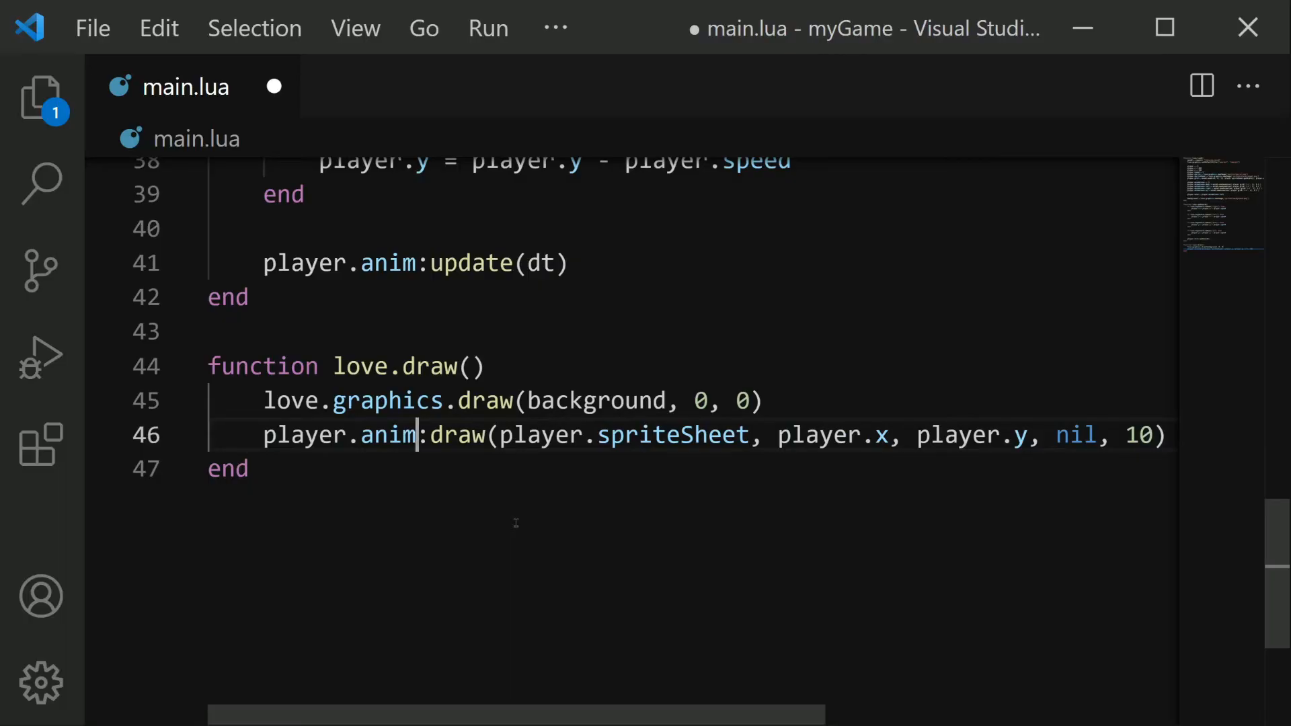
{"action": "scroll", "scroll_direction": "up", "scroll_amount": 3}
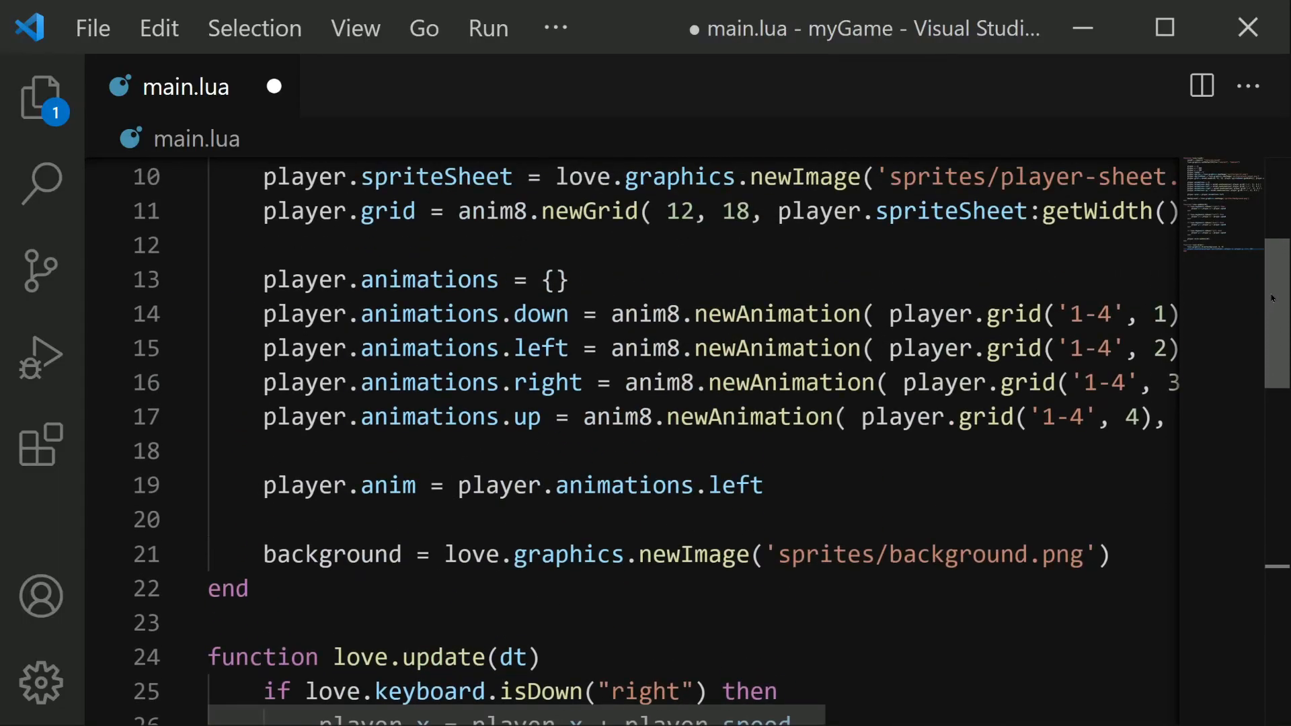
{"action": "double_click", "coordinate": [339, 486]}
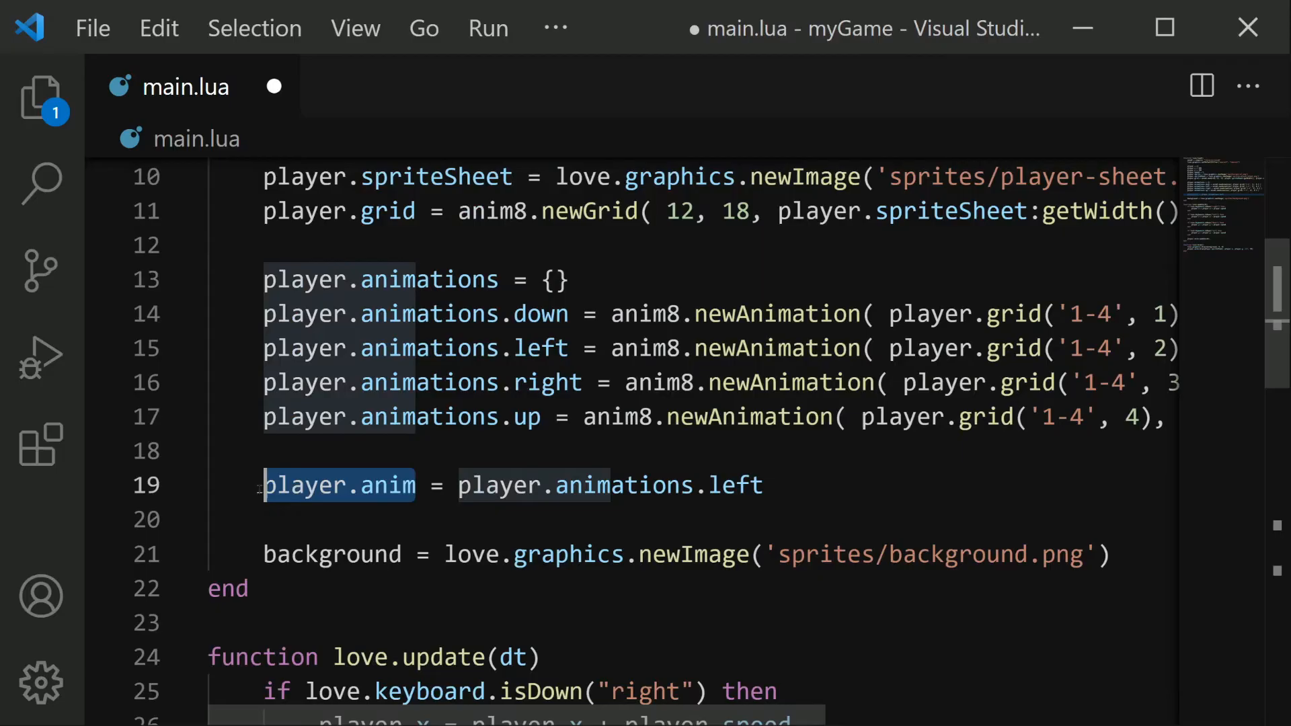
{"action": "left_click", "coordinate": [797, 484]}
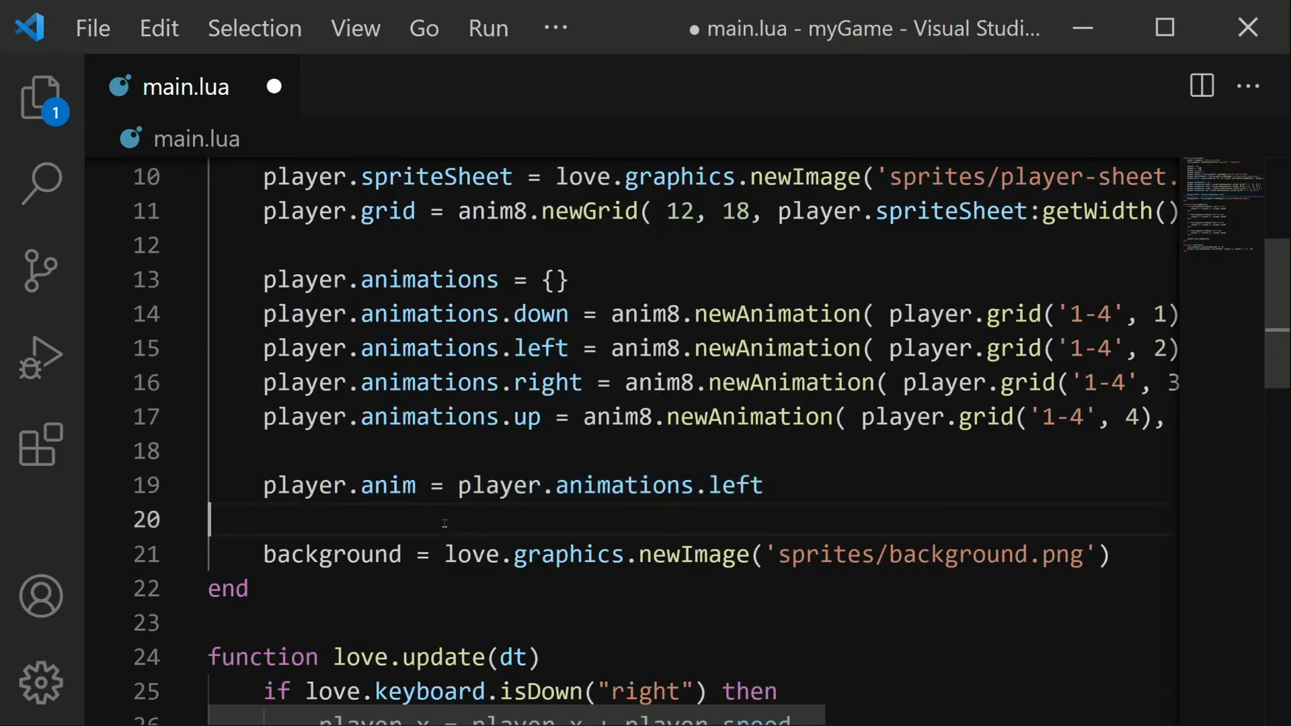
{"action": "key", "text": "ctrl+s"}
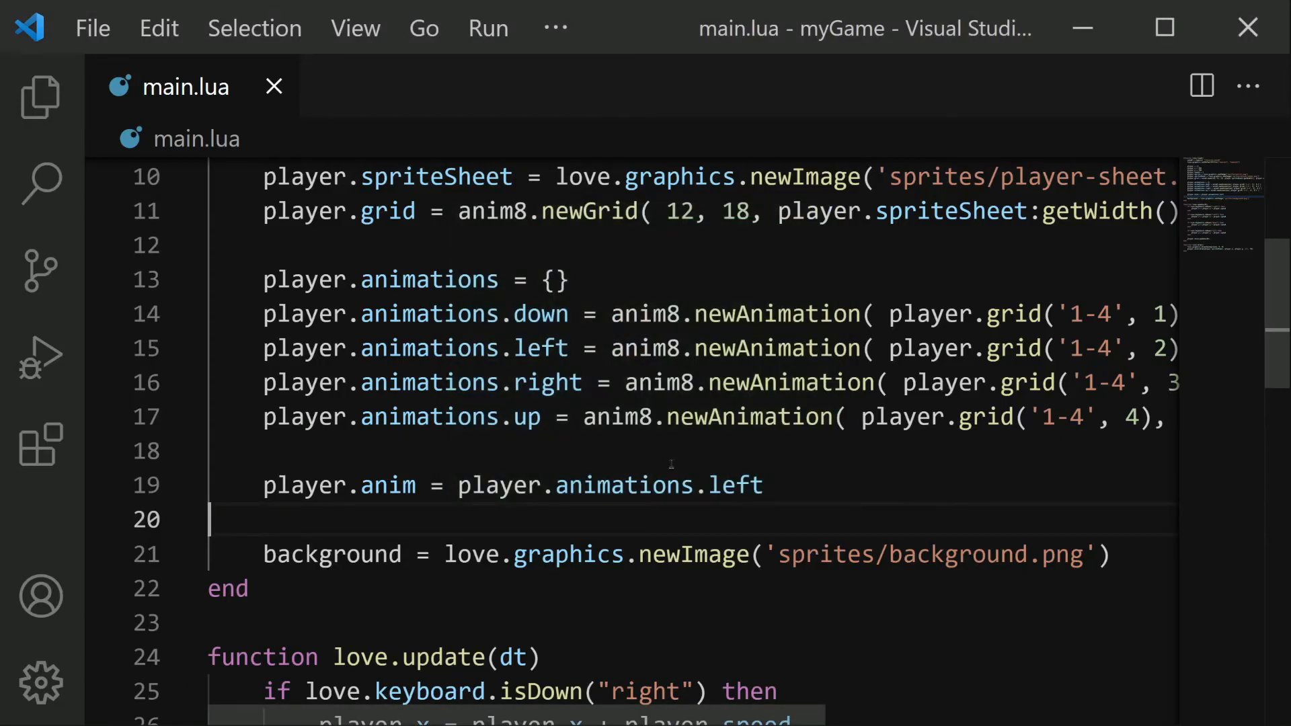
{"action": "mouse_move", "coordinate": [672, 524]}
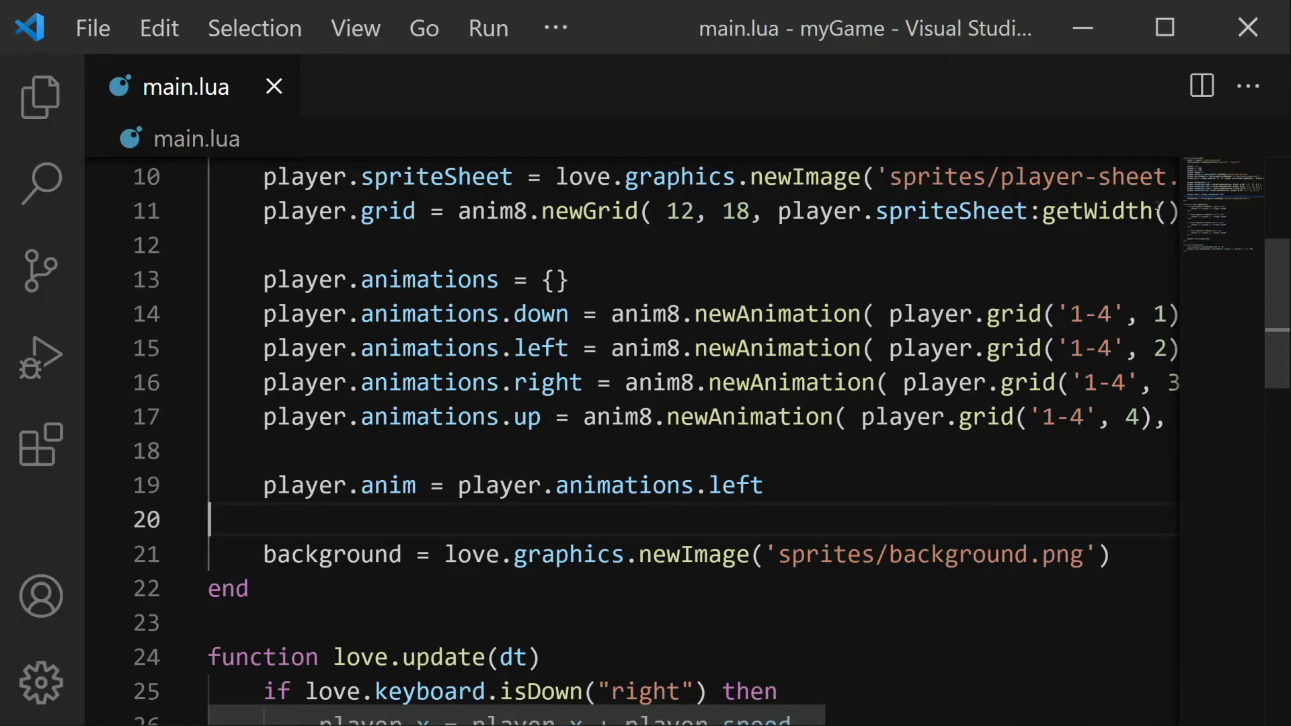
{"action": "scroll", "scroll_direction": "down", "scroll_amount": 3}
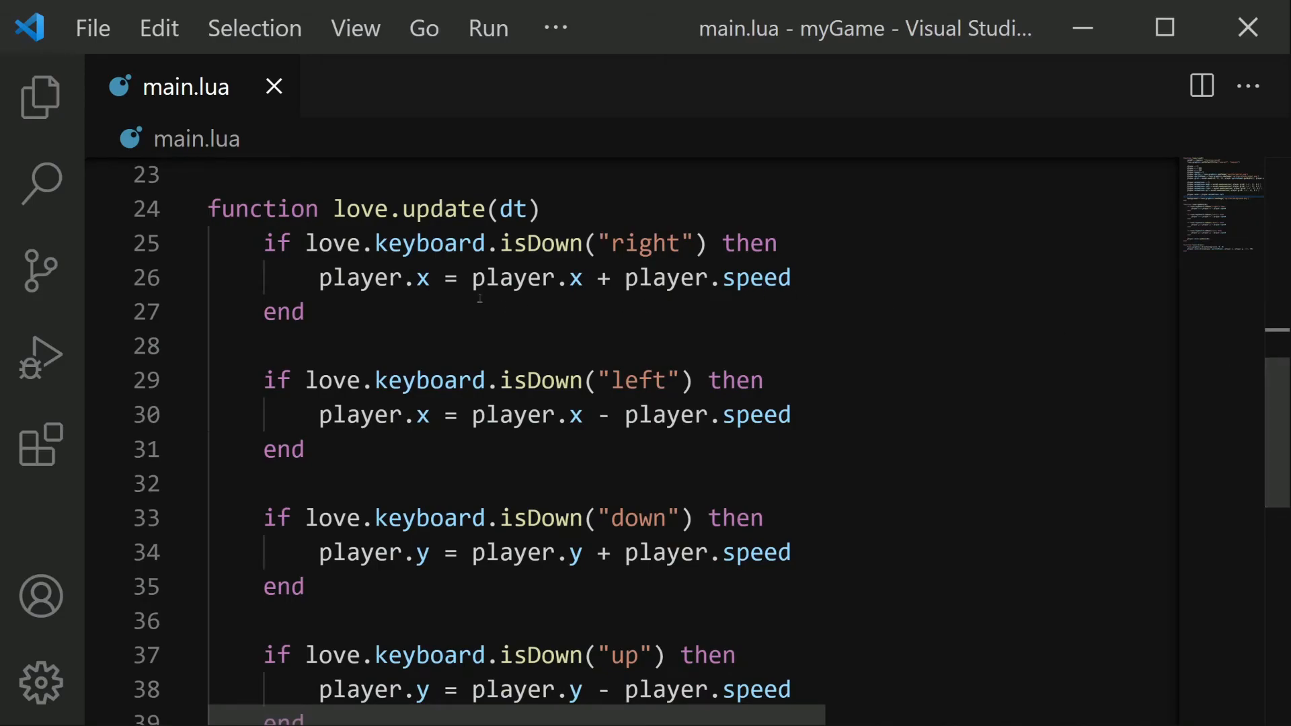
{"action": "double_click", "coordinate": [428, 243]}
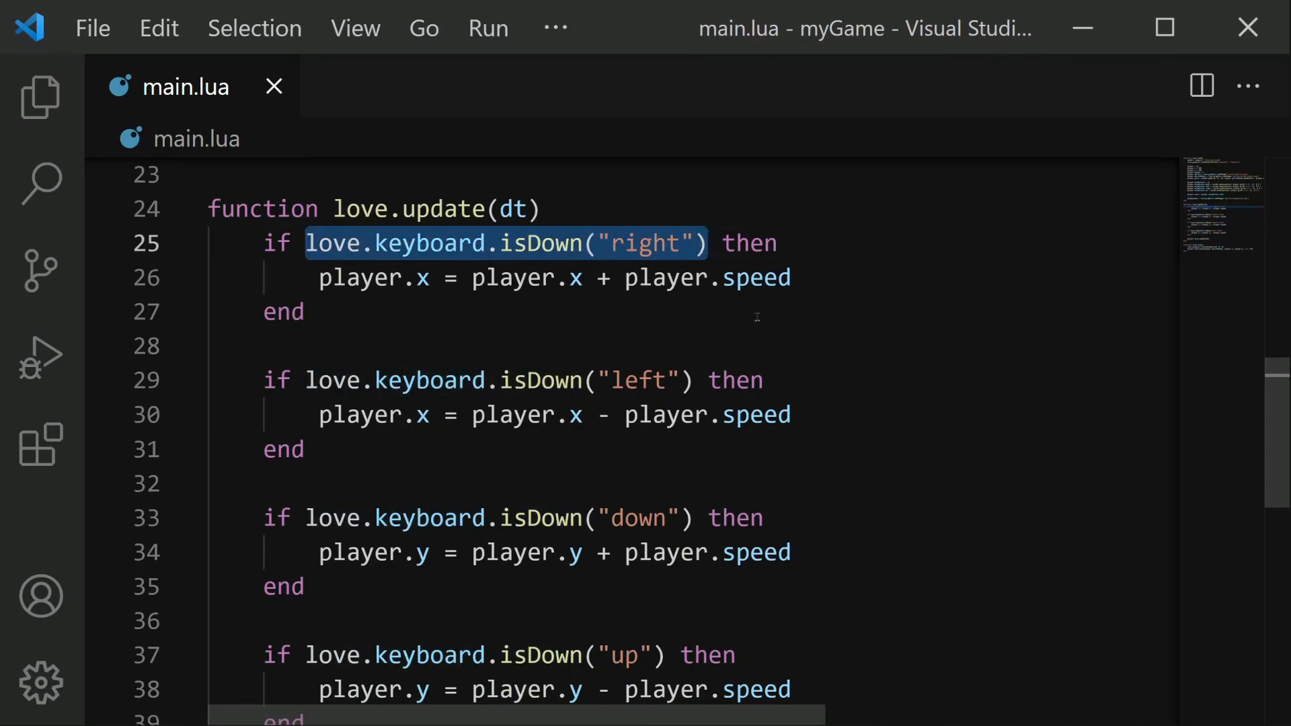
{"action": "mouse_move", "coordinate": [760, 332]}
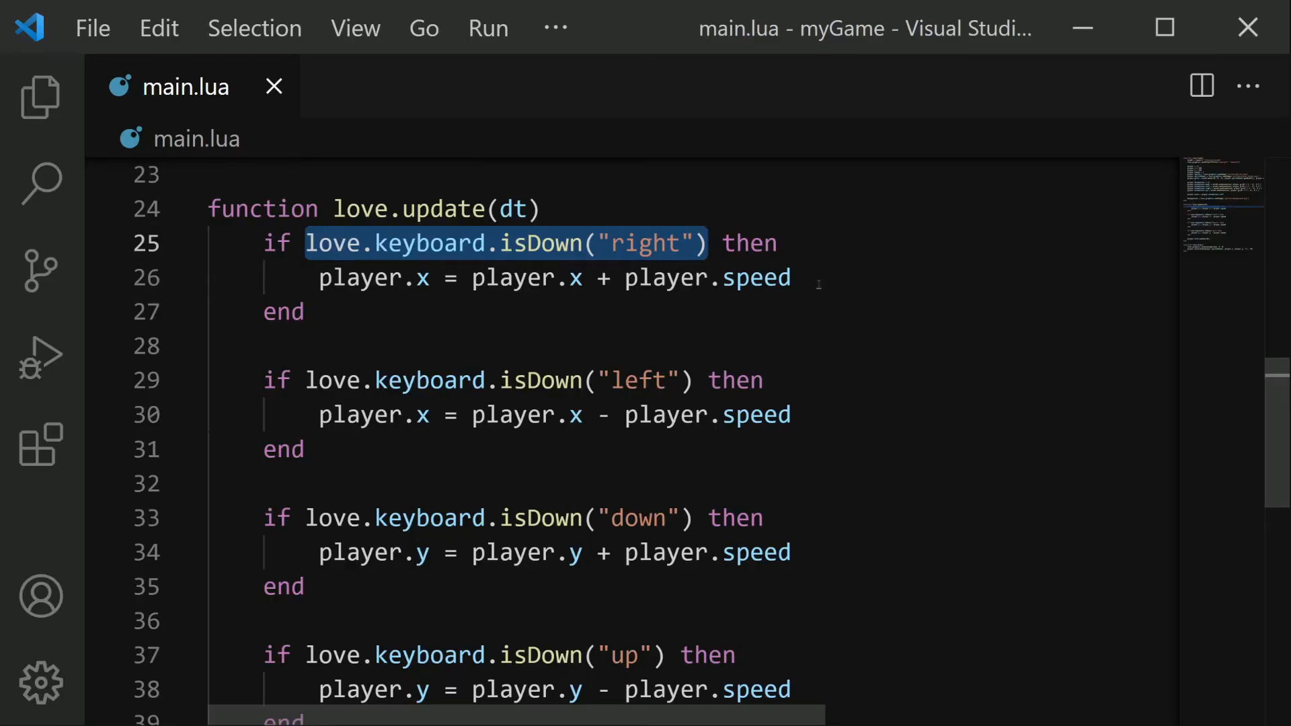
- Set player.anim to player.animations.right, left, down or up inside each matching movement key block
{"action": "key", "text": "Enter"}
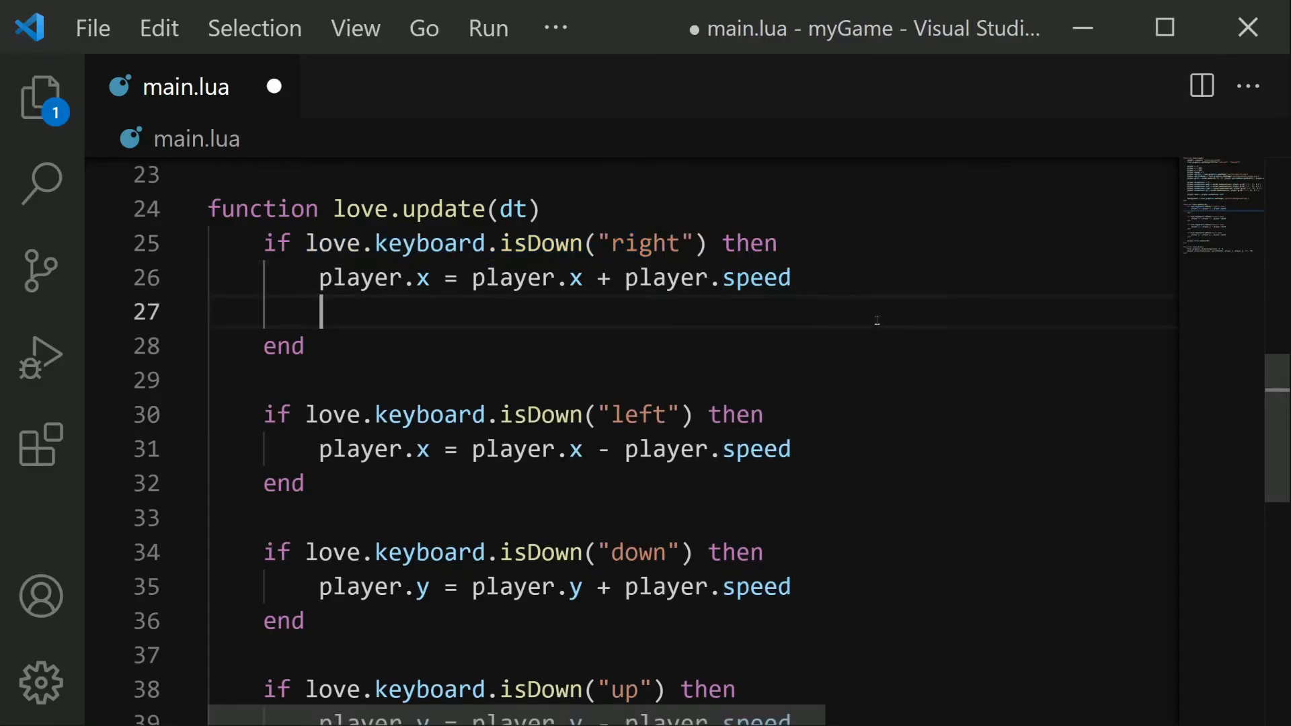
{"action": "type", "text": "player.anim"}
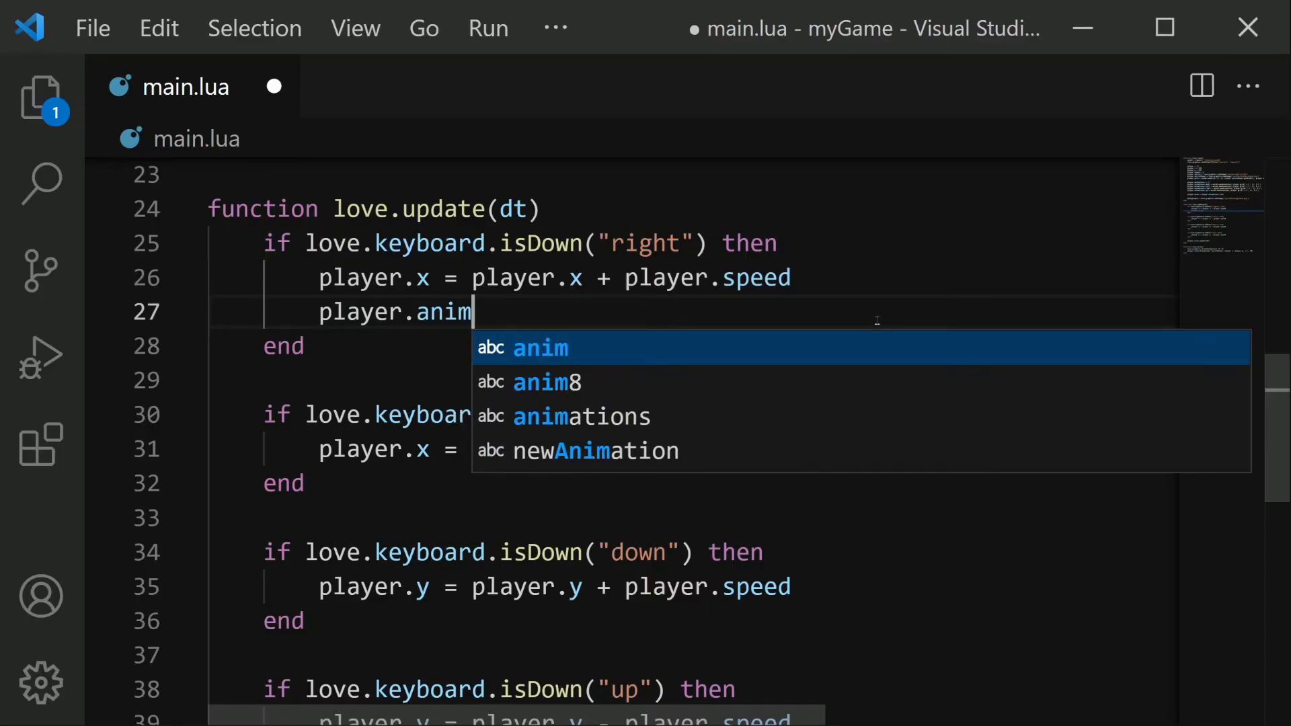
{"action": "type", "text": "= player.animations.right"}
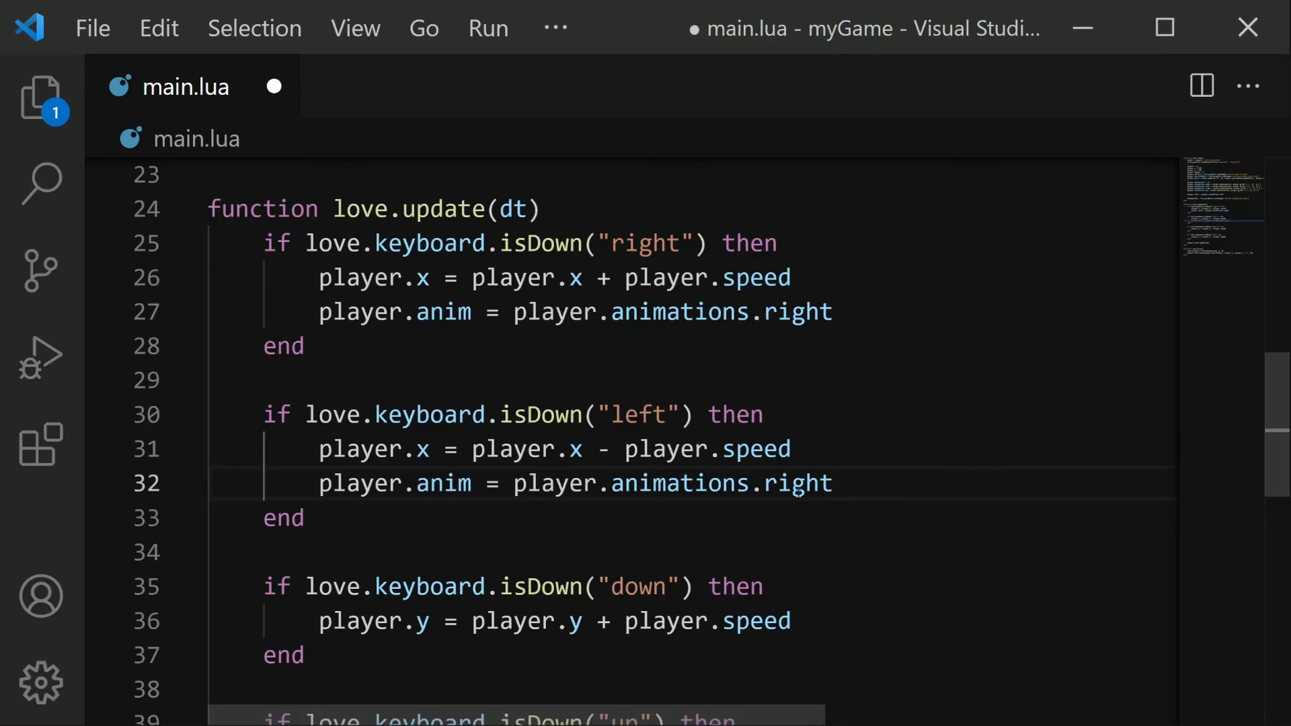
{"action": "type", "text": "left"}
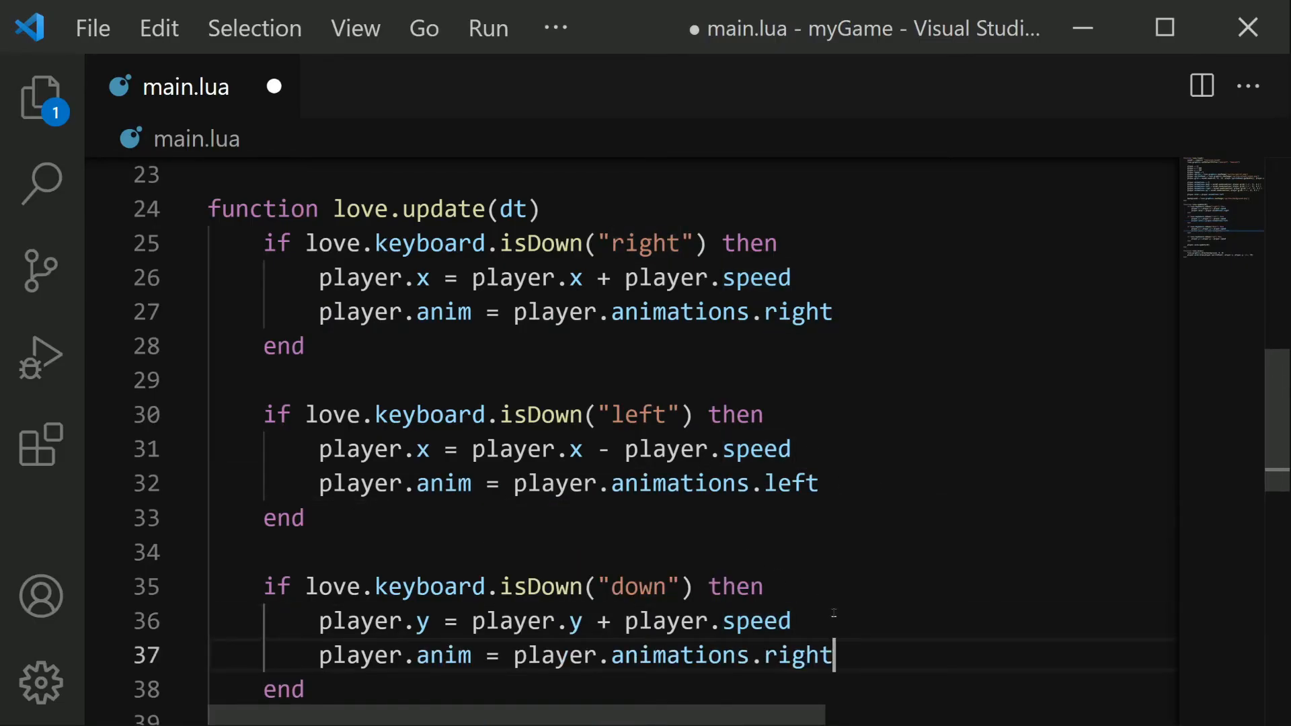
{"action": "type", "text": "down"}
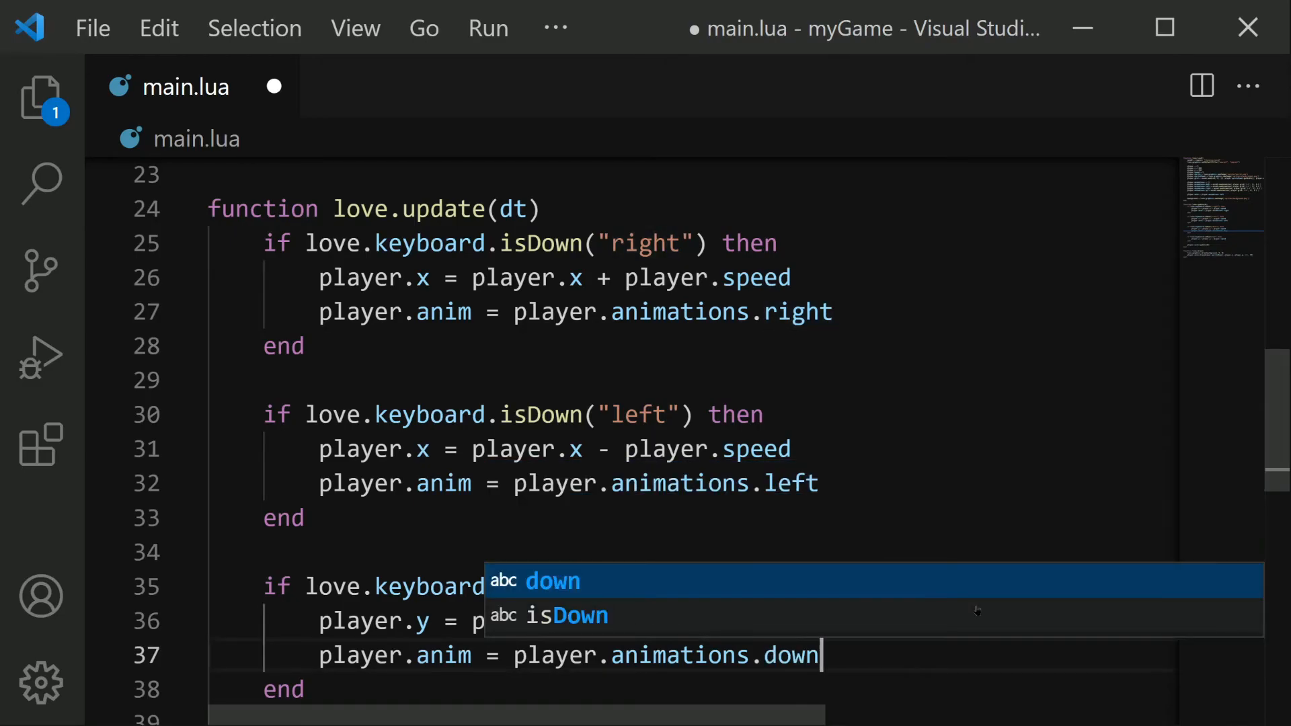
{"action": "scroll", "scroll_direction": "down", "scroll_amount": 3}
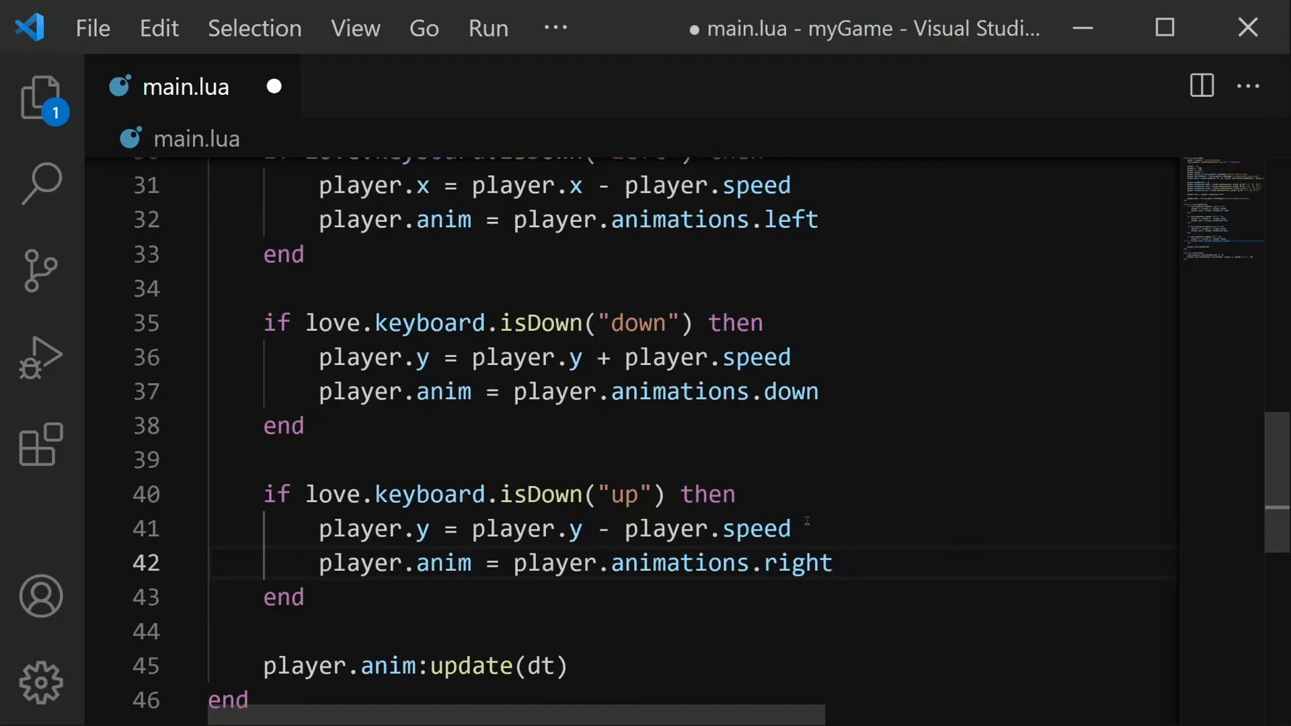
{"action": "double_click", "coordinate": [797, 564]}
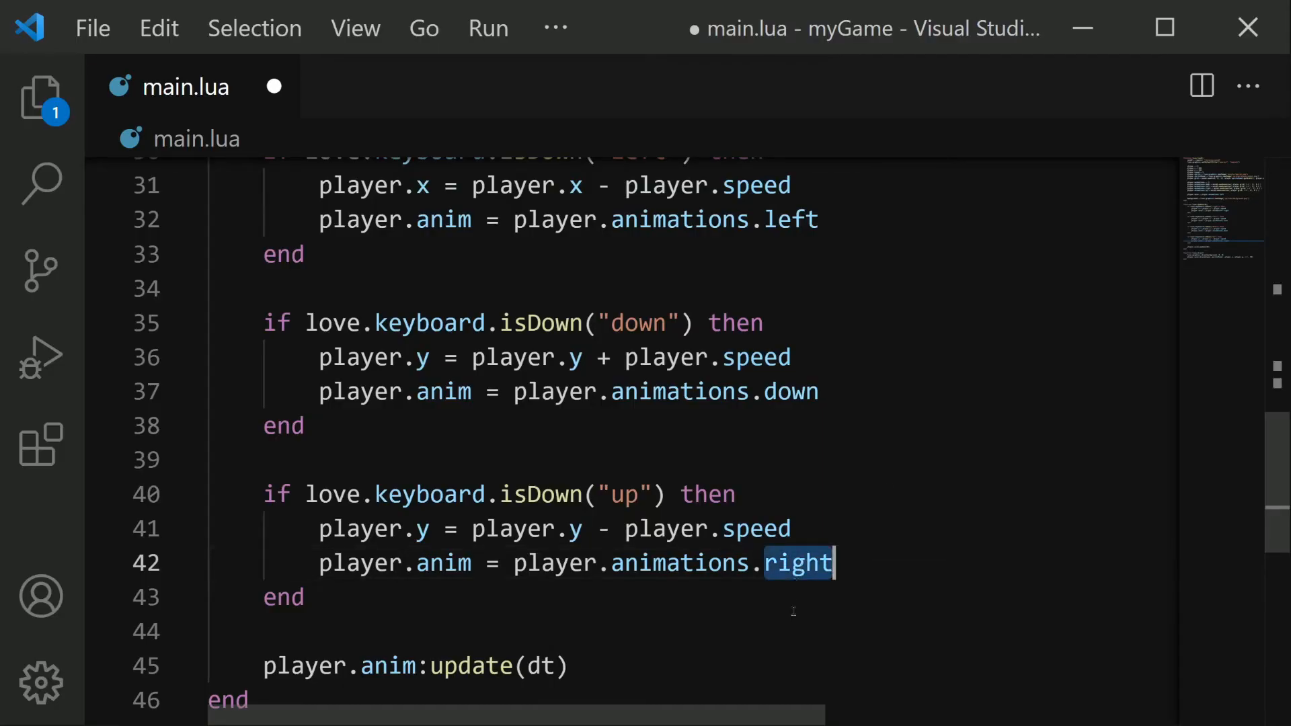
{"action": "type", "text": "up"}
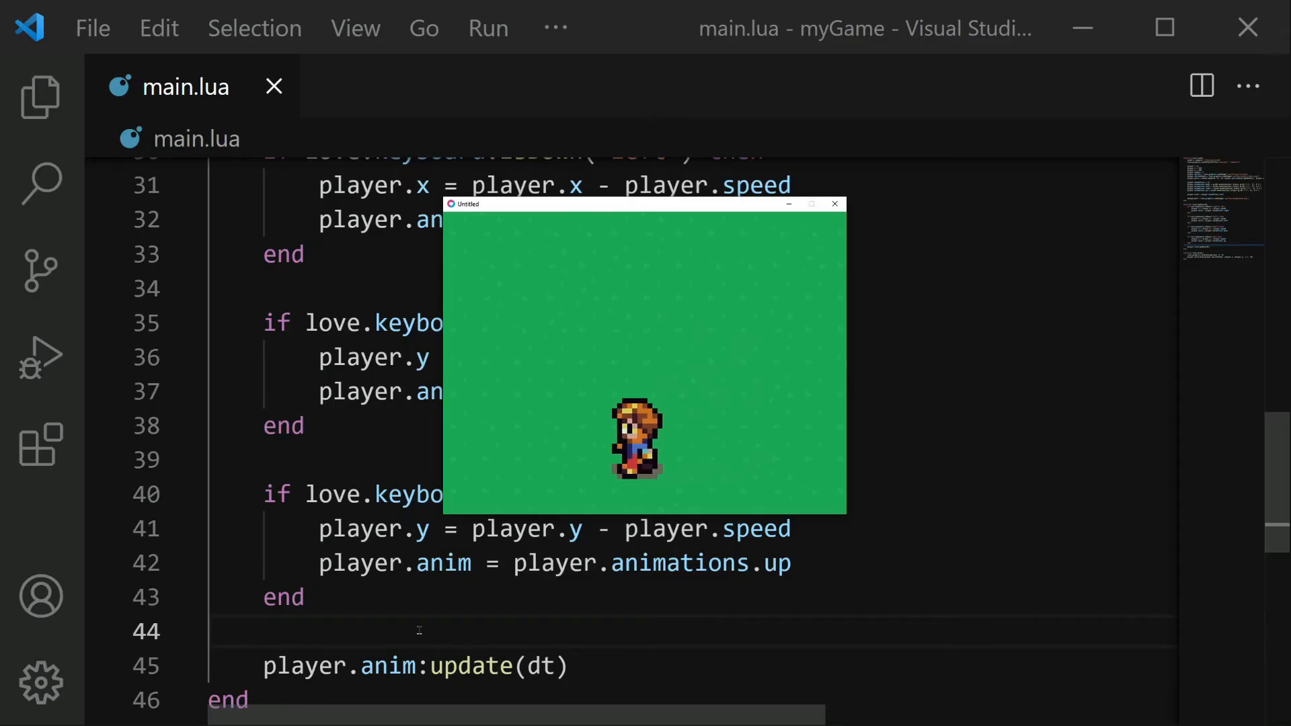
{"action": "key", "text": "up"}
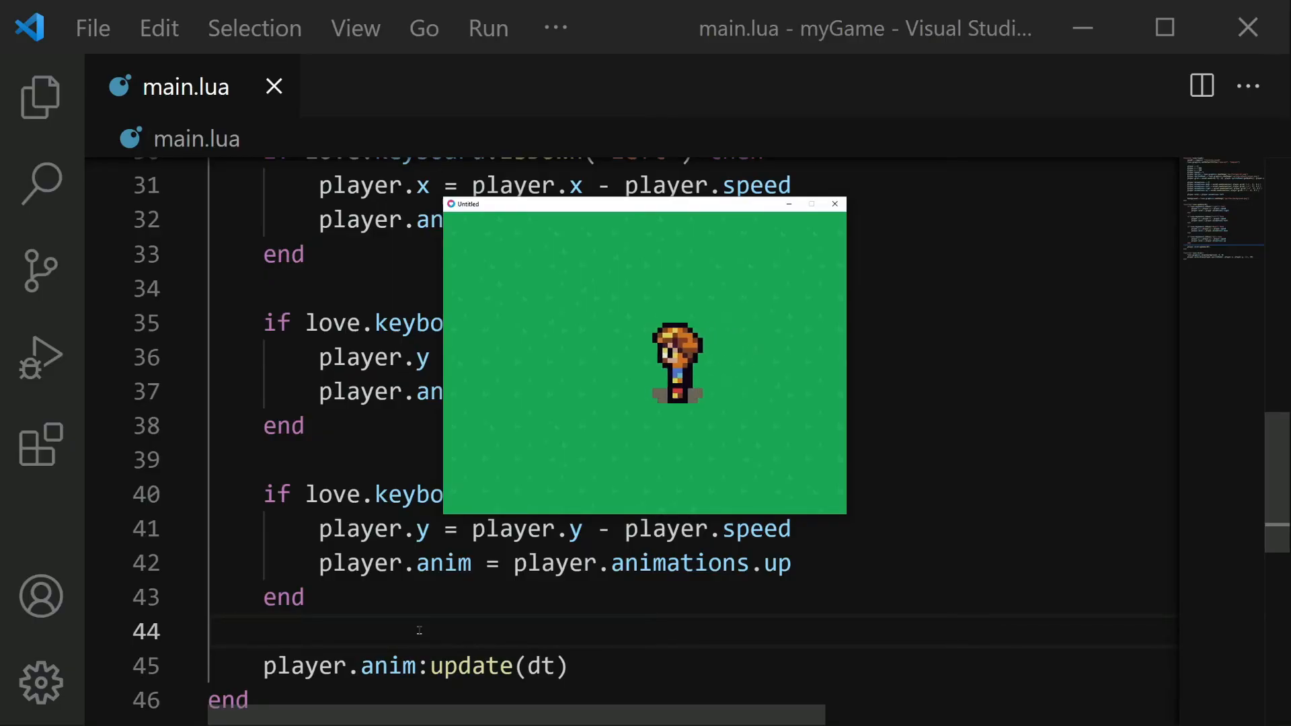
{"action": "key", "text": "Left"}
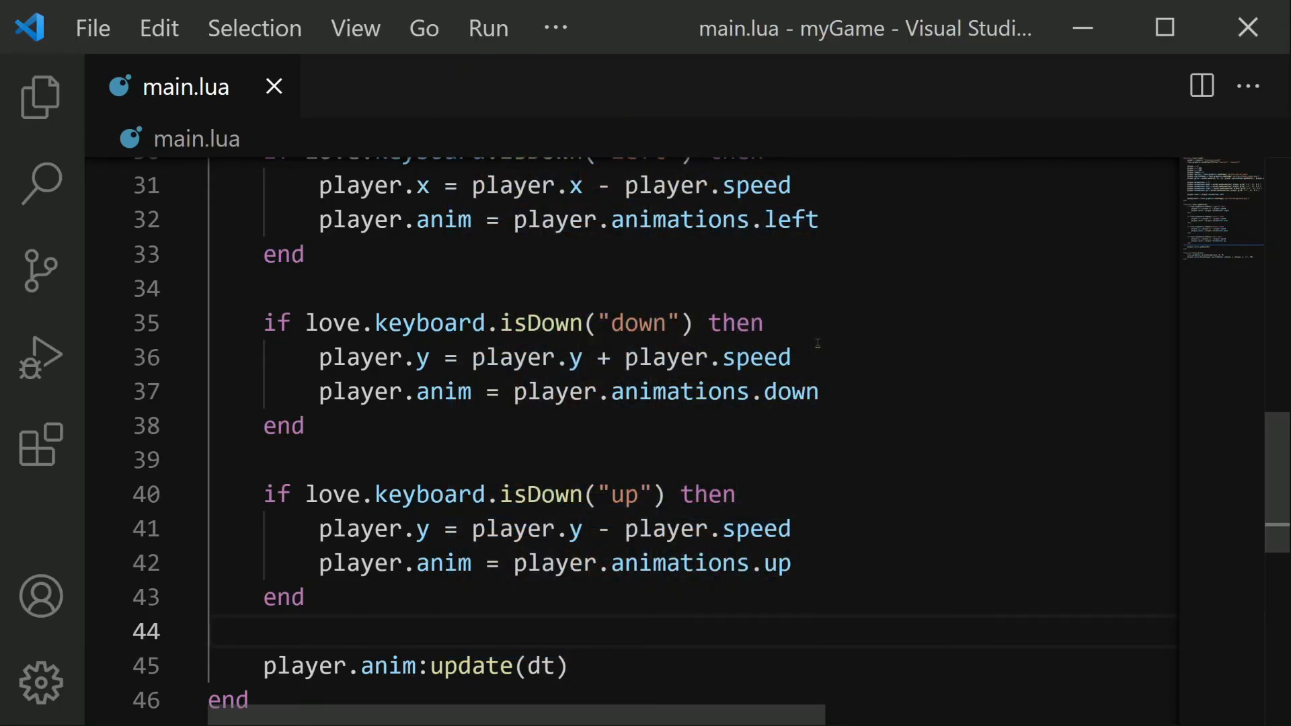
- Declare local isMoving = false at the top of love.update
{"action": "scroll", "scroll_direction": "up", "scroll_amount": 3}
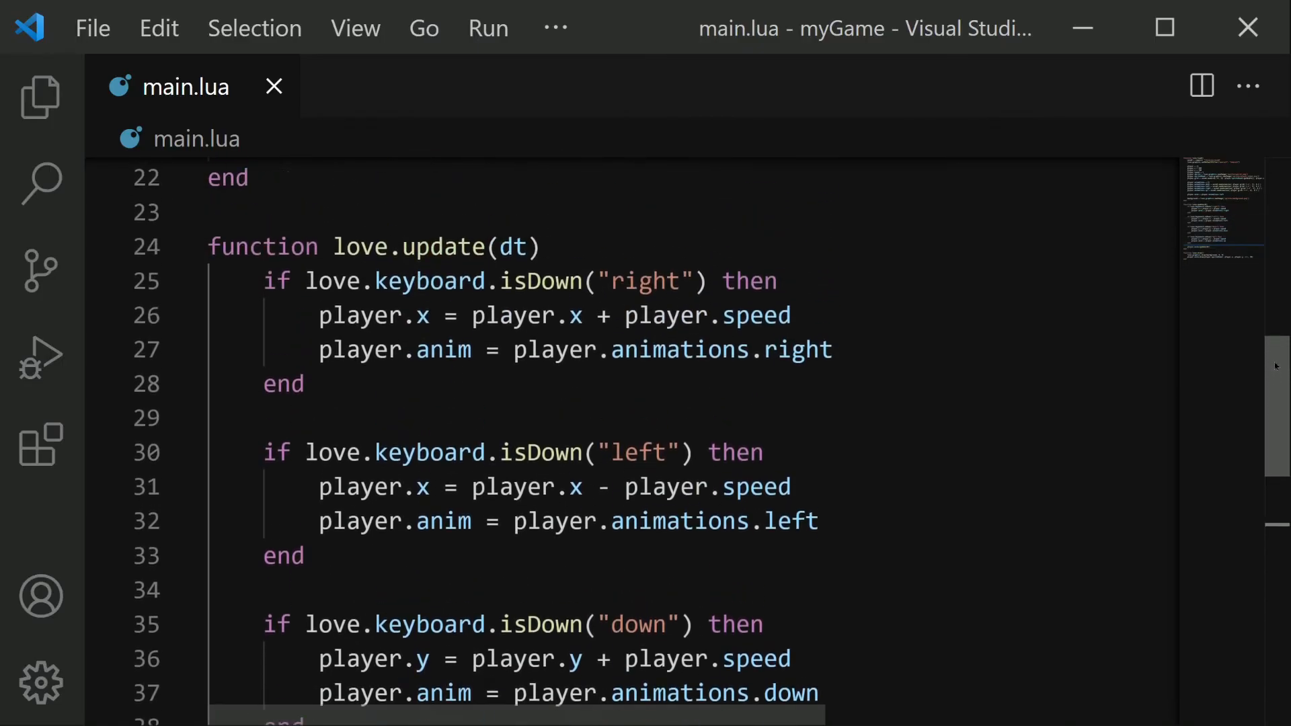
{"action": "scroll", "scroll_direction": "down", "scroll_amount": 3}
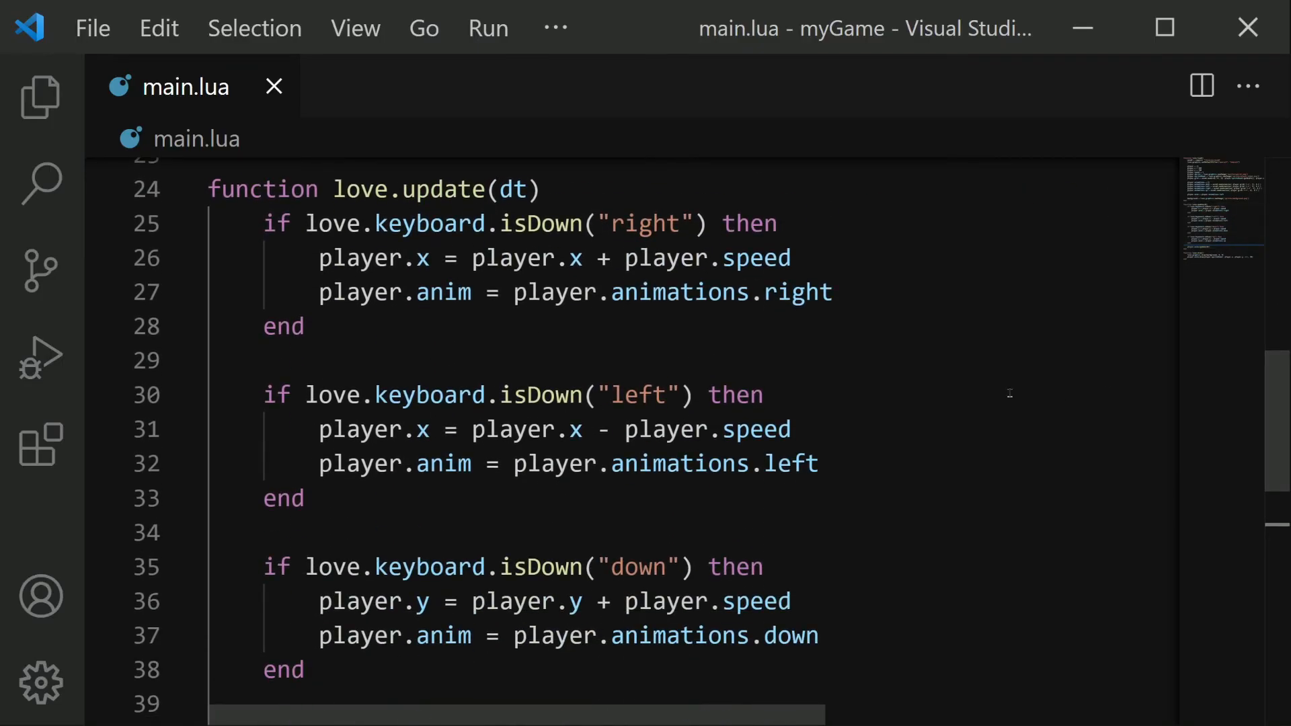
{"action": "left_click", "coordinate": [544, 189]}
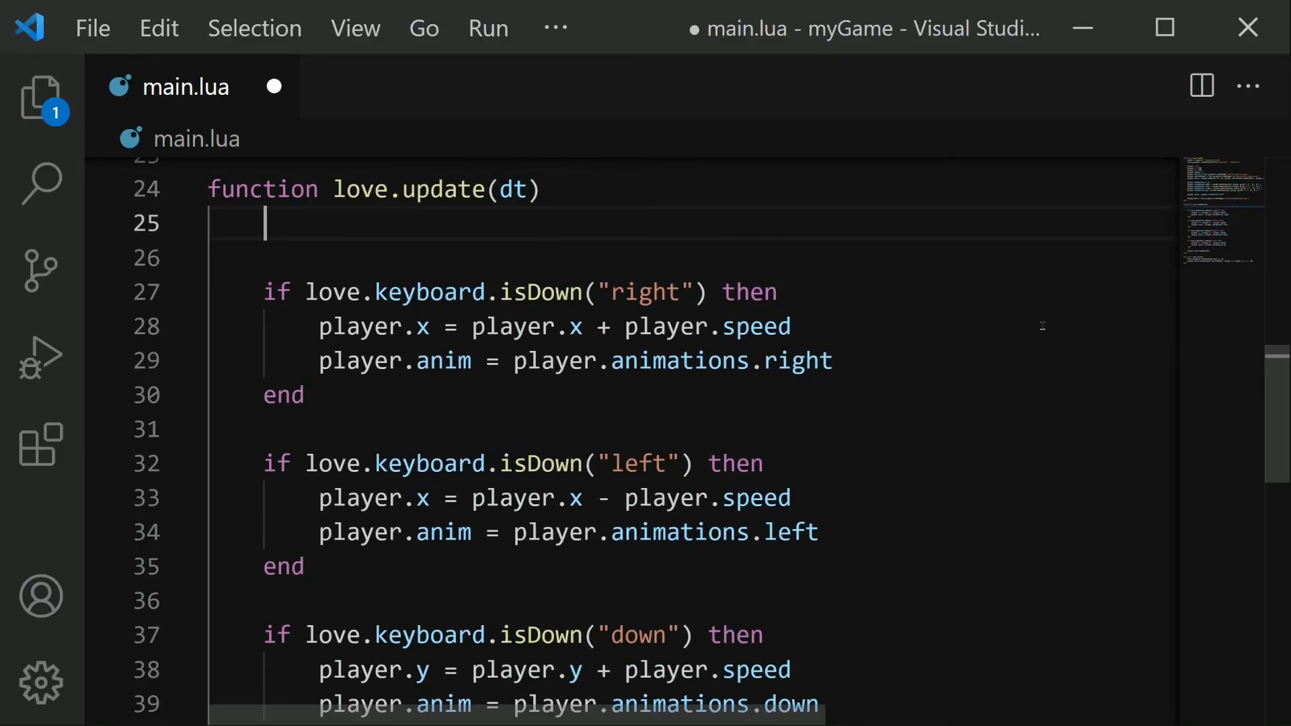
{"action": "type", "text": "loca"}
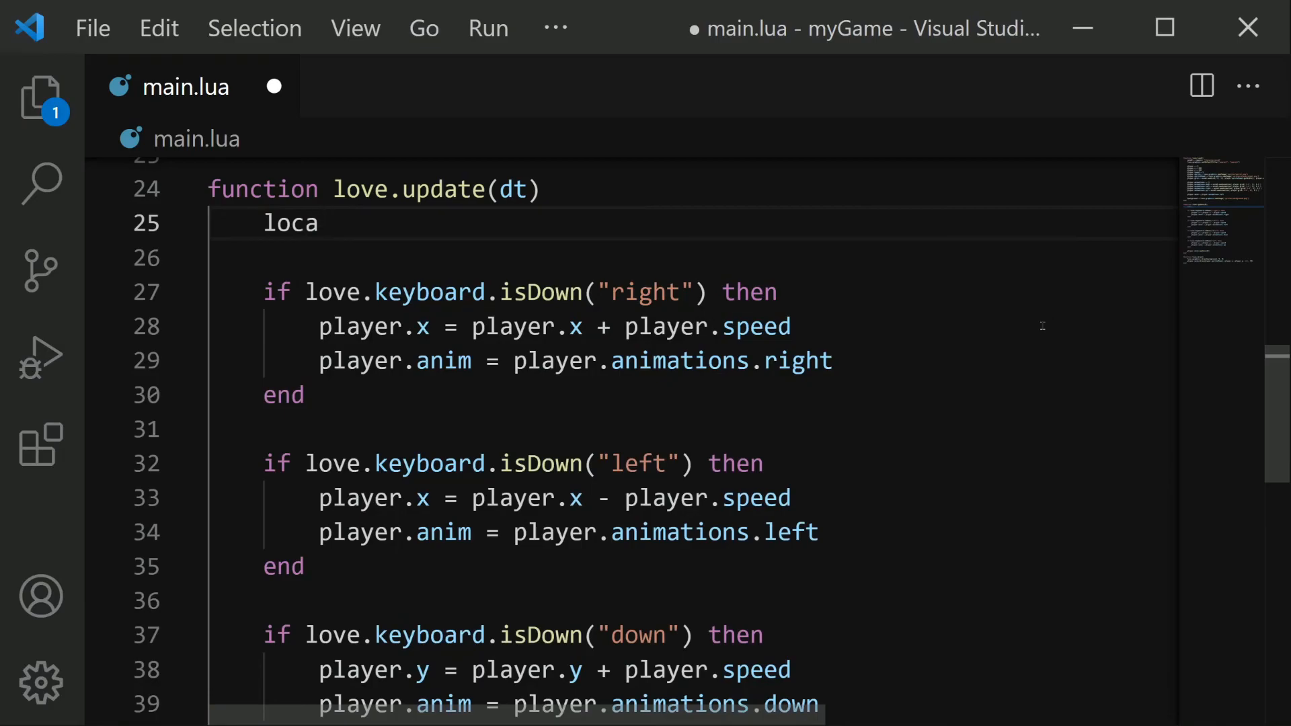
{"action": "type", "text": "l isMoving"}
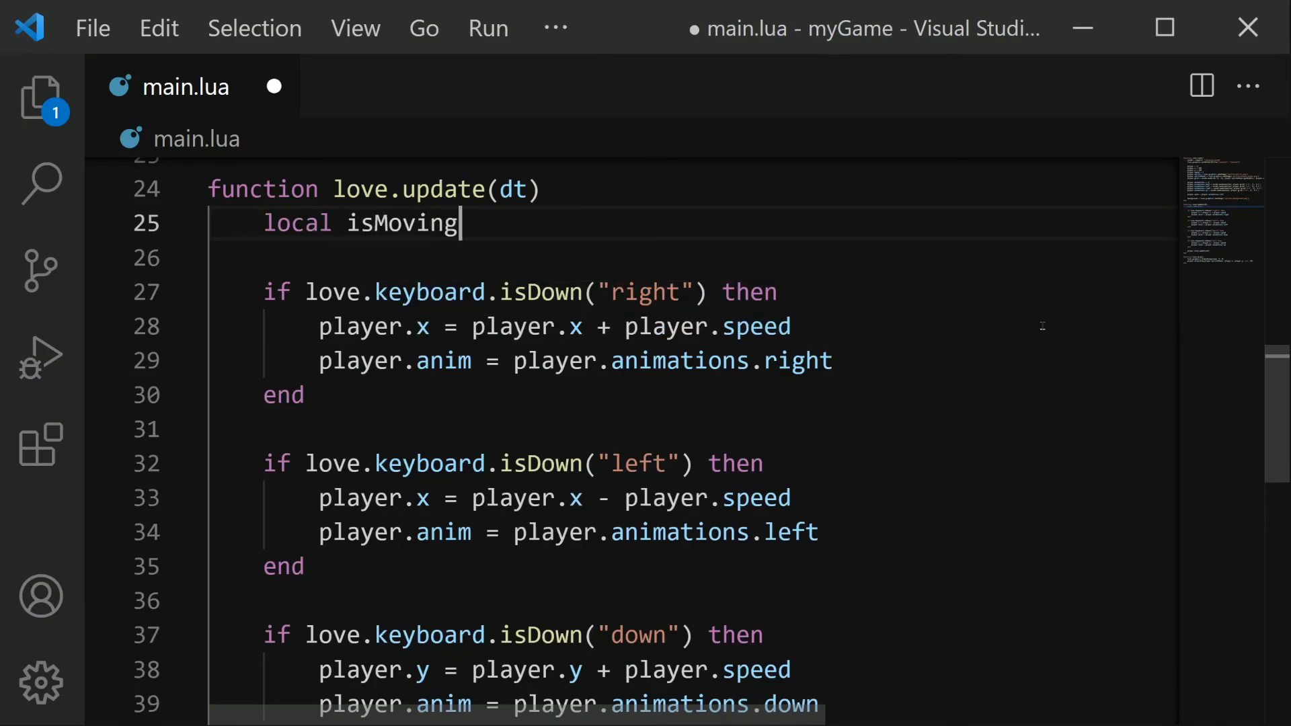
{"action": "type", "text": "= false"}
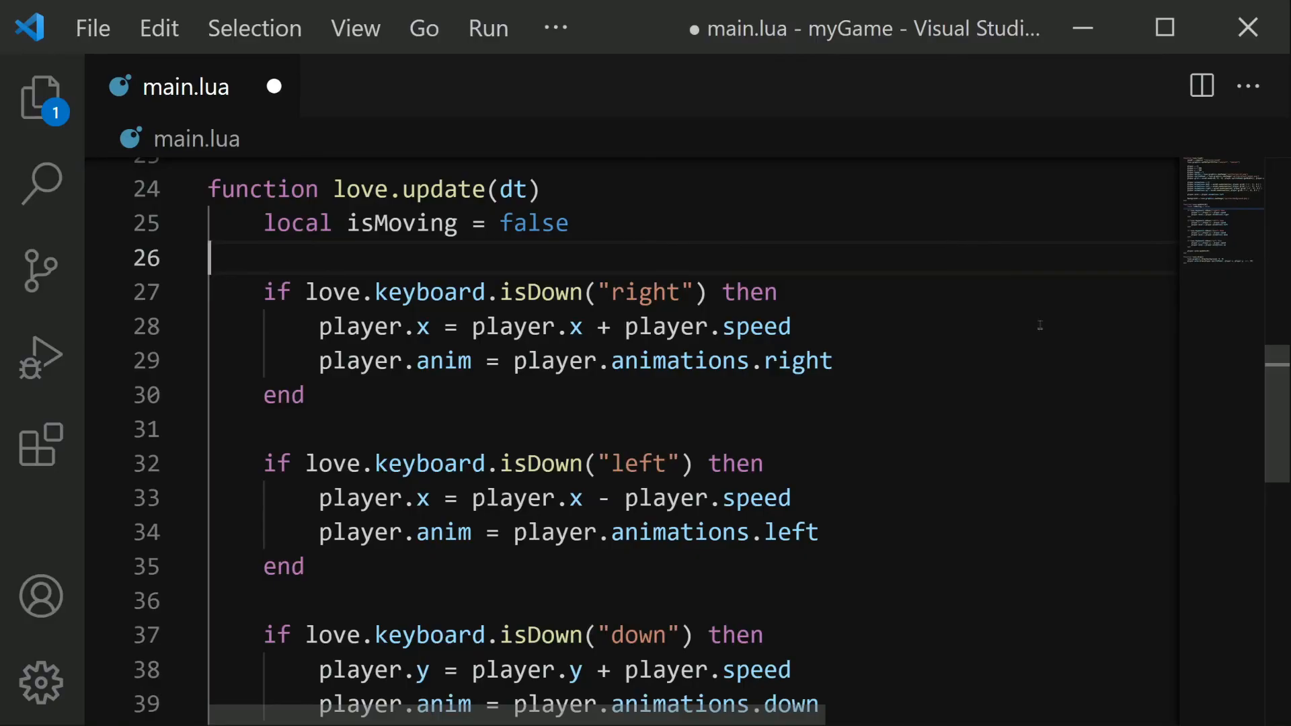
- Add isMoving = true inside the right, left, down and up movement branches
{"action": "double_click", "coordinate": [401, 223]}
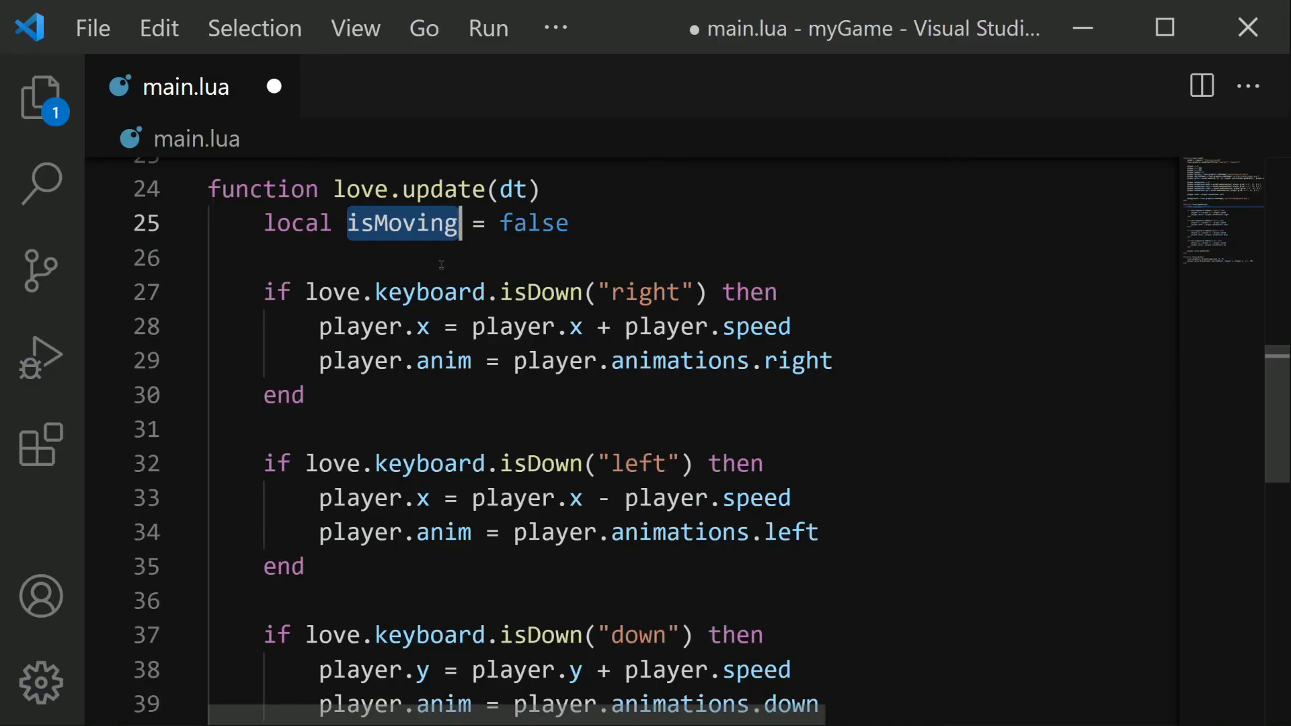
{"action": "key", "text": "Enter"}
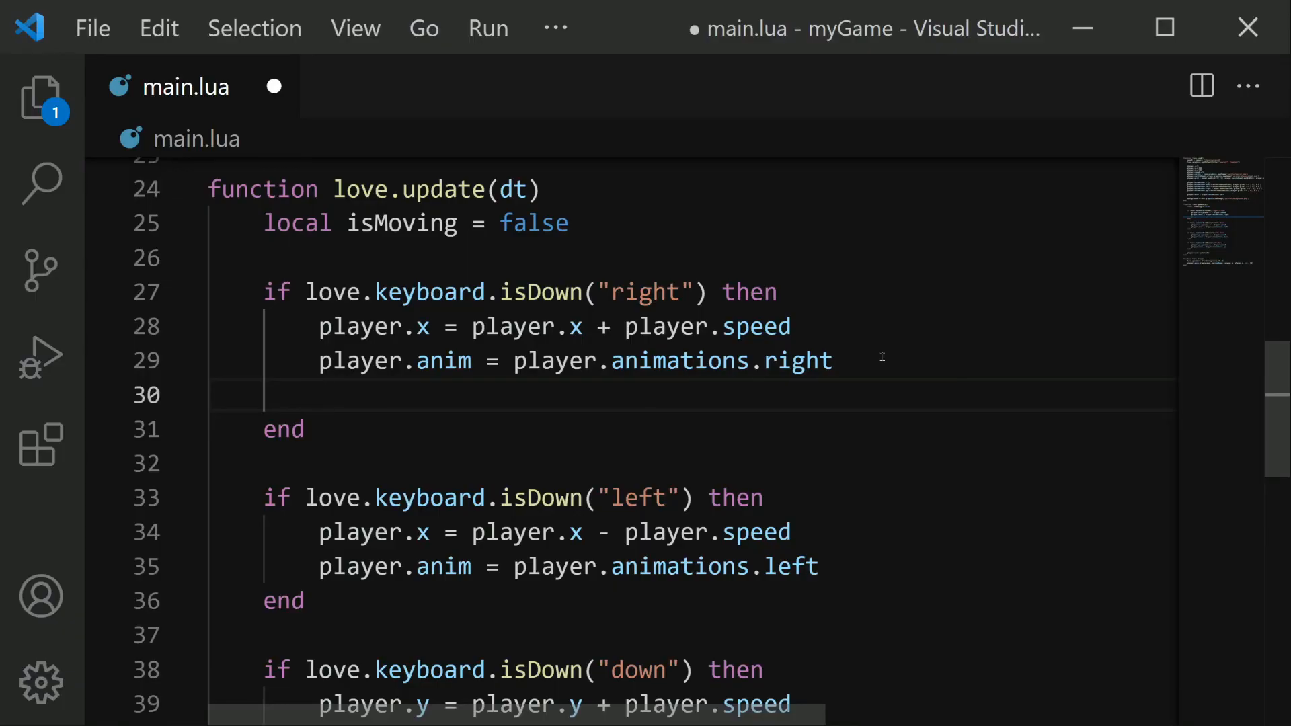
{"action": "type", "text": "isMoving ="}
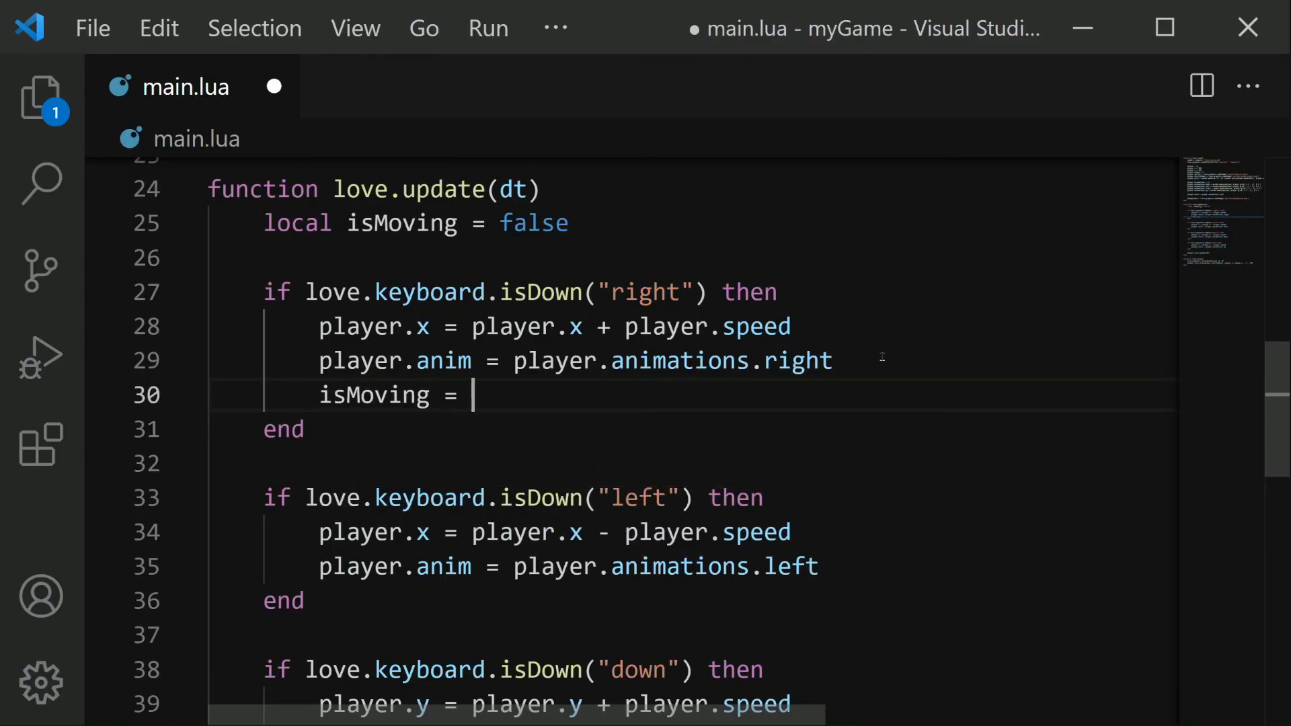
{"action": "type", "text": "true"}
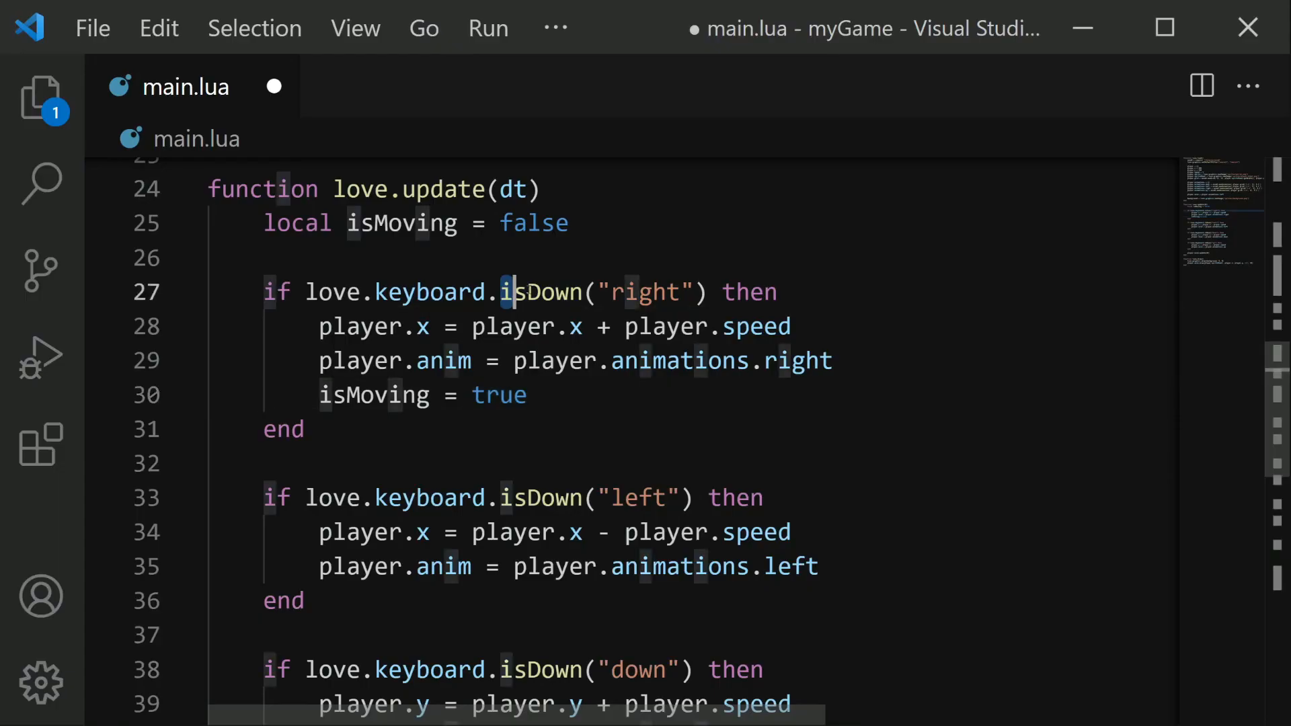
{"action": "double_click", "coordinate": [536, 292]}
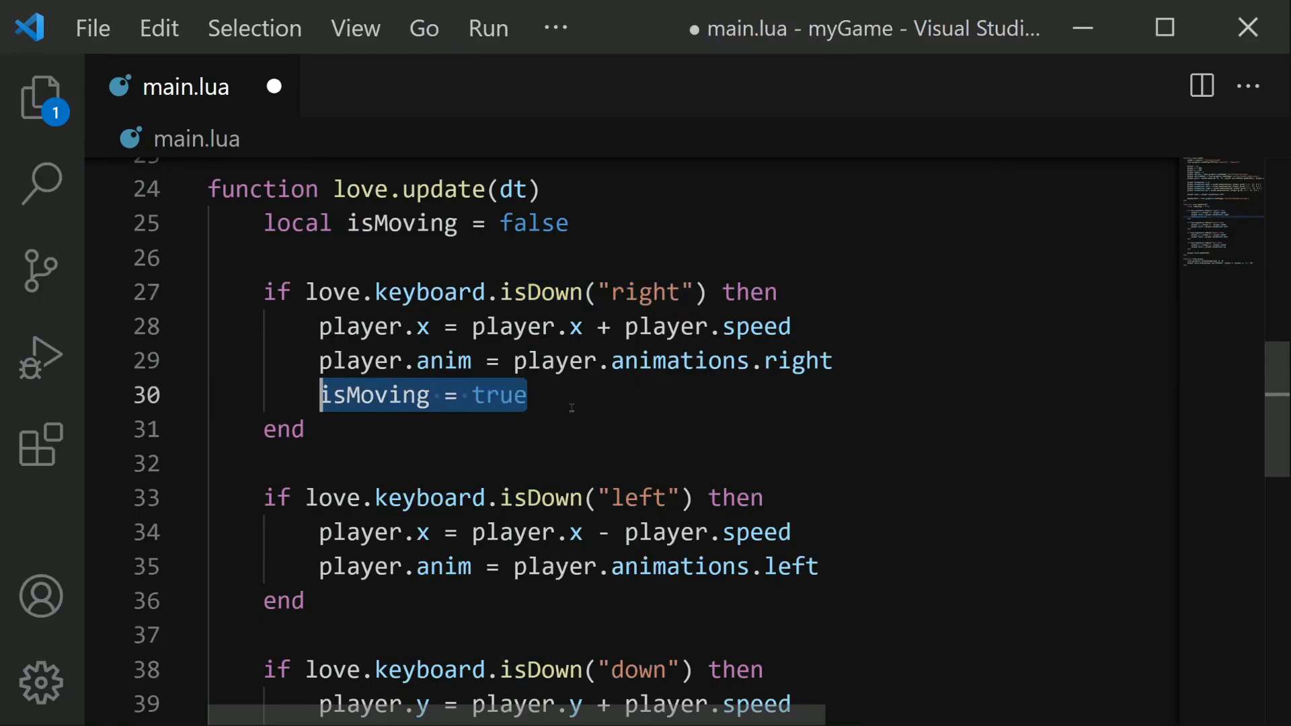
{"action": "mouse_move", "coordinate": [583, 401]}
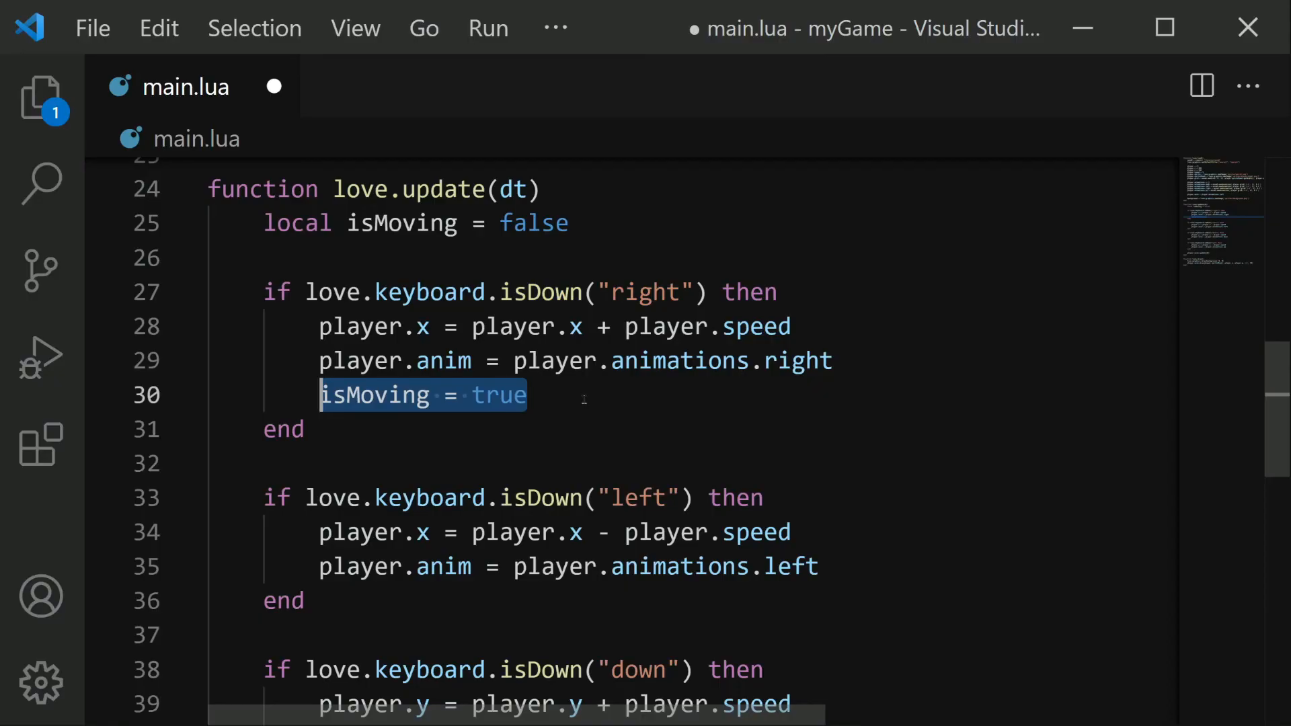
{"action": "scroll", "scroll_direction": "down", "scroll_amount": 3}
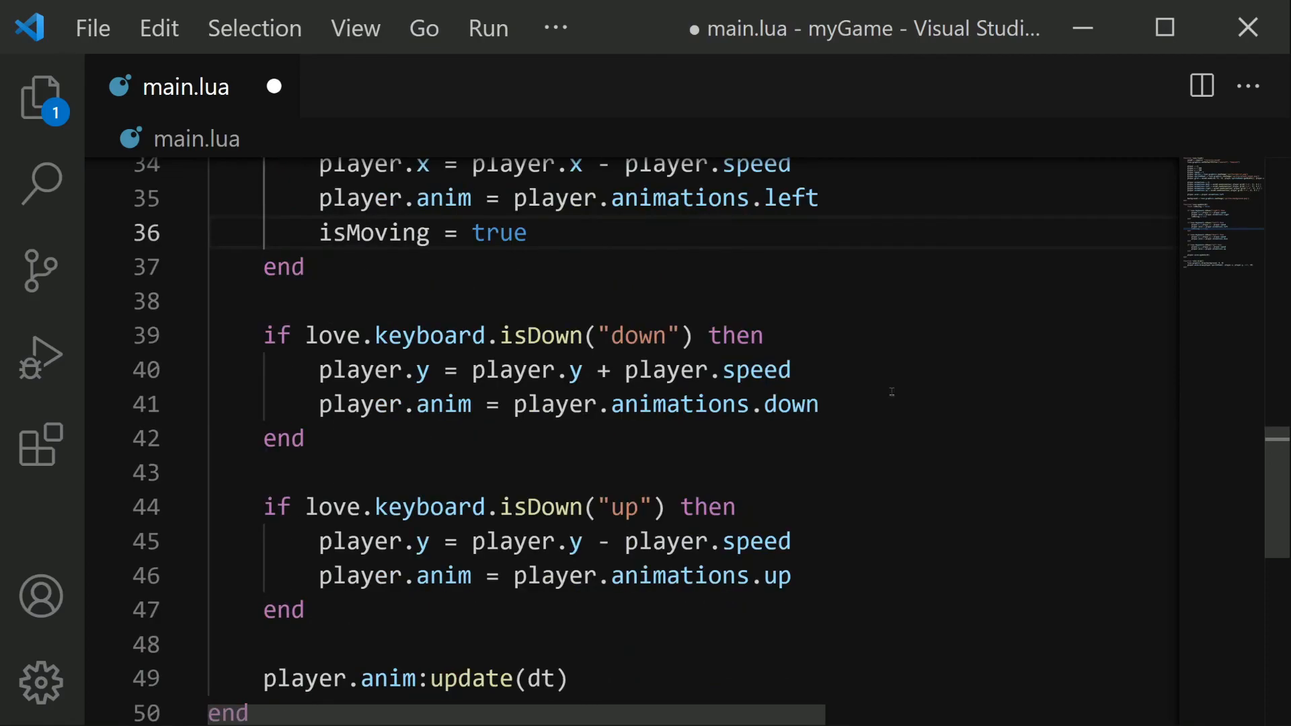
{"action": "type", "text": "isMoving = true"}
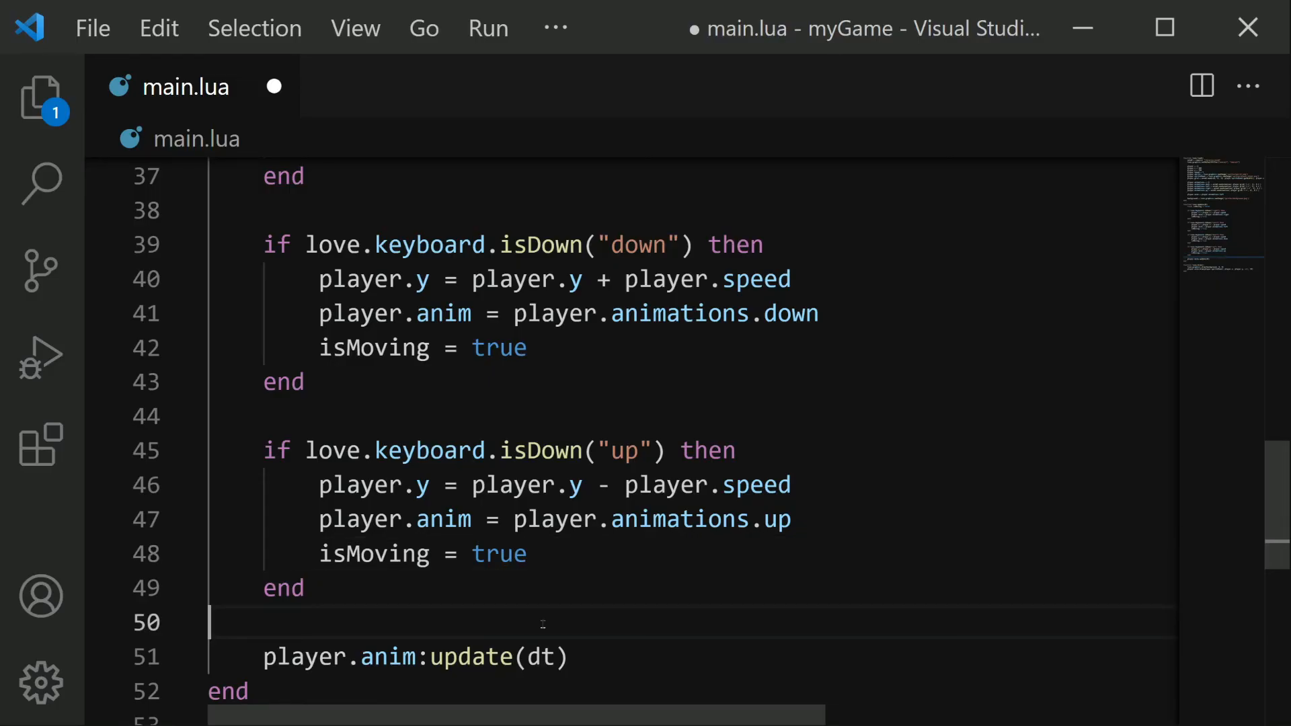
{"action": "left_click", "coordinate": [418, 553]}
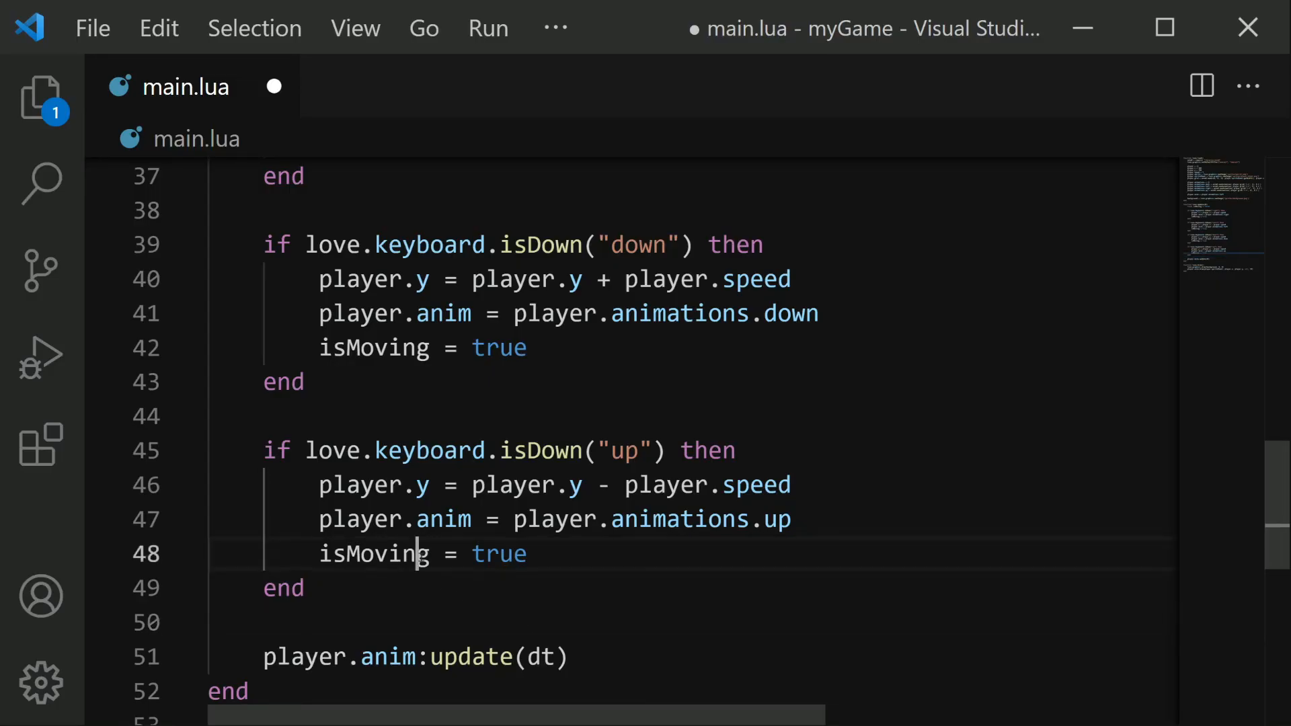
{"action": "double_click", "coordinate": [372, 553]}
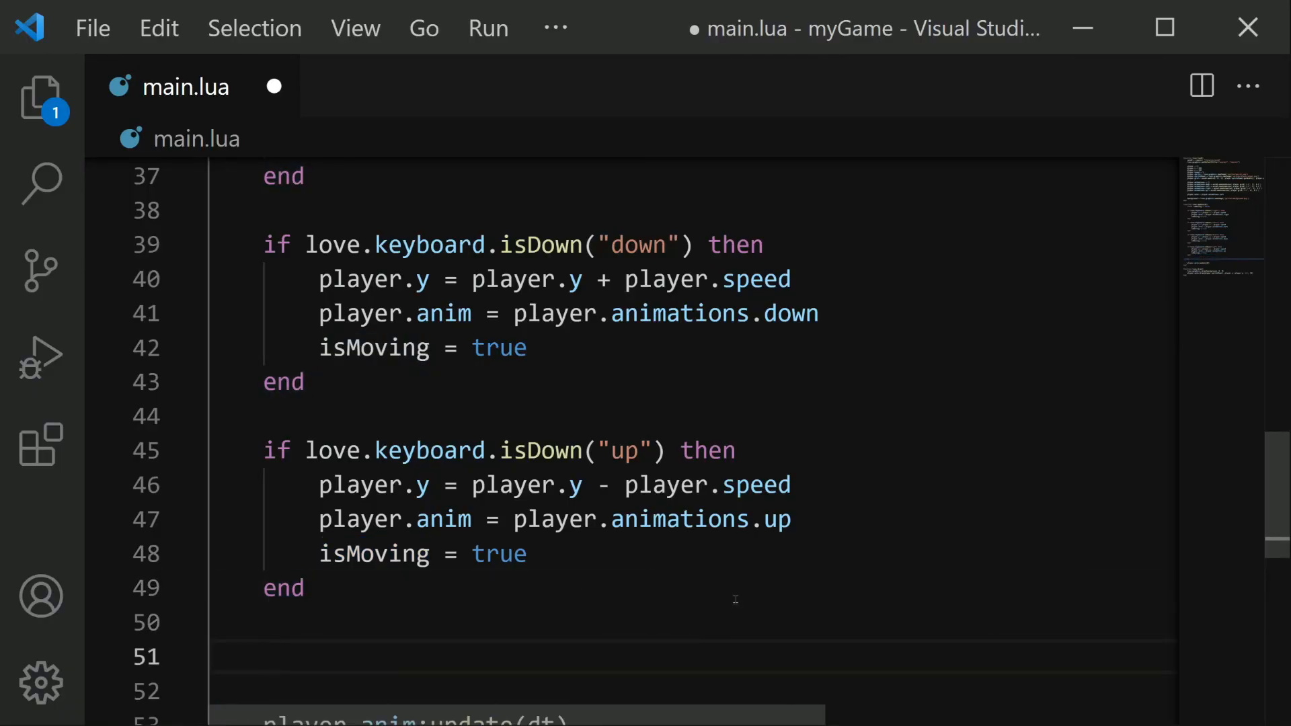
- Add 'if isMoving == false then player.anim:gotoFrame(2) end' before player.anim:update(dt)
{"action": "type", "text": "if"}
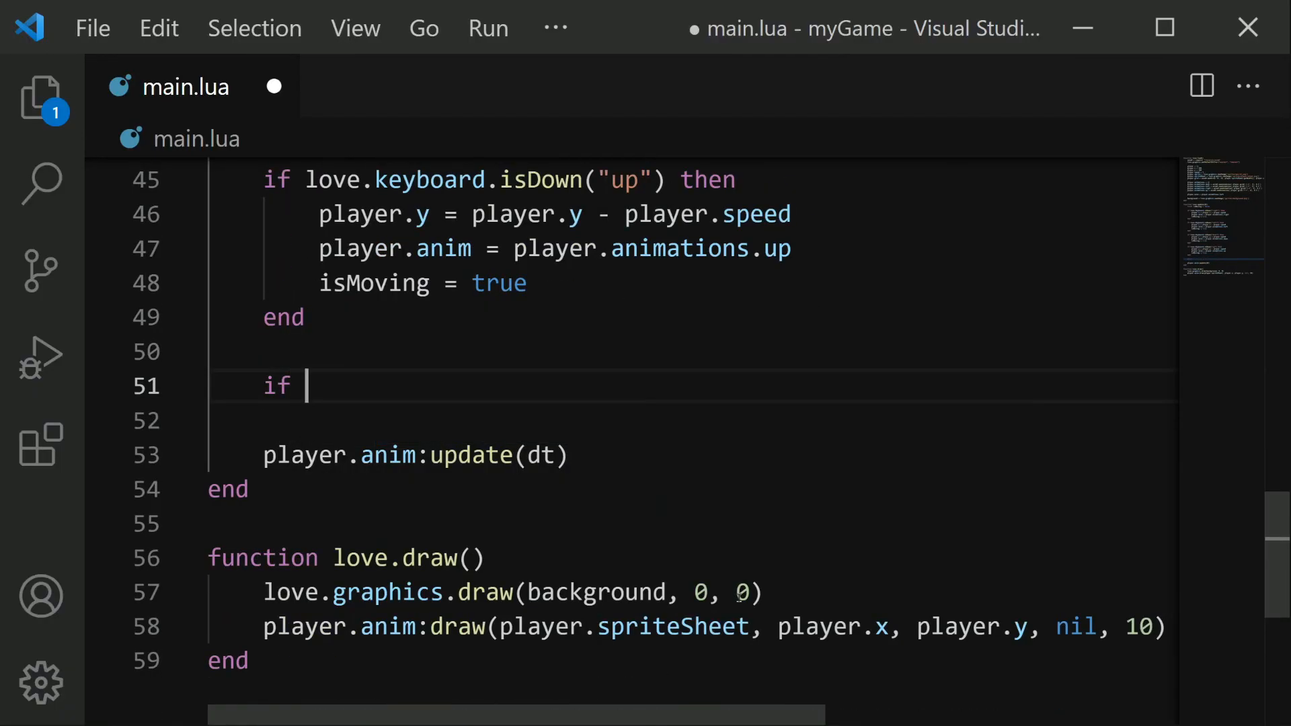
{"action": "type", "text": "isMoving =="}
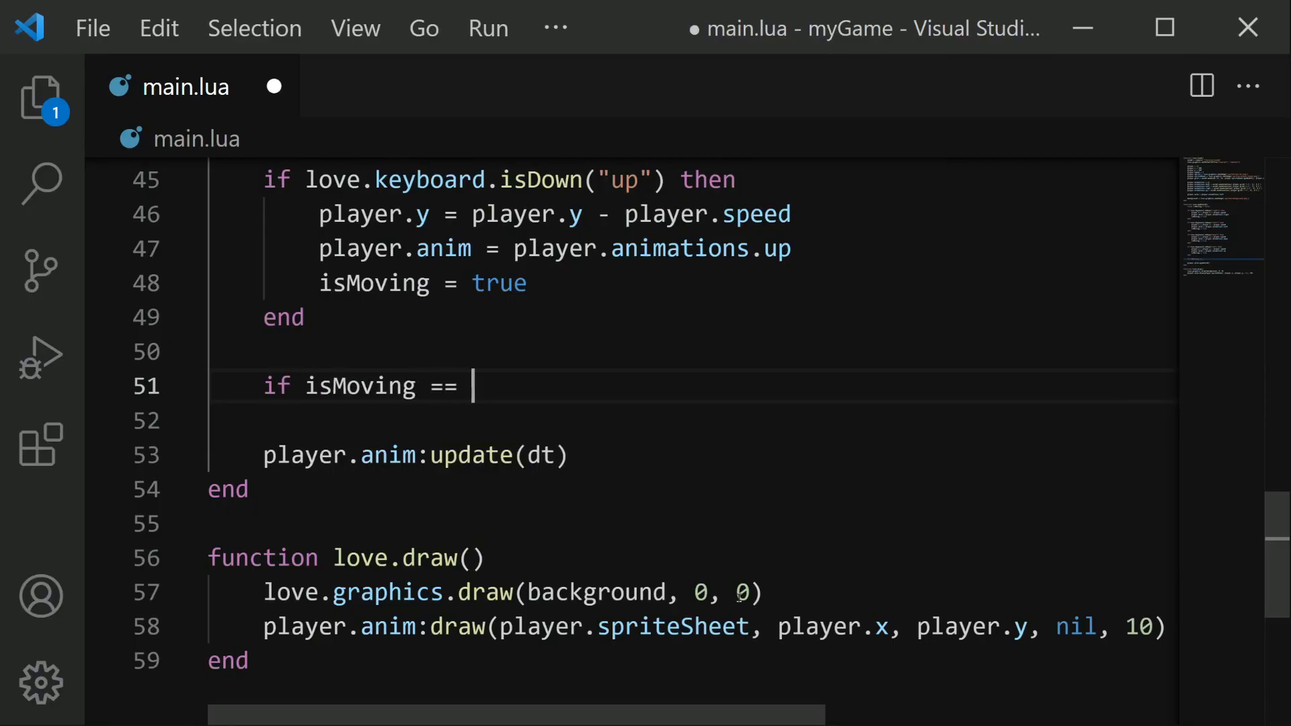
{"action": "type", "text": "false then"}
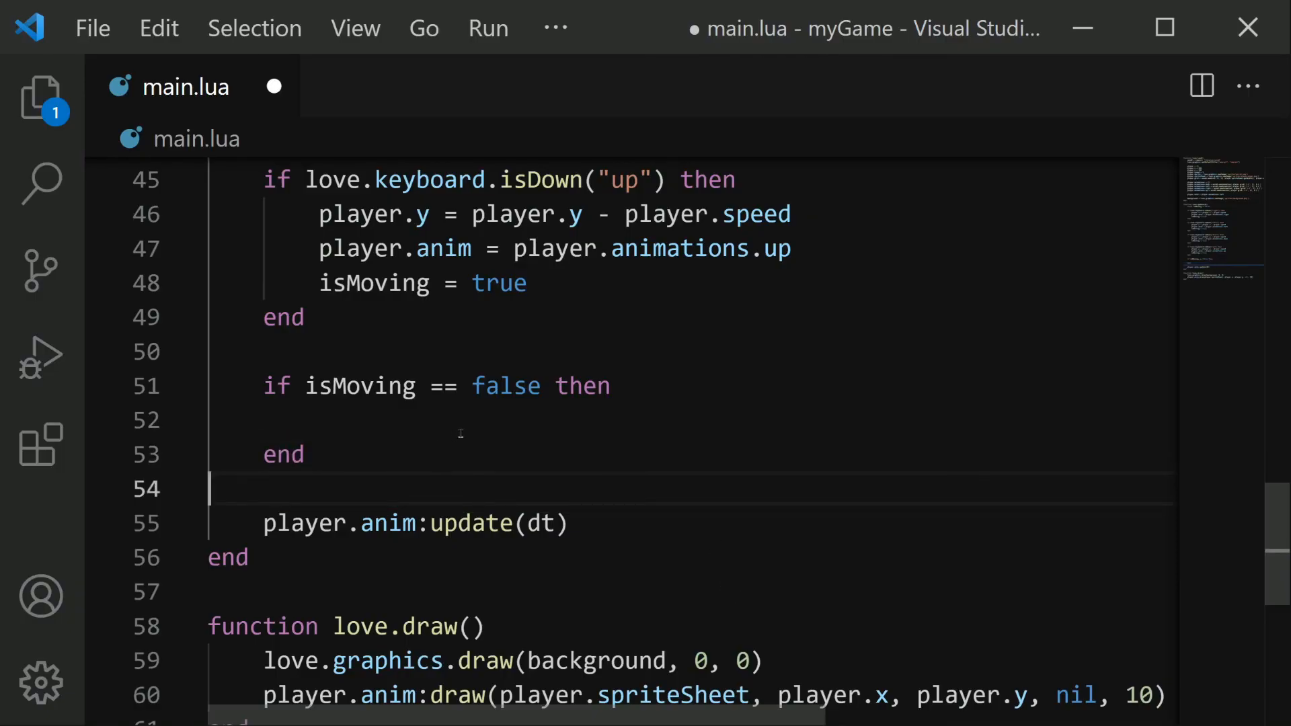
{"action": "left_click", "coordinate": [322, 420]}
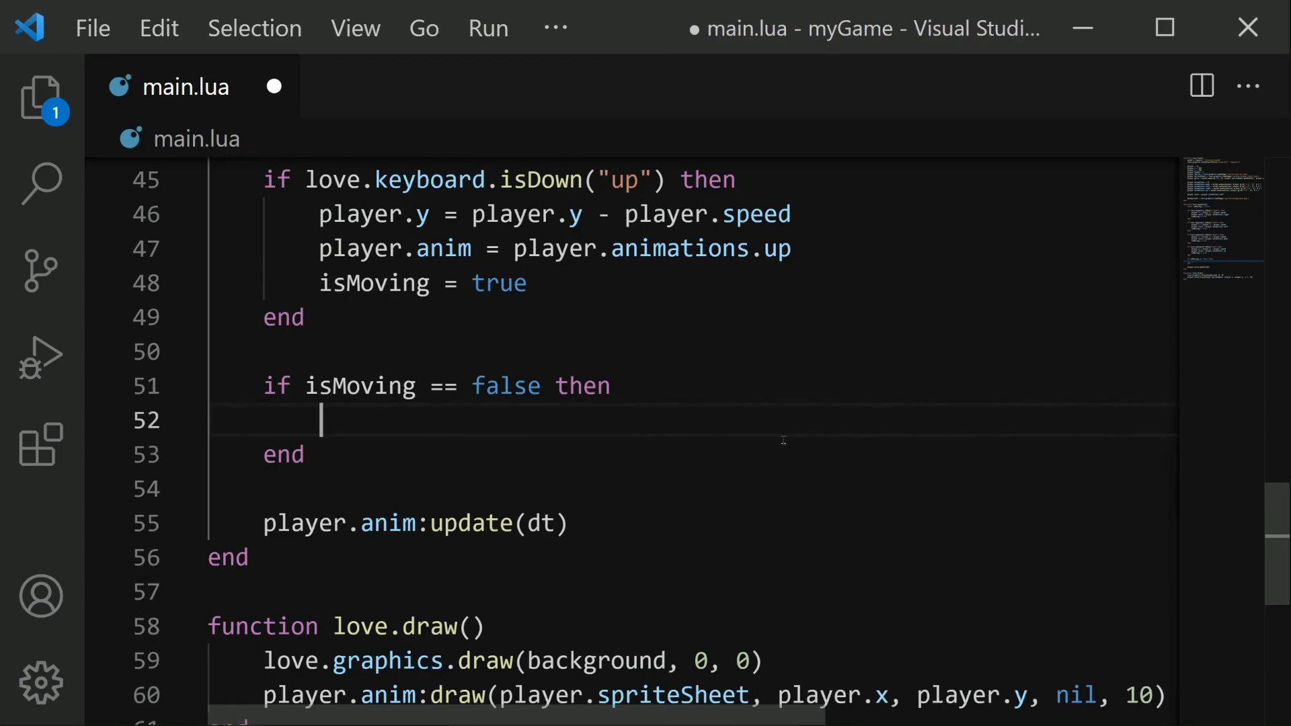
{"action": "type", "text": "p"}
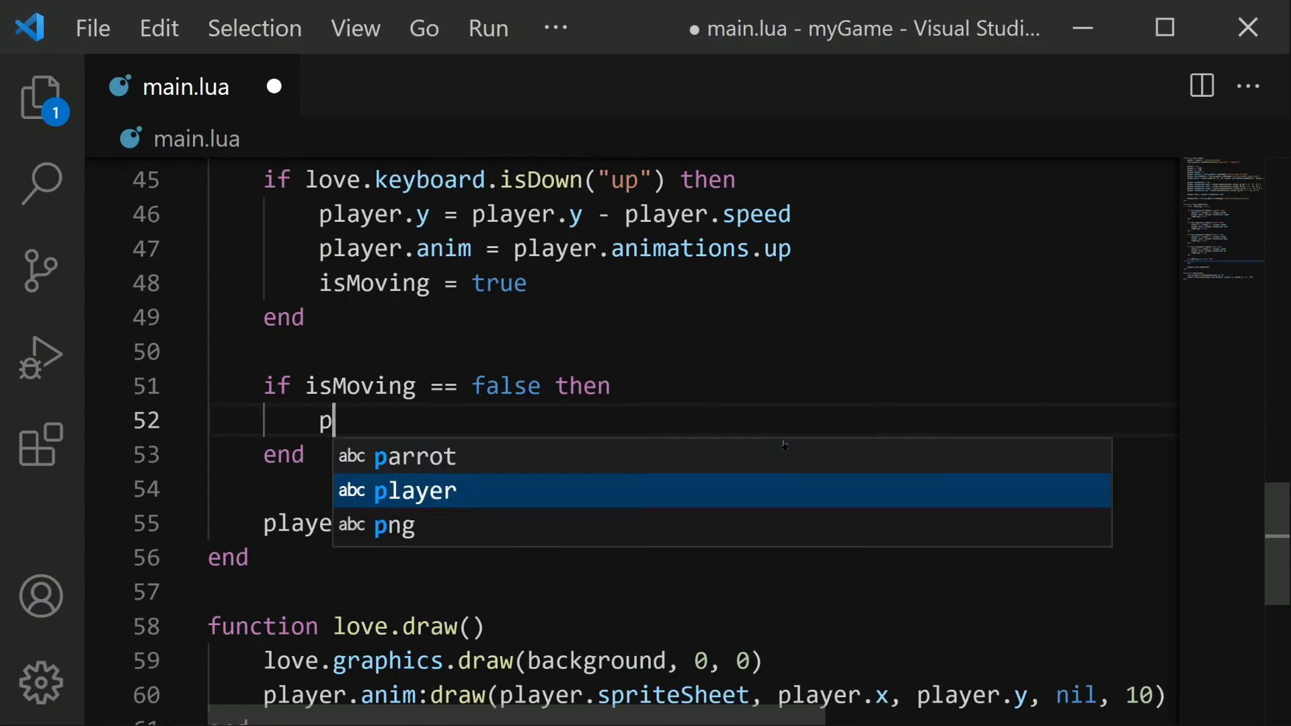
{"action": "type", "text": "layer.anim:"}
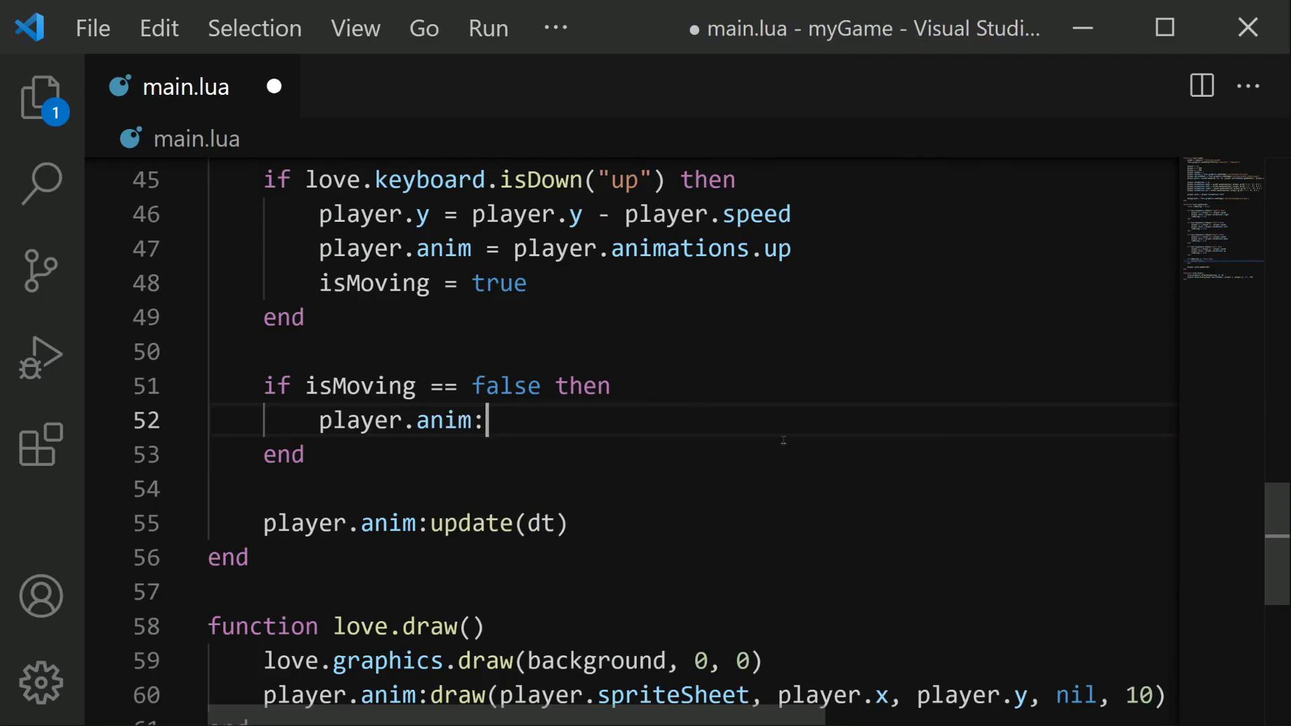
{"action": "type", "text": "g"}
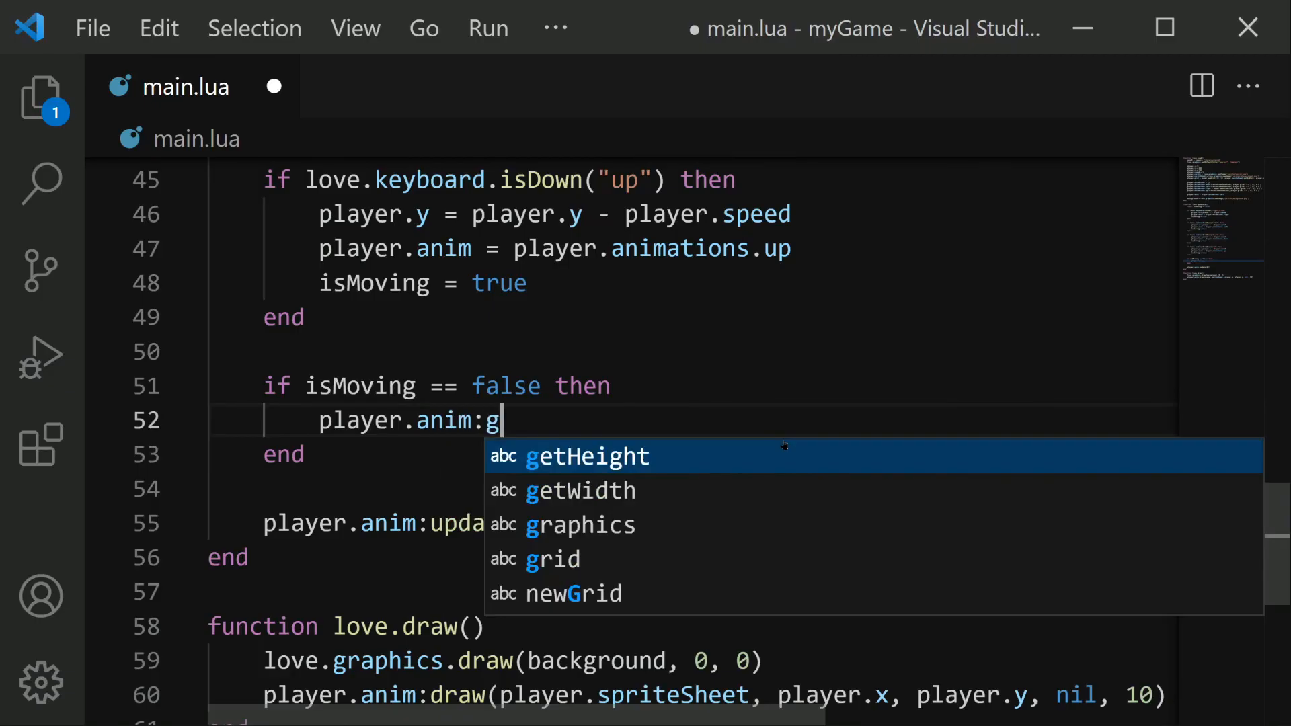
{"action": "type", "text": "otoFrame"}
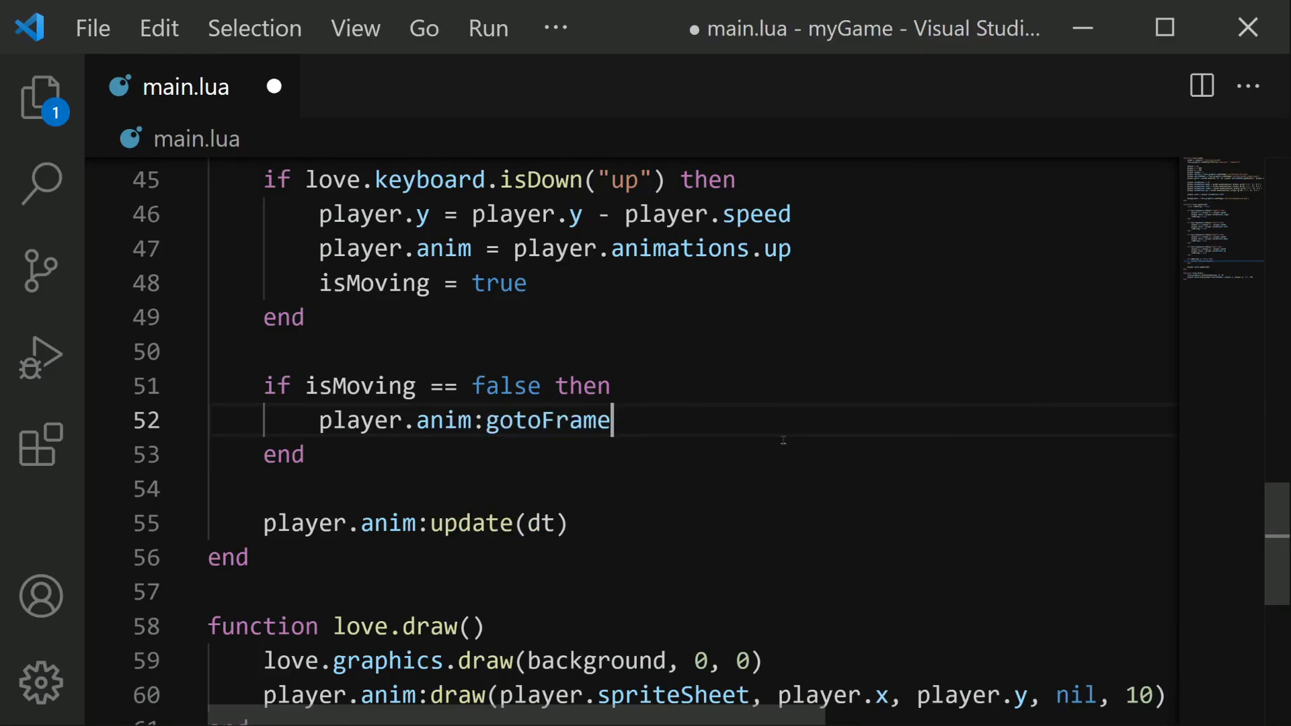
{"action": "type", "text": "()"}
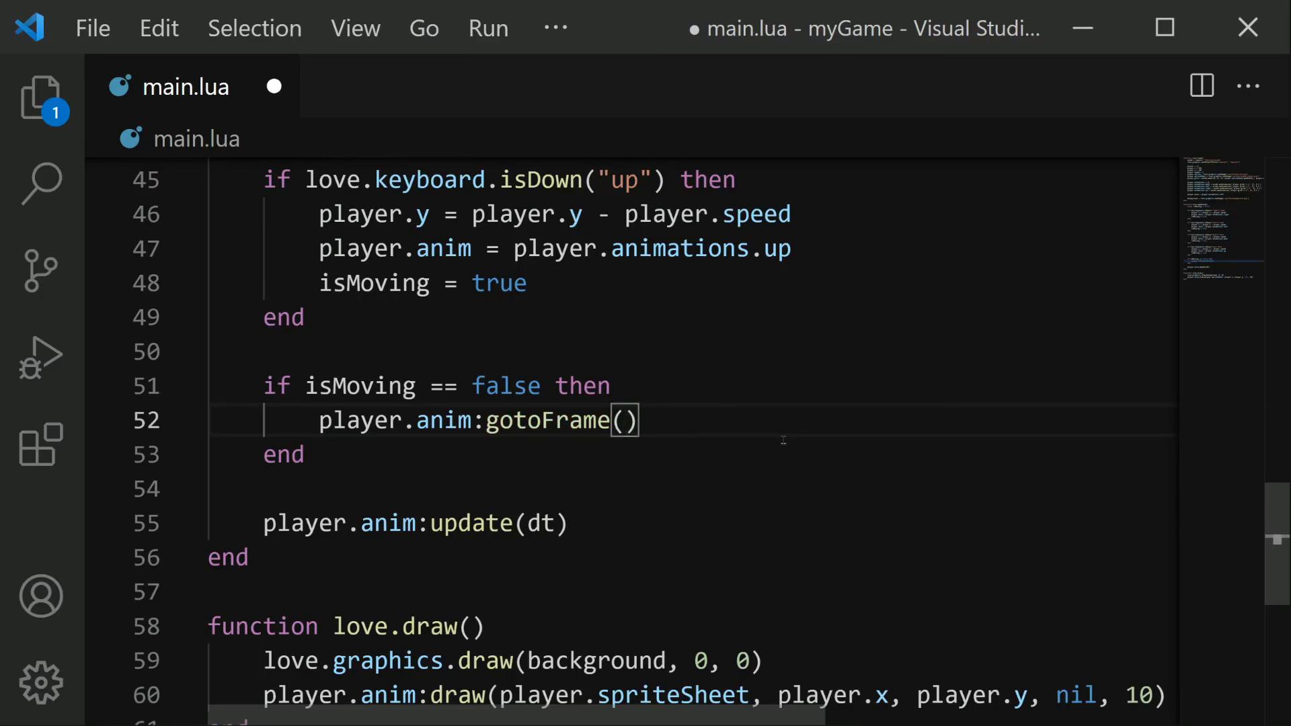
{"action": "type", "text": "2"}
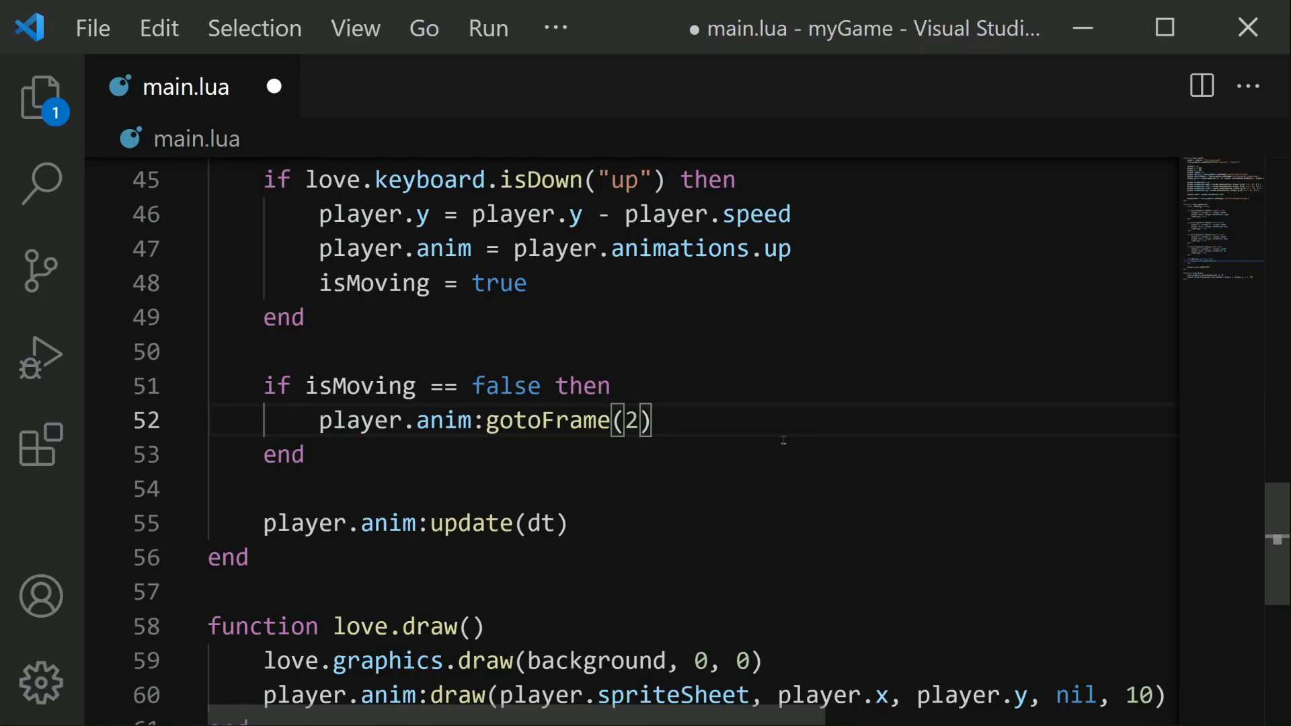
- Save and run the game, walking the player upward to test the idle frame
{"action": "key", "text": "ctrl+s"}
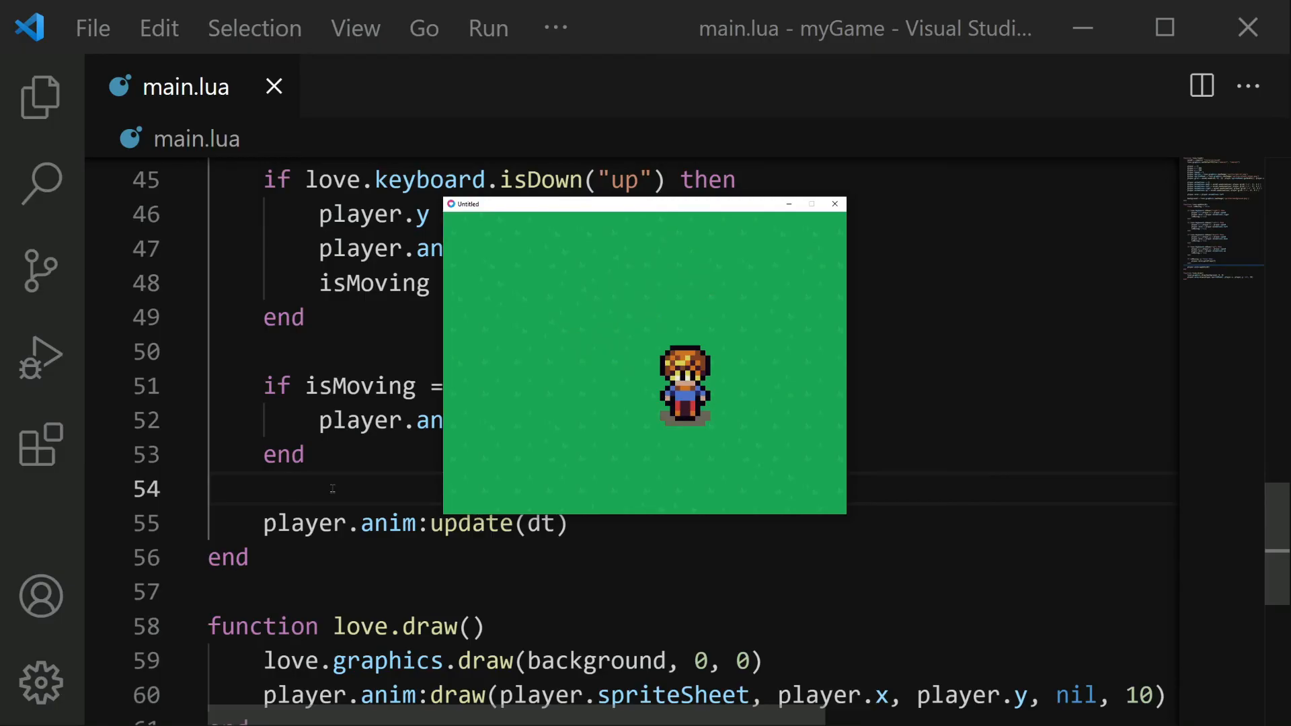
{"action": "key", "text": "up"}
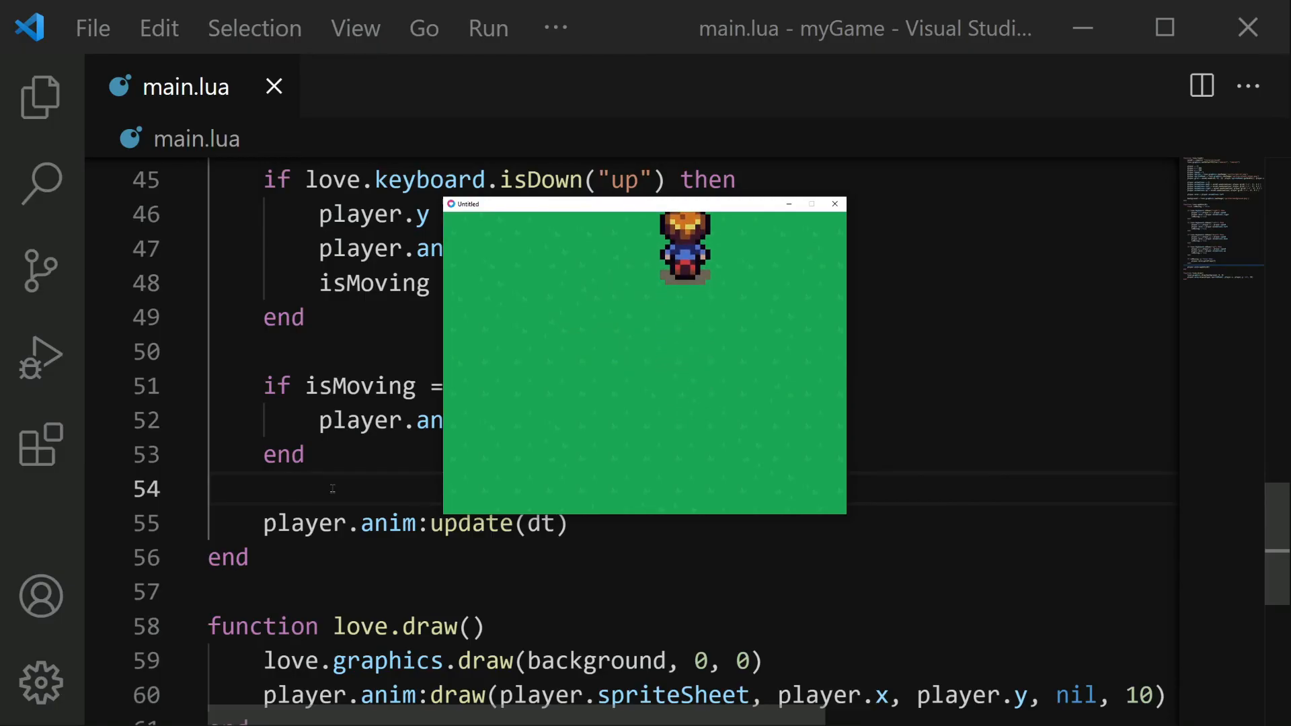